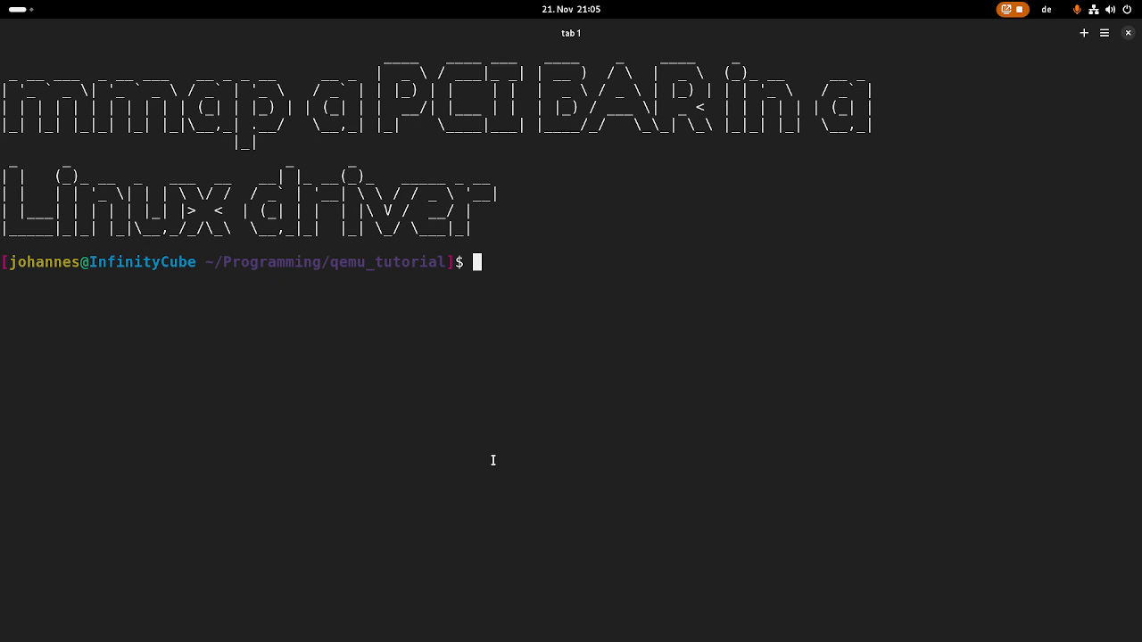
# Step: Change into the pci-echodev directory and begin the vim command for the echodev source
pyautogui.write('cd')
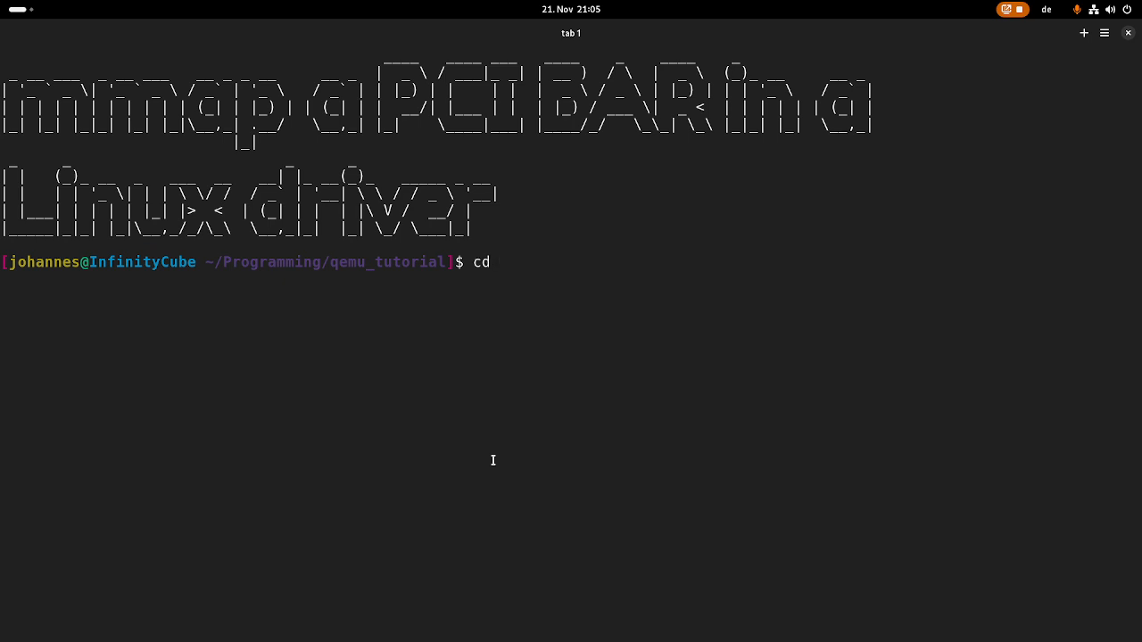
pyautogui.write('pci-echodev')
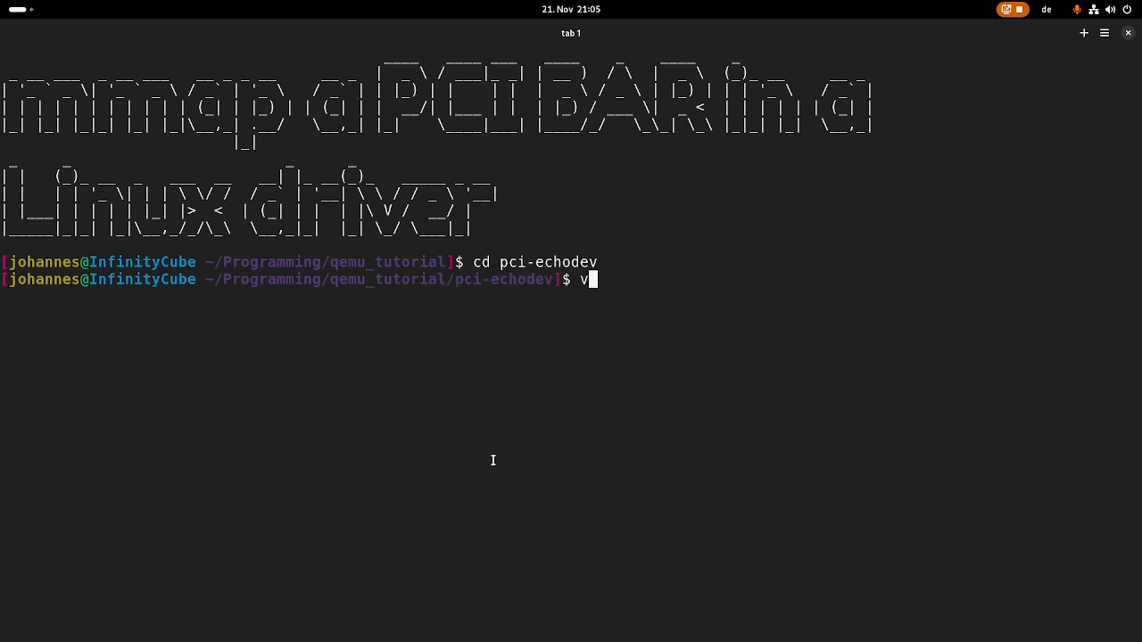
pyautogui.write('im ech')
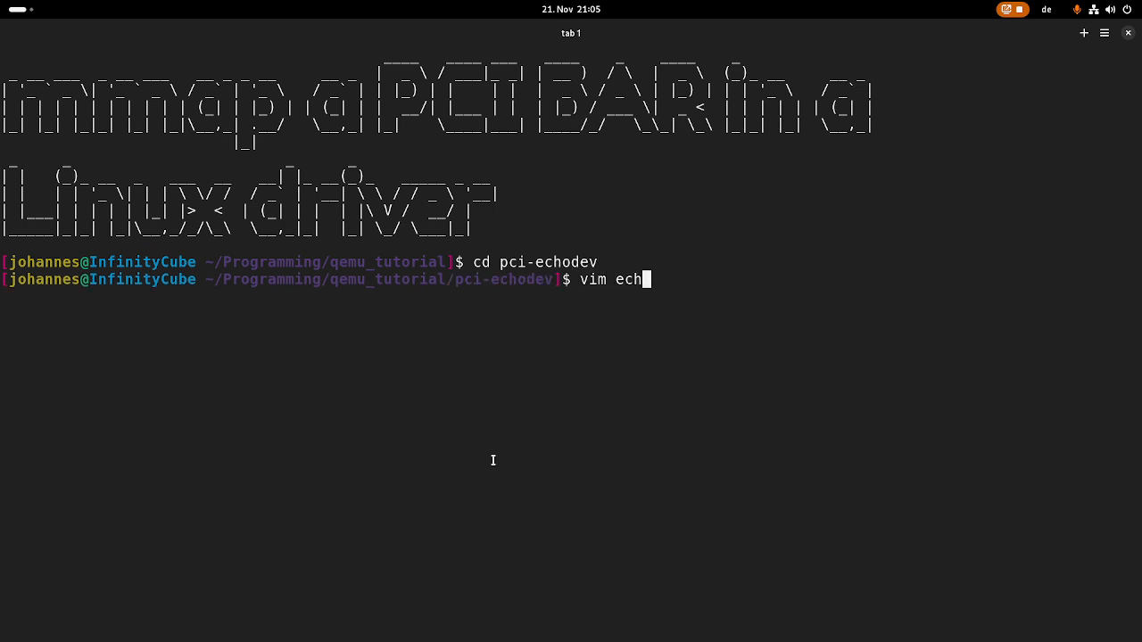
# Step: Load echodev-drv.c in vim and read down through the fops struct and probe function
pyautogui.press('Return')
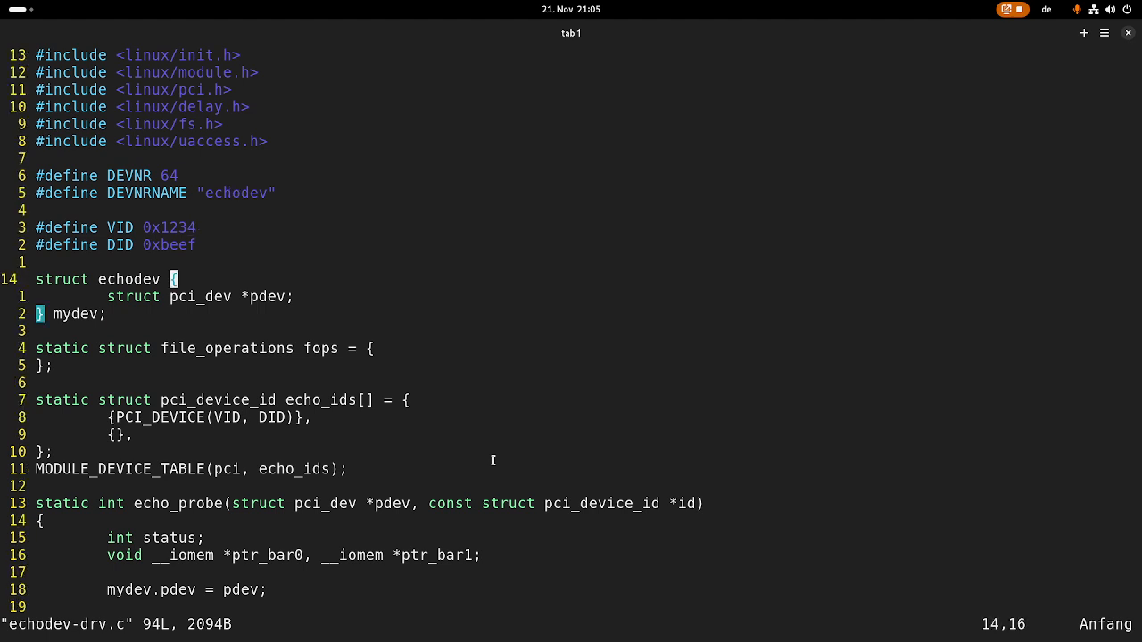
pyautogui.press('Left')
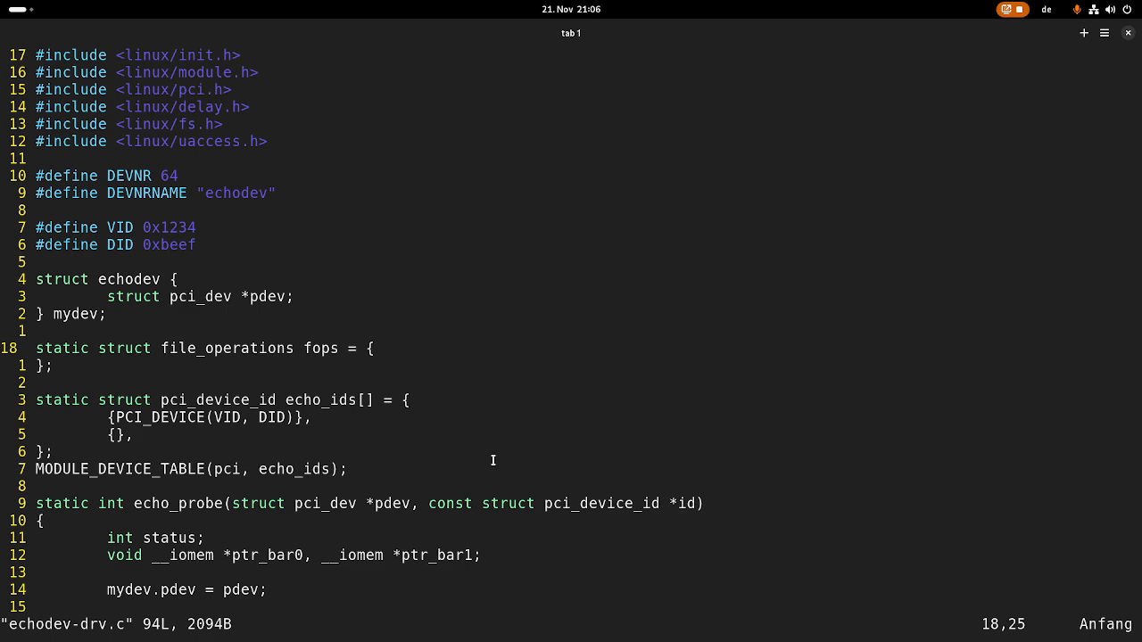
pyautogui.scroll(-3)
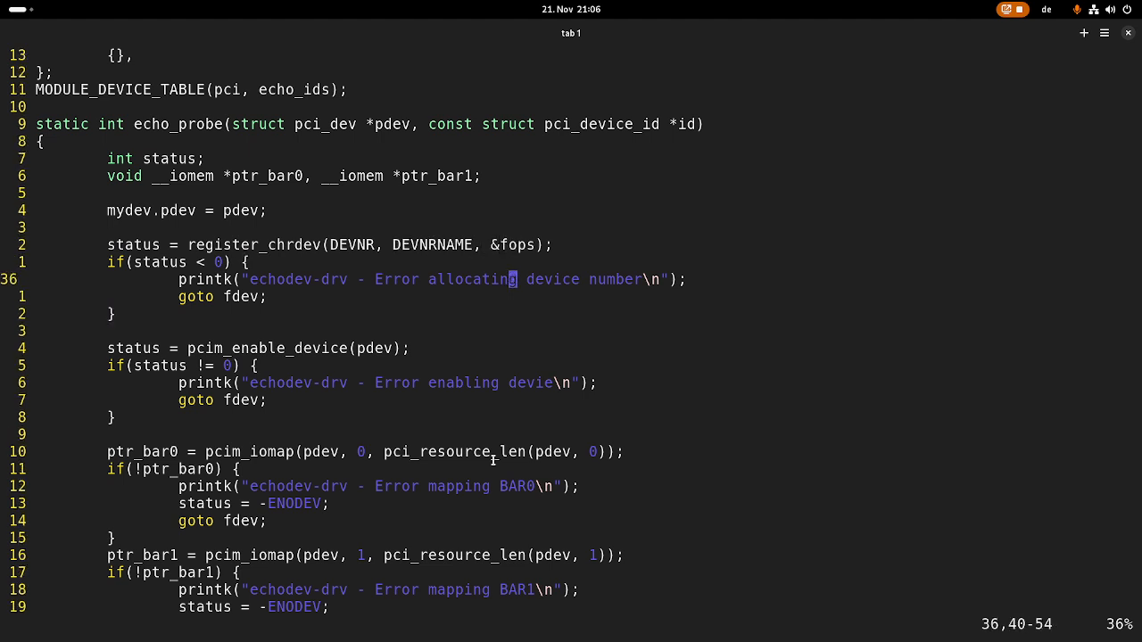
pyautogui.press('Down')
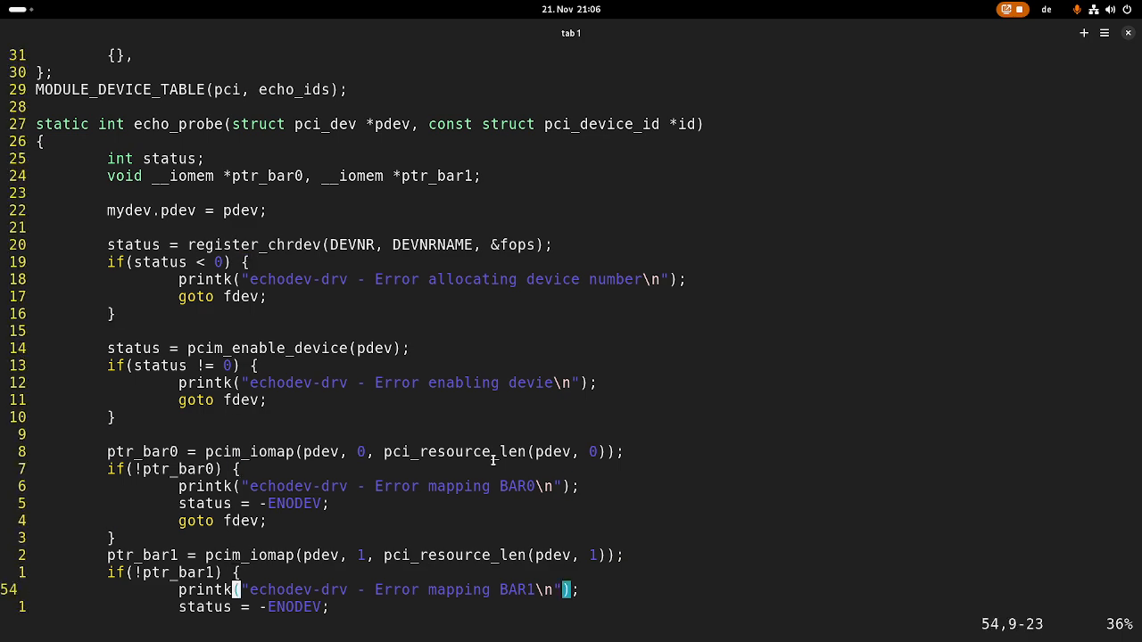
# Step: Read through the remove function, then return to the top above the fops struct
pyautogui.scroll(-3)
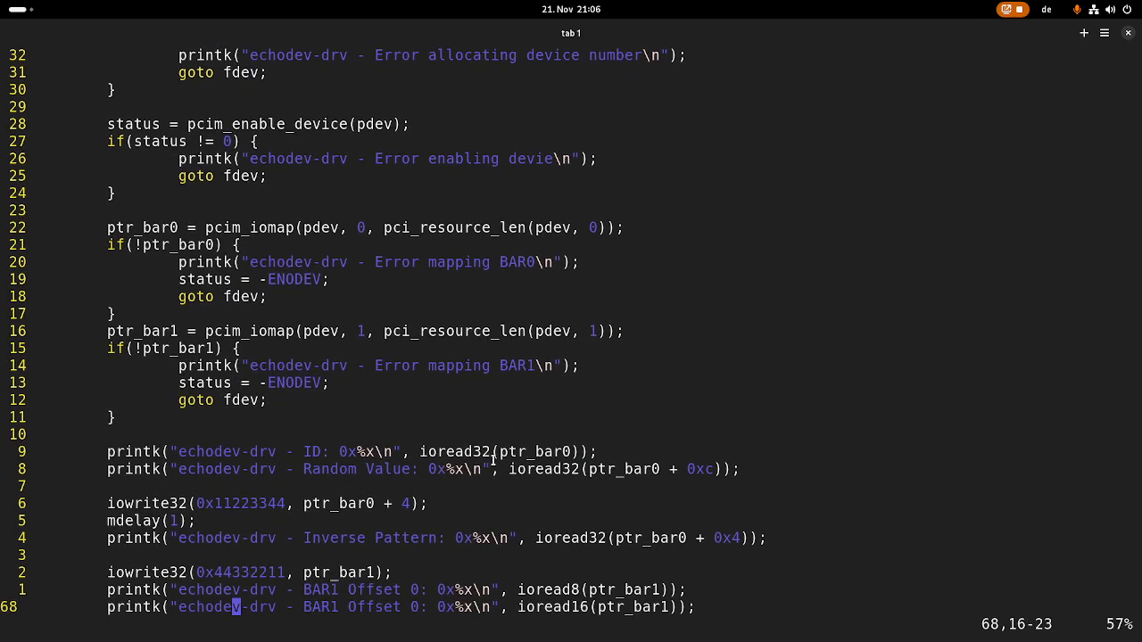
pyautogui.scroll(-3)
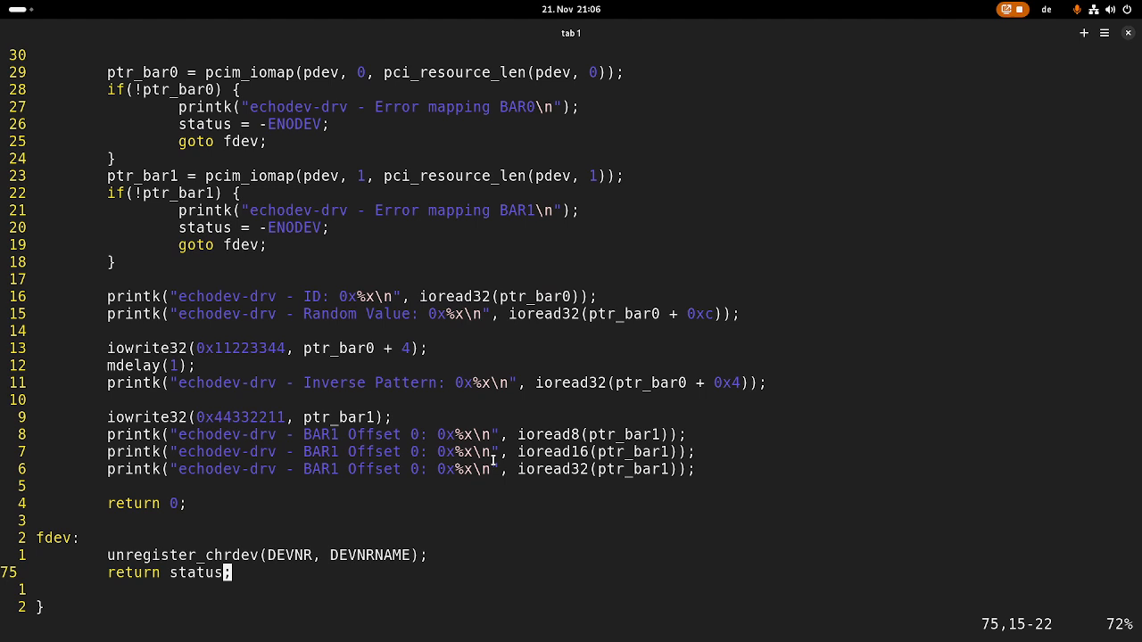
pyautogui.scroll(-3)
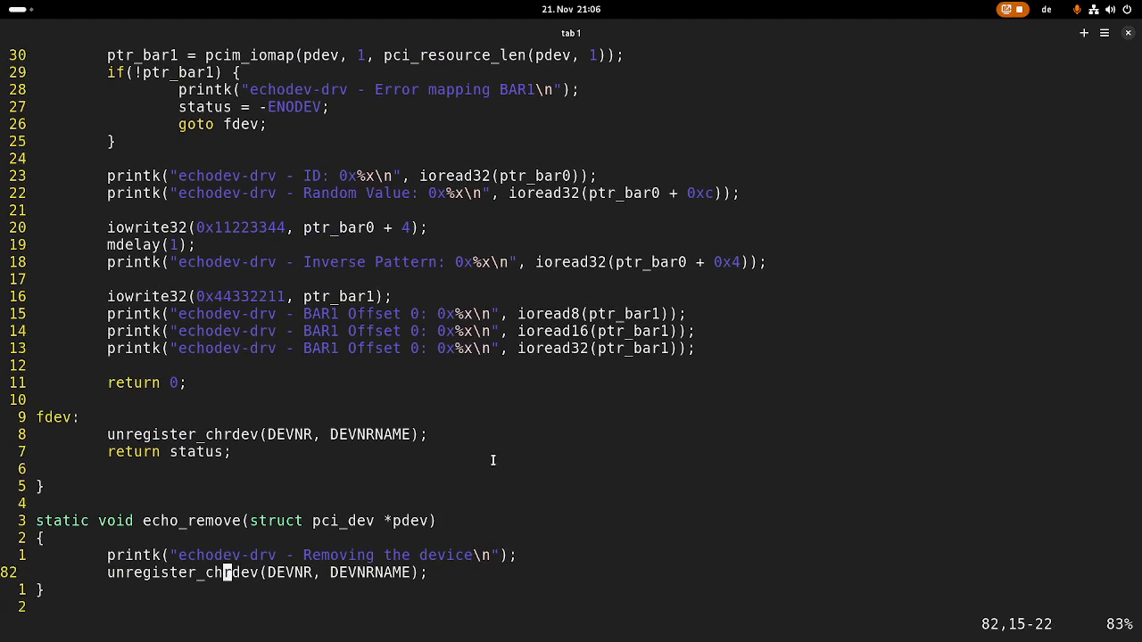
pyautogui.press('Left')
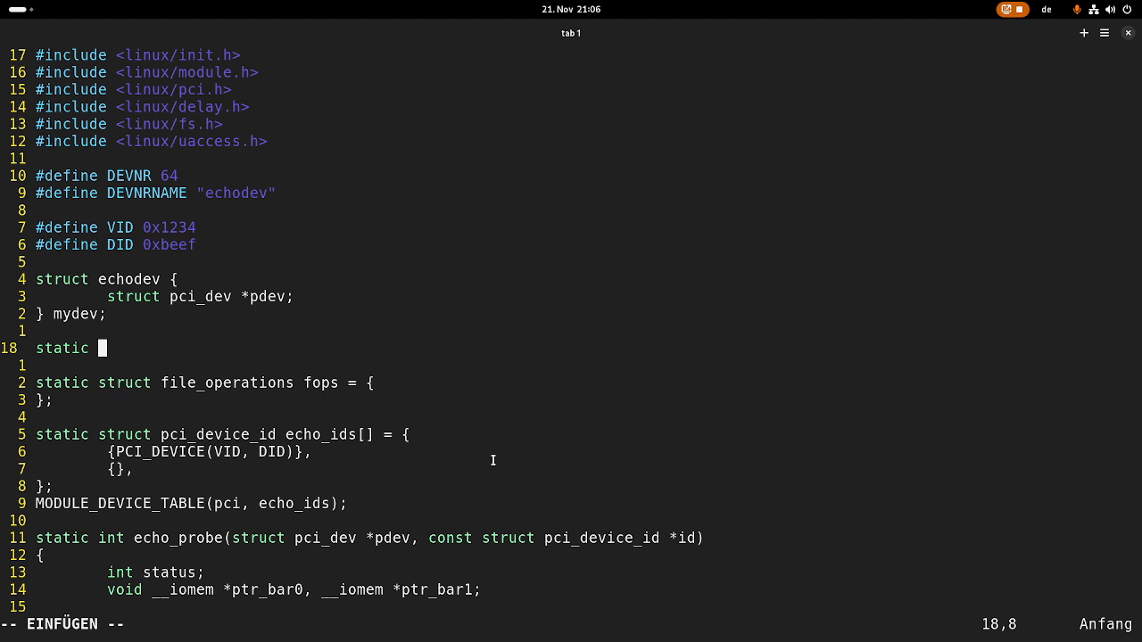
# Step: Write the signature static int echo_mmap(struct file *file, struct vm_area_struct *vma)
pyautogui.write('int echo')
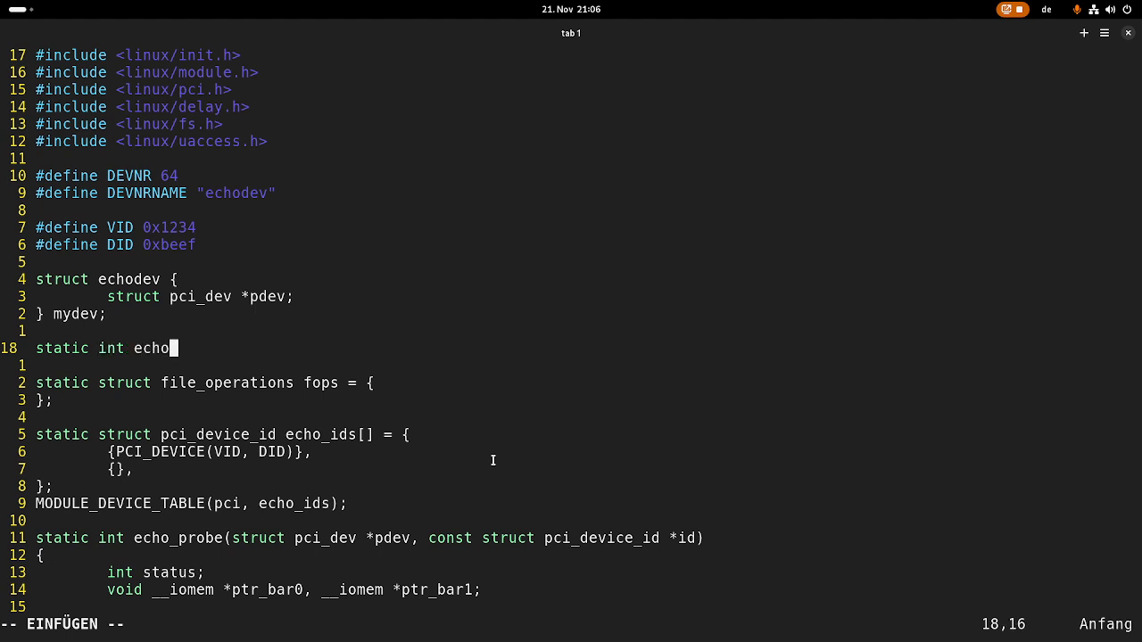
pyautogui.write('_mmap')
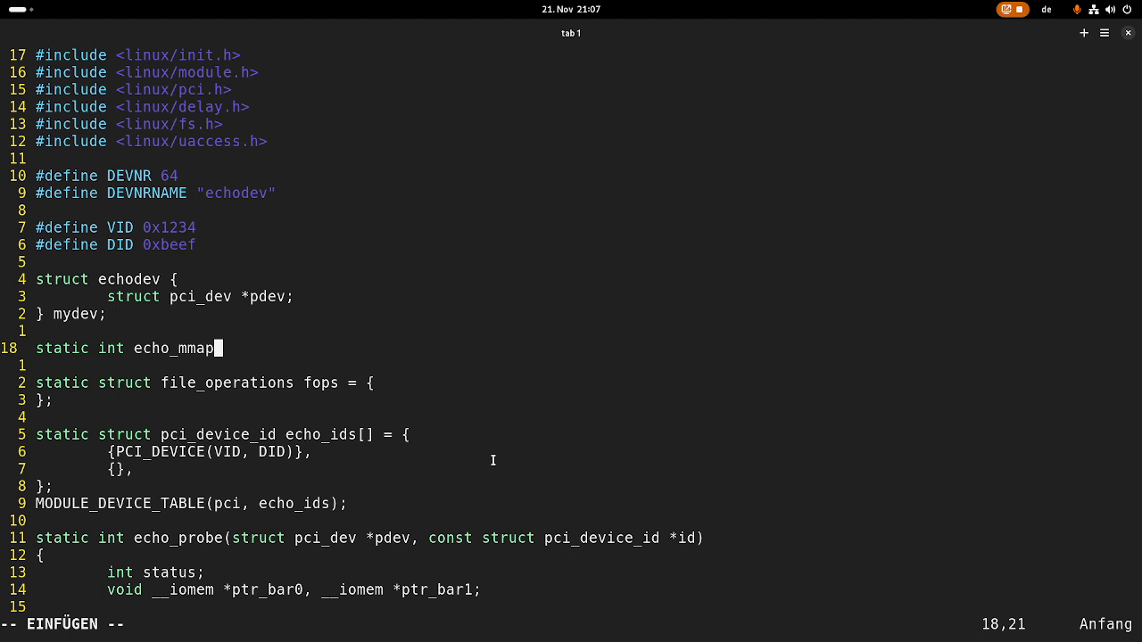
pyautogui.write('(struct')
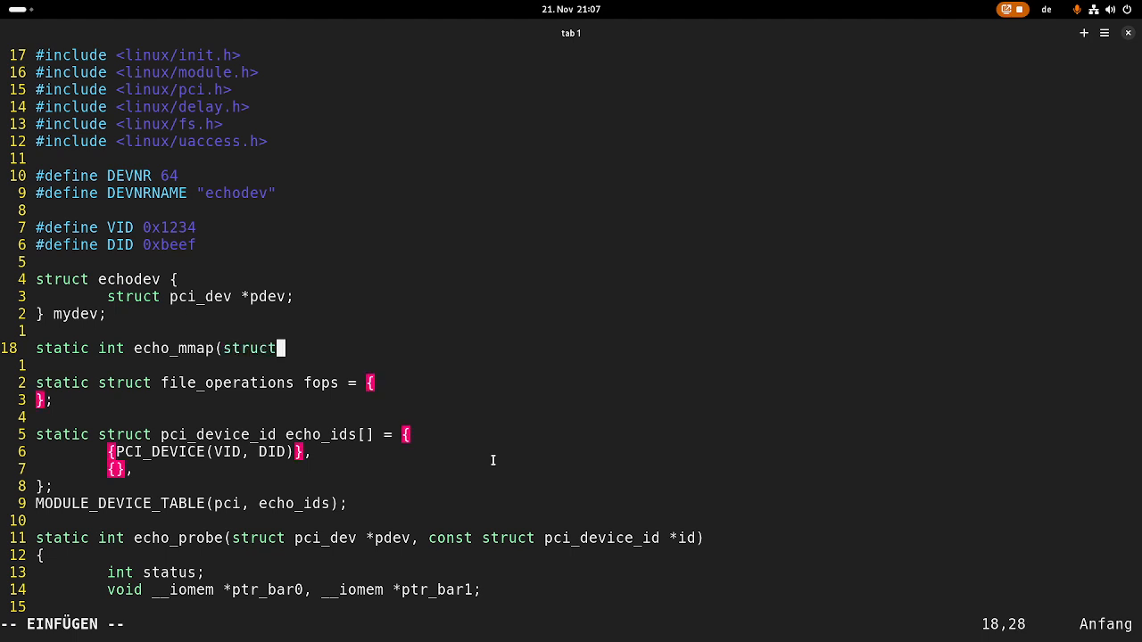
pyautogui.write('f')
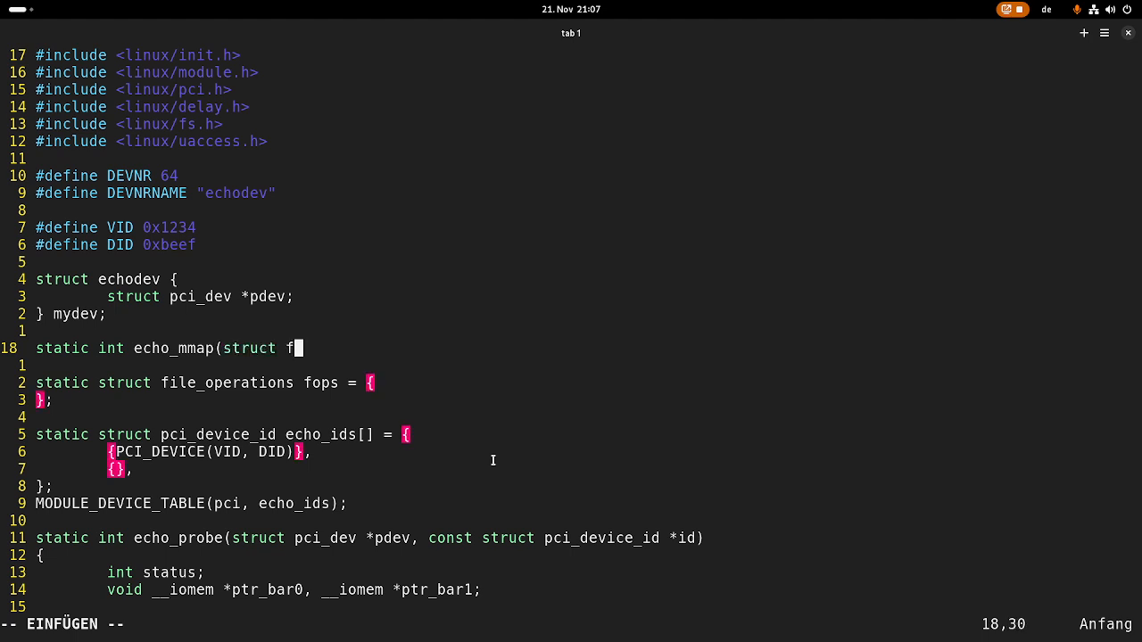
pyautogui.write('ile *')
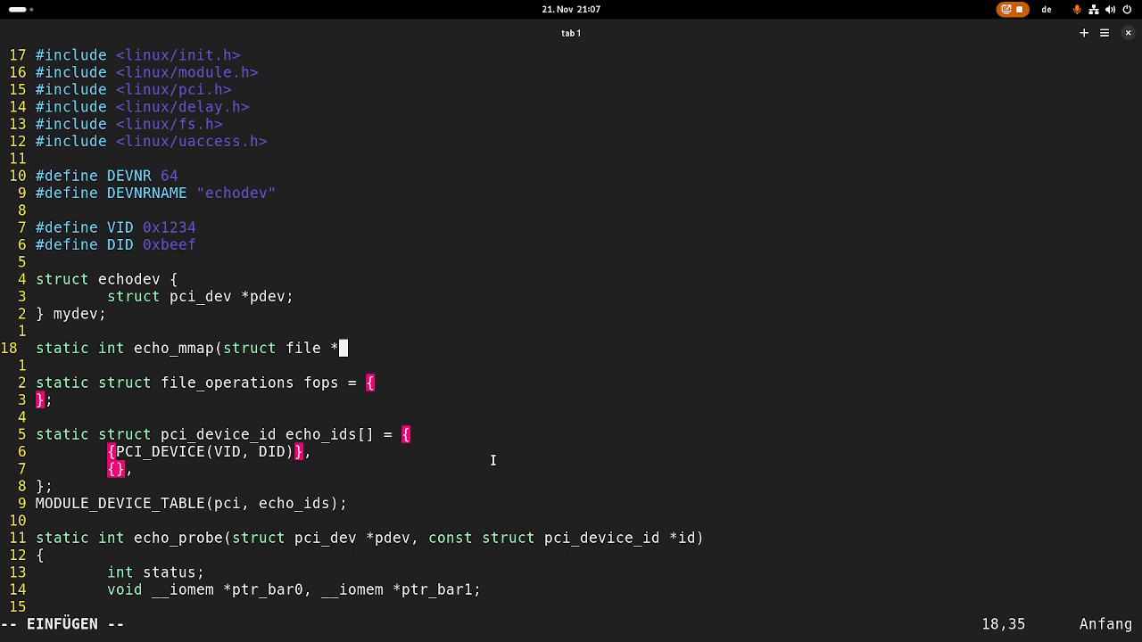
pyautogui.write('file, struct')
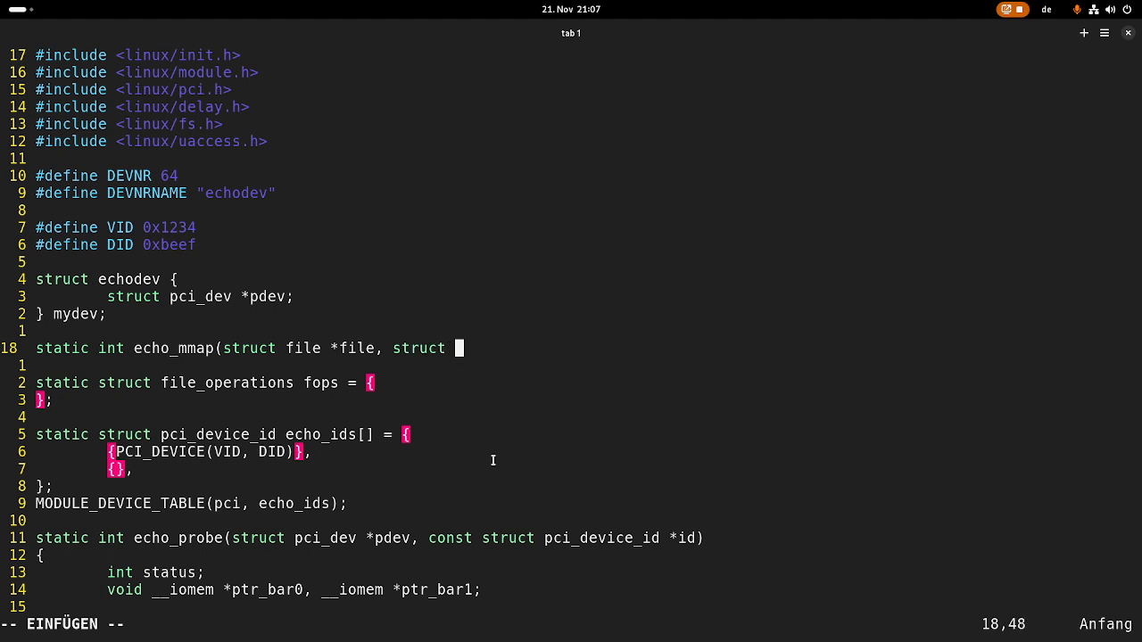
pyautogui.write('vm_area_')
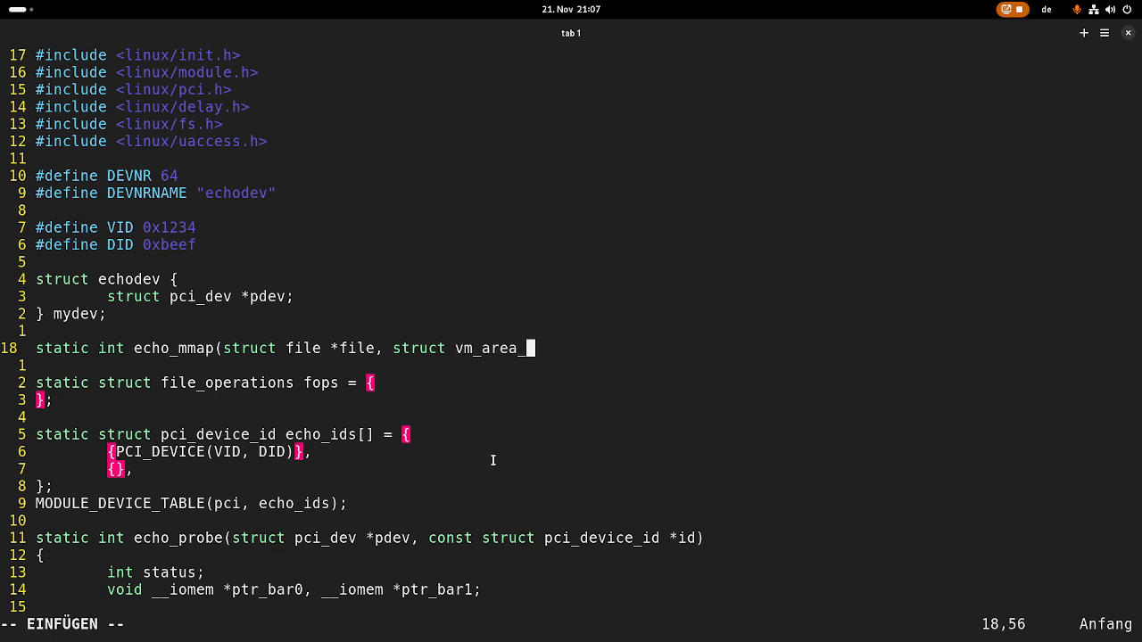
pyautogui.write('struct')
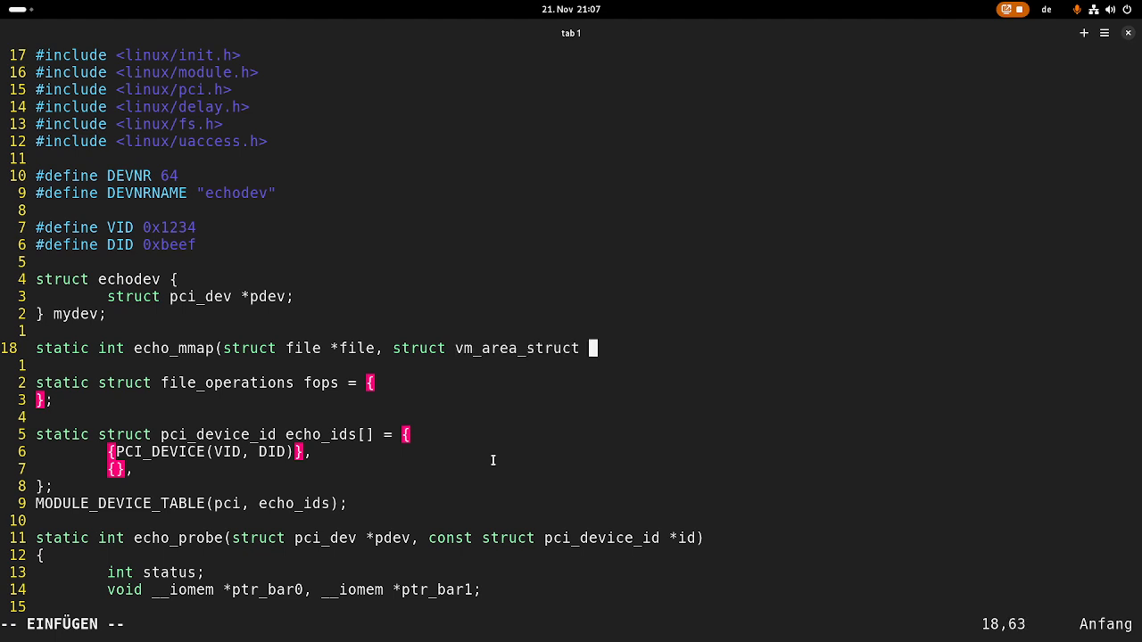
pyautogui.write('*vma')
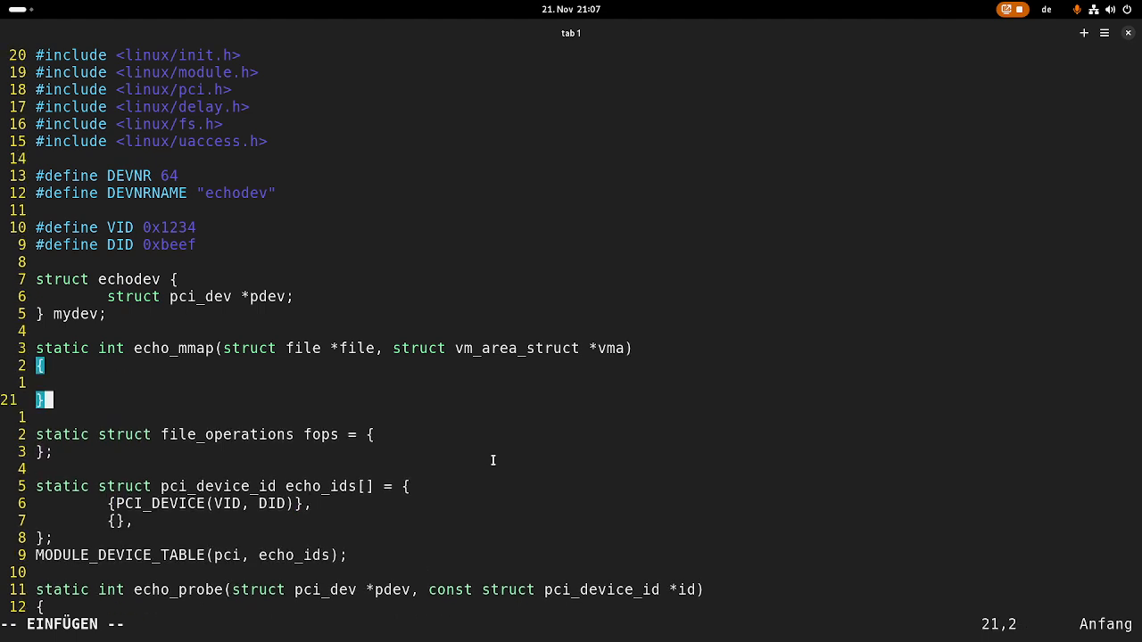
# Step: Give echo_mmap a body with return 0; and a blank line above it
pyautogui.press('Up')
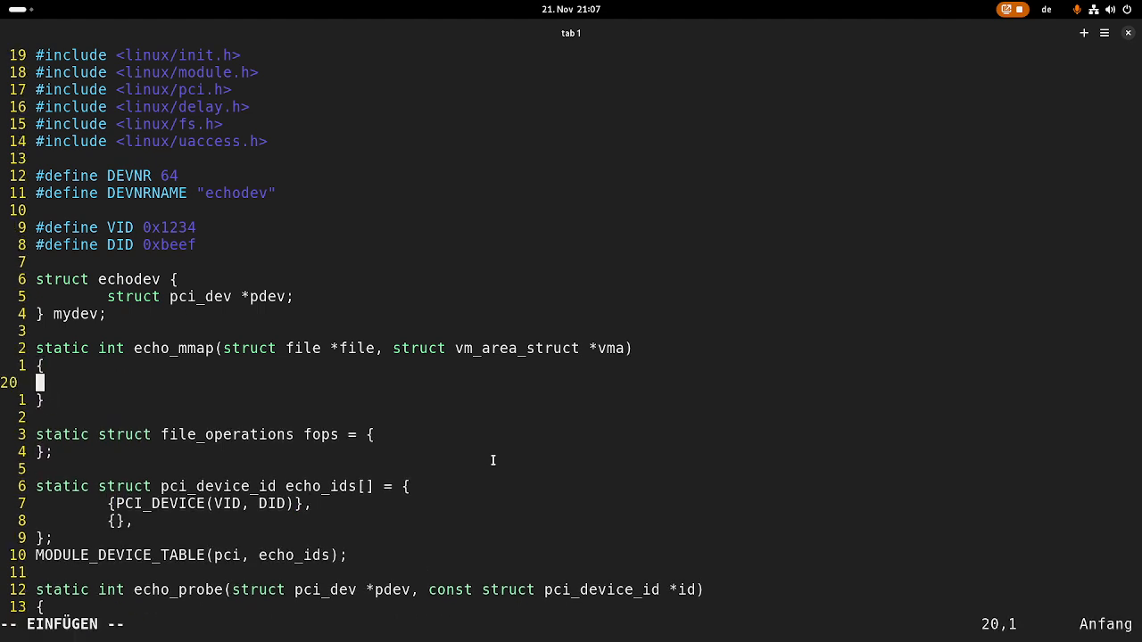
pyautogui.write('return 0;')
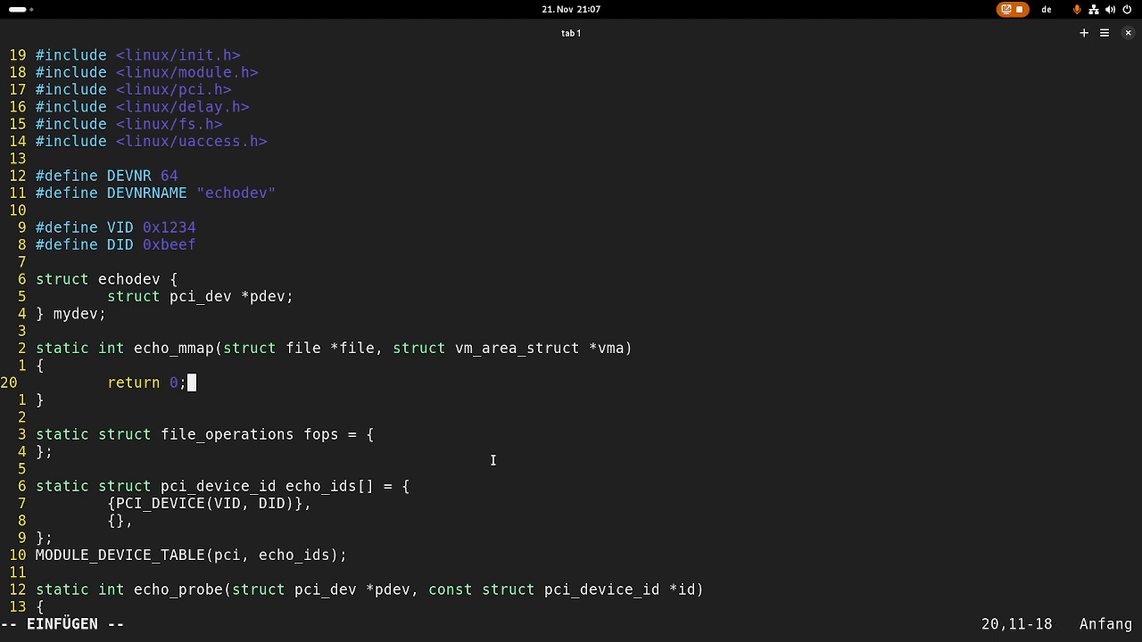
pyautogui.press('Return')
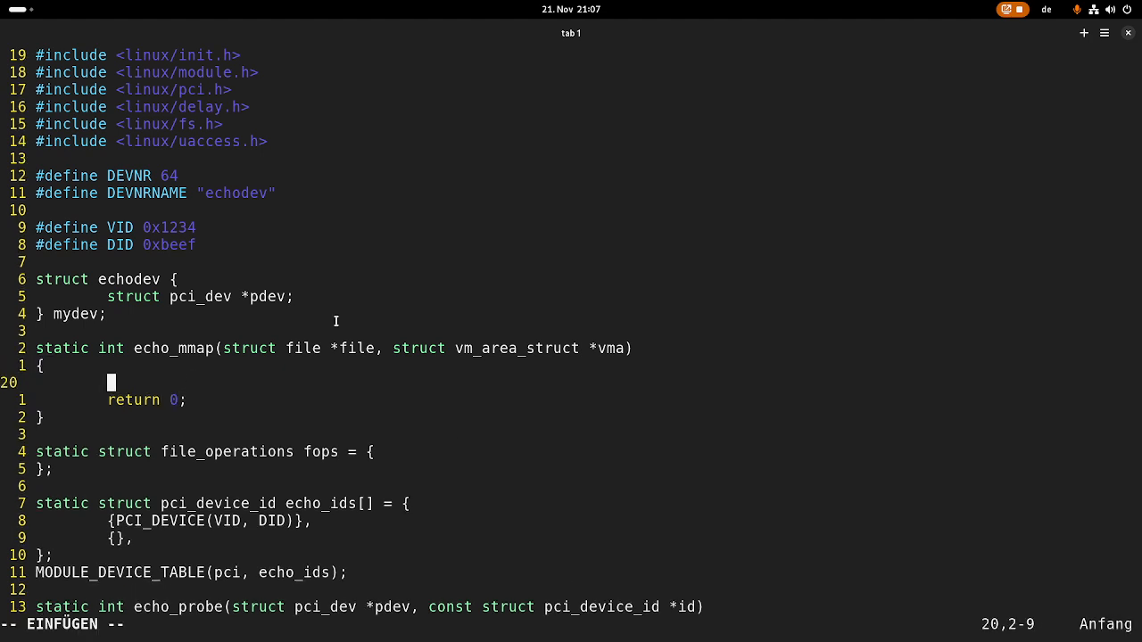
pyautogui.moveTo(482, 342)
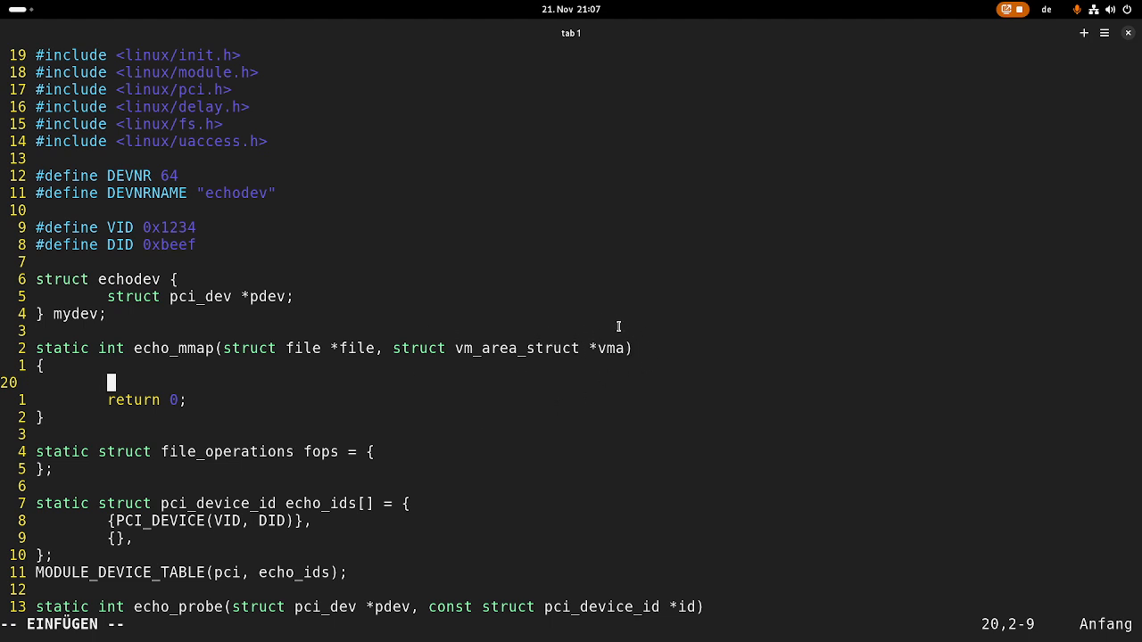
pyautogui.moveTo(621, 348)
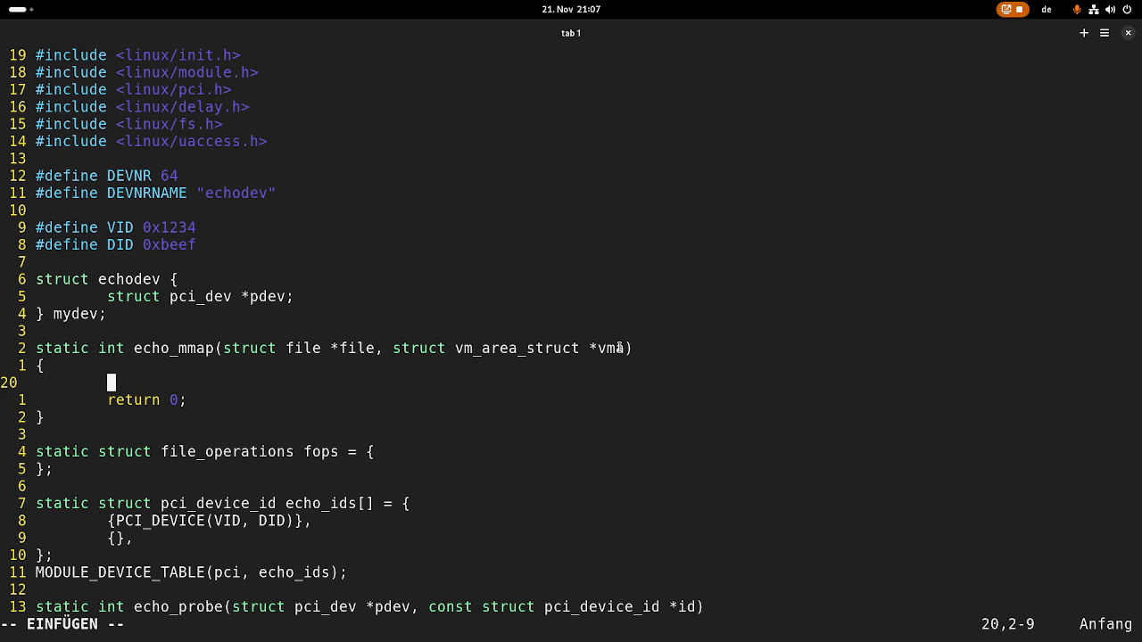
# Step: Declare int status and start the vma->vm_pgoff assignment
pyautogui.write('int s')
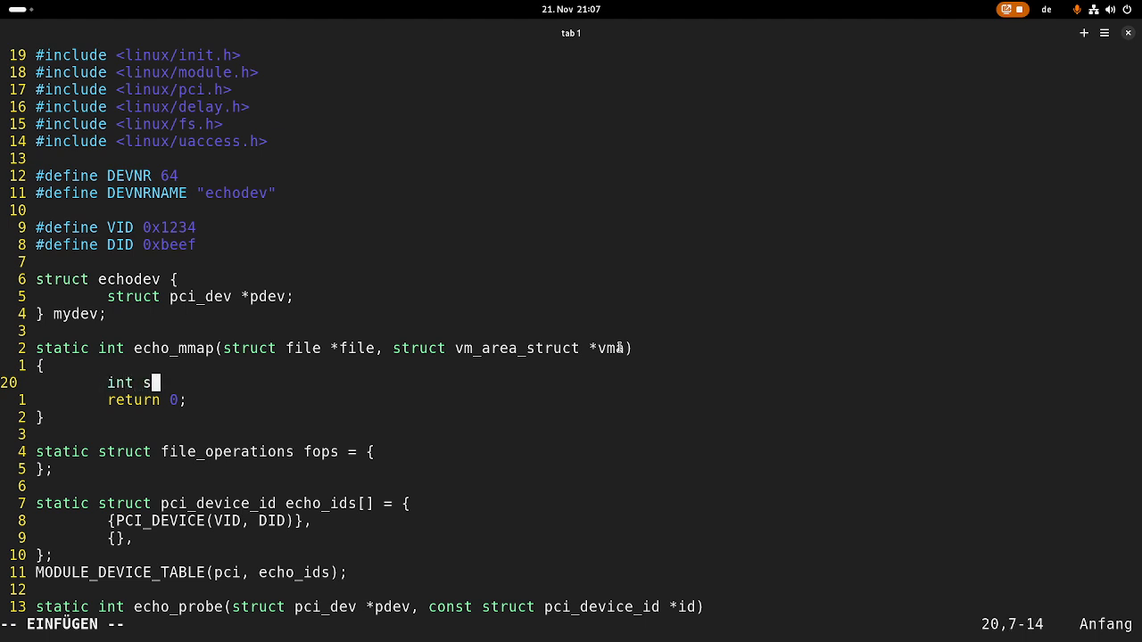
pyautogui.write('tatus;')
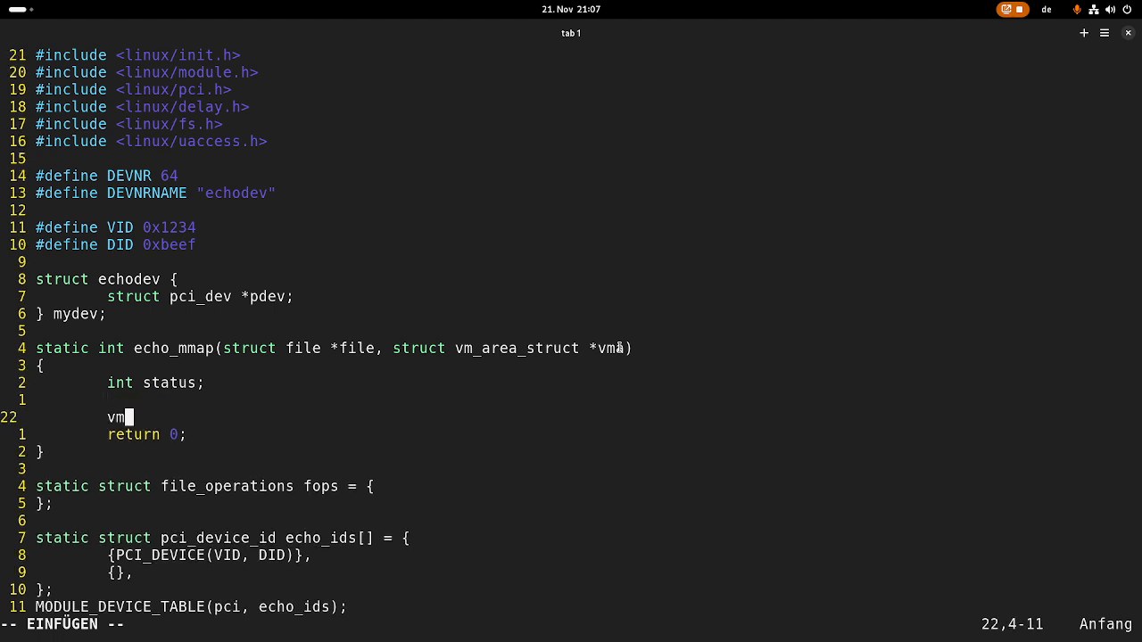
pyautogui.write('a->')
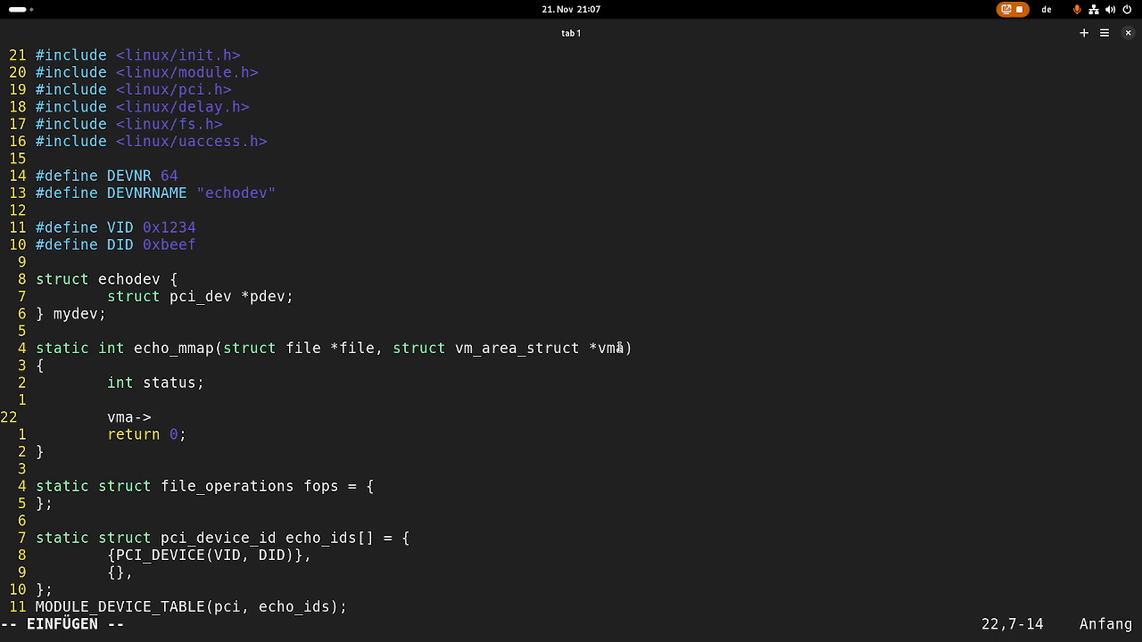
pyautogui.write('vm_')
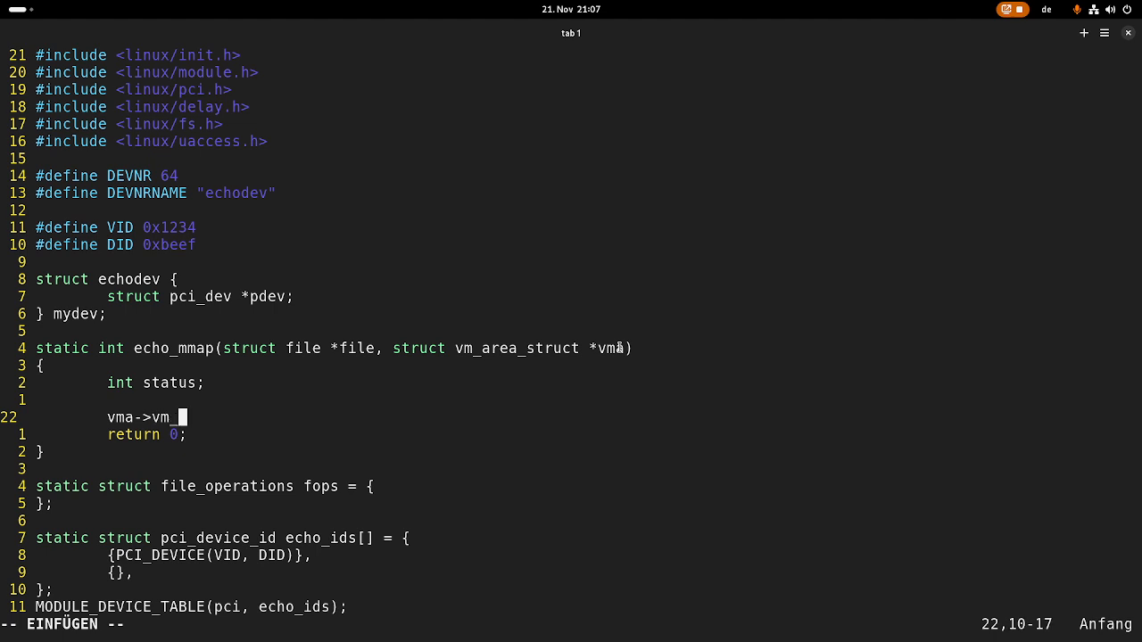
pyautogui.write('pgof')
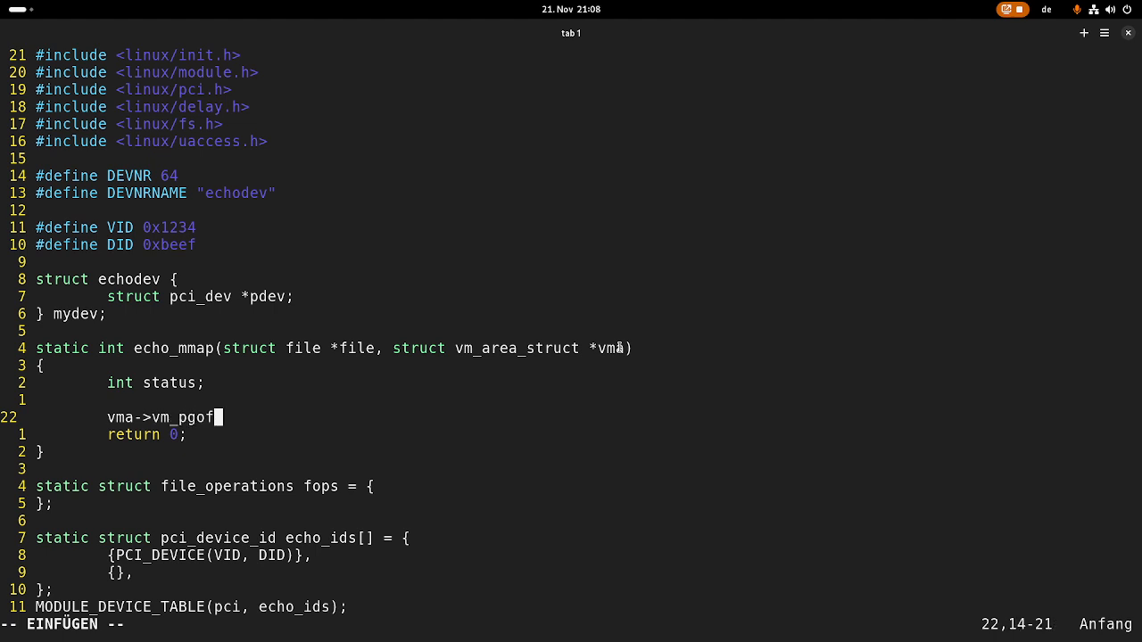
pyautogui.write('f =')
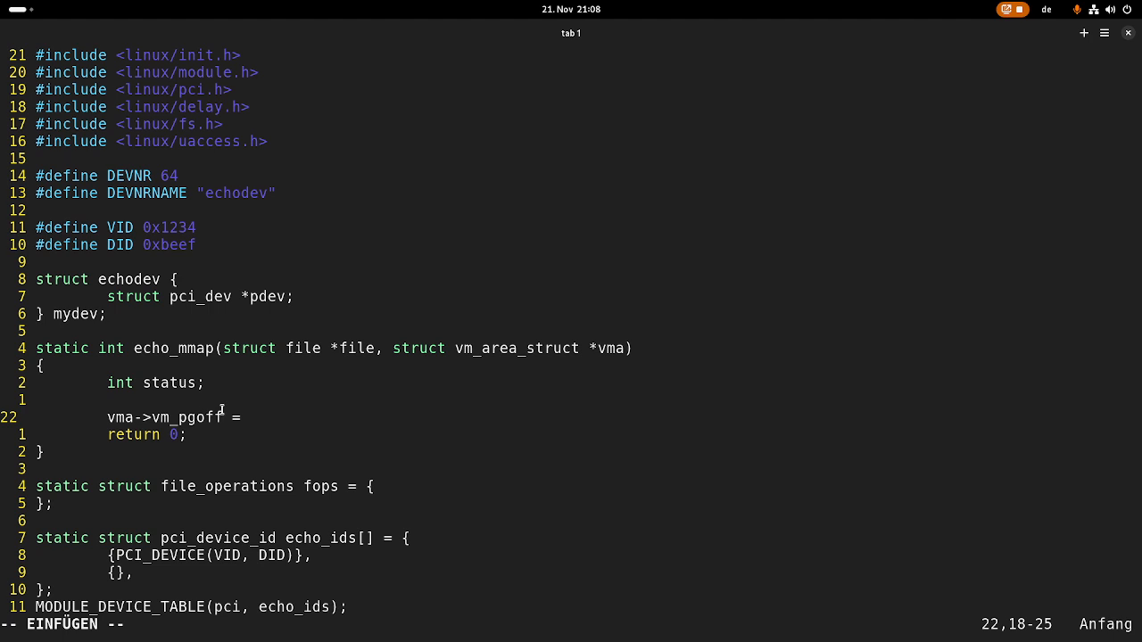
pyautogui.moveTo(323, 394)
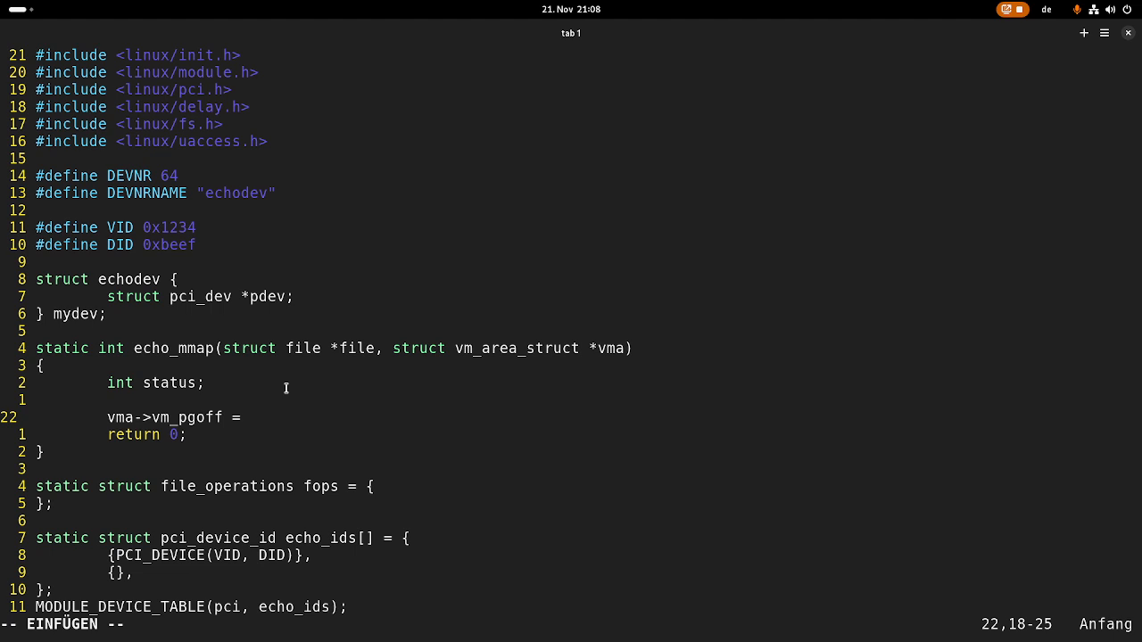
pyautogui.moveTo(360, 375)
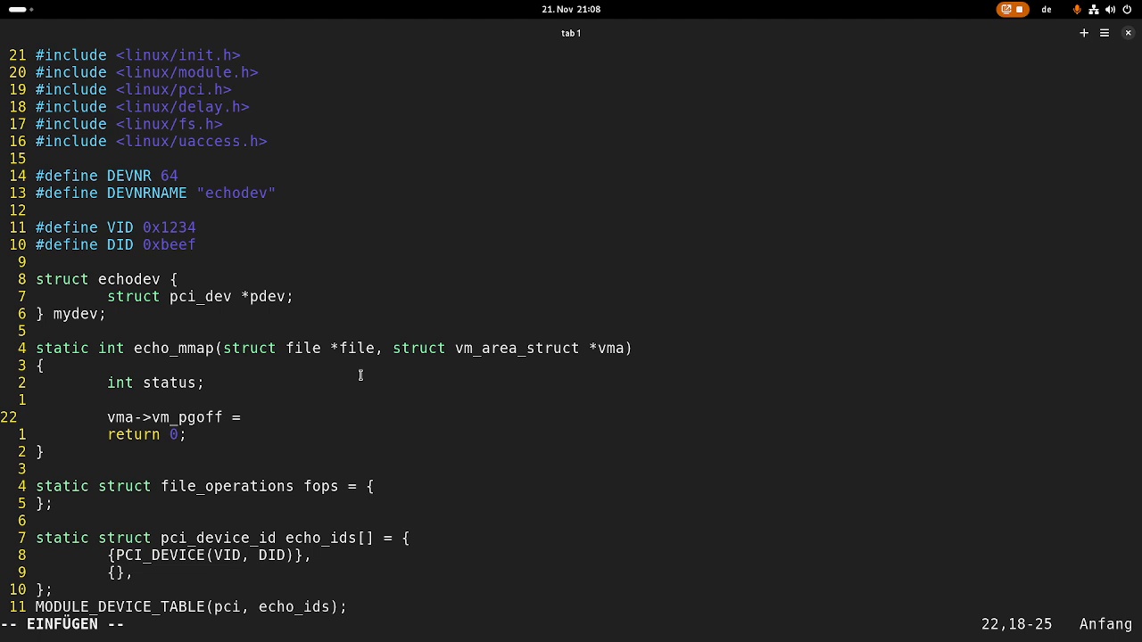
# Step: Set vm_pgoff to pci_resource_start(mydev.pdev, 1) >> PAGE_SHIFT
pyautogui.write('pci_')
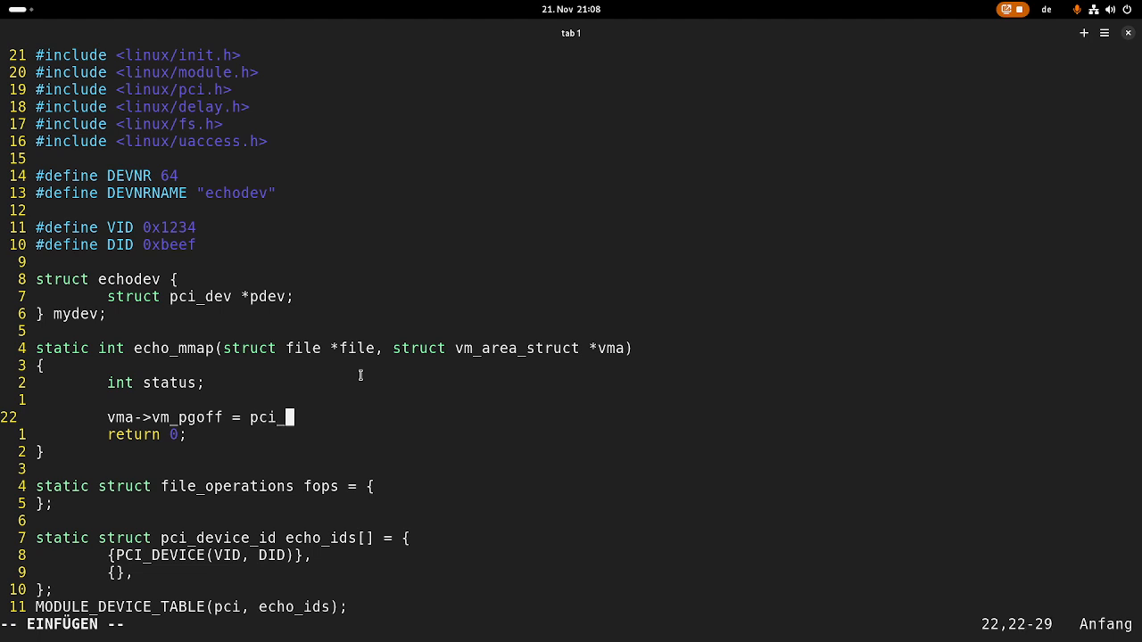
pyautogui.write('resor')
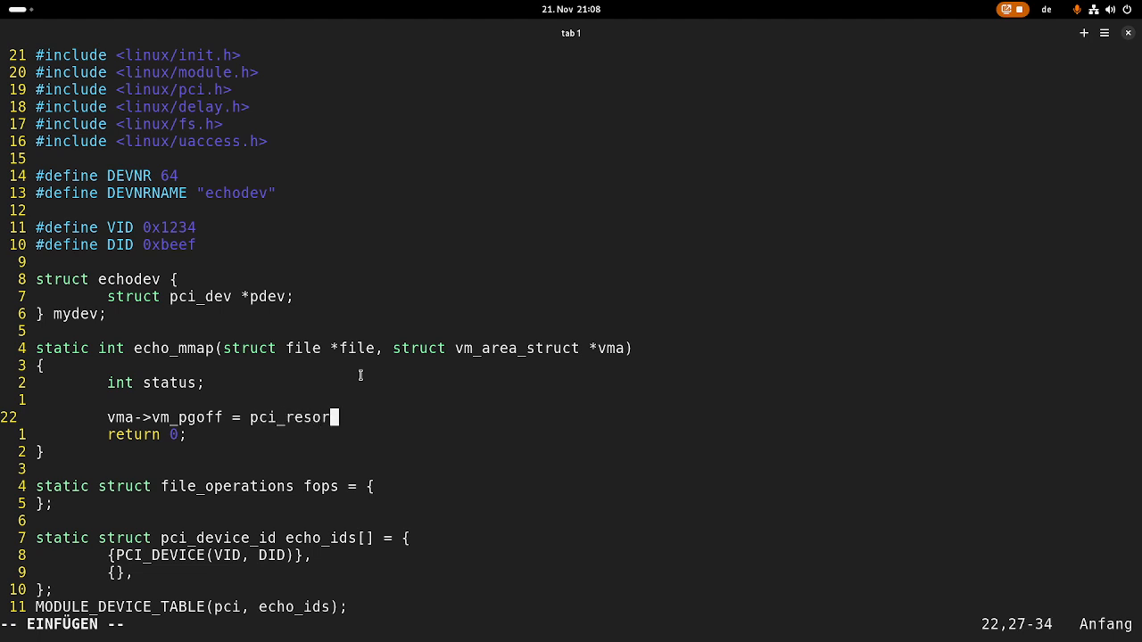
pyautogui.write('urce_sta')
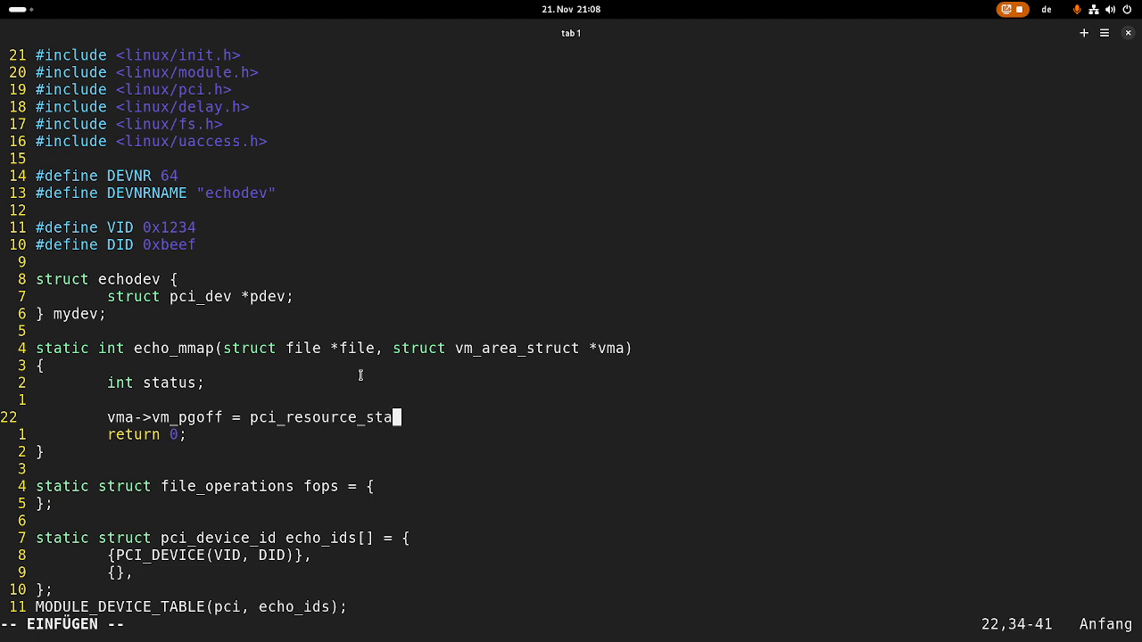
pyautogui.write('rt(')
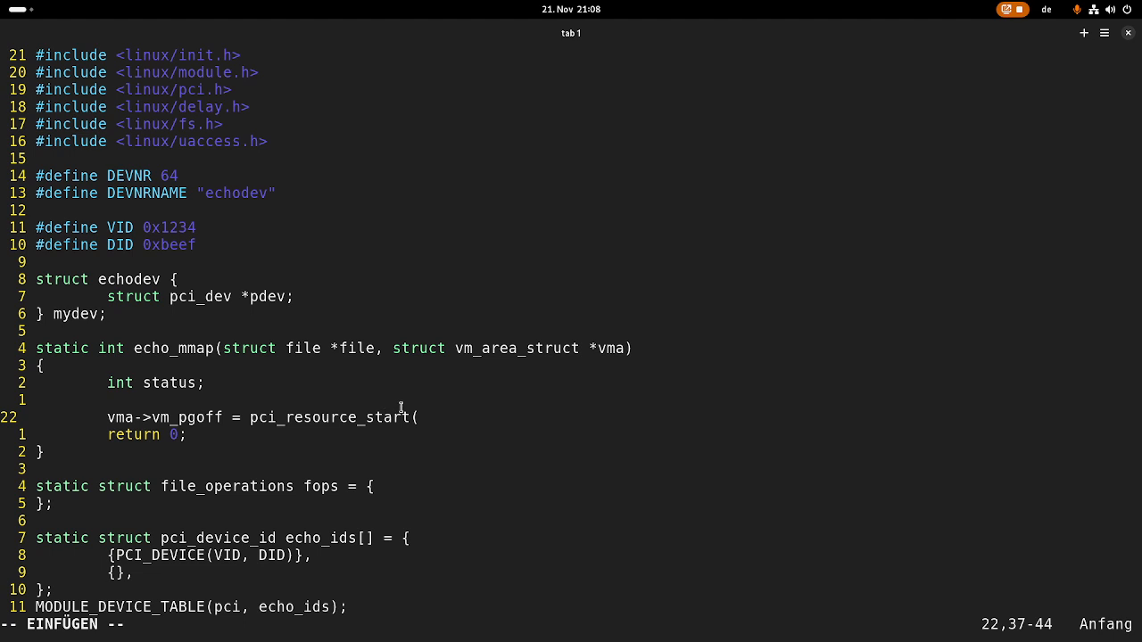
pyautogui.write('mydev.')
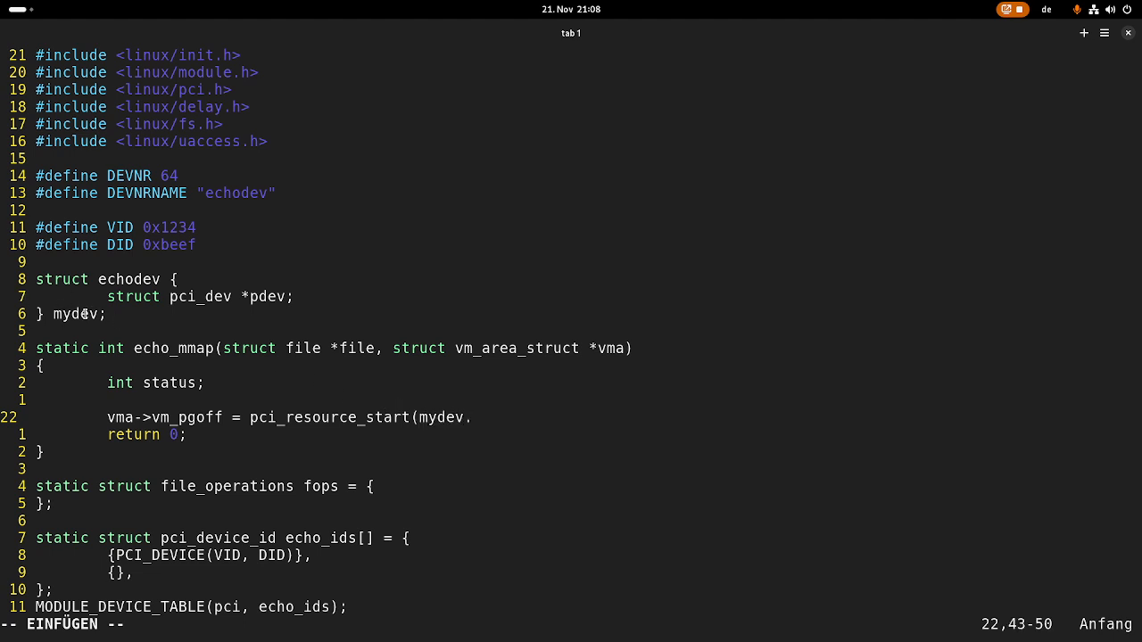
pyautogui.write('pdev,')
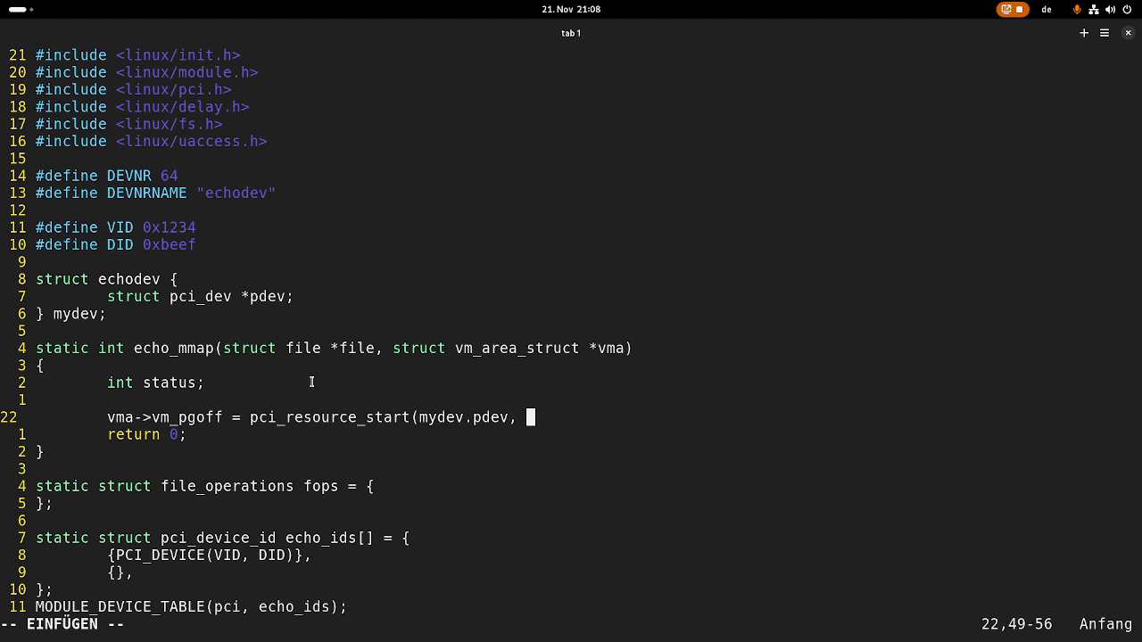
pyautogui.write('1')
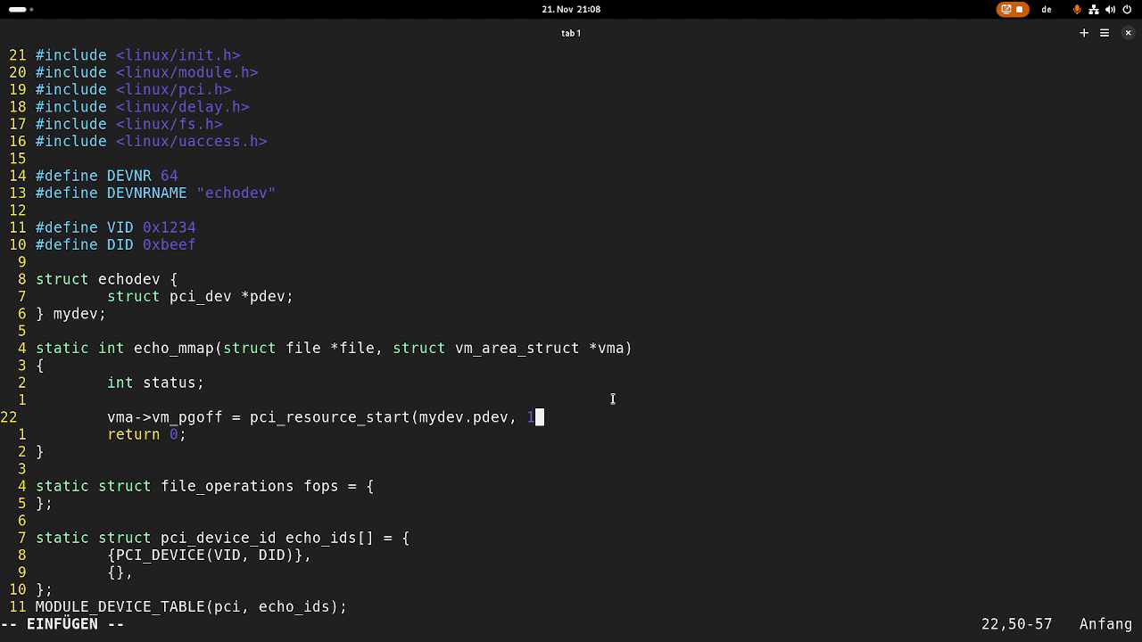
pyautogui.write(') >>')
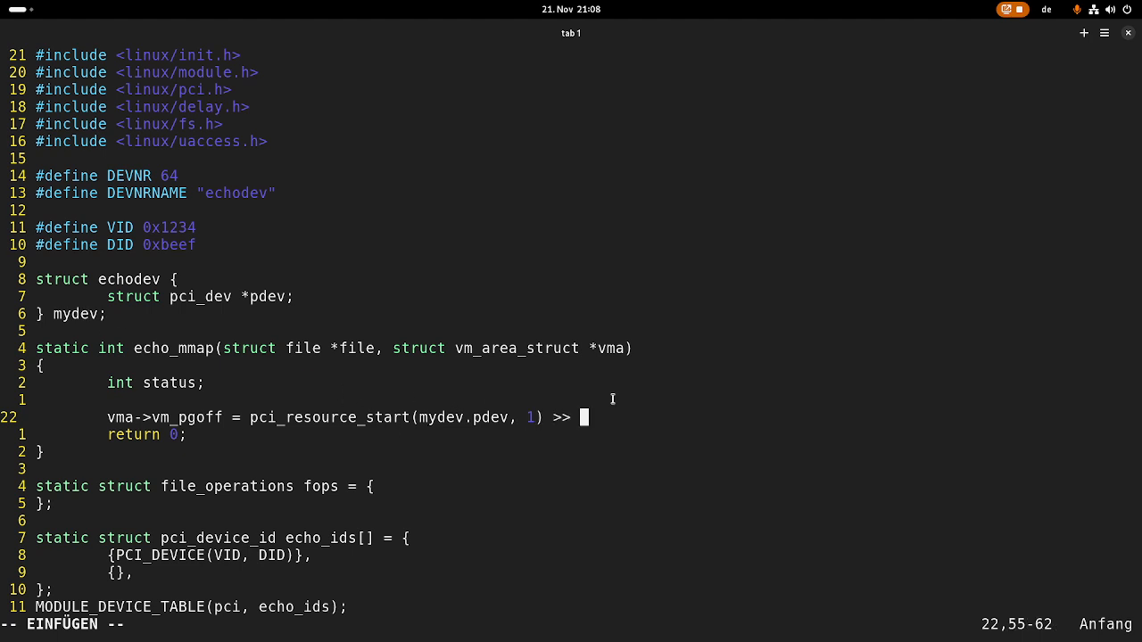
pyautogui.write('PAGE_SHIFT')
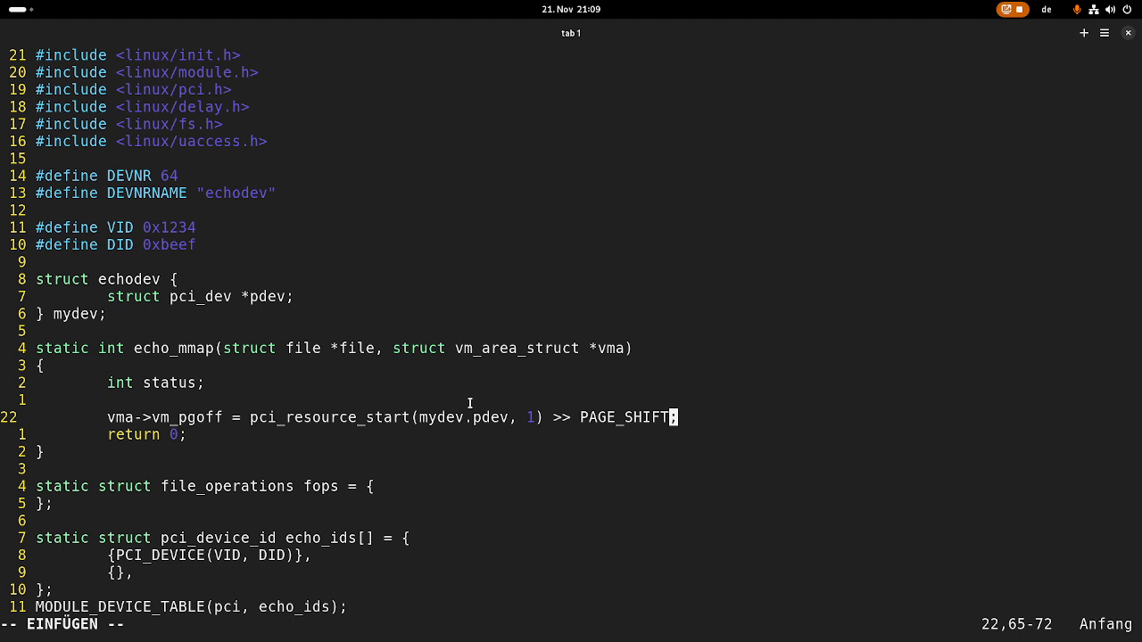
pyautogui.write(';')
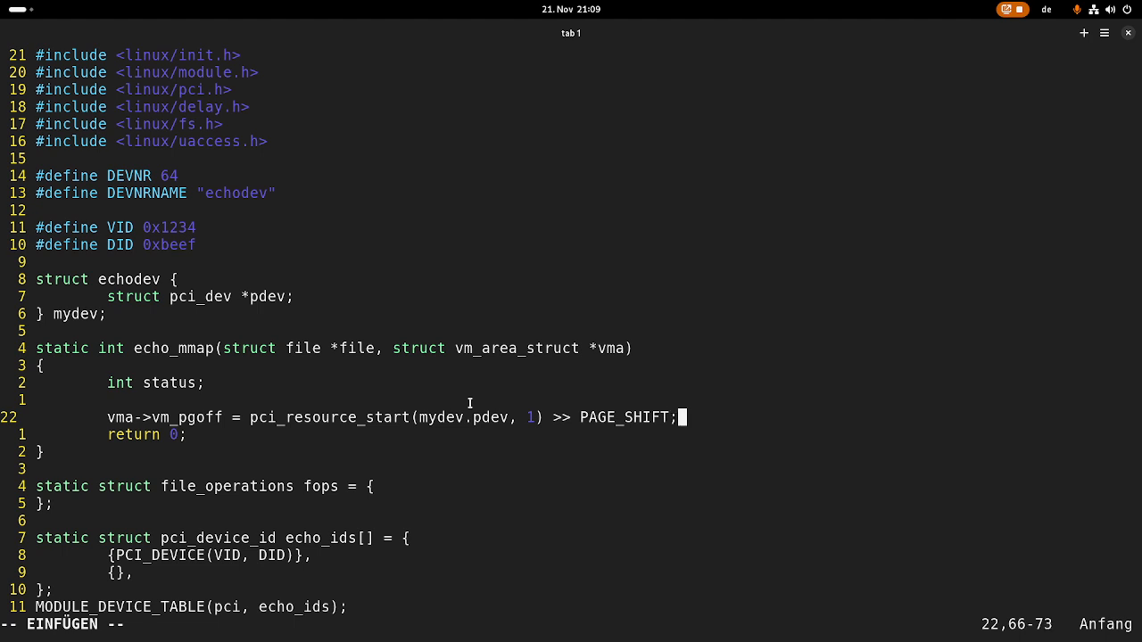
pyautogui.press('Return')
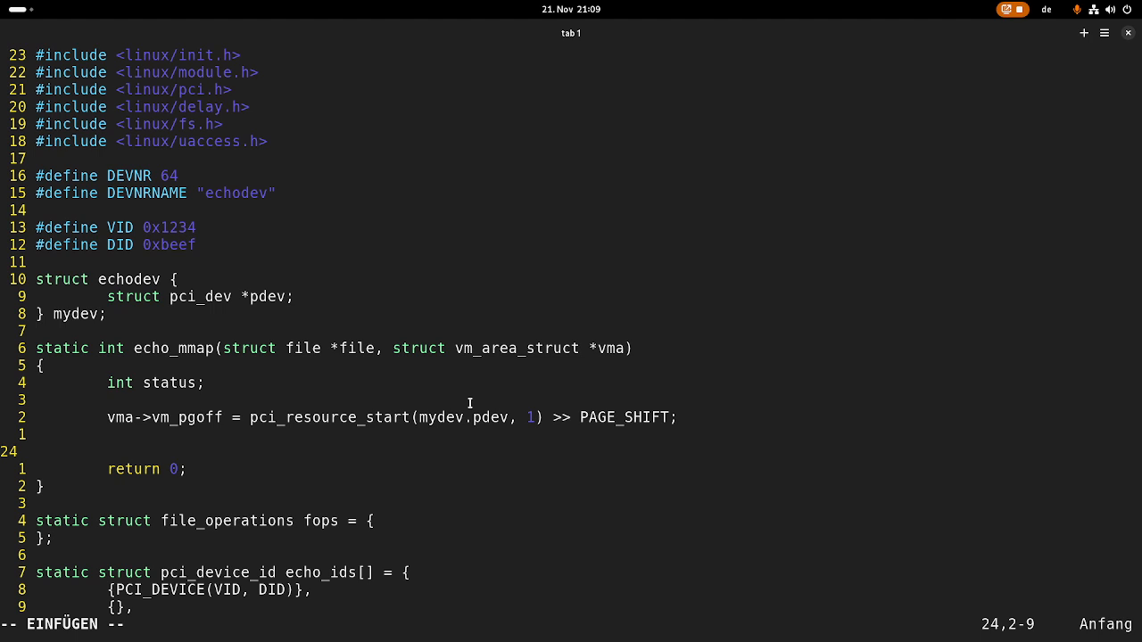
# Step: Assign status = io_remap_pfn_range(vma, vma->vm_start, vma->vm_pgoff, ...)
pyautogui.write('s')
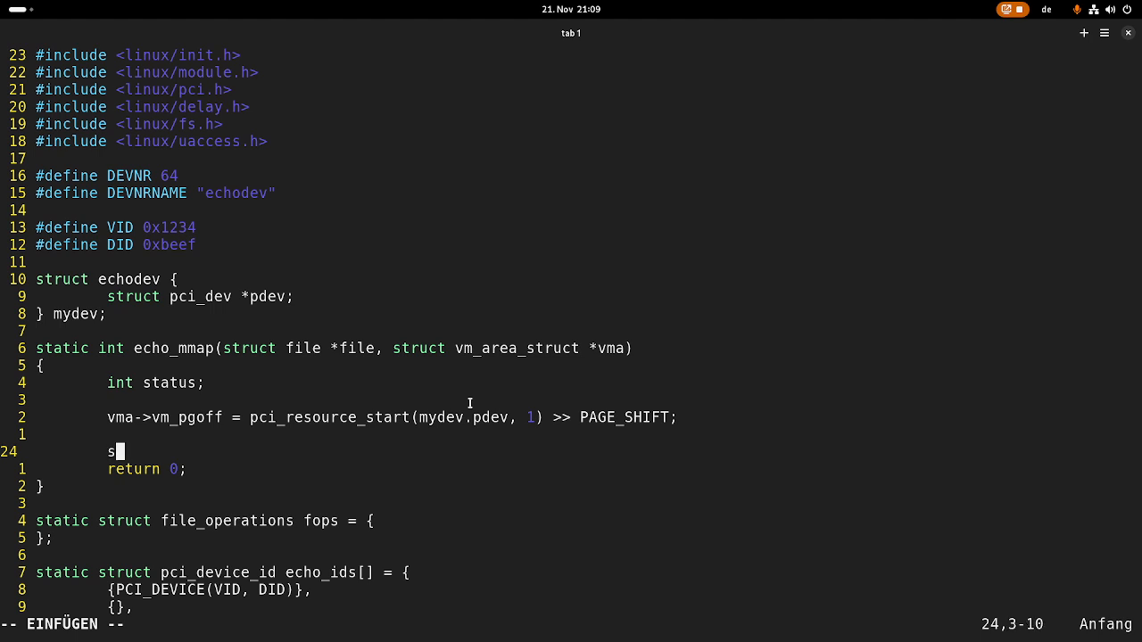
pyautogui.write('tatus')
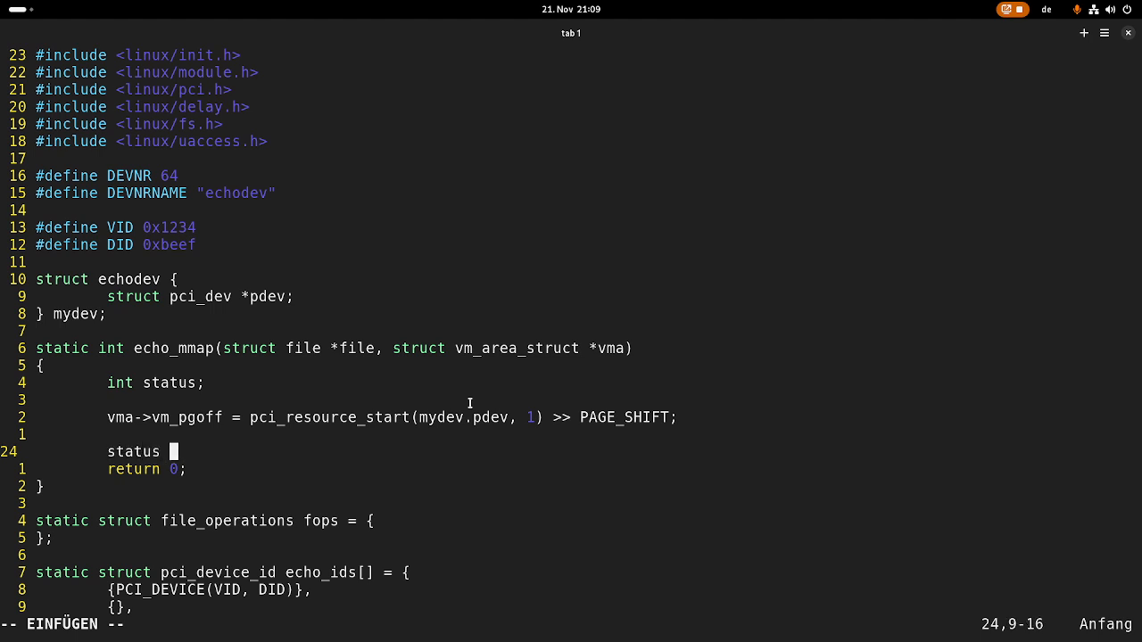
pyautogui.write('= io')
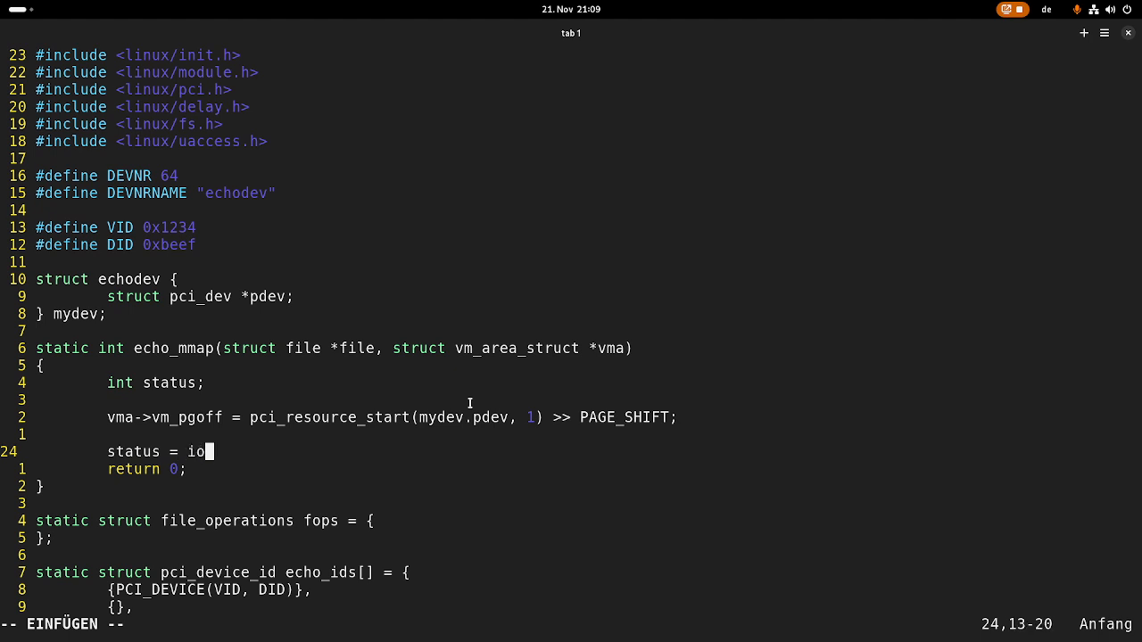
pyautogui.write('_remap')
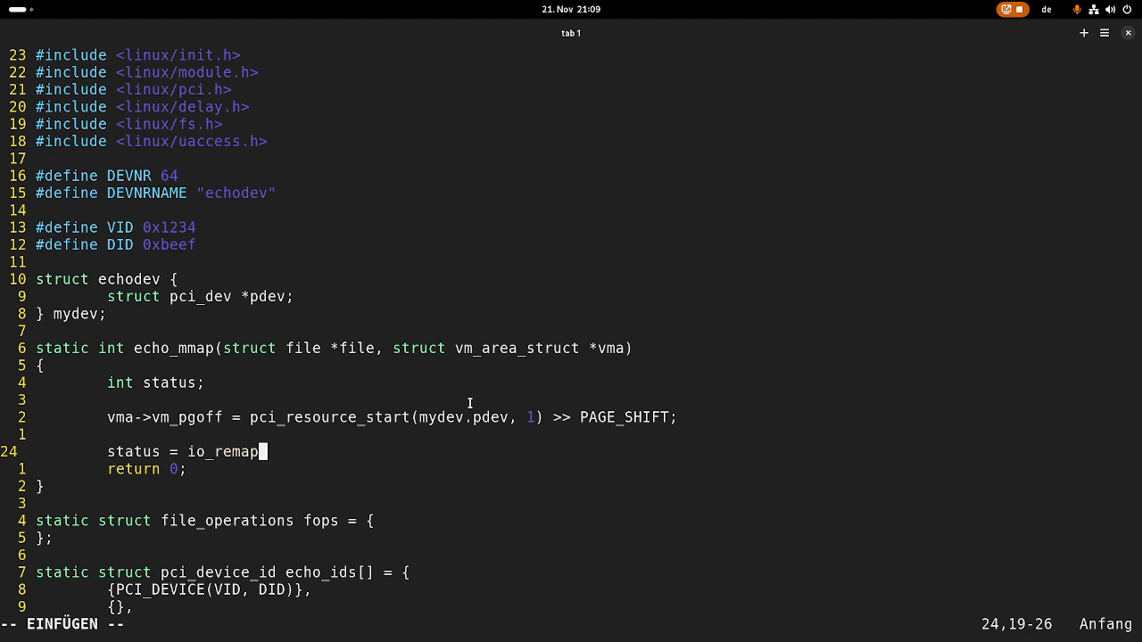
pyautogui.write('_p')
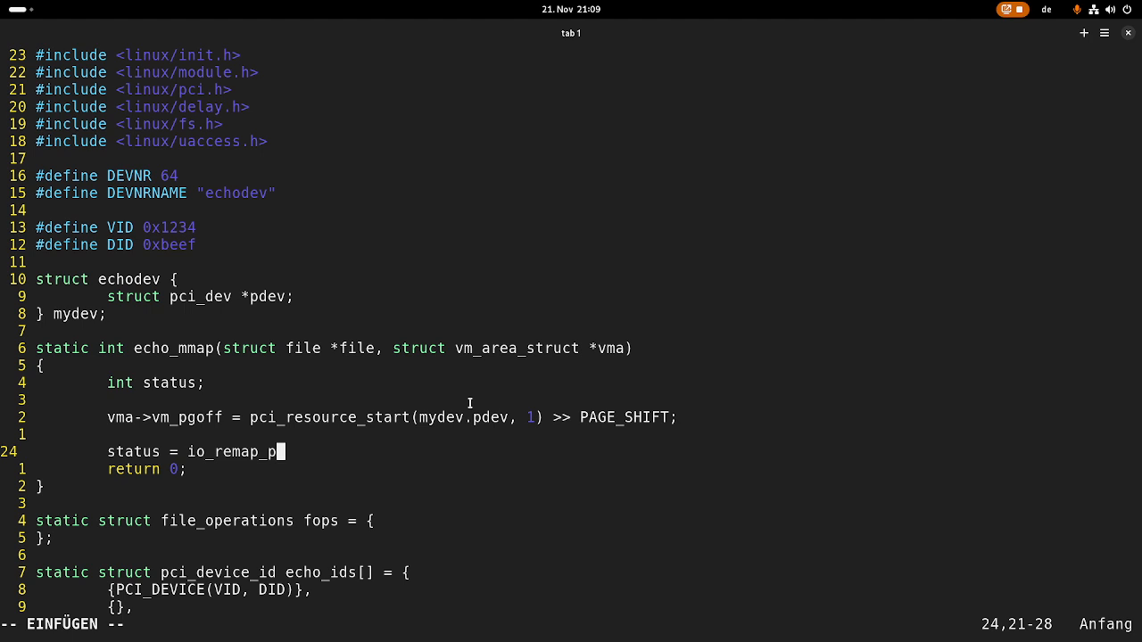
pyautogui.write('fn_range')
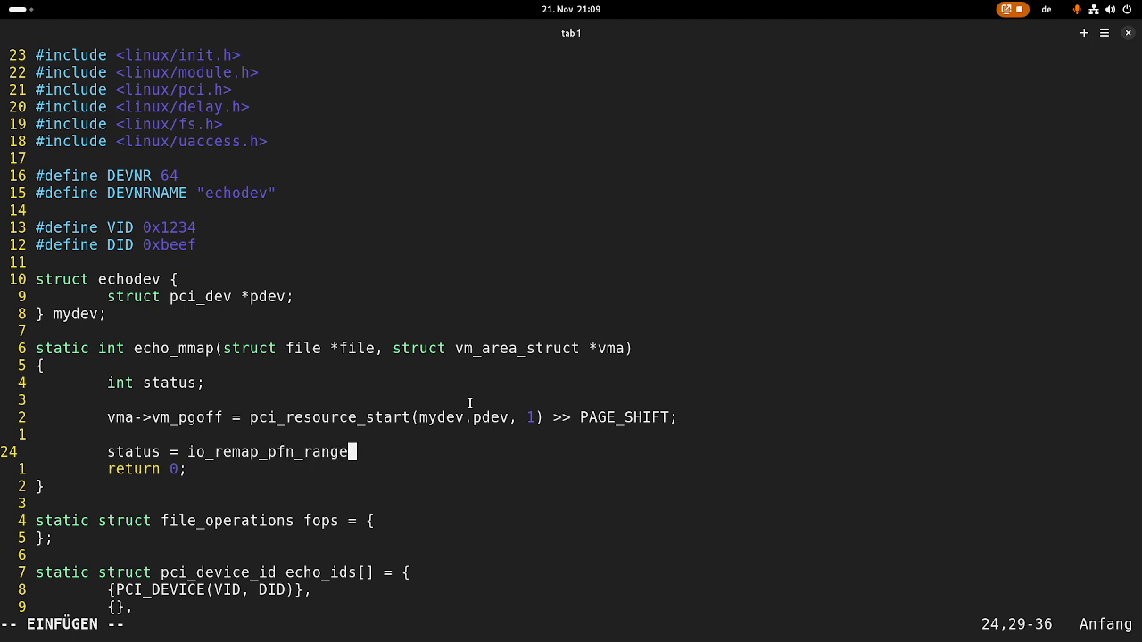
pyautogui.write('(vma,')
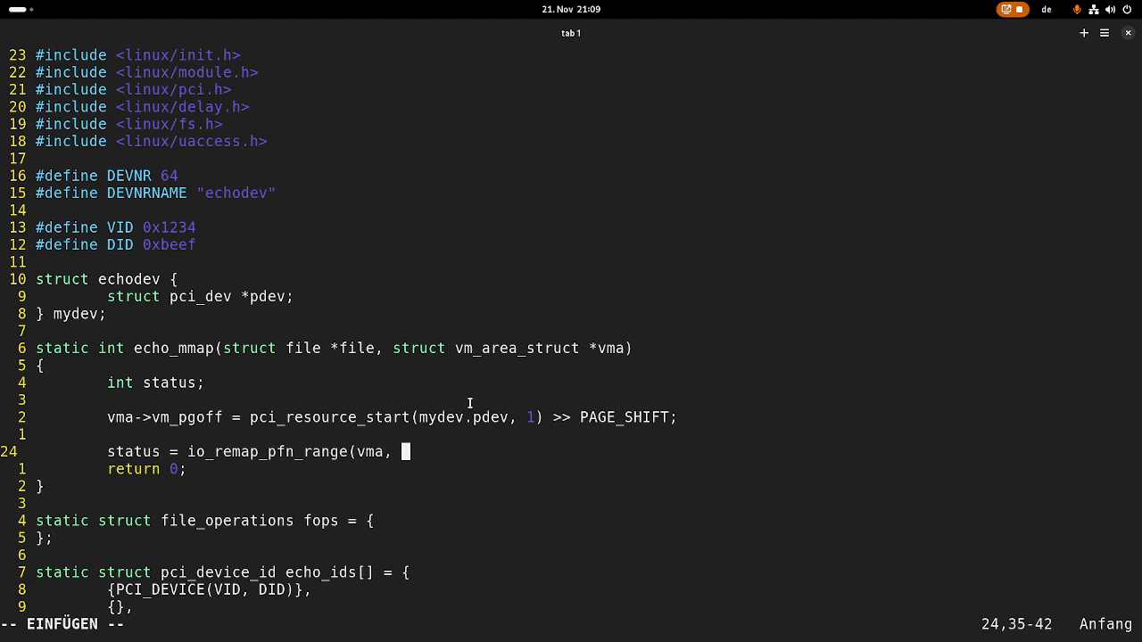
pyautogui.write('vma-')
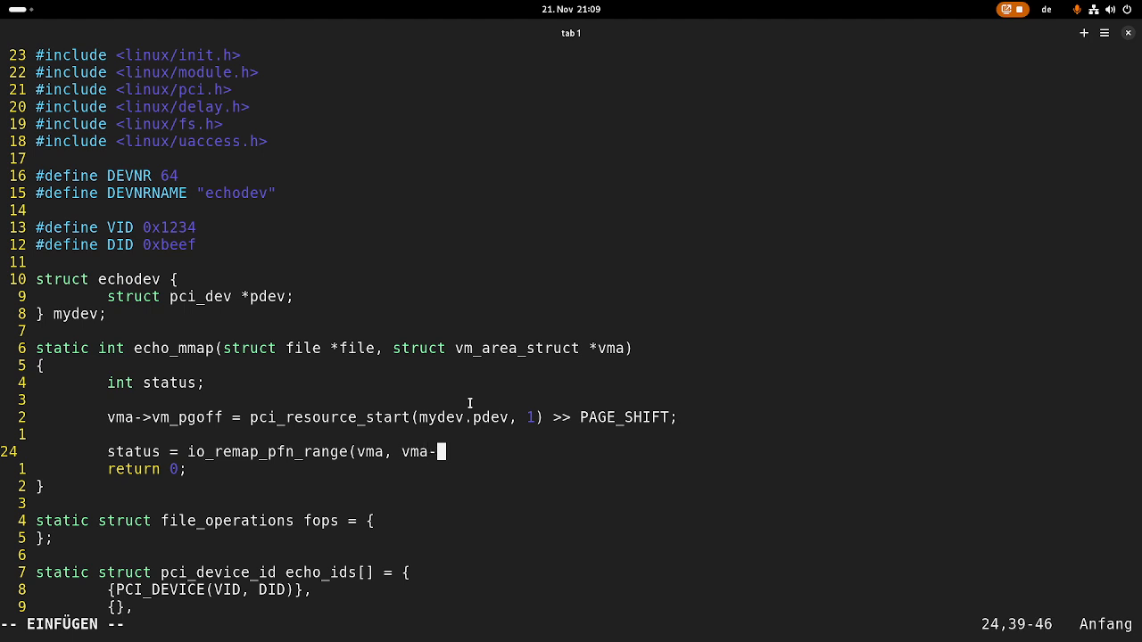
pyautogui.write('>vm_start')
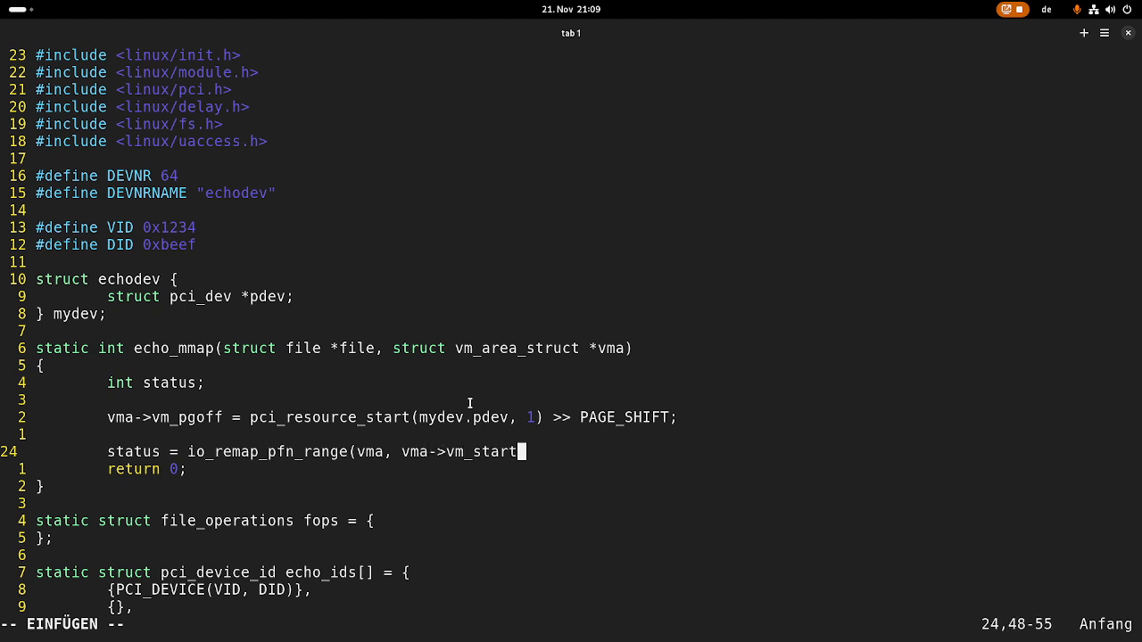
pyautogui.write(', vma')
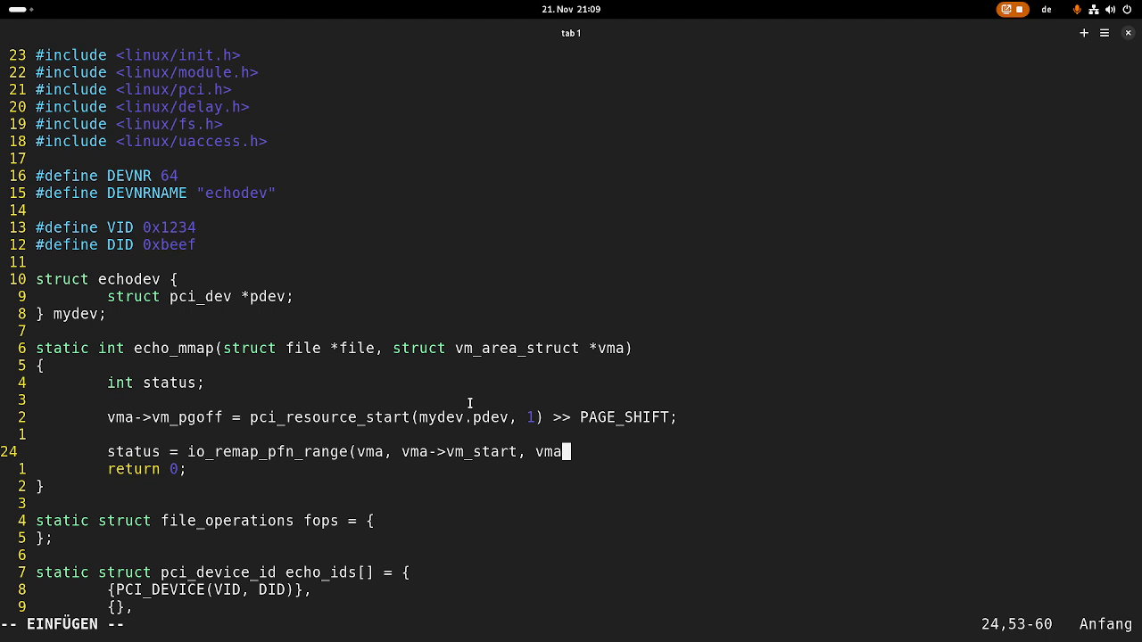
pyautogui.write('->vm-')
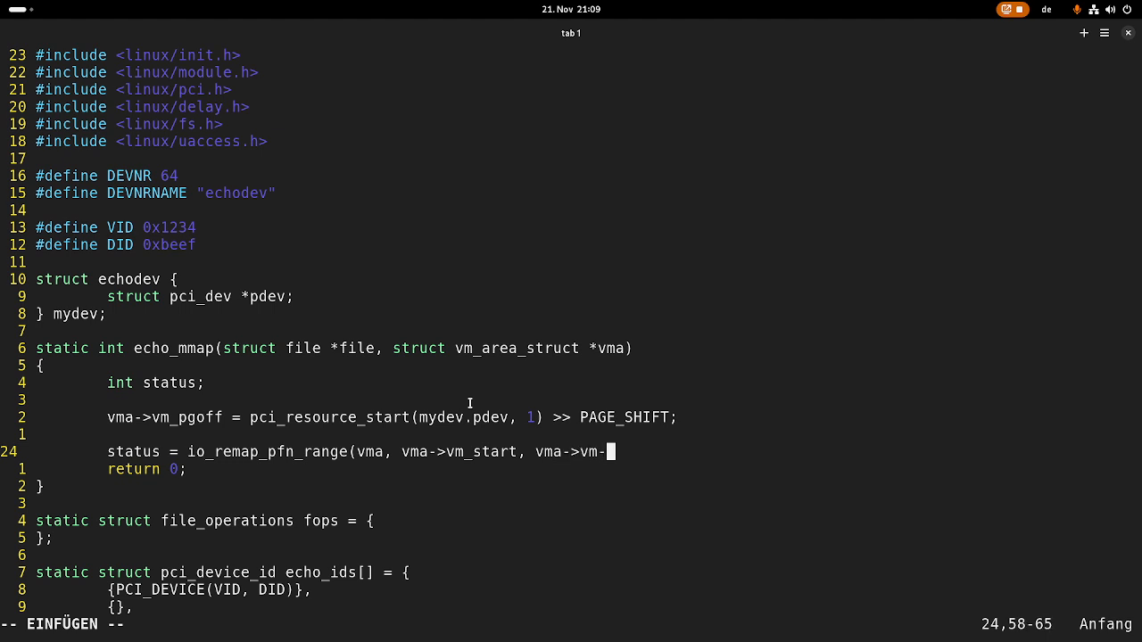
pyautogui.write('pgof')
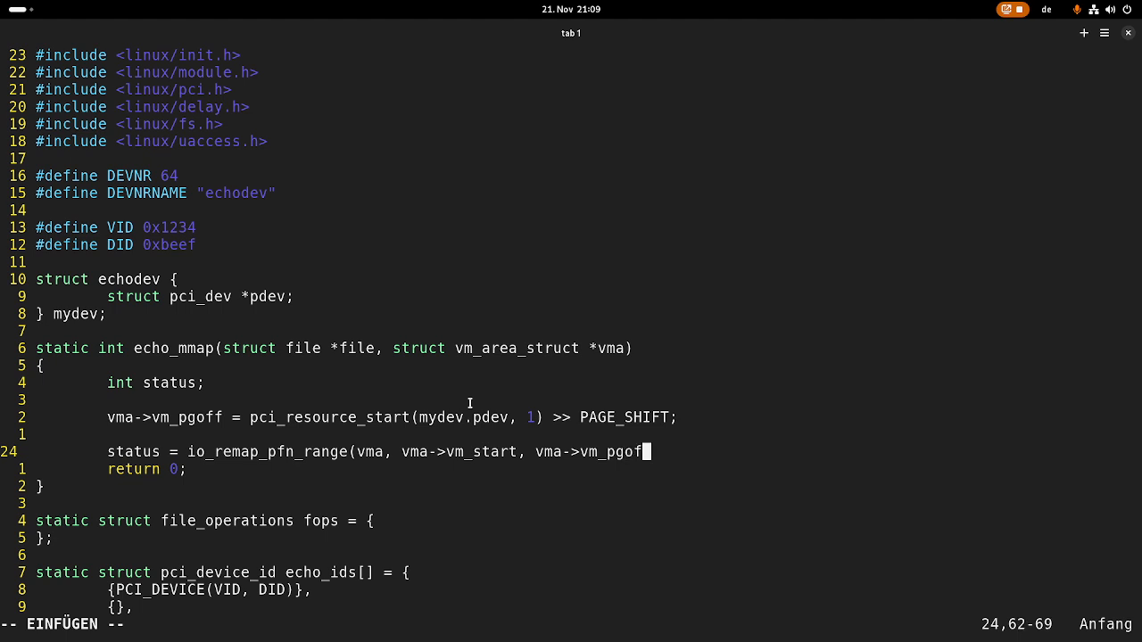
pyautogui.write('f,')
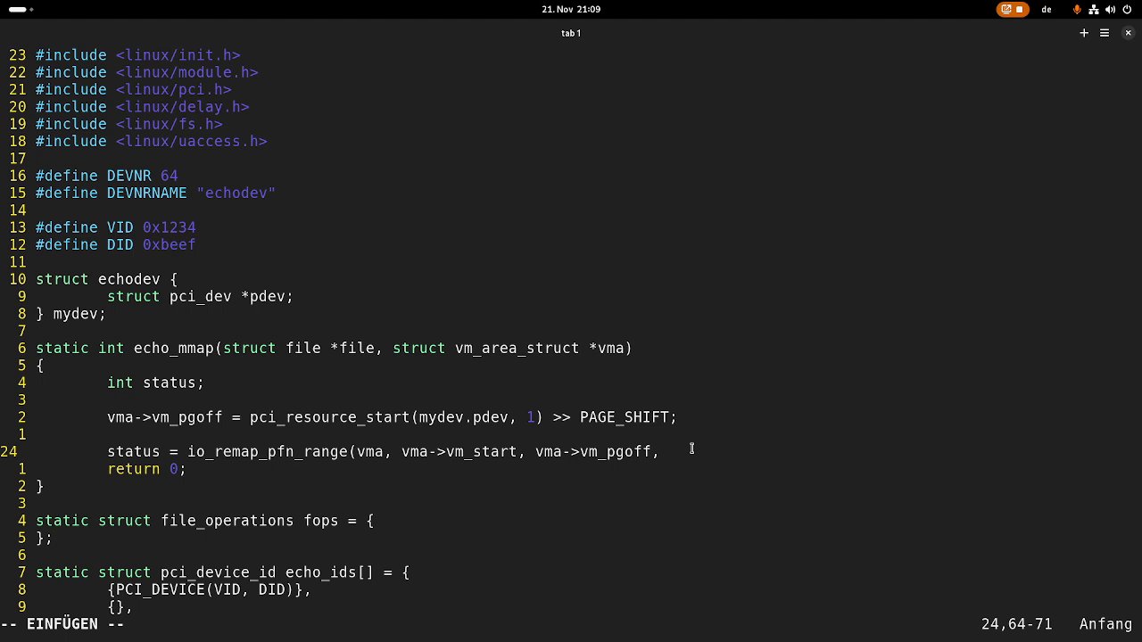
# Step: Finish the call with length vma->vm_end - vma->vm_start and vma->vm_page_prot
pyautogui.write('vm')
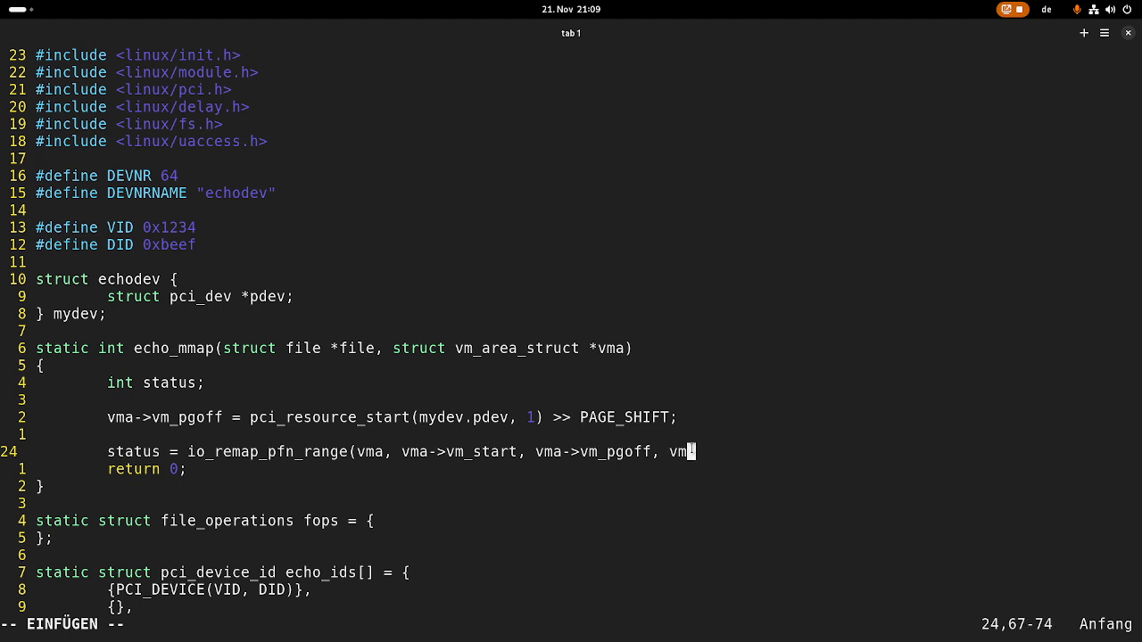
pyautogui.press('Right')
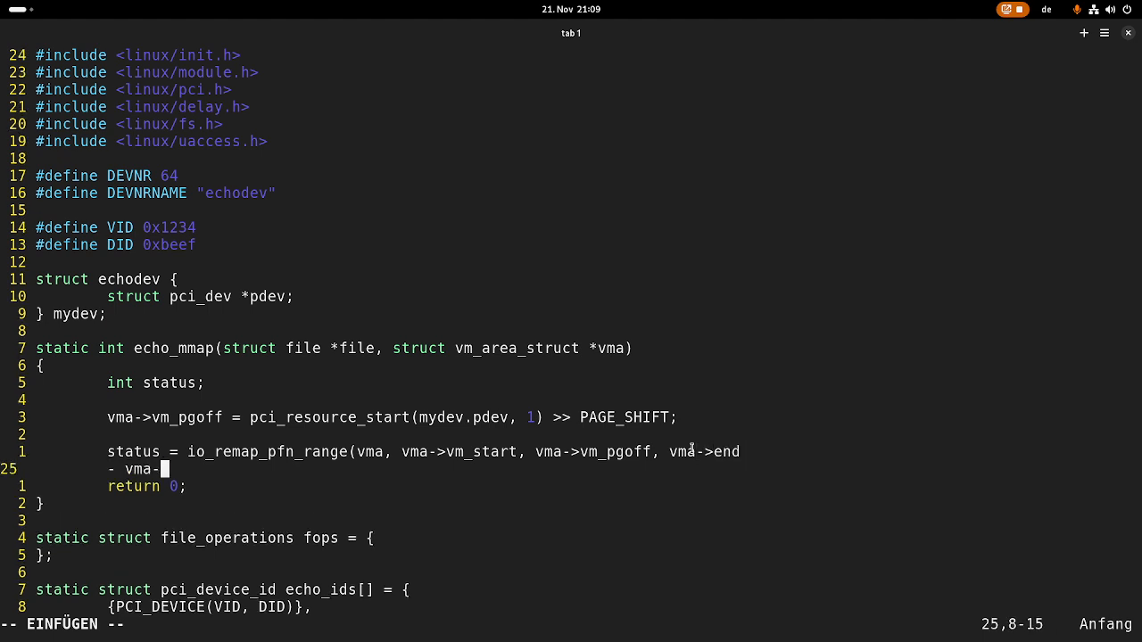
pyautogui.write('vm_start')
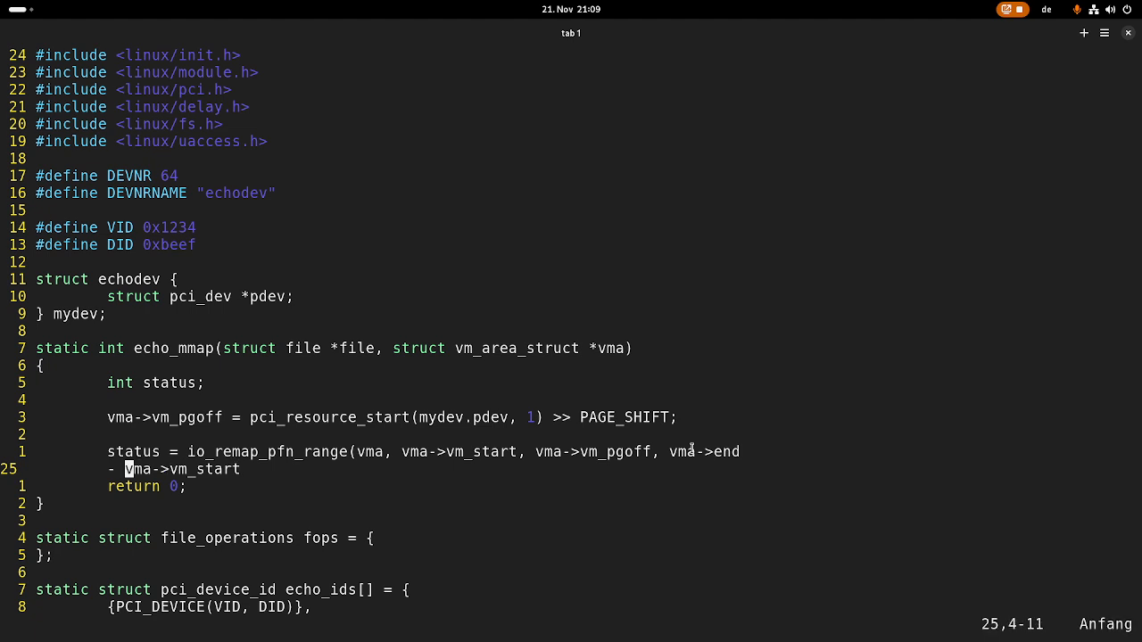
pyautogui.press('i')
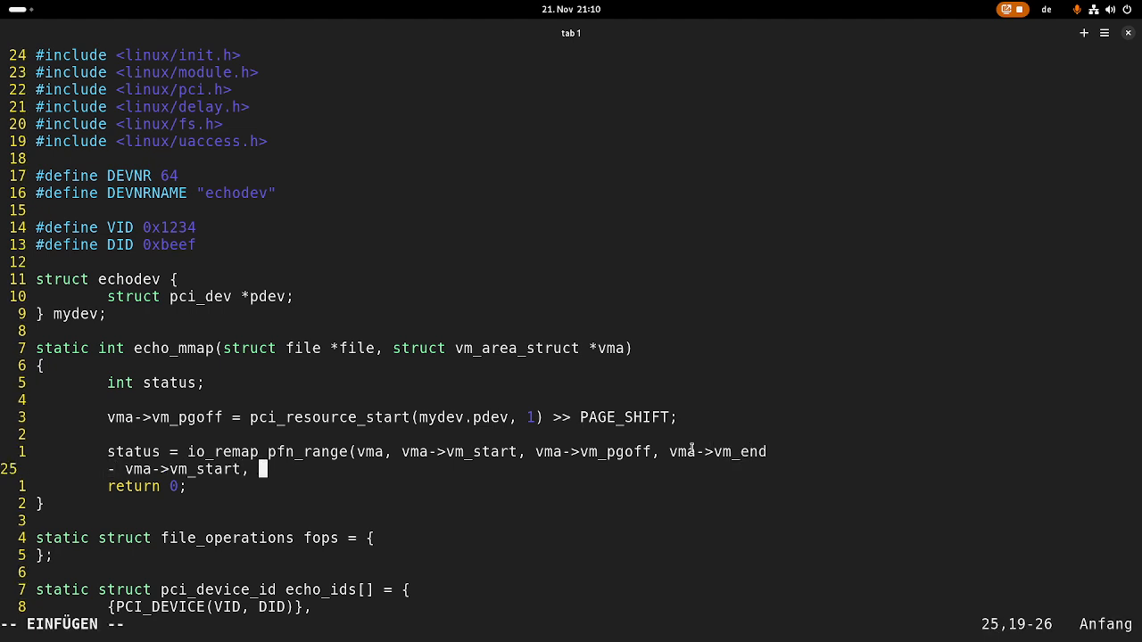
pyautogui.write('vma->vm')
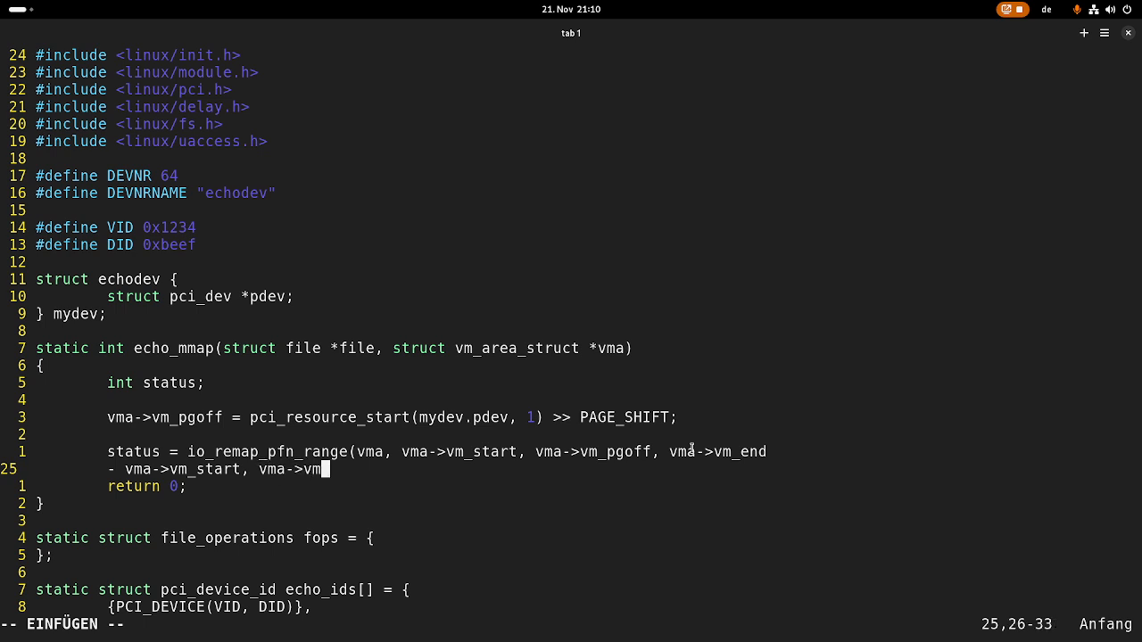
pyautogui.write('page')
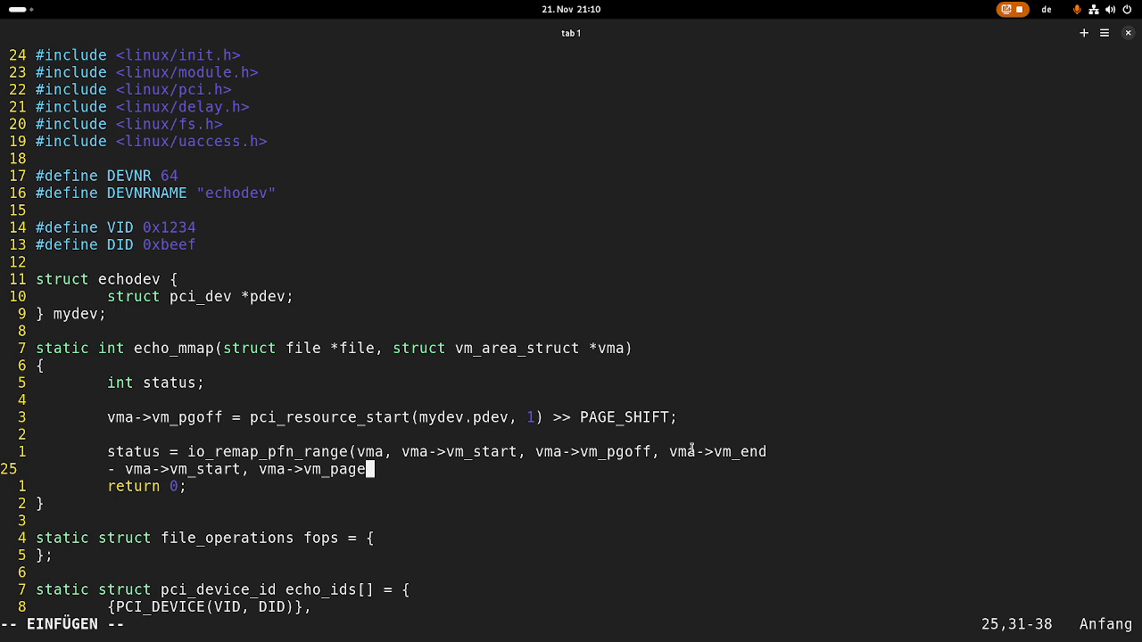
pyautogui.write('prot);')
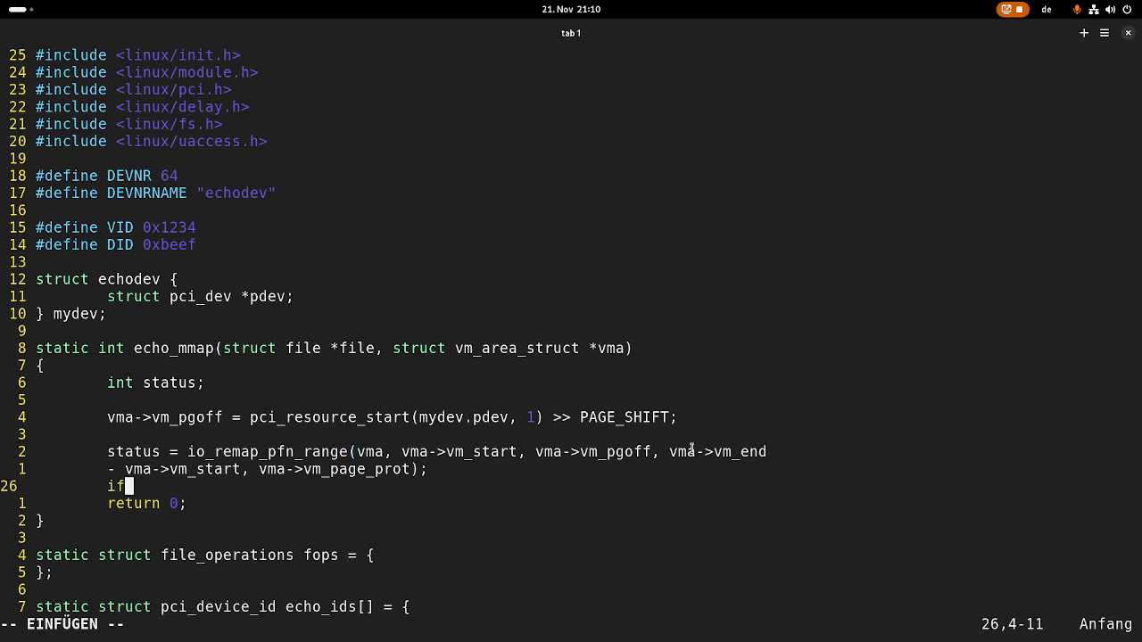
# Step: Add if(status) with the printk error copied from echo_probe and return -status
pyautogui.write('(status) {')
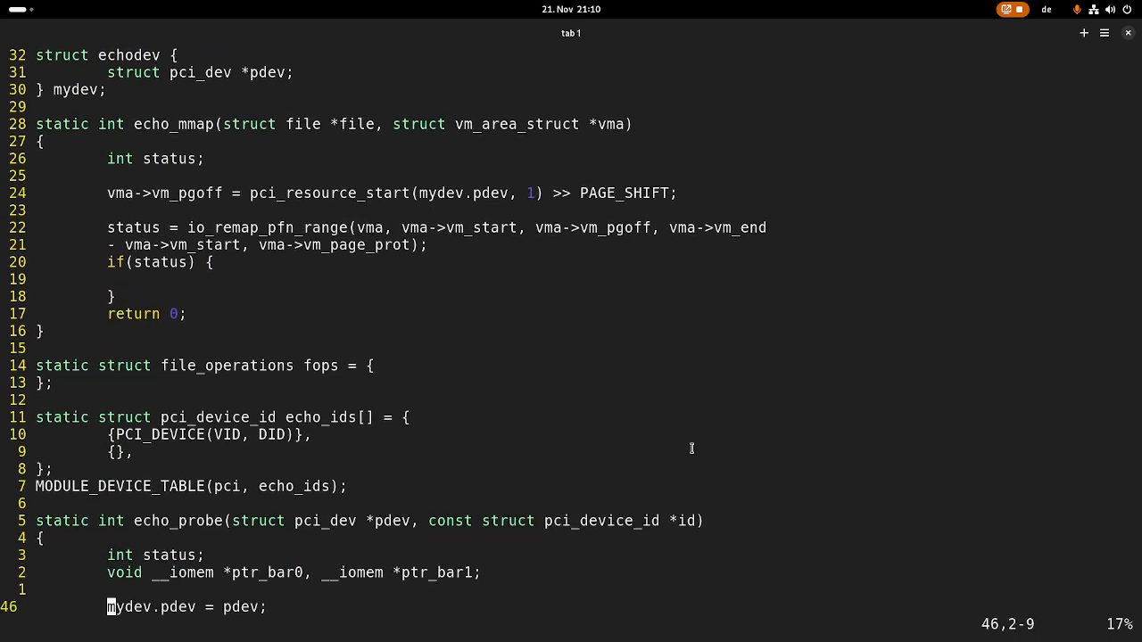
pyautogui.scroll(-3)
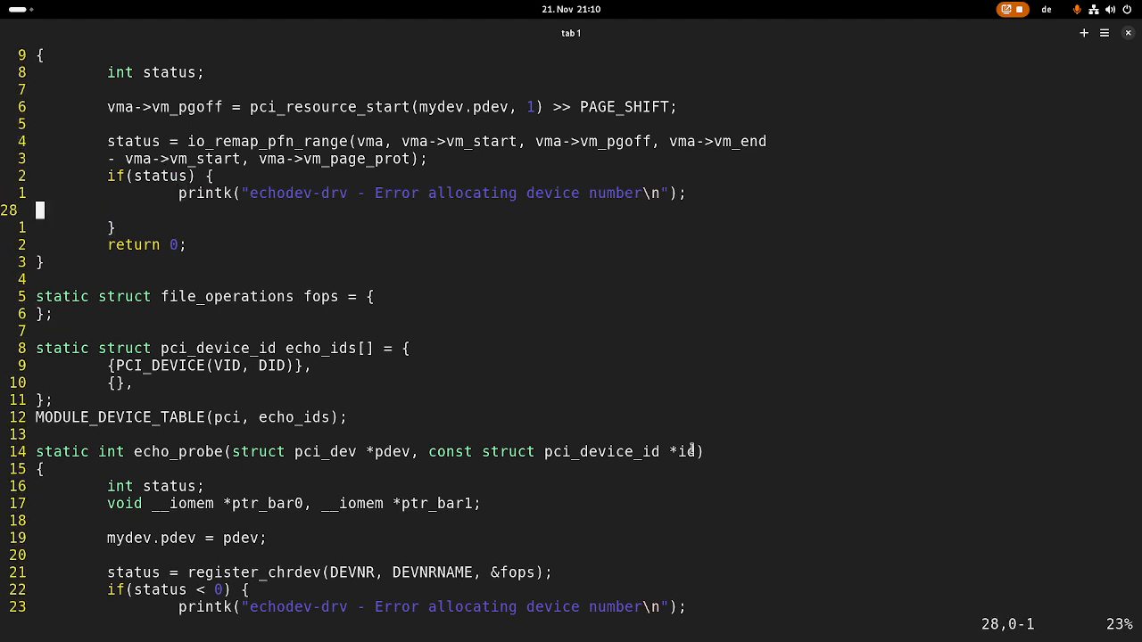
pyautogui.write('ret')
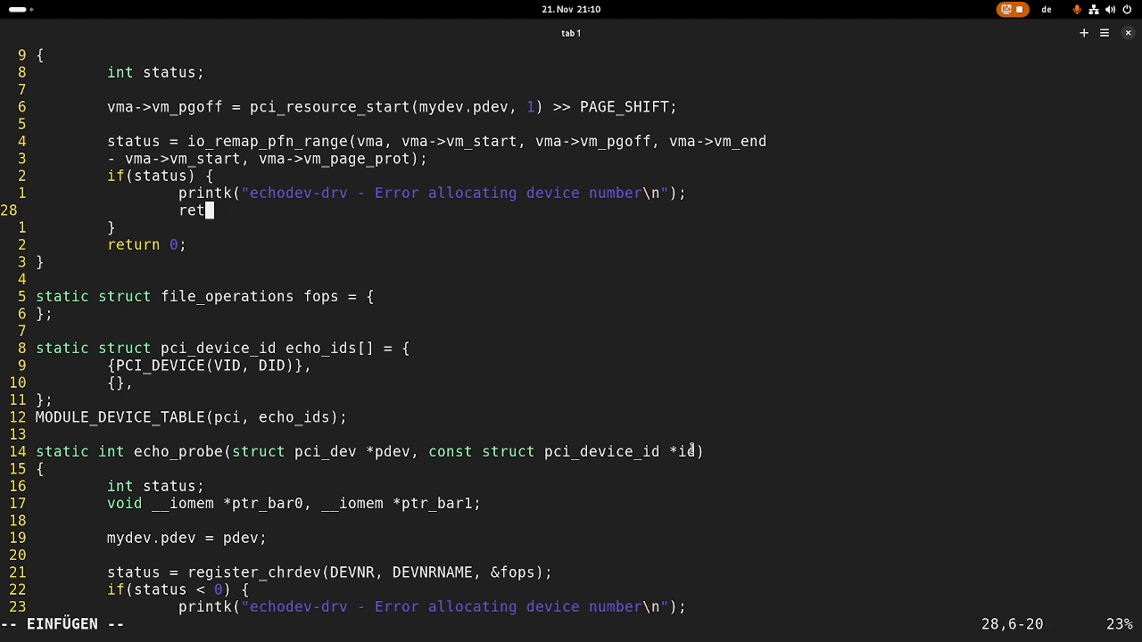
pyautogui.write('urn -status;')
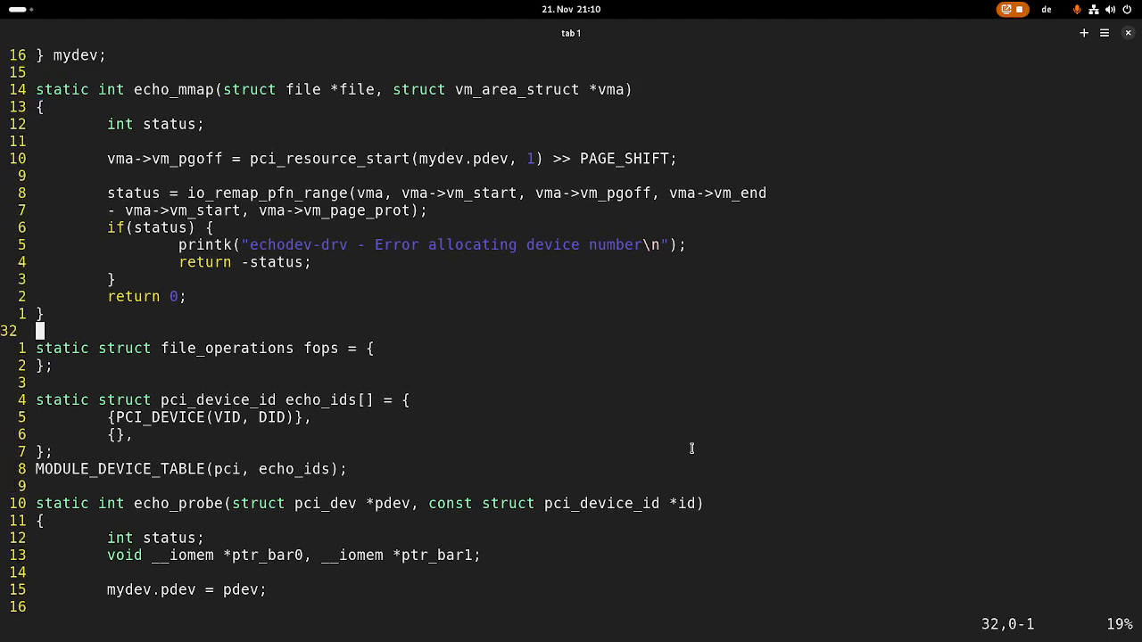
# Step: Add .mmap = echo_map to the fops struct, then save and quit with :wq
pyautogui.write('.mm')
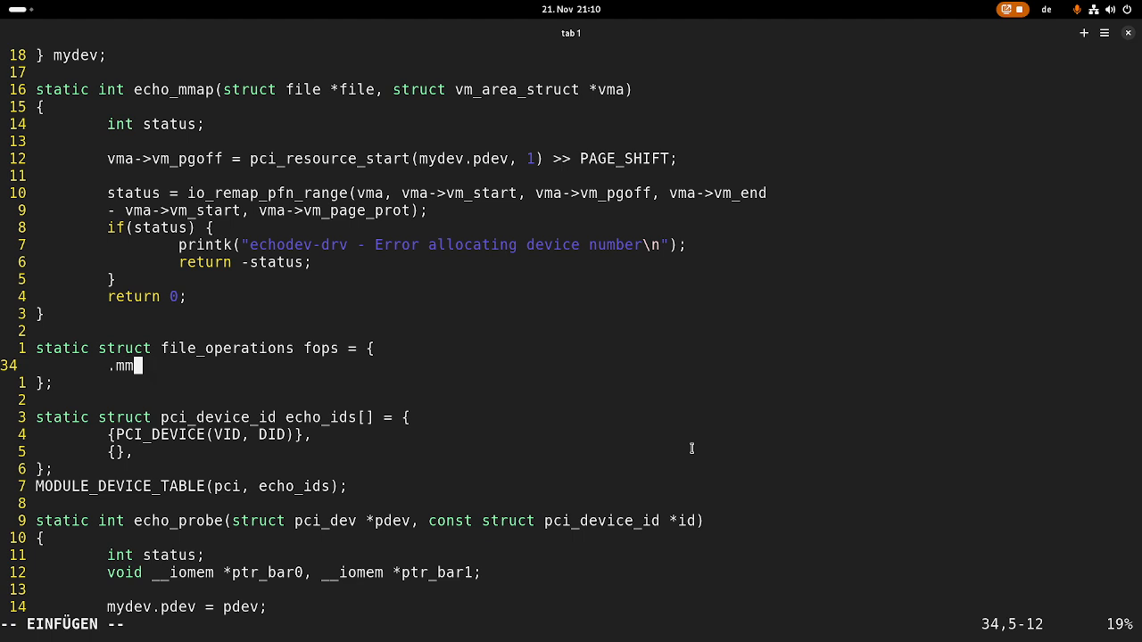
pyautogui.write('ap =')
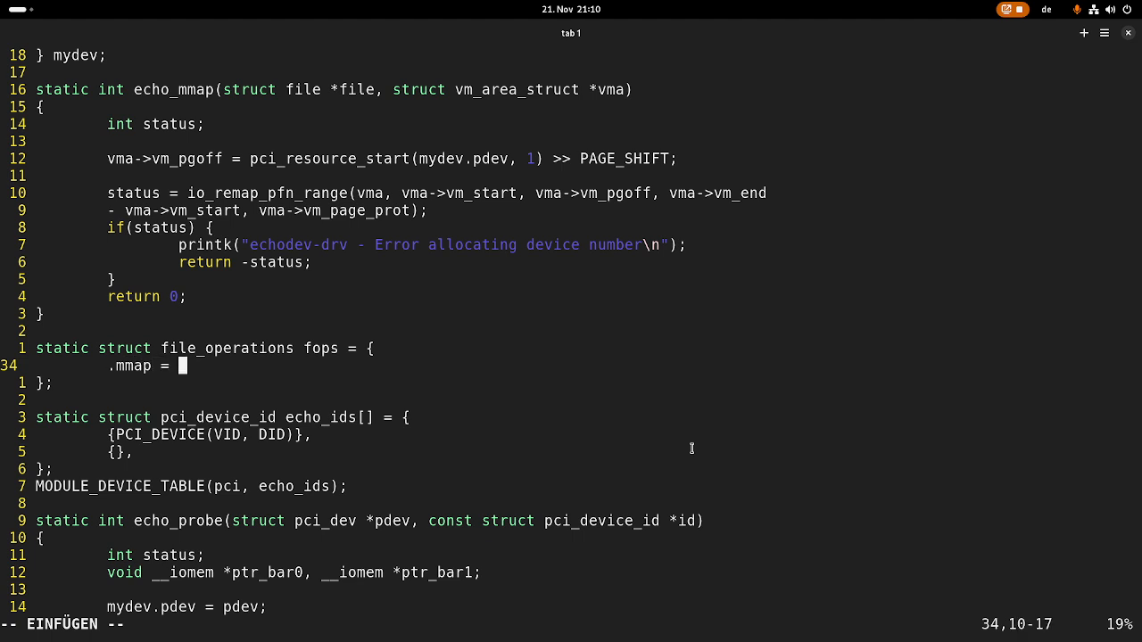
pyautogui.write('echo_map,')
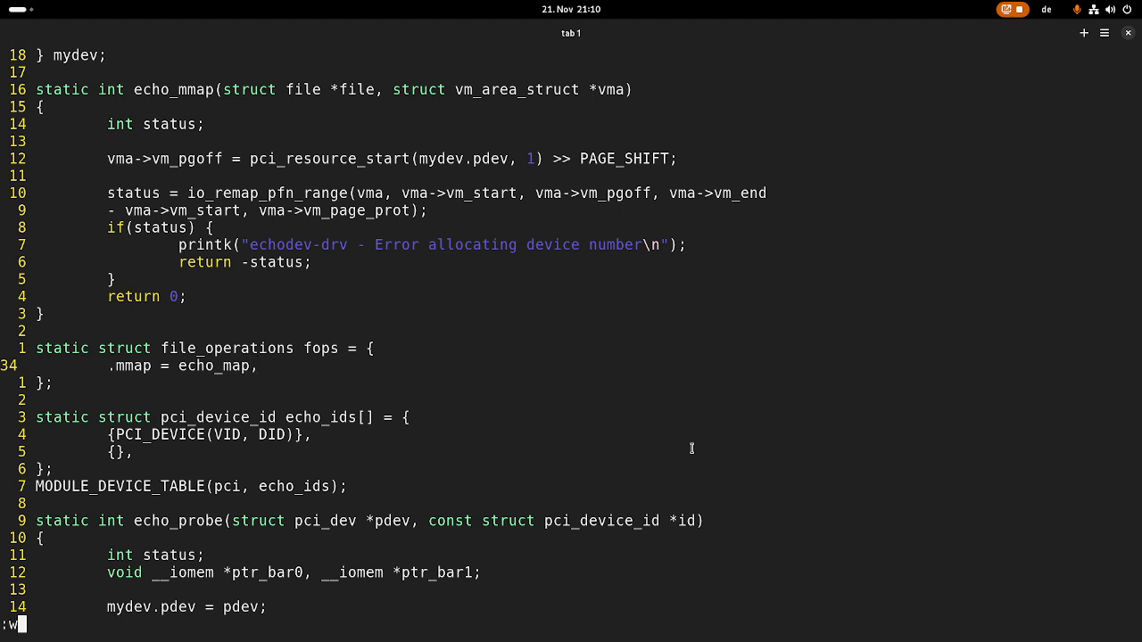
pyautogui.press('Return')
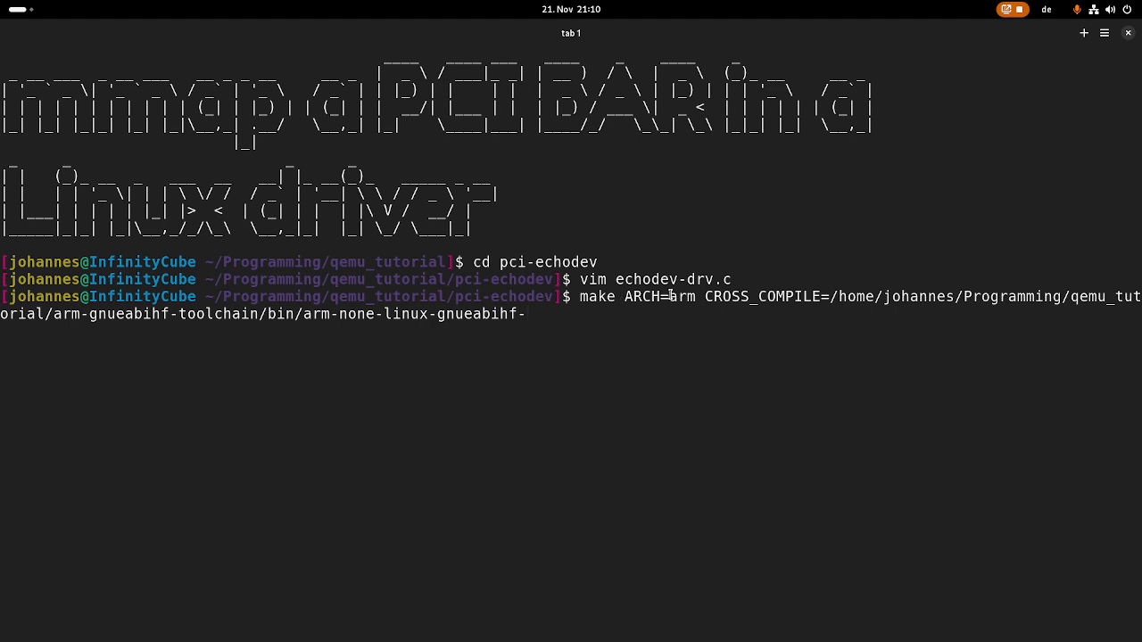
pyautogui.moveTo(251, 338)
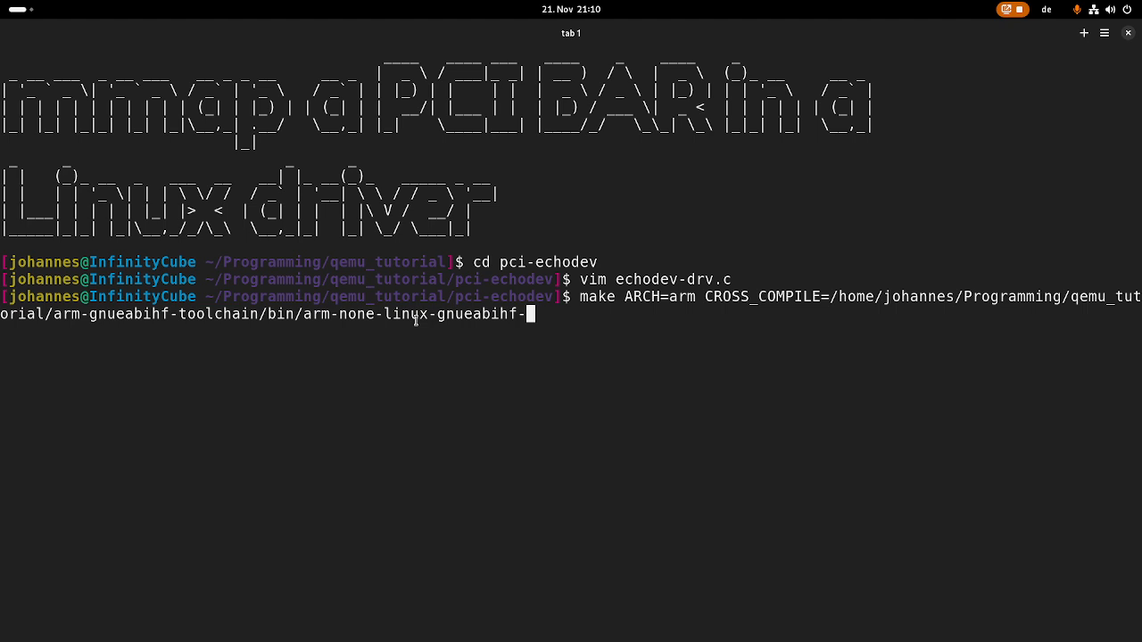
# Step: Run make ARCH=arm CROSS_COMPILE=... and see the 'echo_map undeclared' error
pyautogui.press('Return')
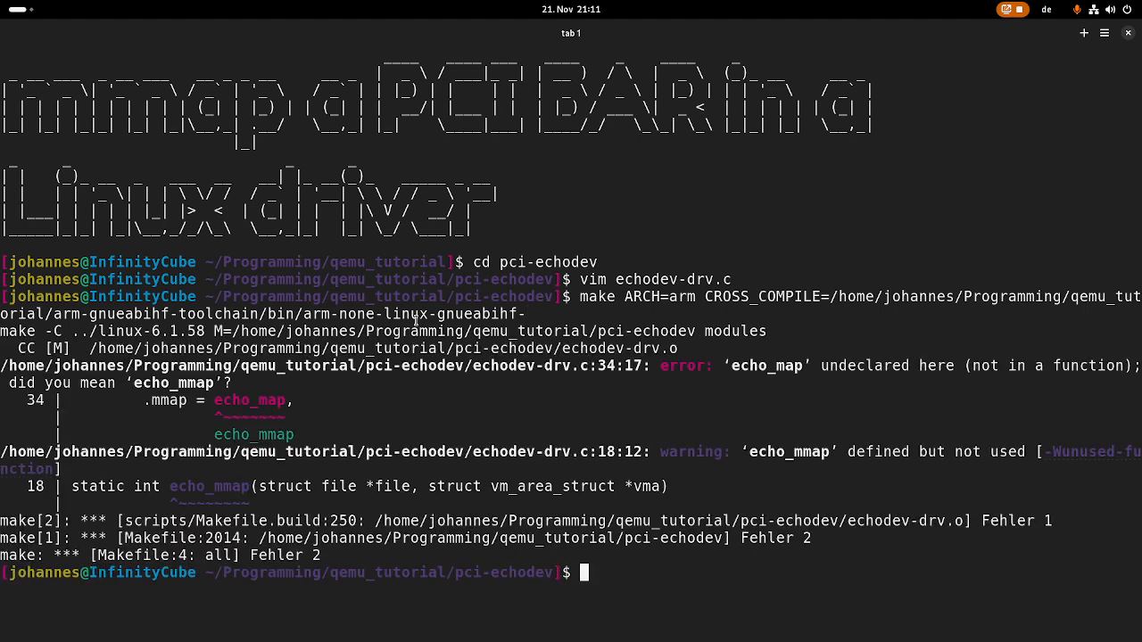
pyautogui.moveTo(278, 407)
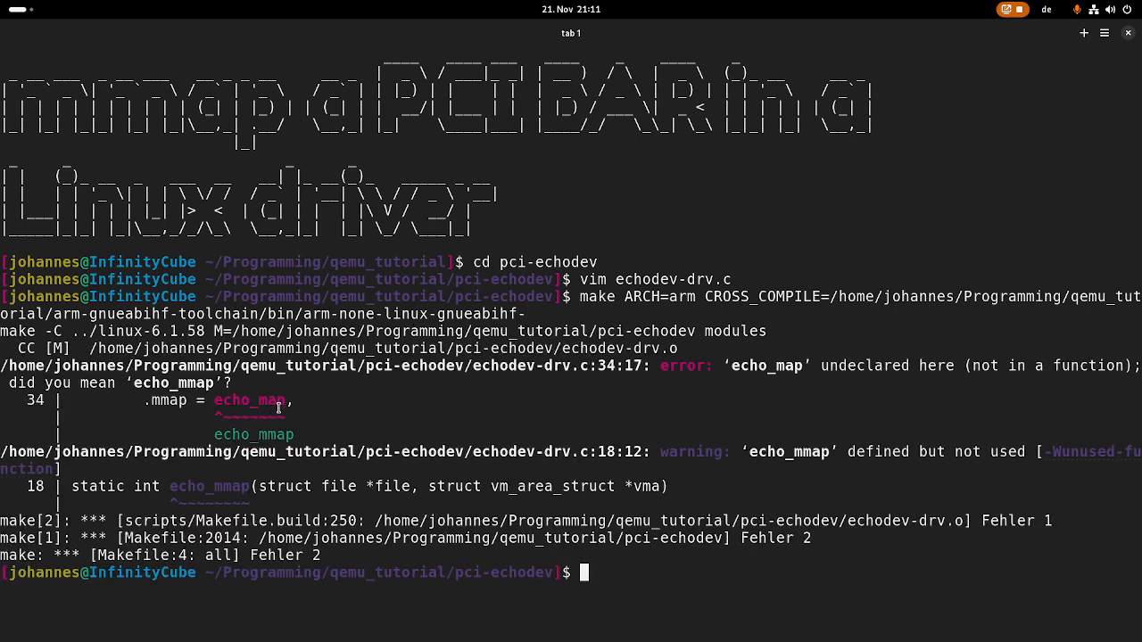
# Step: Reopen echodev-drv.c and search /map to correct echo_map to echo_mmap
pyautogui.write('vim echodev-drv.c')
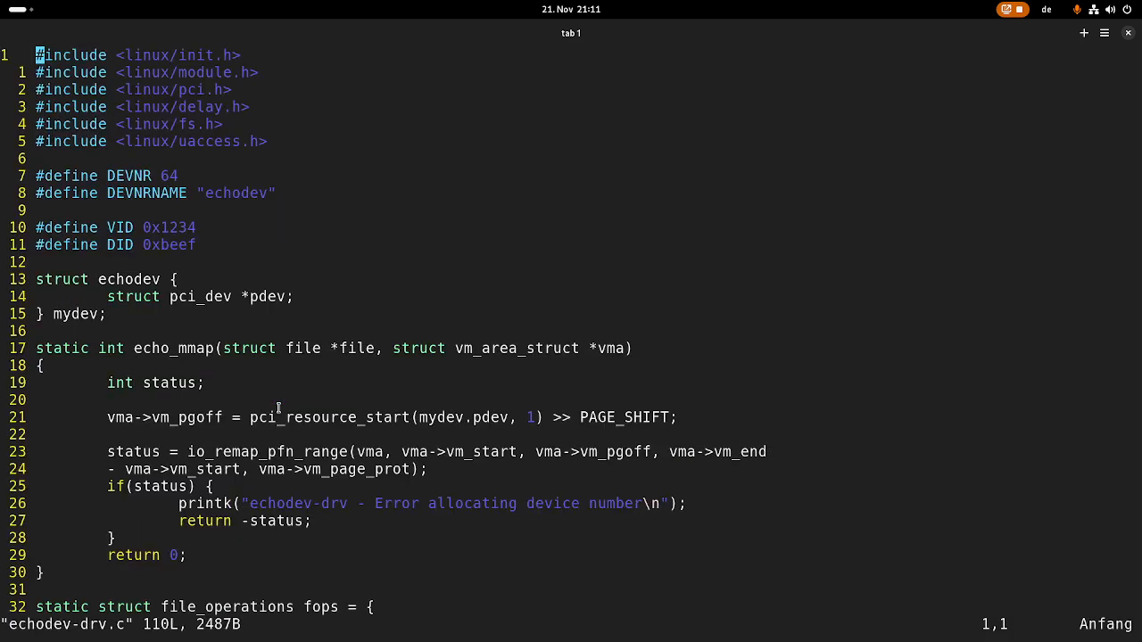
pyautogui.write('/map')
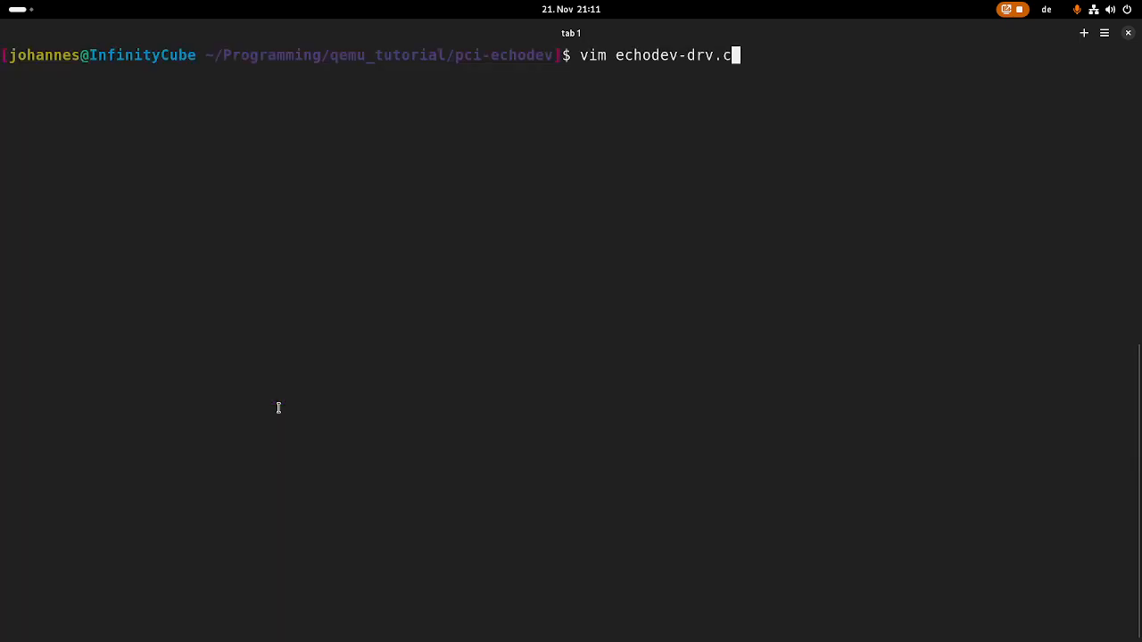
# Step: Rerun make to build echodev-drv.ko successfully, then begin vim bar1_test.c
pyautogui.press('Return')
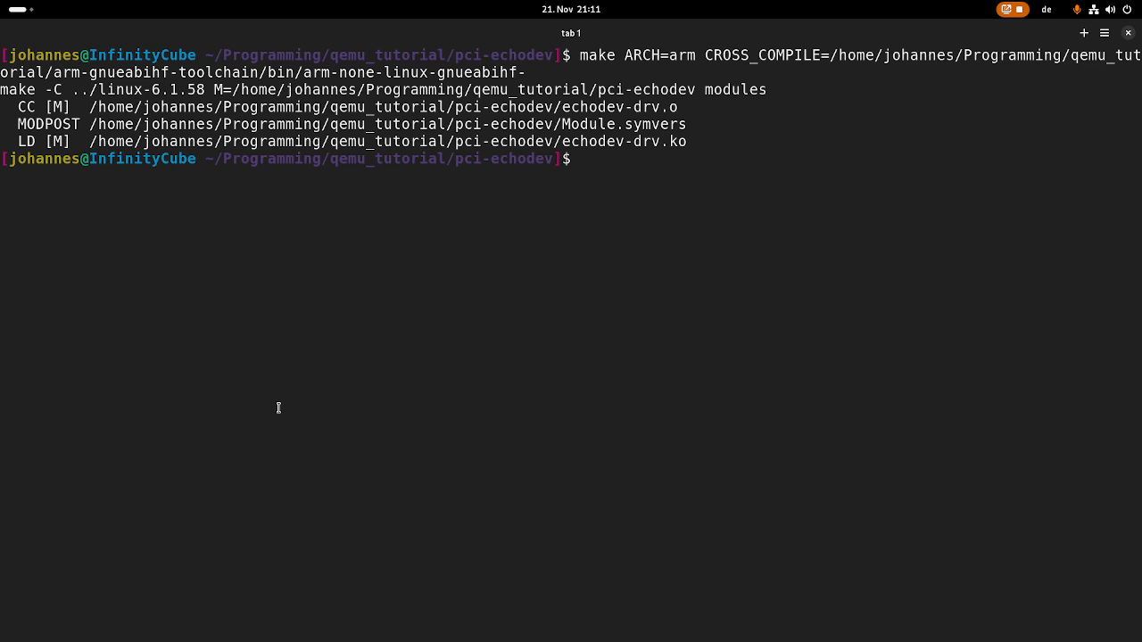
pyautogui.write('vim')
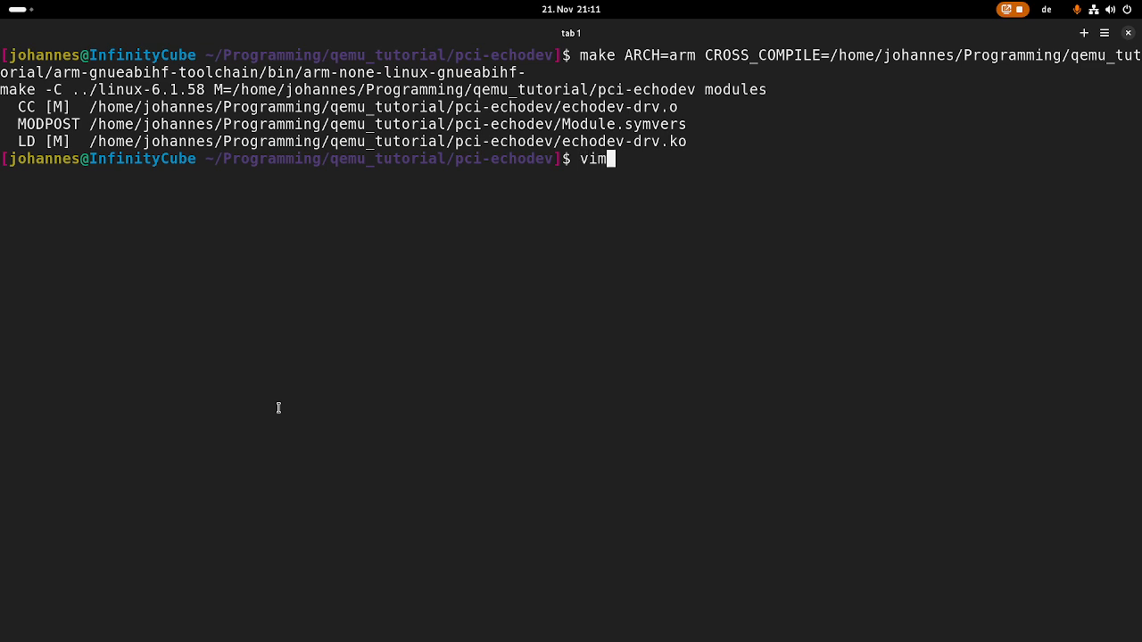
pyautogui.write('bar1')
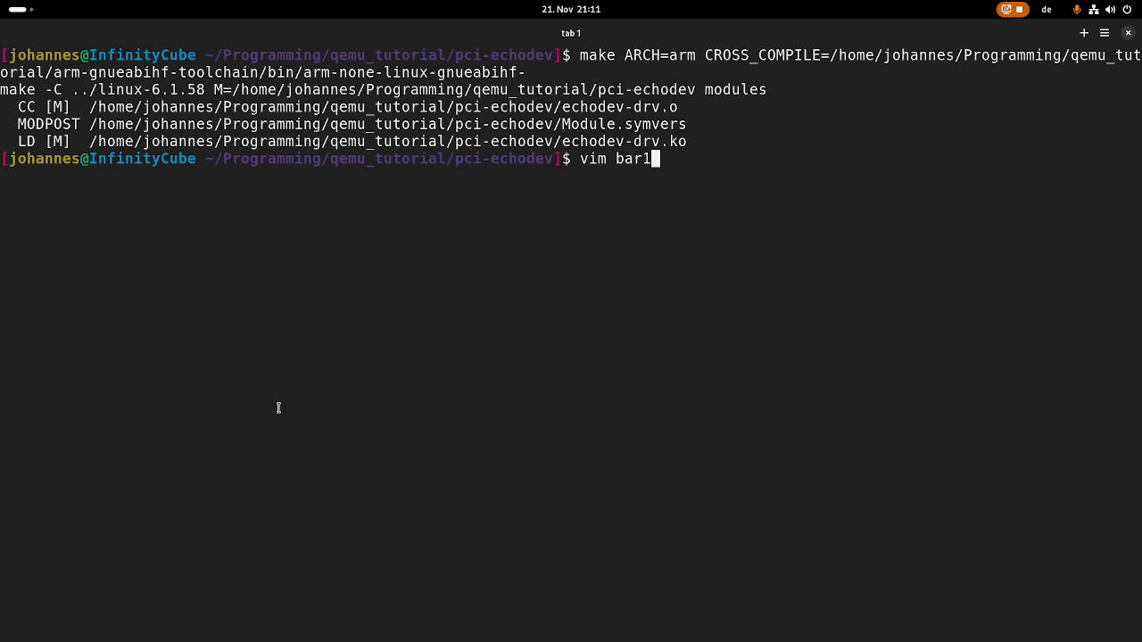
# Step: Begin the new bar1 test file with includes for stdio, stdint, stdlib, string and unistd headers
pyautogui.press('Return')
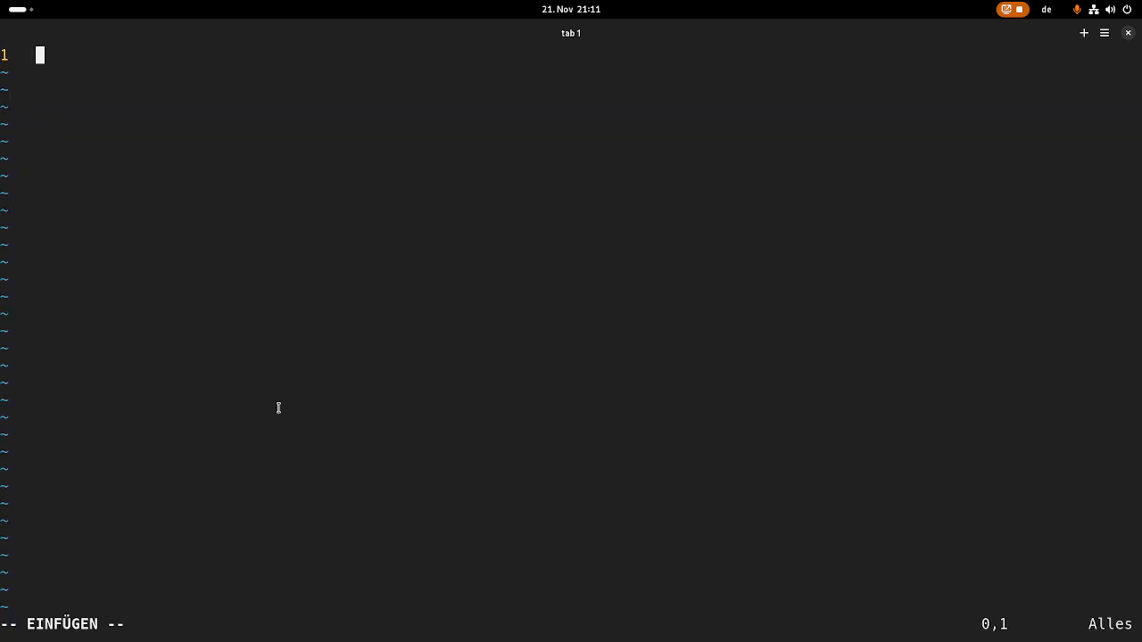
pyautogui.write('#include')
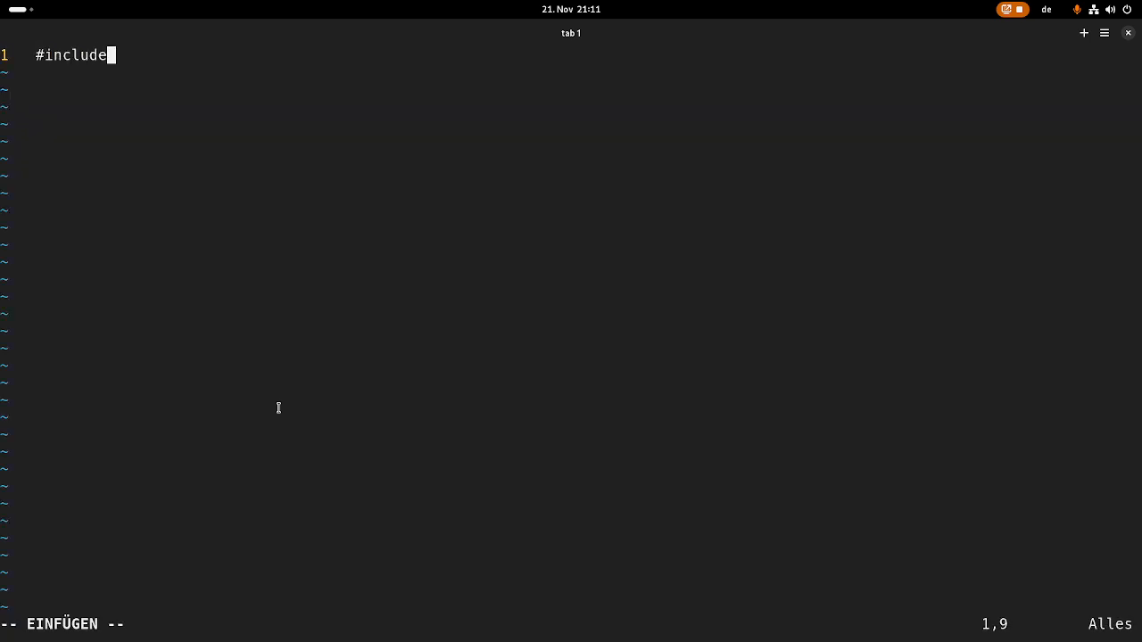
pyautogui.write('<stdio.h>')
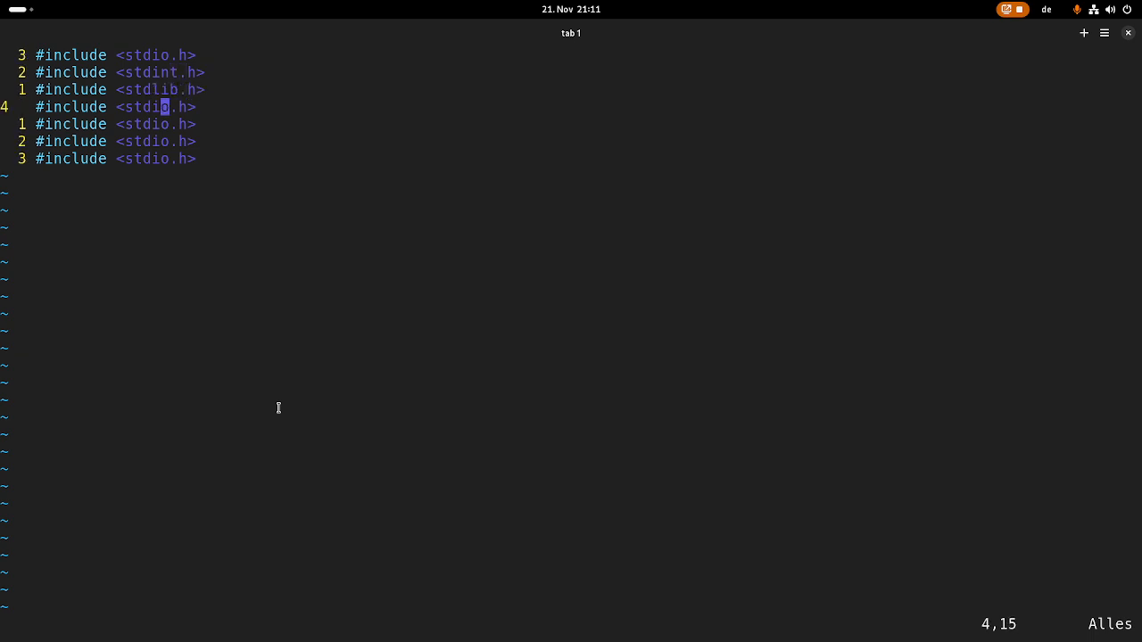
pyautogui.write('string')
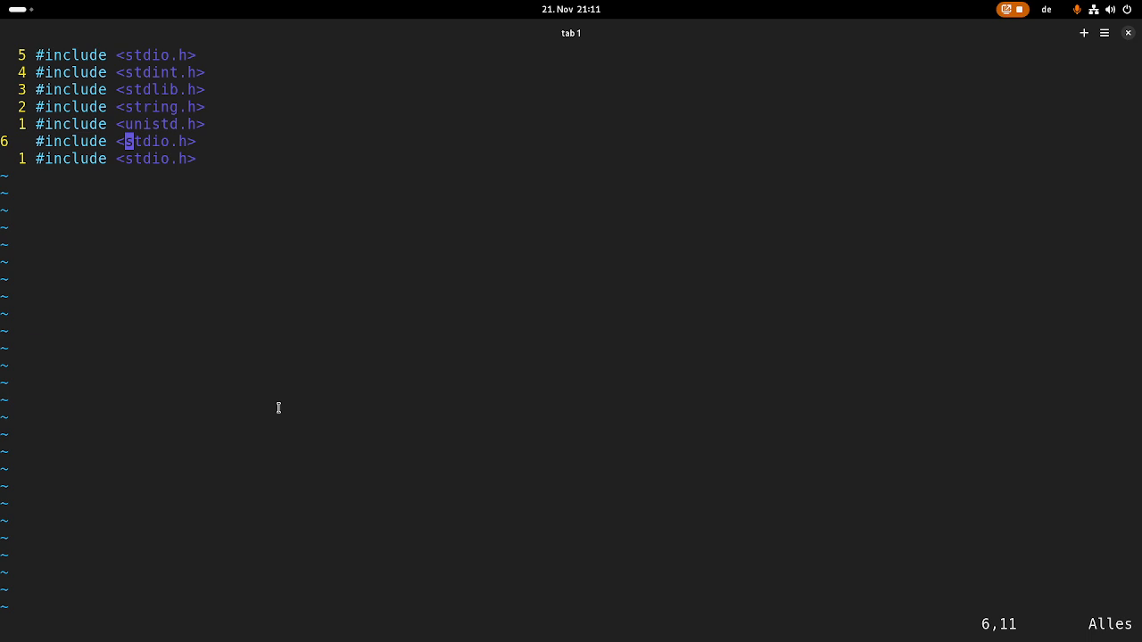
# Step: Add includes for fcntl.h and sys/mman.h, then begin the int main declaration
pyautogui.write('fcntl')
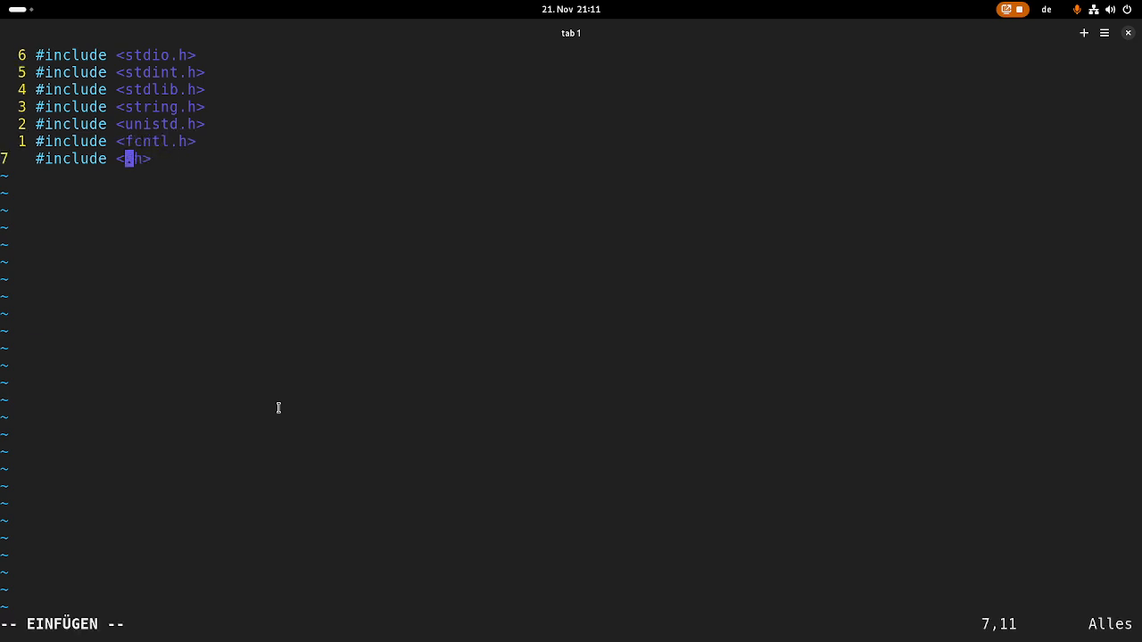
pyautogui.write('sys/mman')
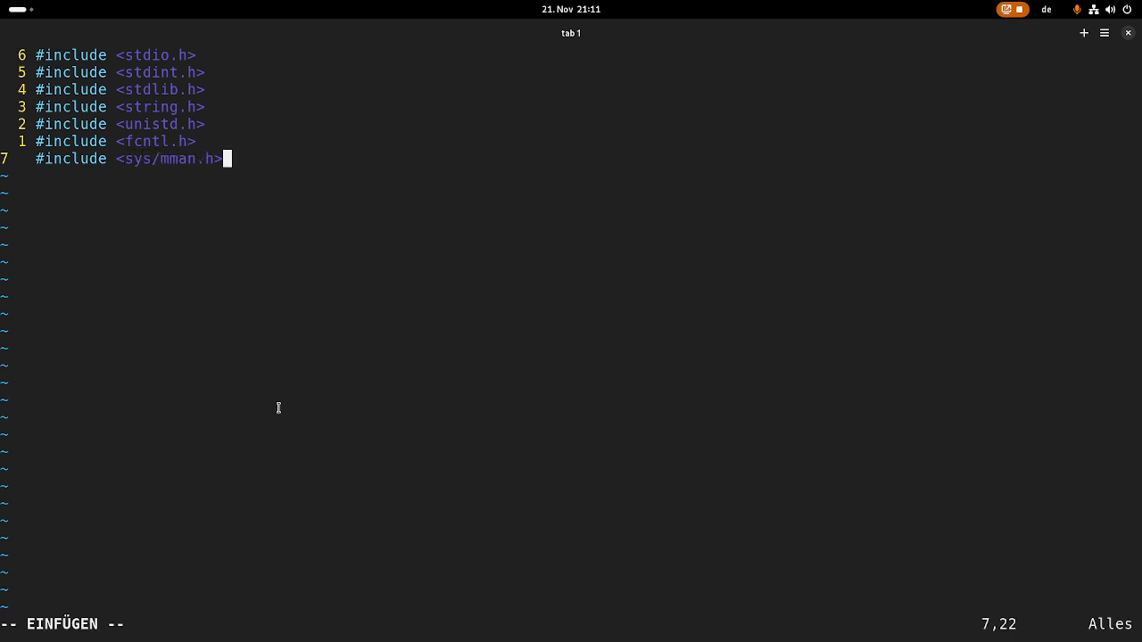
pyautogui.write('int main')
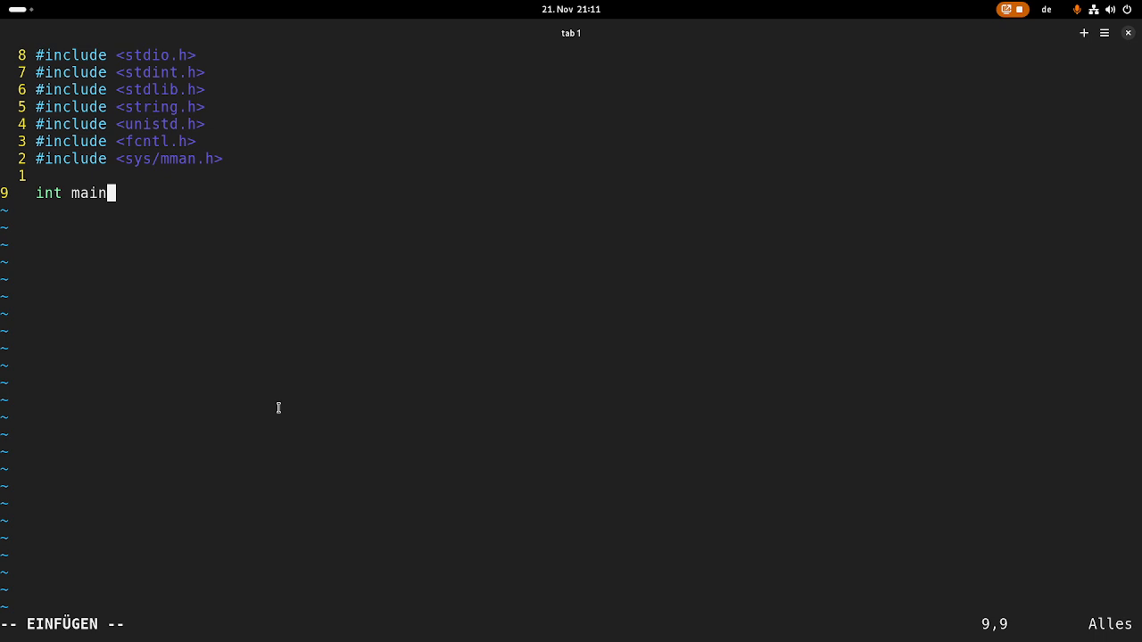
# Step: Write main(int argc, char **argv) with a body that returns 0
pyautogui.write('(int argc, char **argv')
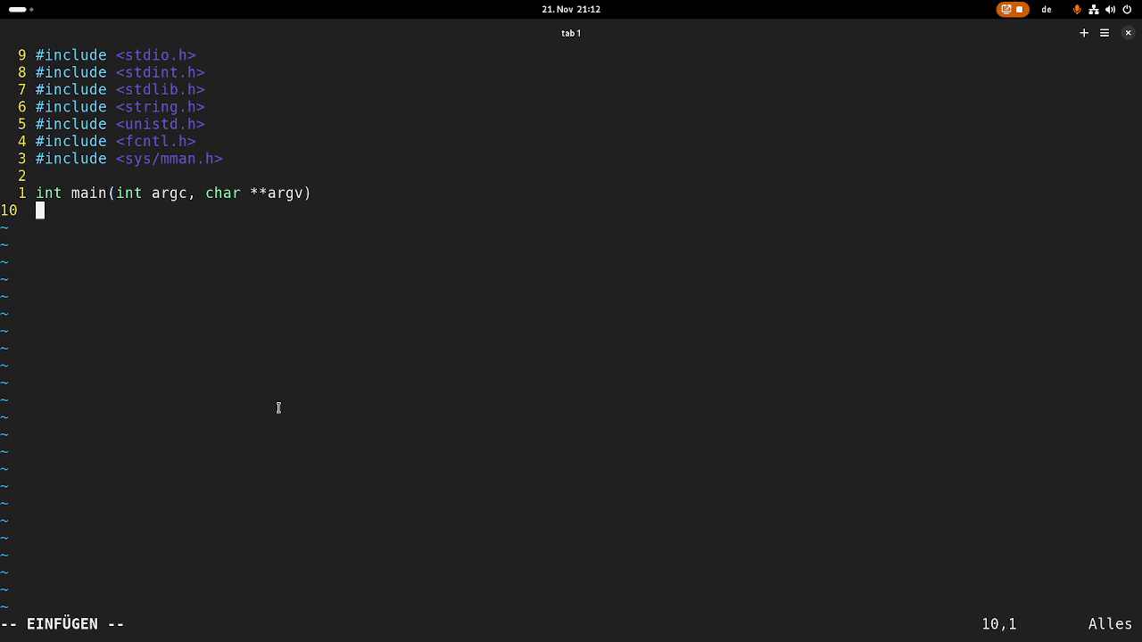
pyautogui.write('{')
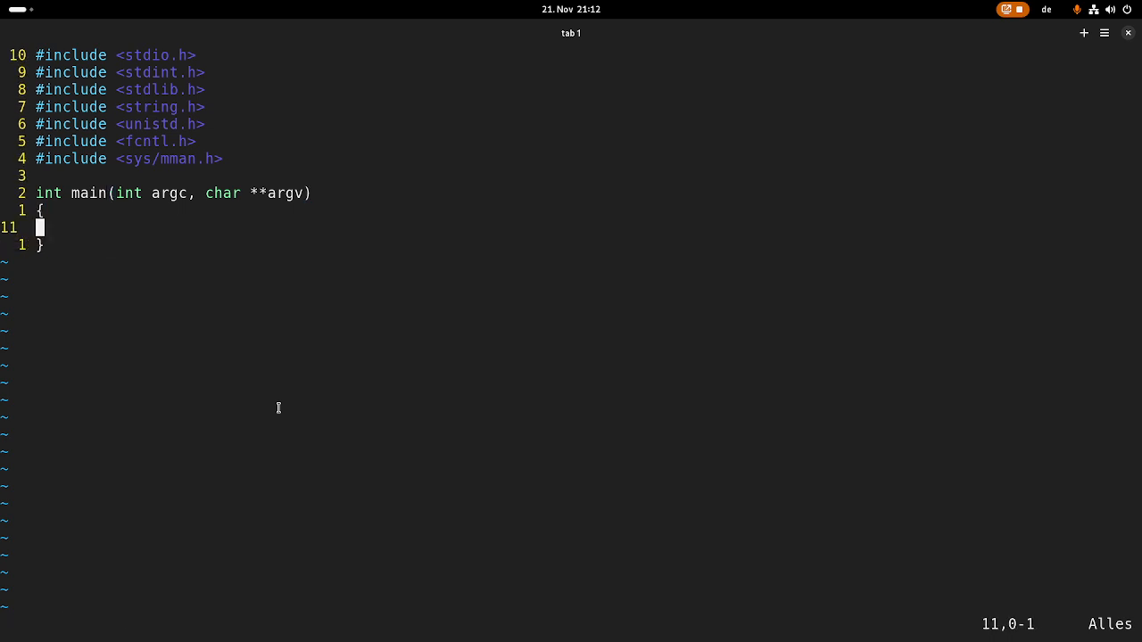
pyautogui.write('return 0;')
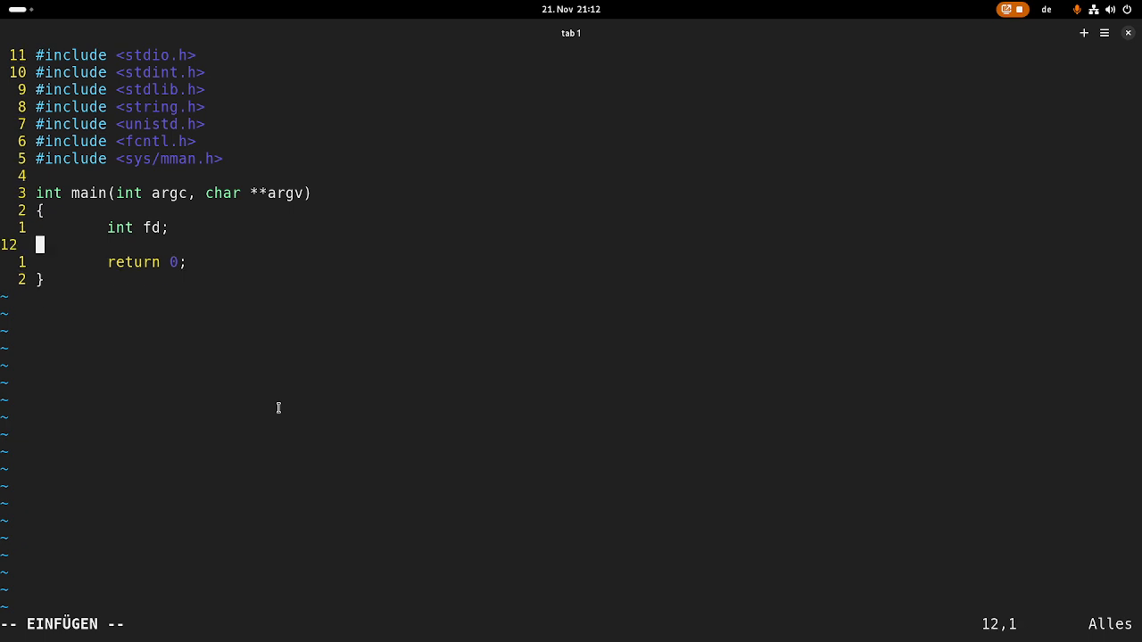
# Step: Declare int fd and void *bar1 in main and begin the fd assignment
pyautogui.write('v')
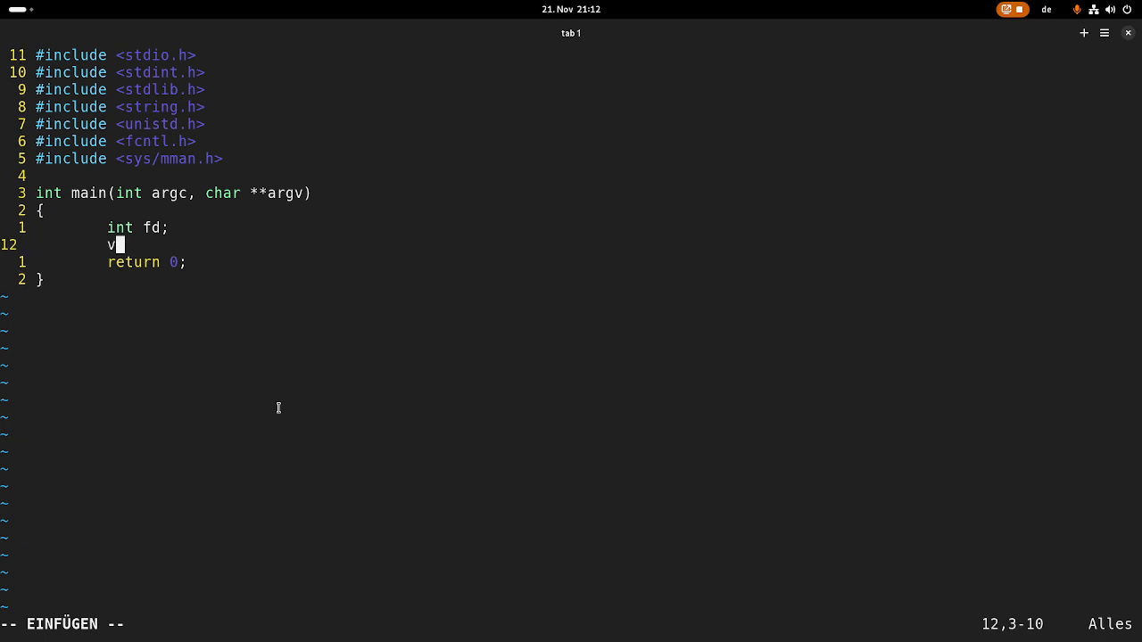
pyautogui.write('oid *bar1;')
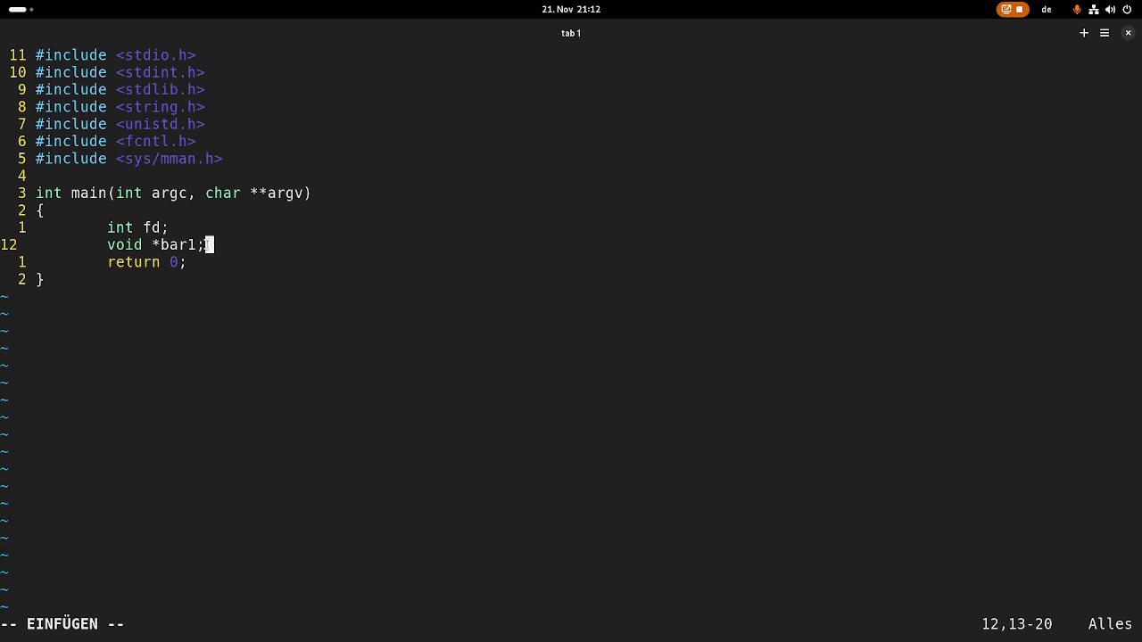
pyautogui.write('fd = open(')
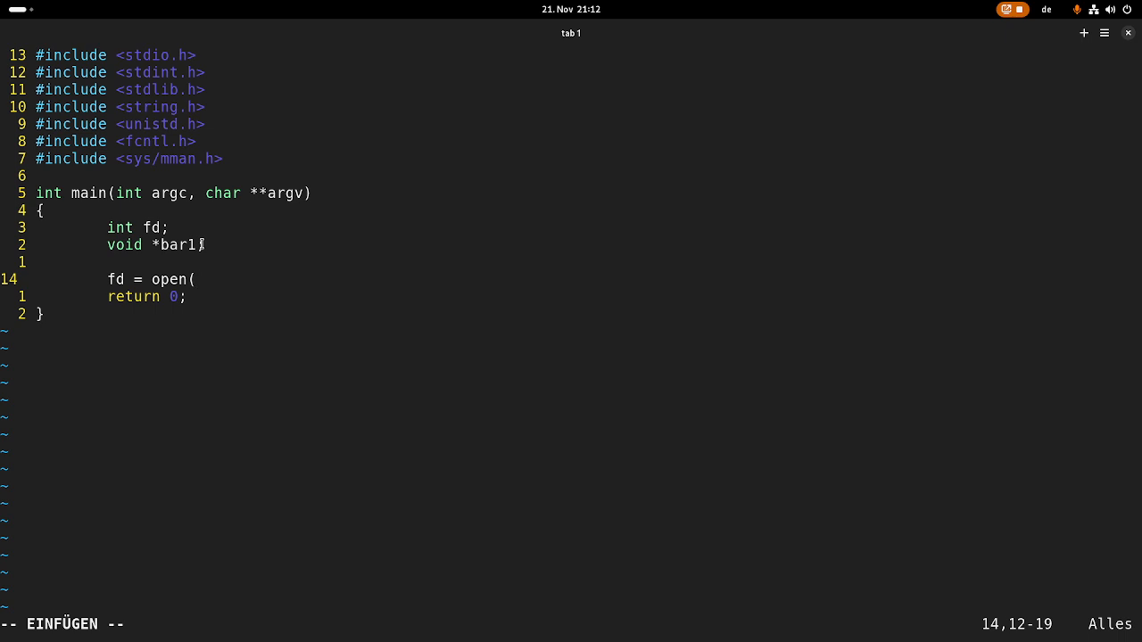
# Step: Open argv[1] with O_RDWR, storing the descriptor in fd
pyautogui.write('argv')
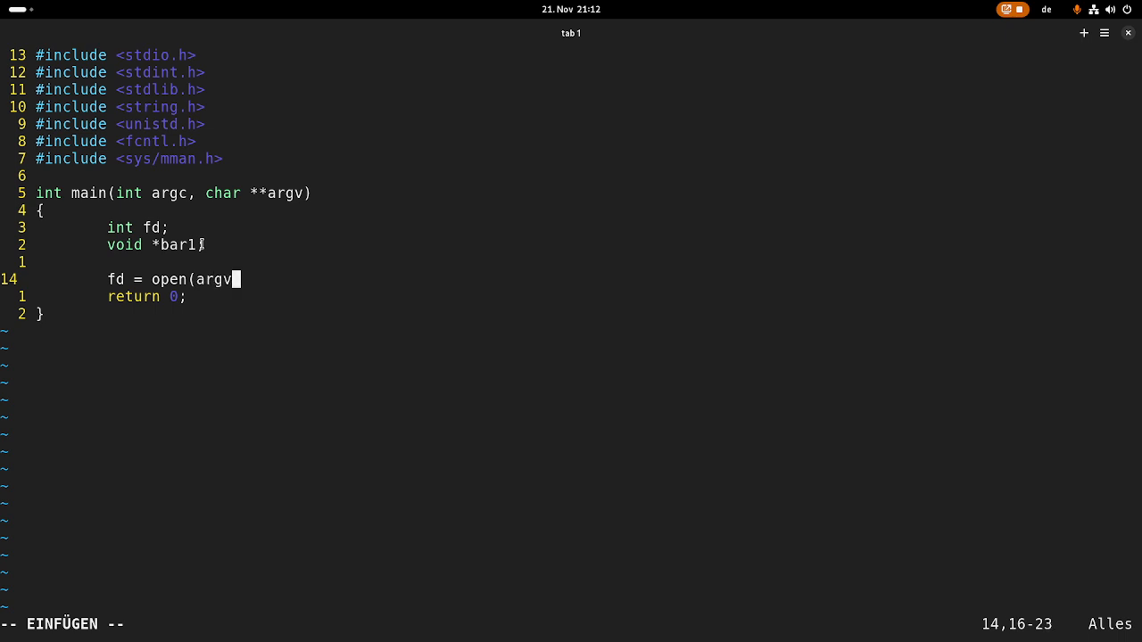
pyautogui.write('[')
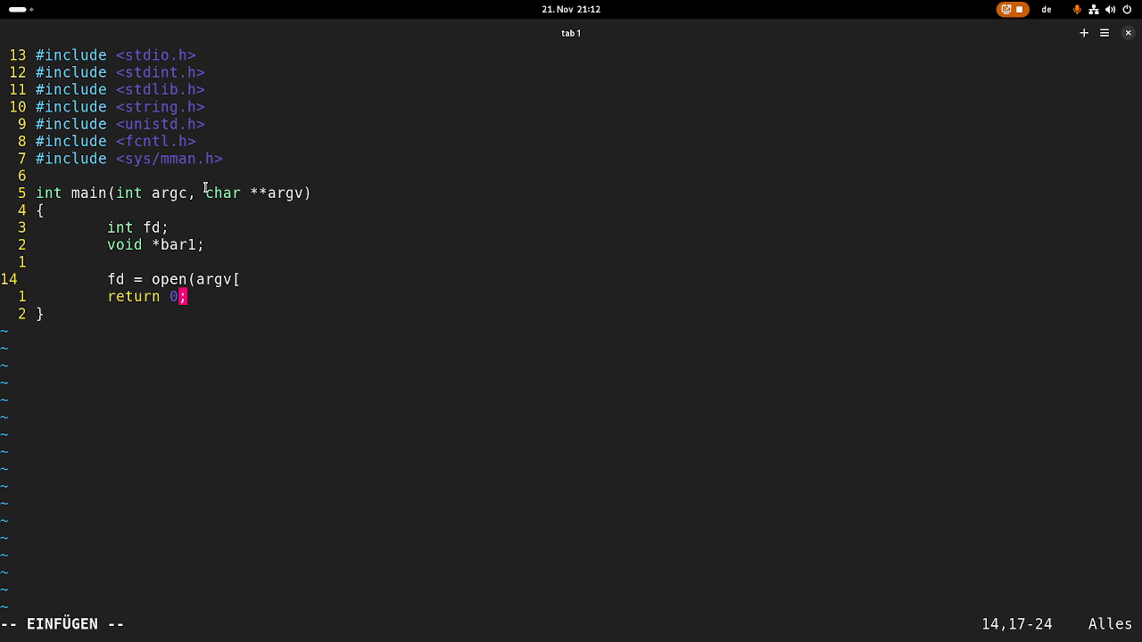
pyautogui.moveTo(403, 191)
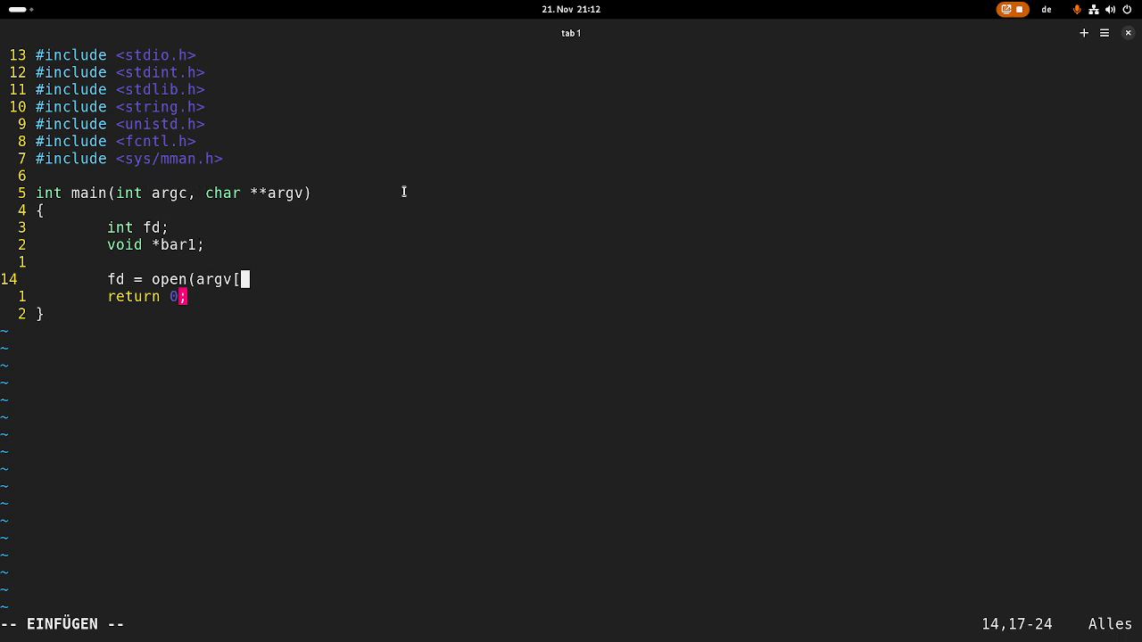
pyautogui.write('1],')
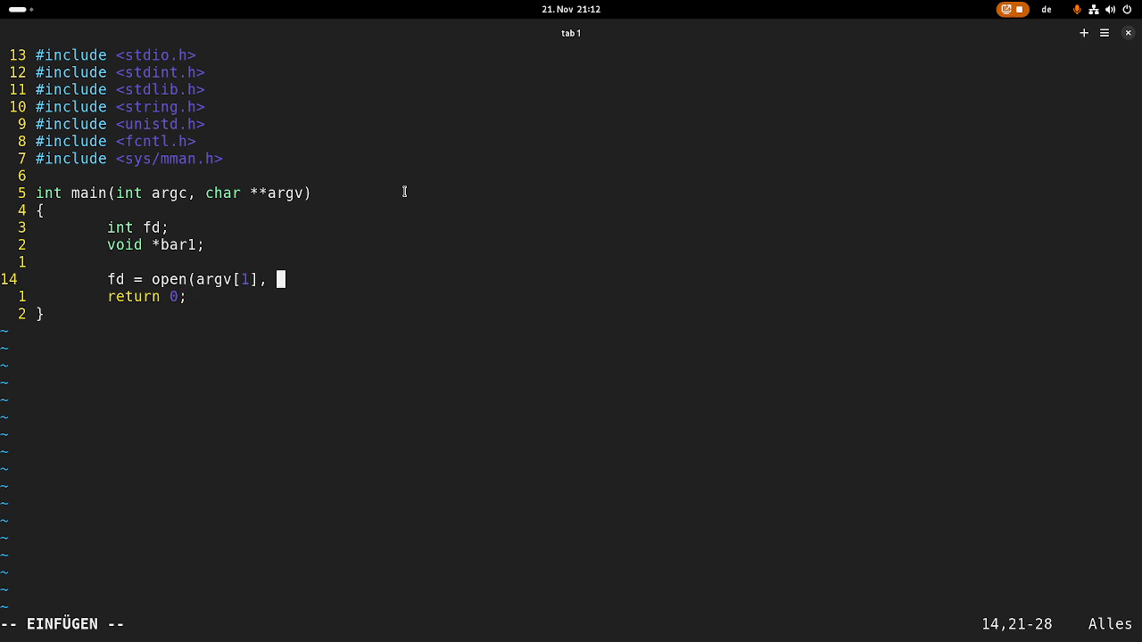
pyautogui.write('O_RDWR);')
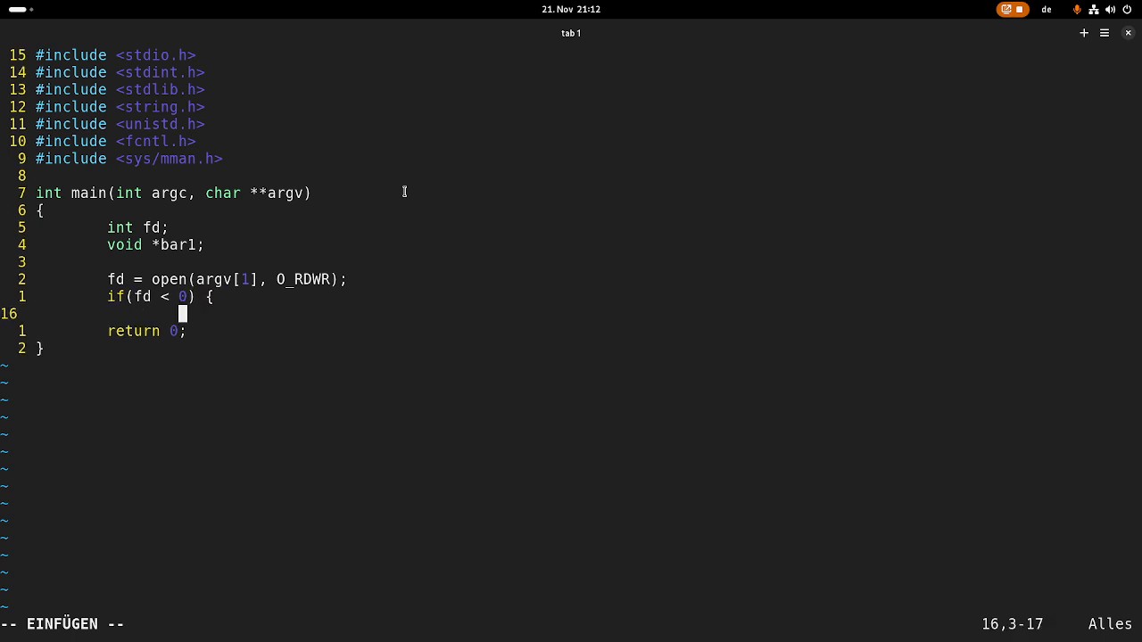
# Step: Add perror("open") and return -1 on failure, and close(fd) before returning
pyautogui.write('perror(')
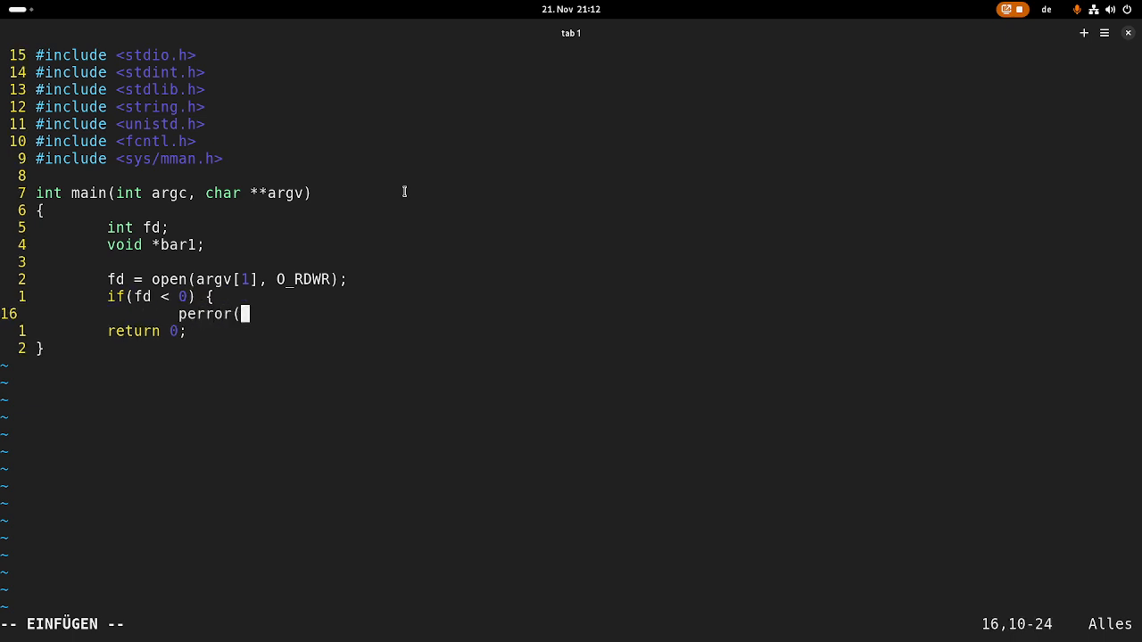
pyautogui.write('"open");')
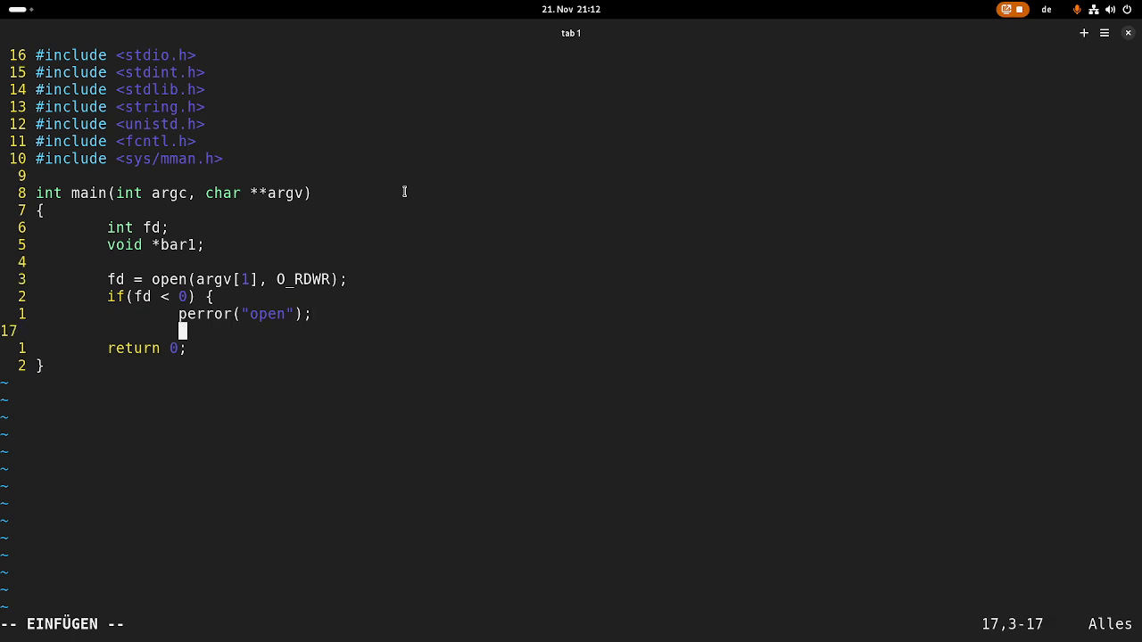
pyautogui.write('return -1;')
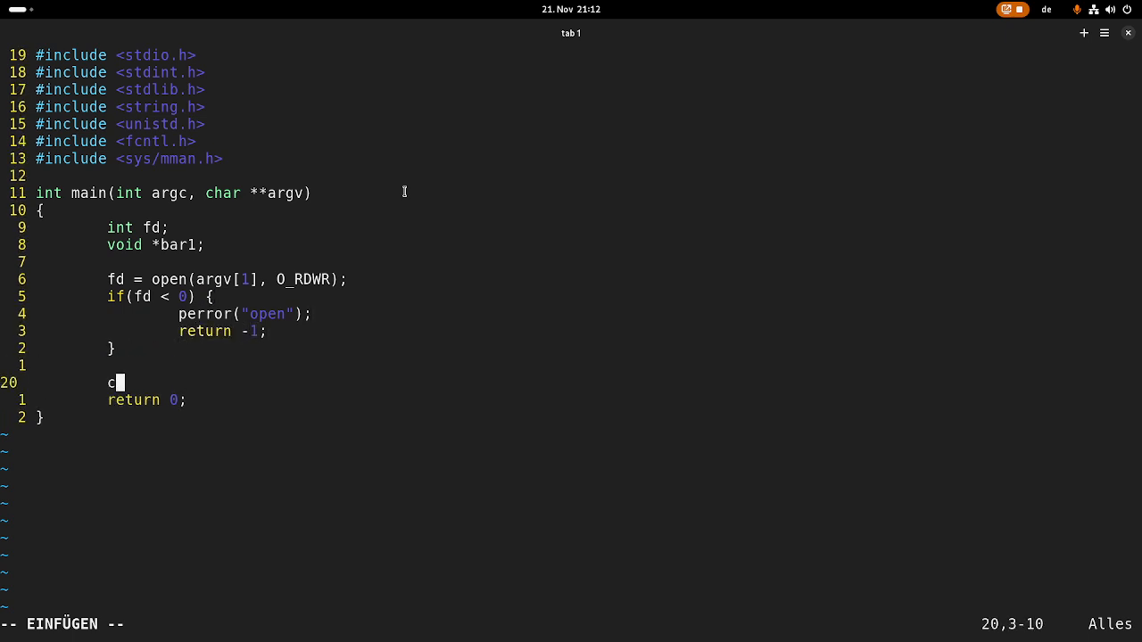
pyautogui.write('lose(fd);')
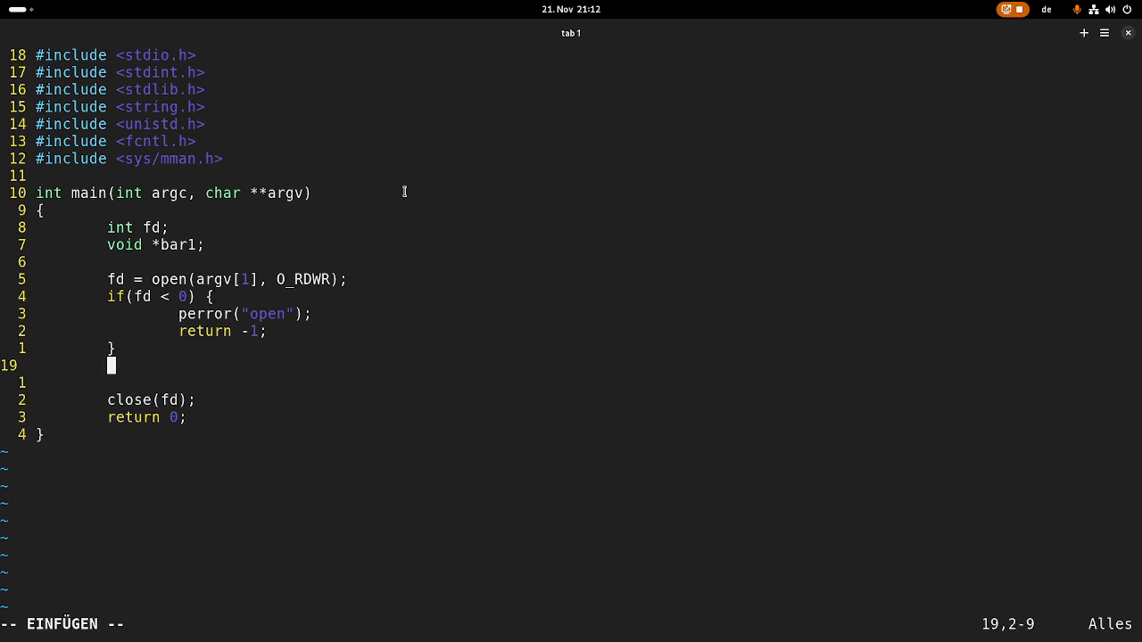
# Step: Start bar = mmap(0, 4096, ...) on a blank line before the close call
pyautogui.press('Return')
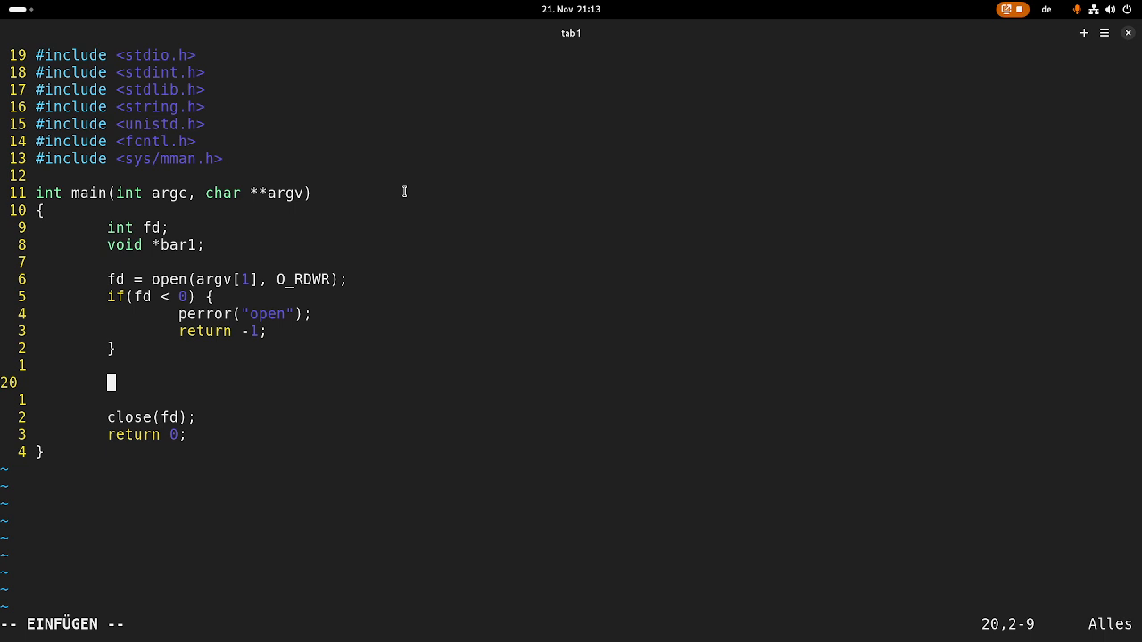
pyautogui.write('bar = mmap')
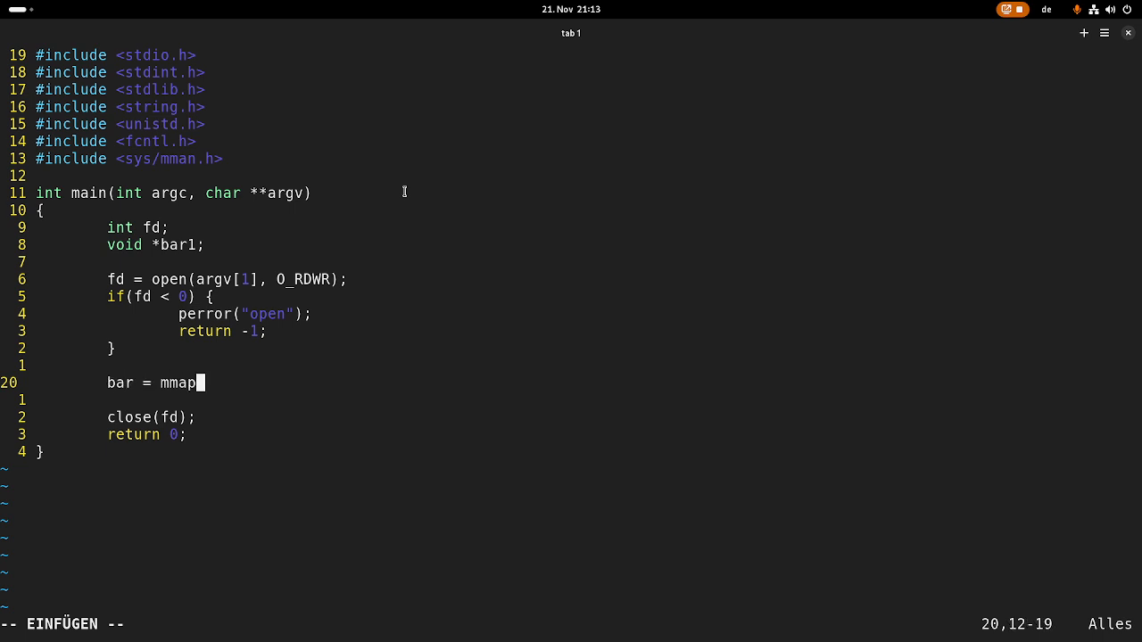
pyautogui.moveTo(228, 369)
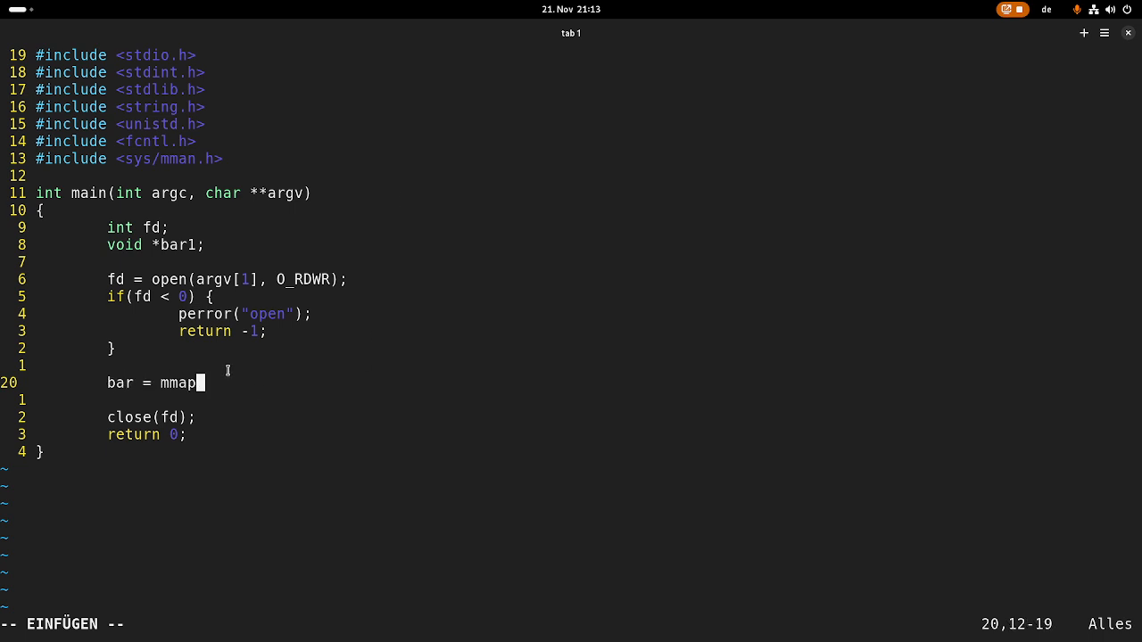
pyautogui.write('(')
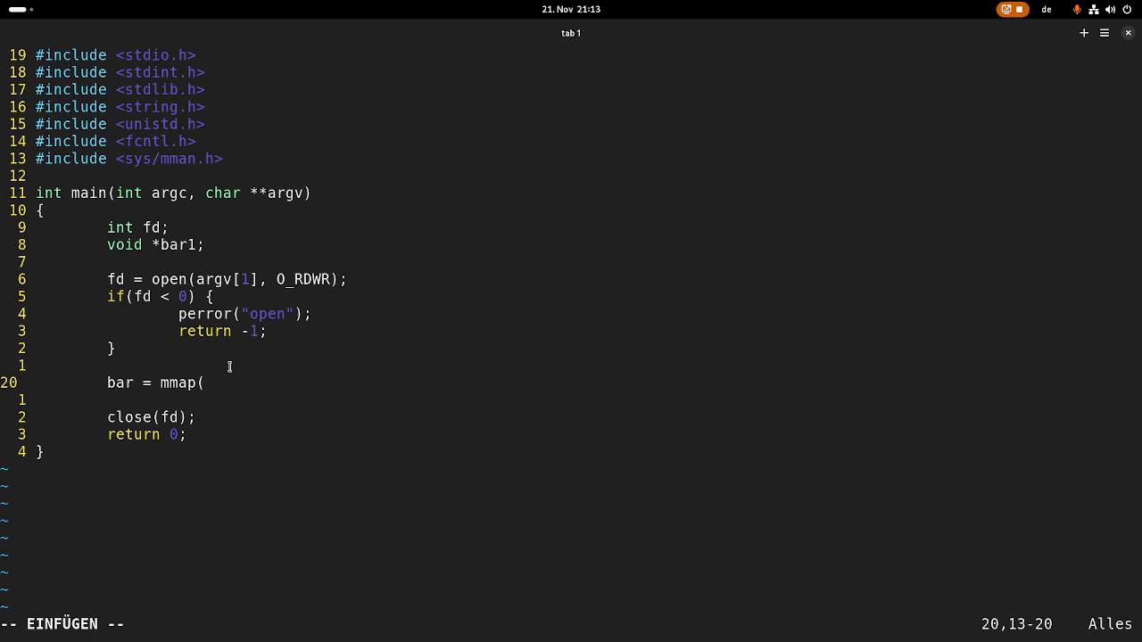
pyautogui.write('0')
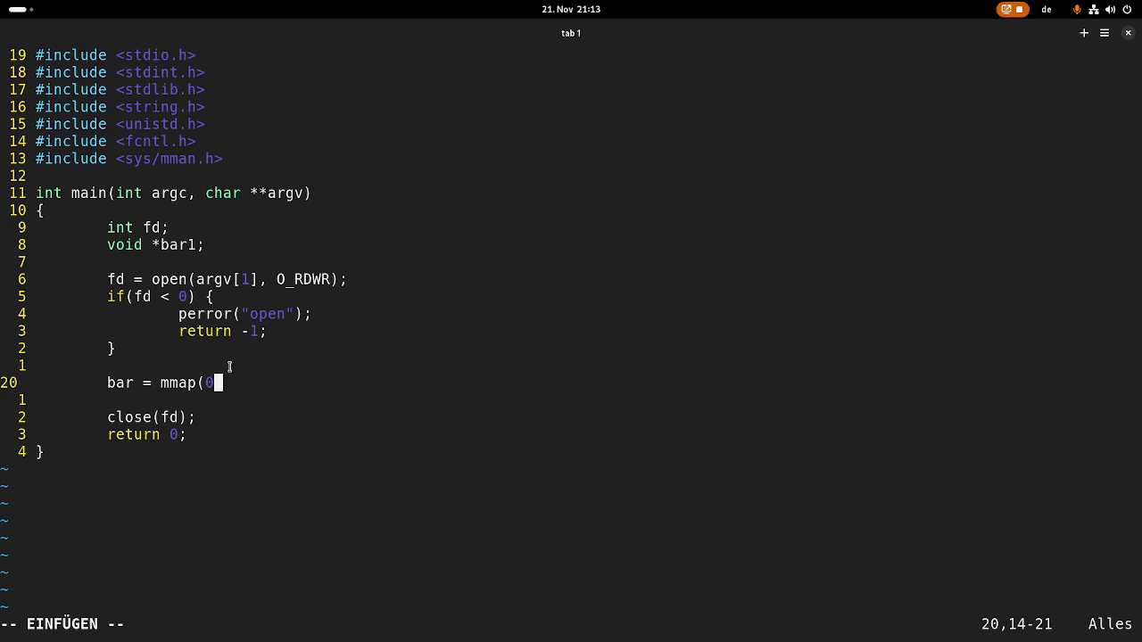
pyautogui.write(',')
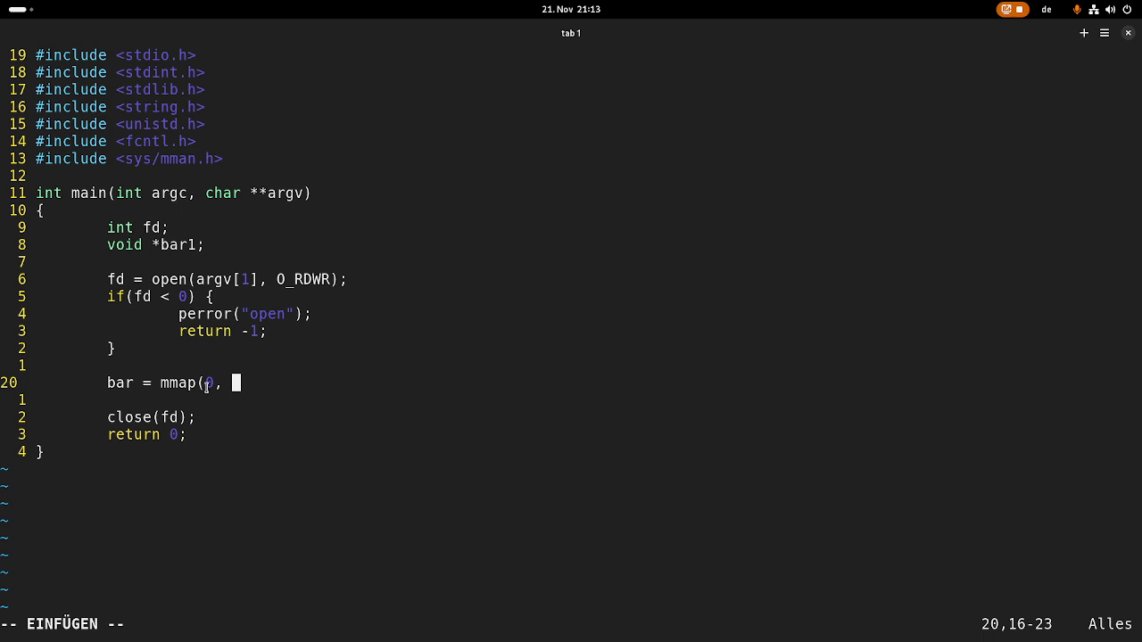
pyautogui.press('BackSpace')
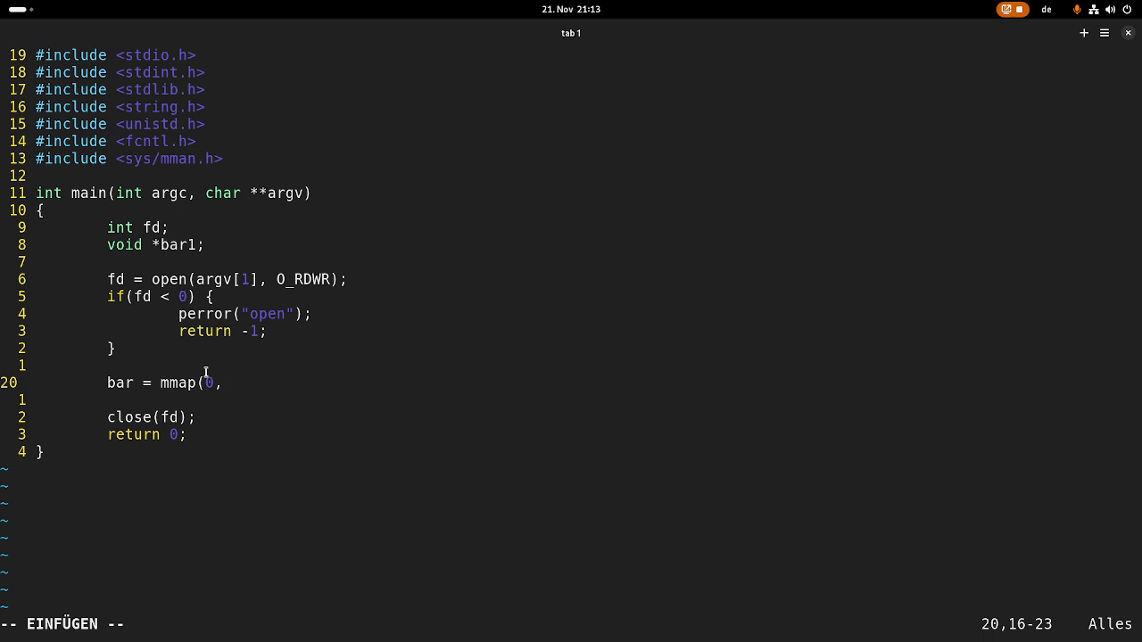
pyautogui.moveTo(279, 379)
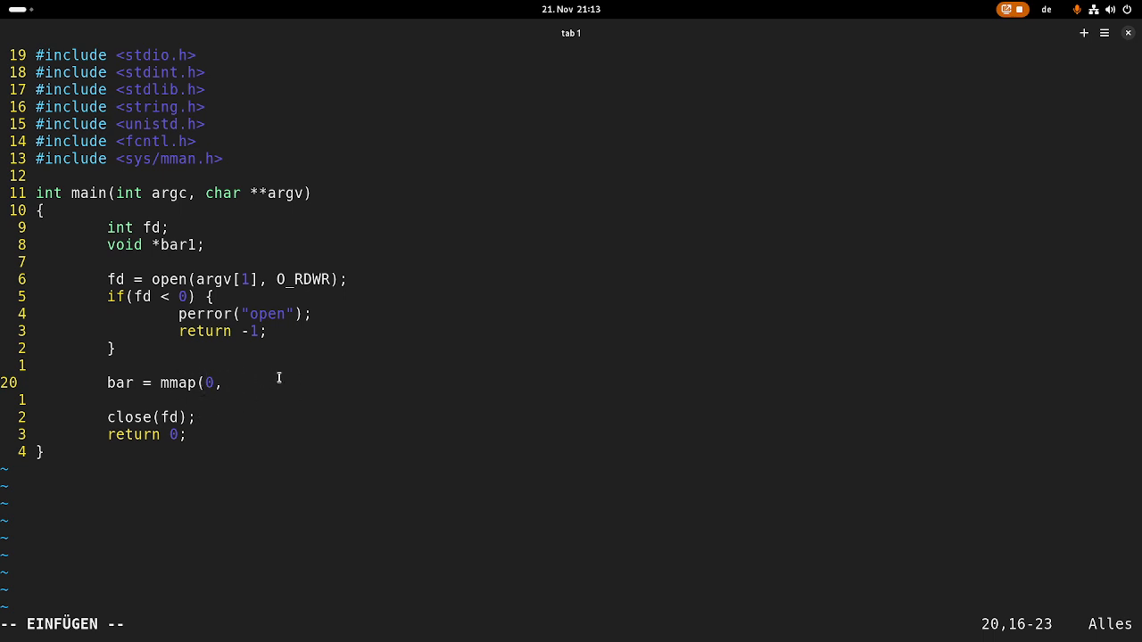
pyautogui.write('409')
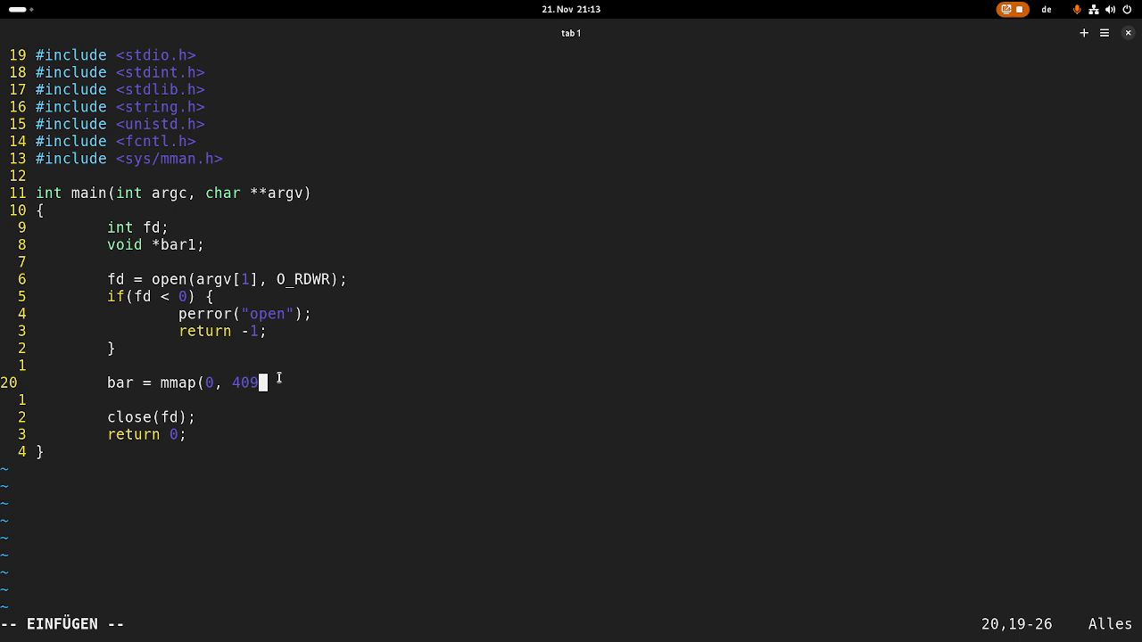
pyautogui.write('6,')
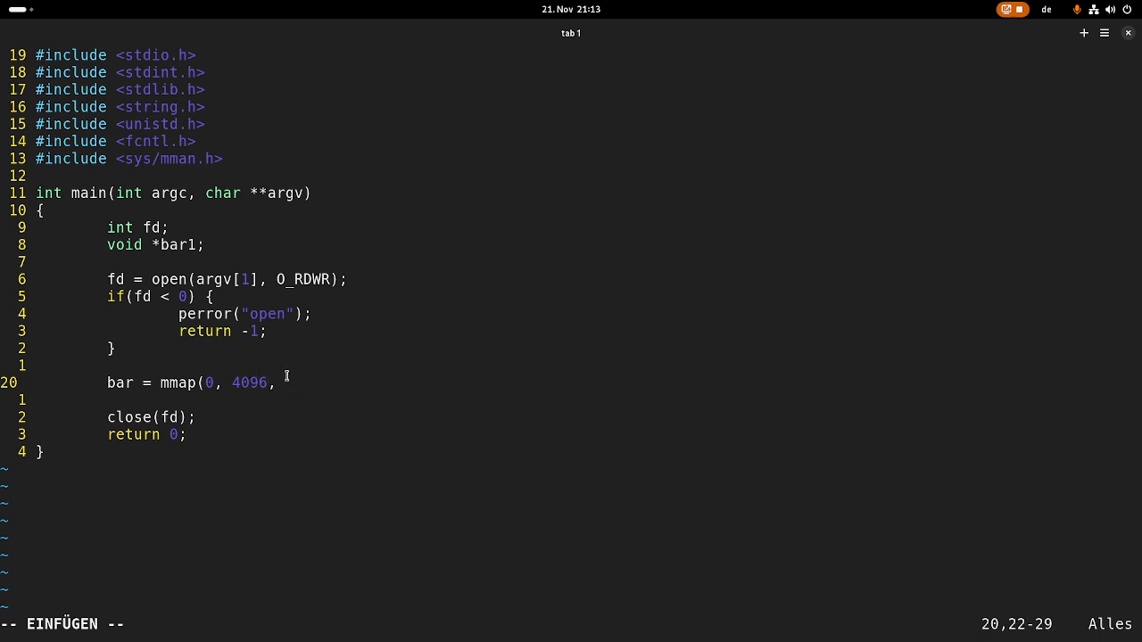
# Step: Complete the mmap with PROT_READ | PROT_WRITE, MAP_SHARED, fd and offset 0
pyautogui.write('PROT_')
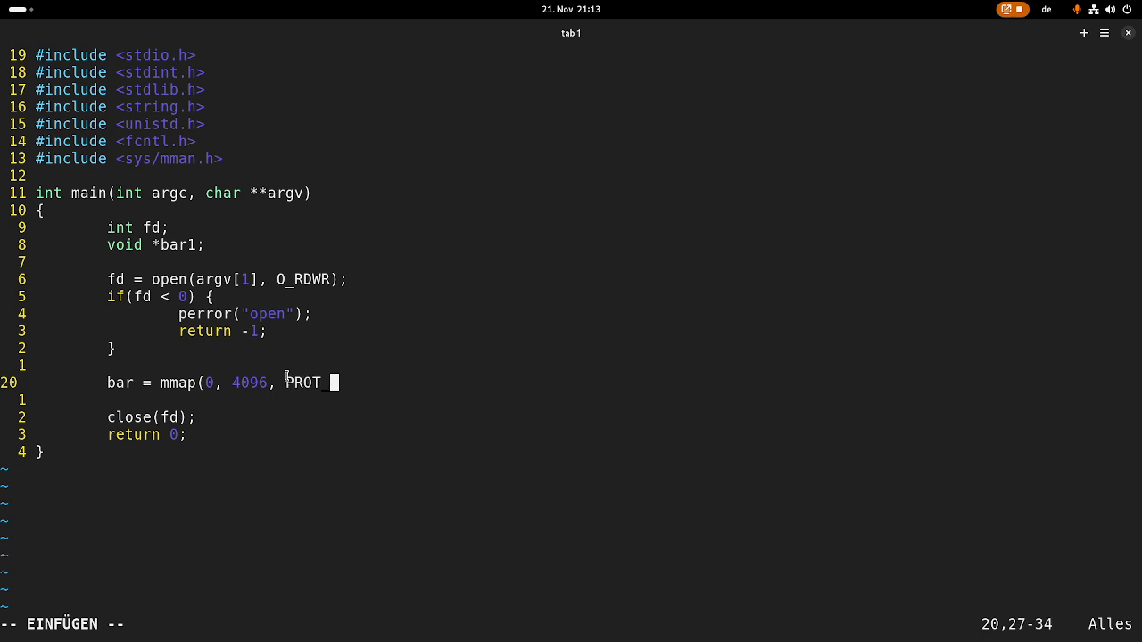
pyautogui.write('READ')
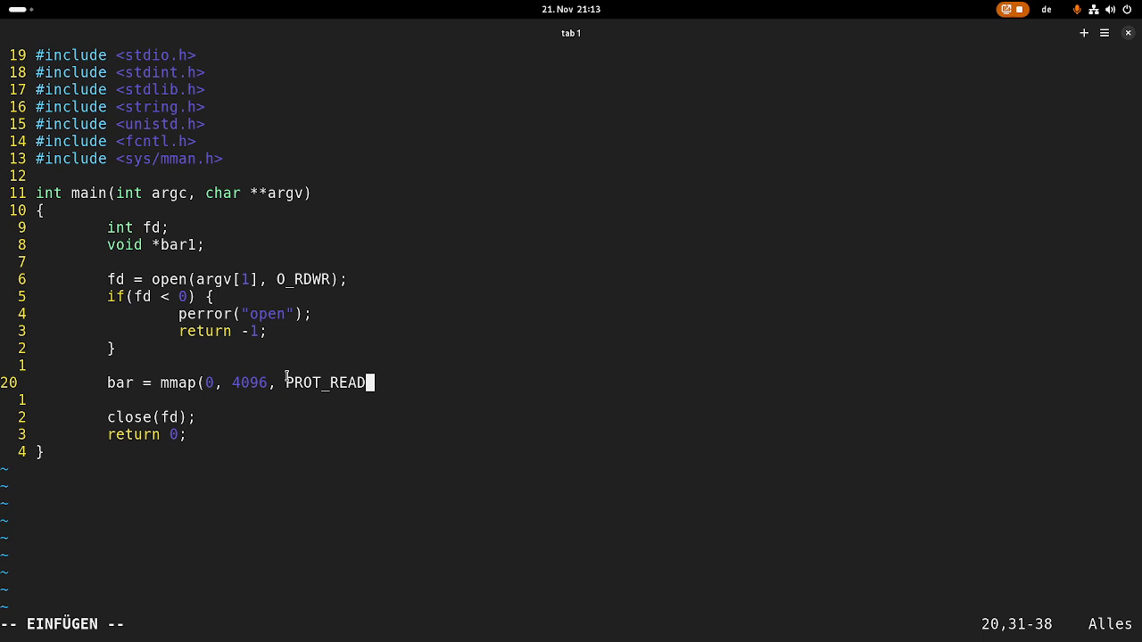
pyautogui.write('| PROT')
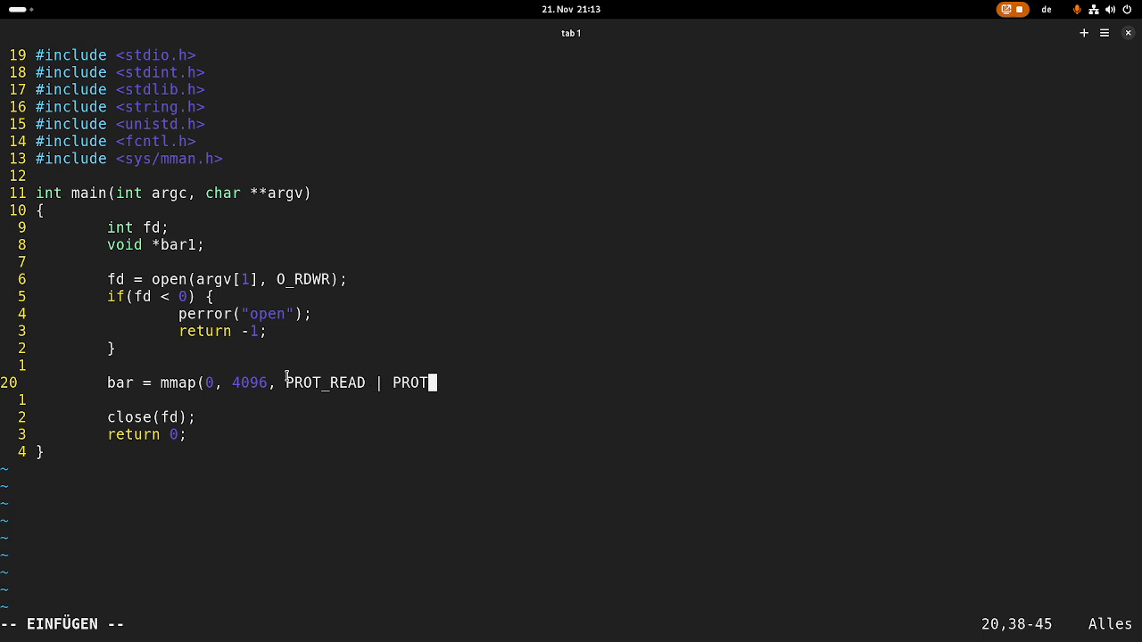
pyautogui.write('_WRITE,')
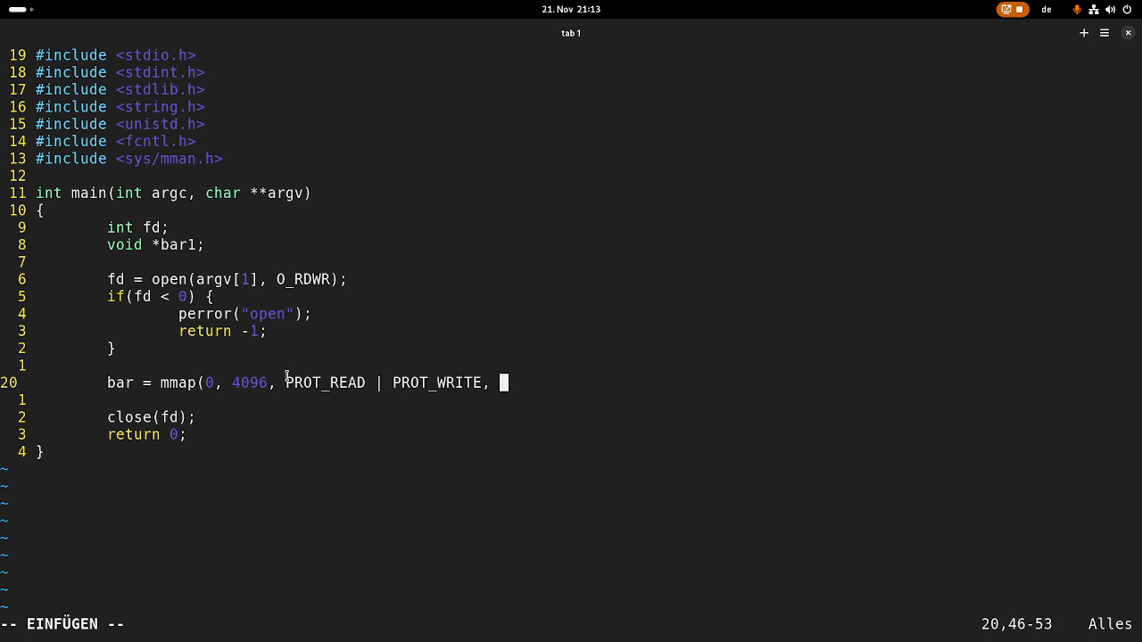
pyautogui.write('MAP_S')
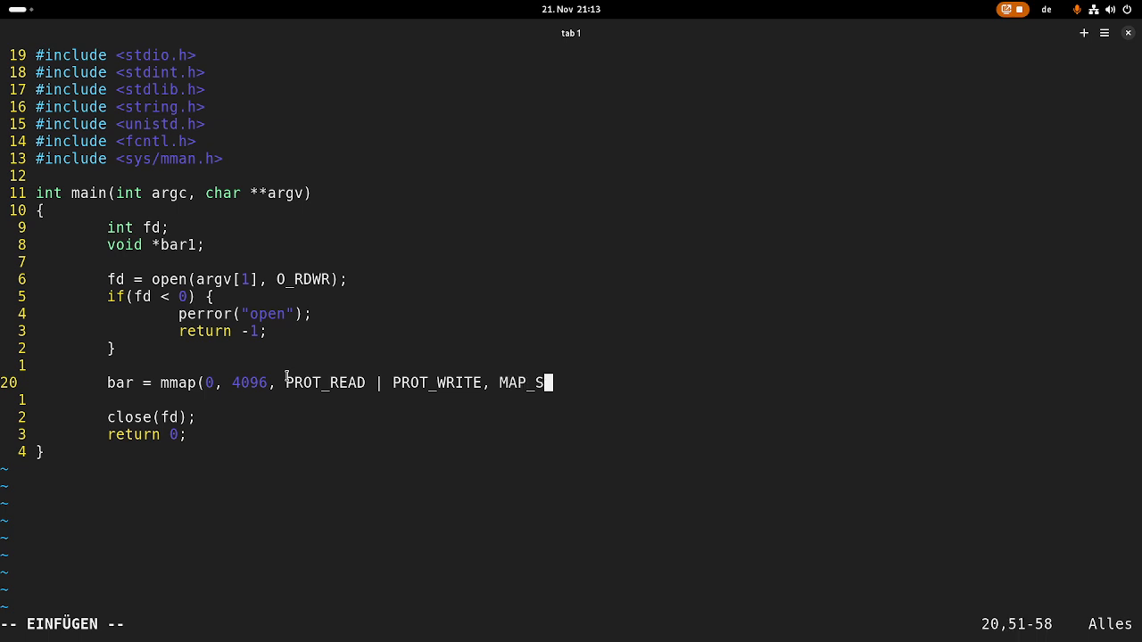
pyautogui.write('HARED,')
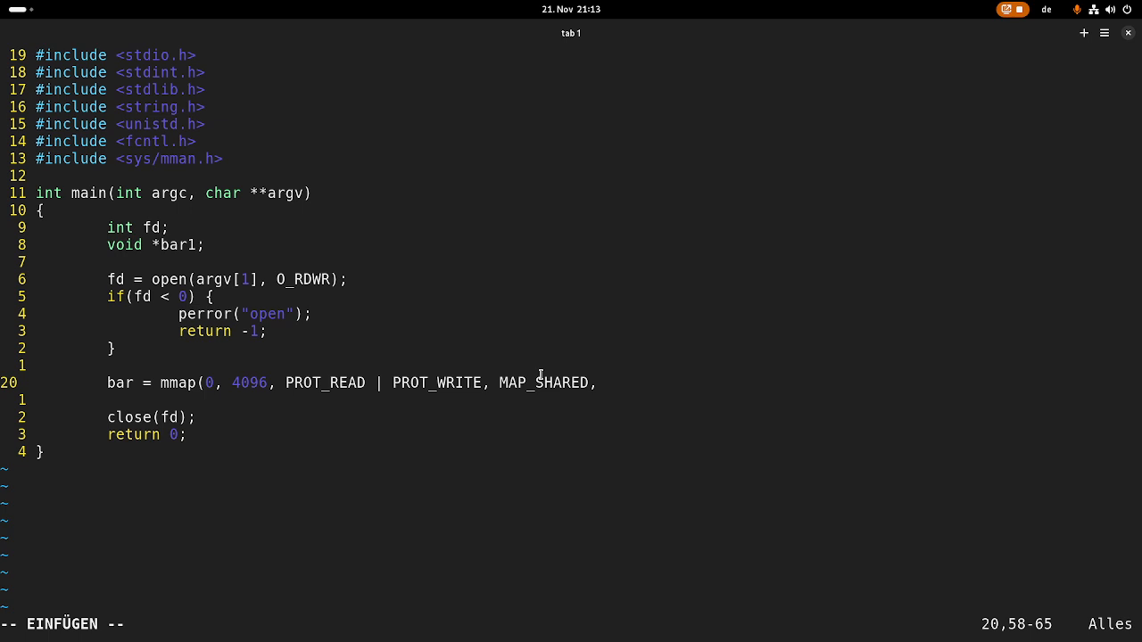
pyautogui.write('fd,')
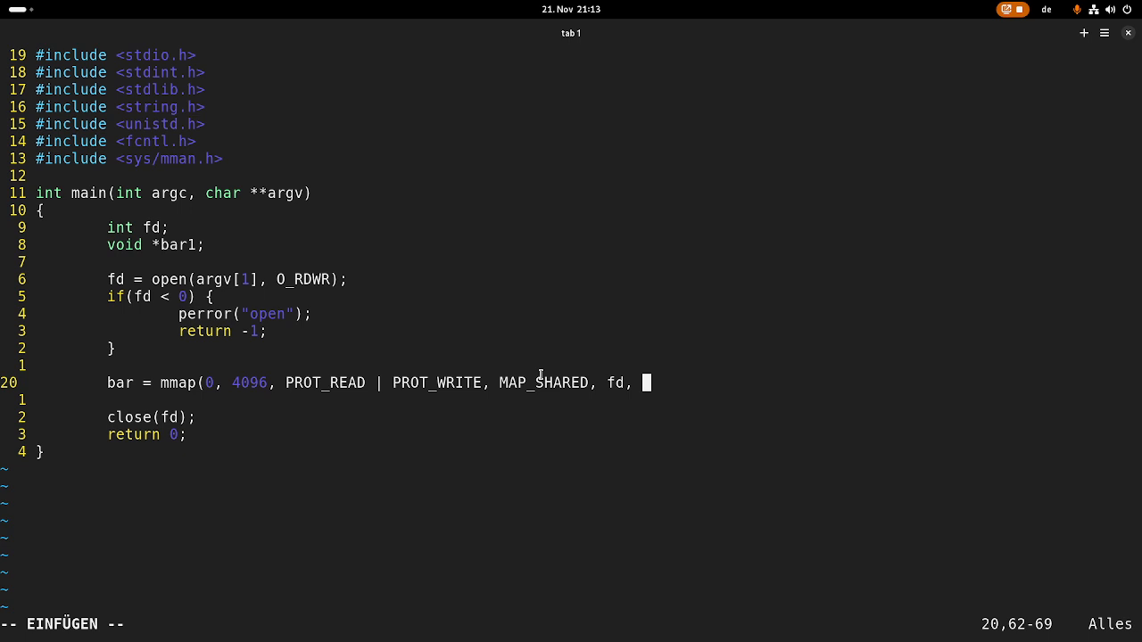
pyautogui.write('0);')
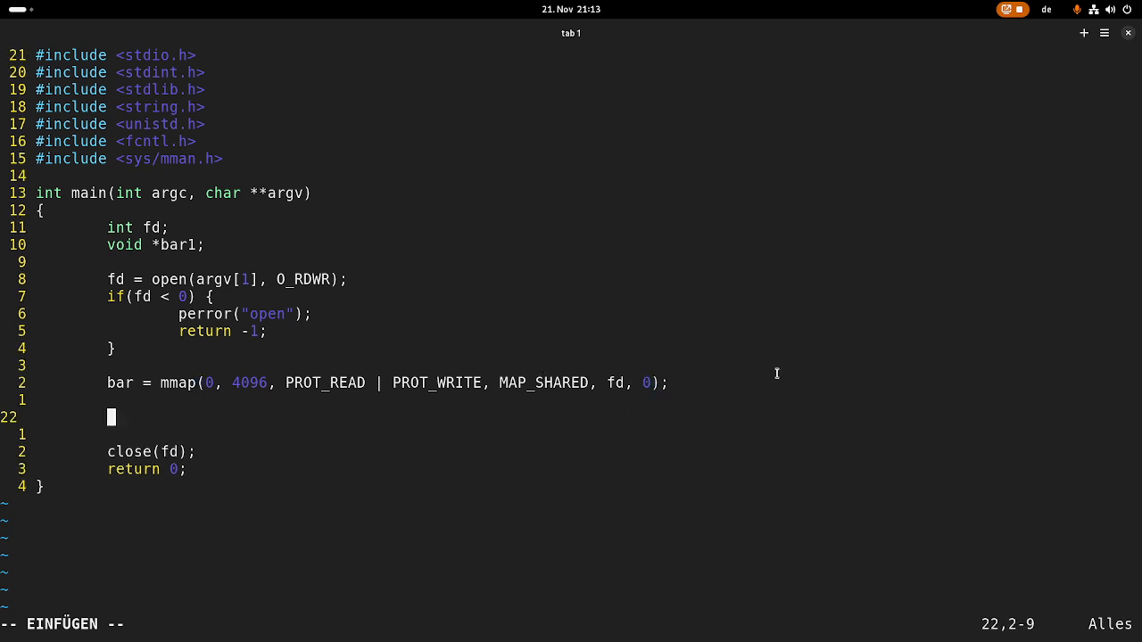
# Step: Add munmap(bar1, 4096); after the mapping, before closing fd
pyautogui.write('munm')
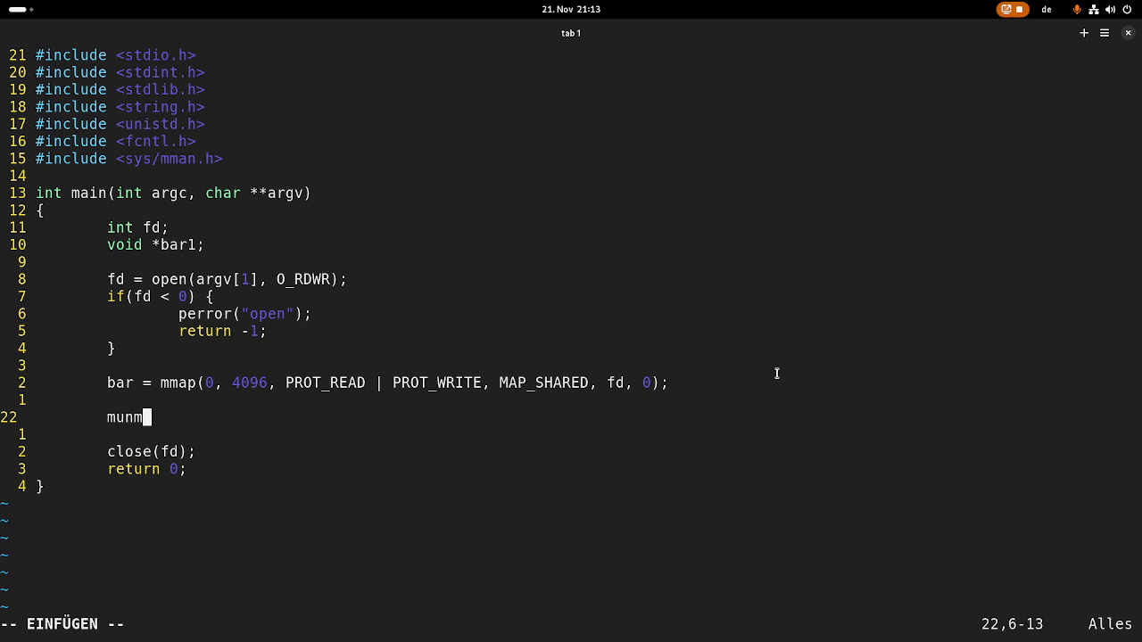
pyautogui.write('ap(')
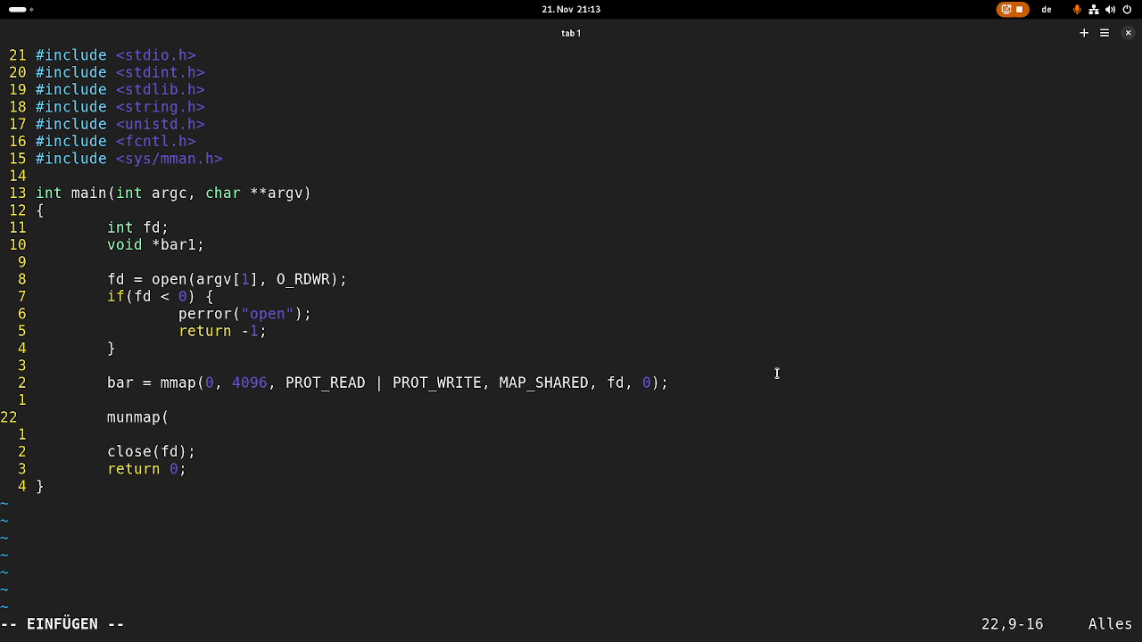
pyautogui.write('bar1,')
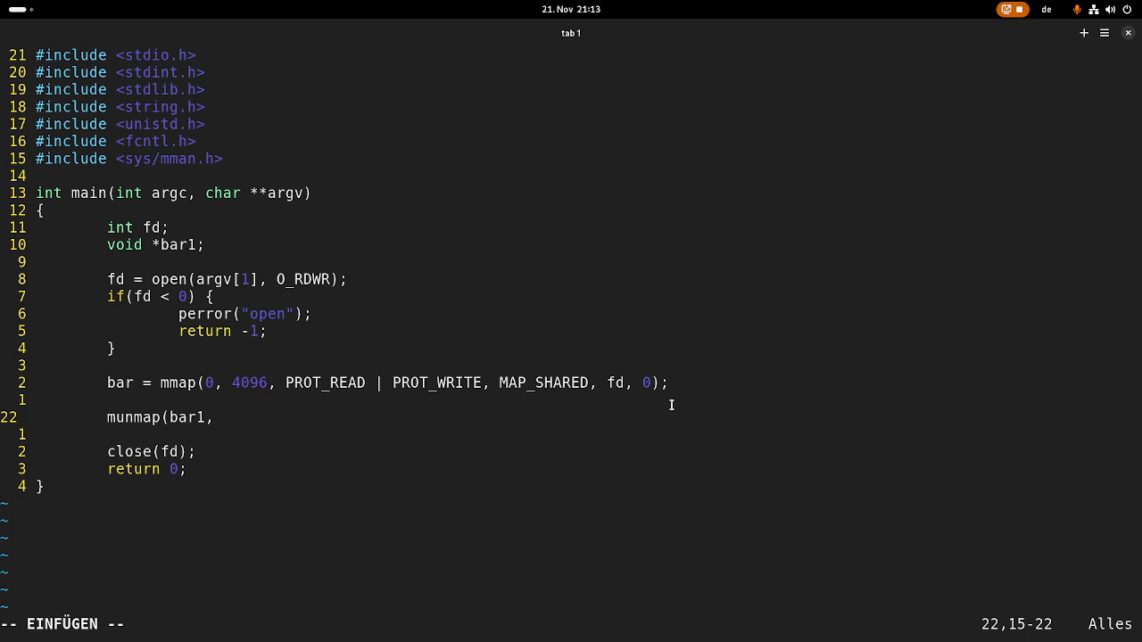
pyautogui.moveTo(285, 422)
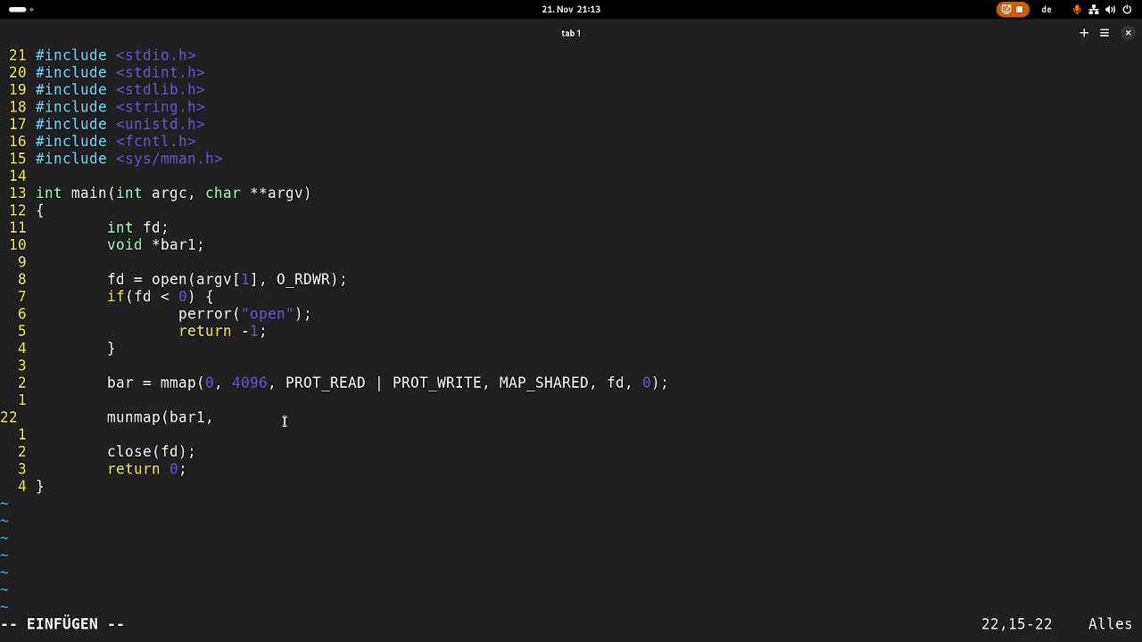
pyautogui.write('4096);')
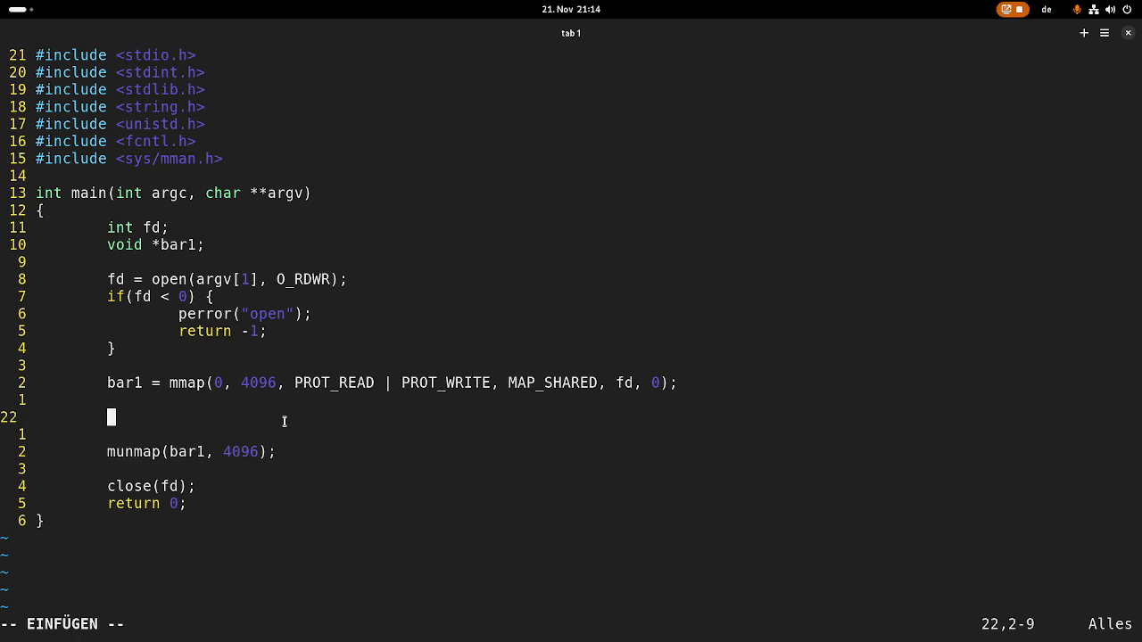
# Step: Write 1234 through the bar1 pointer between the mmap and munmap calls
pyautogui.write('*bar = 1')
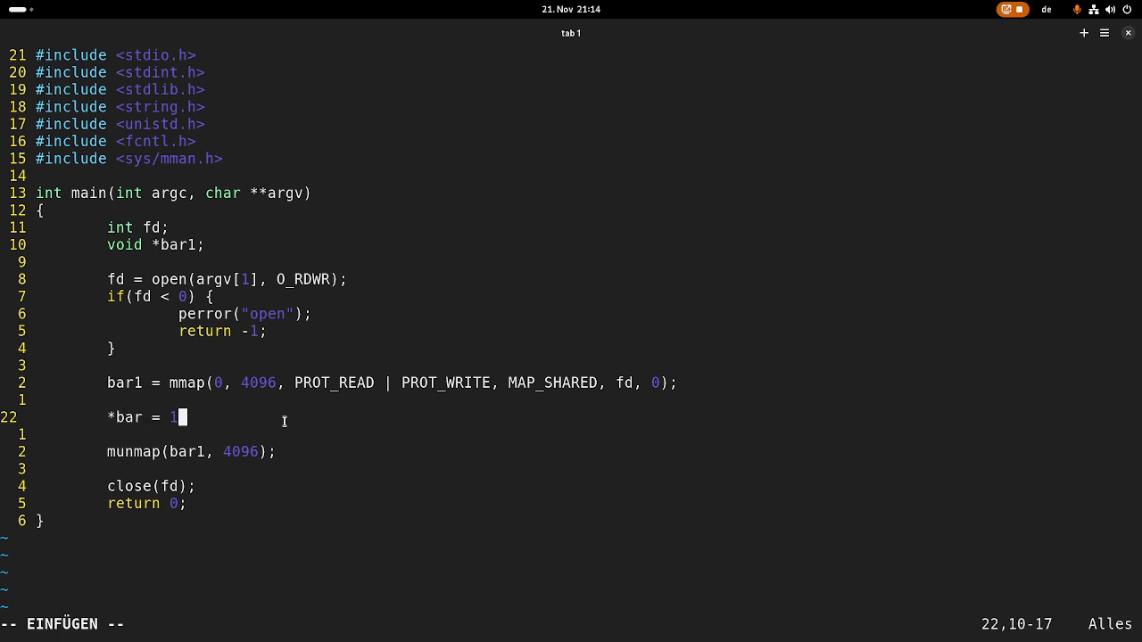
pyautogui.write('234;')
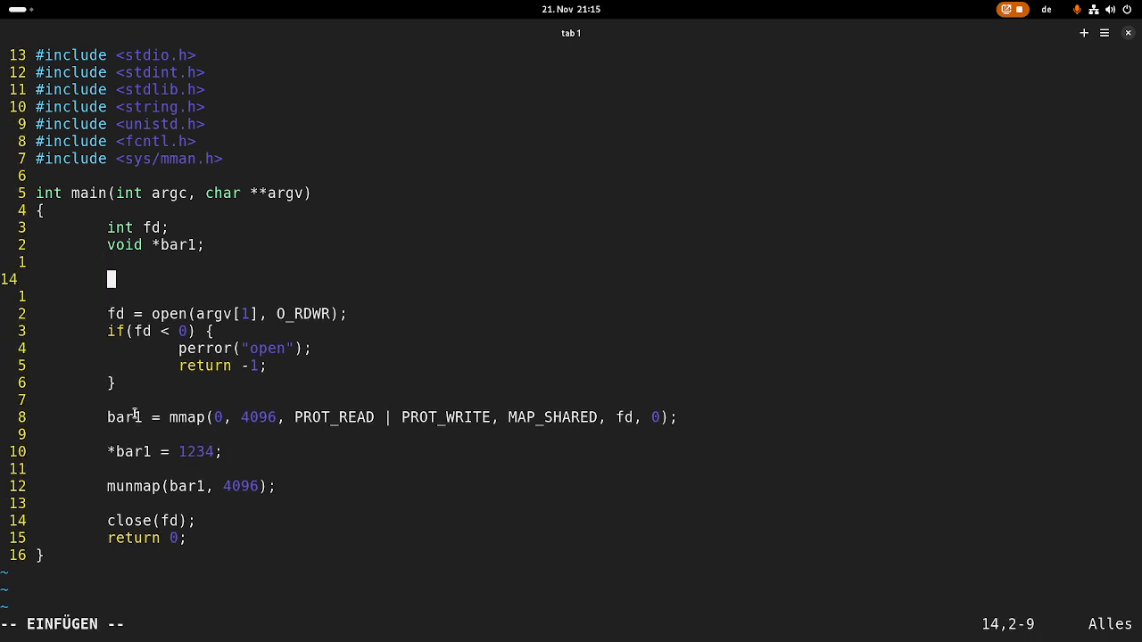
# Step: Add the condition if((argc != 4) && (argc != 5)) for the argument check
pyautogui.write('if((')
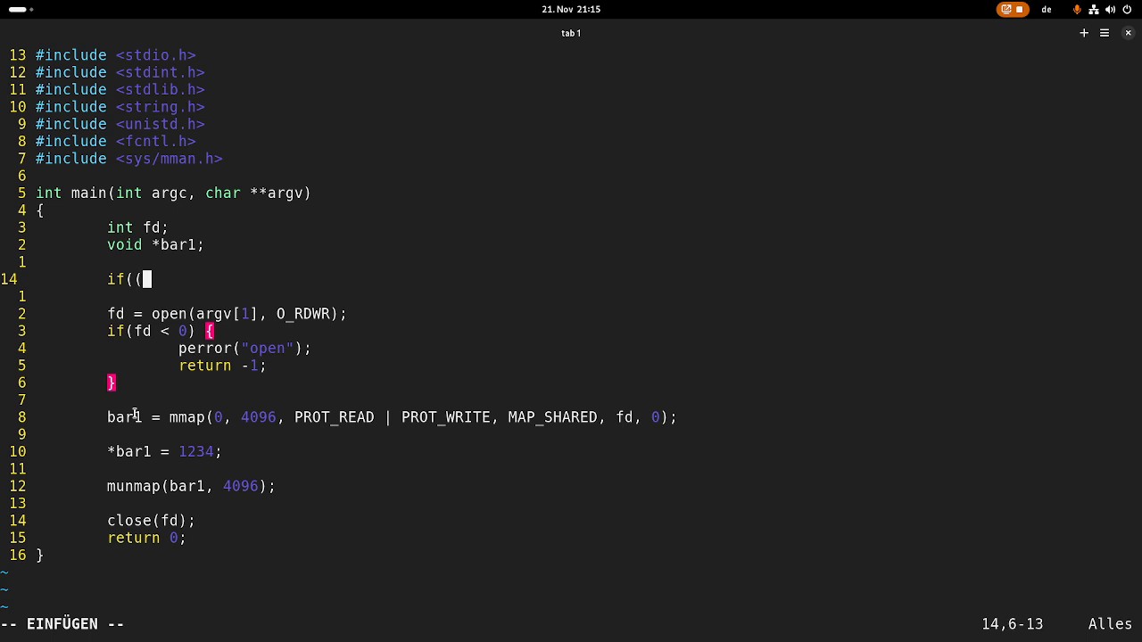
pyautogui.write('argc')
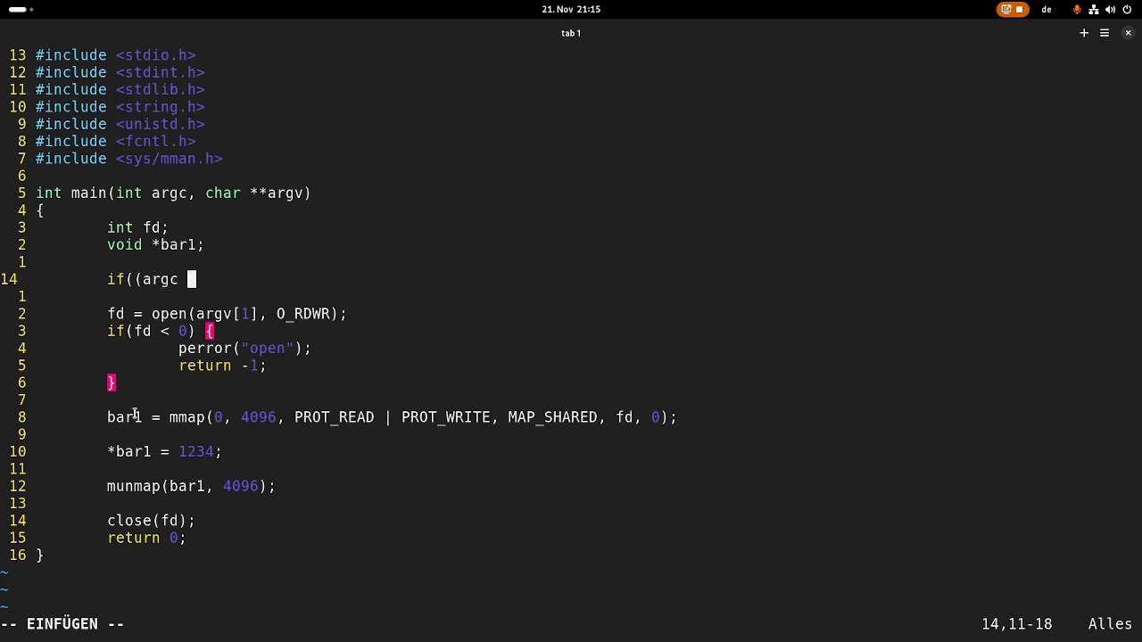
pyautogui.write('!= 4)')
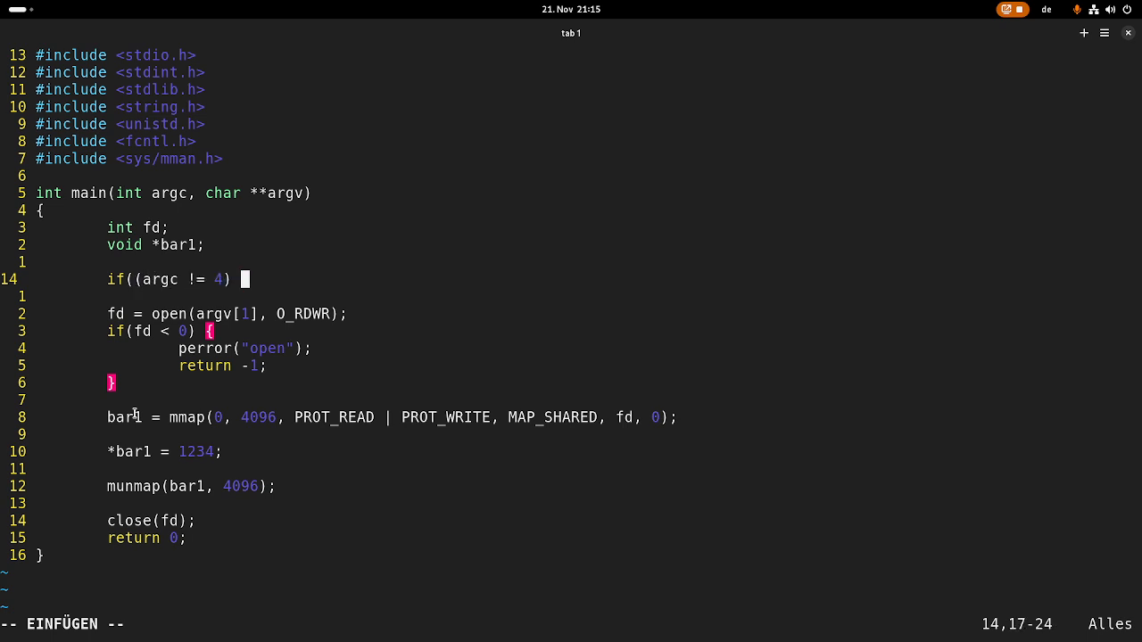
pyautogui.write('&& (ar')
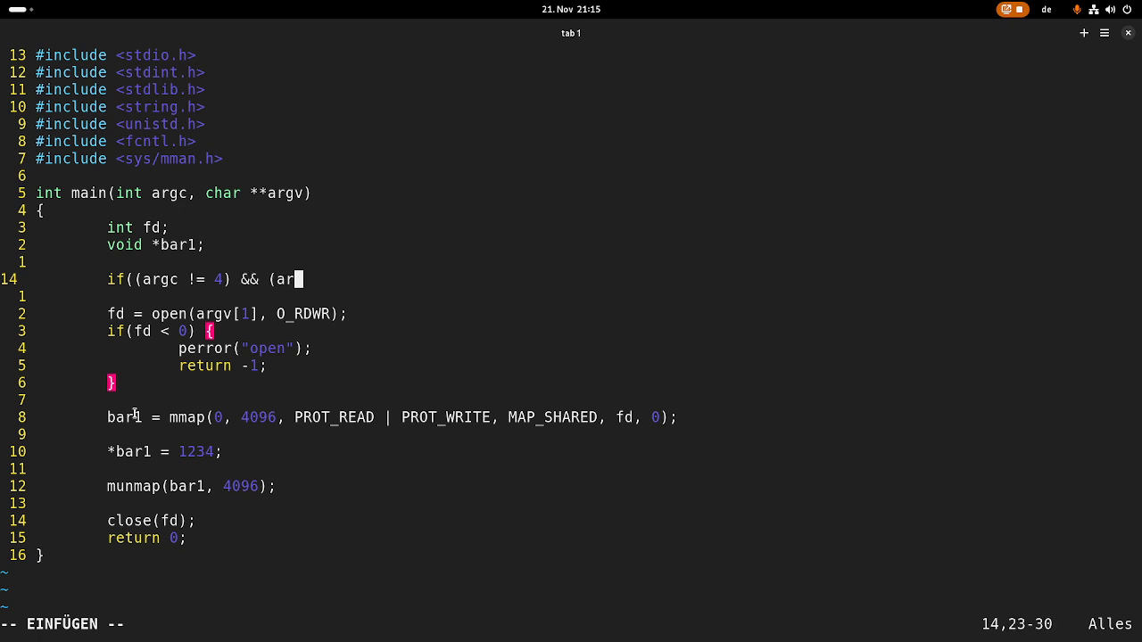
pyautogui.write('gc != 5) {')
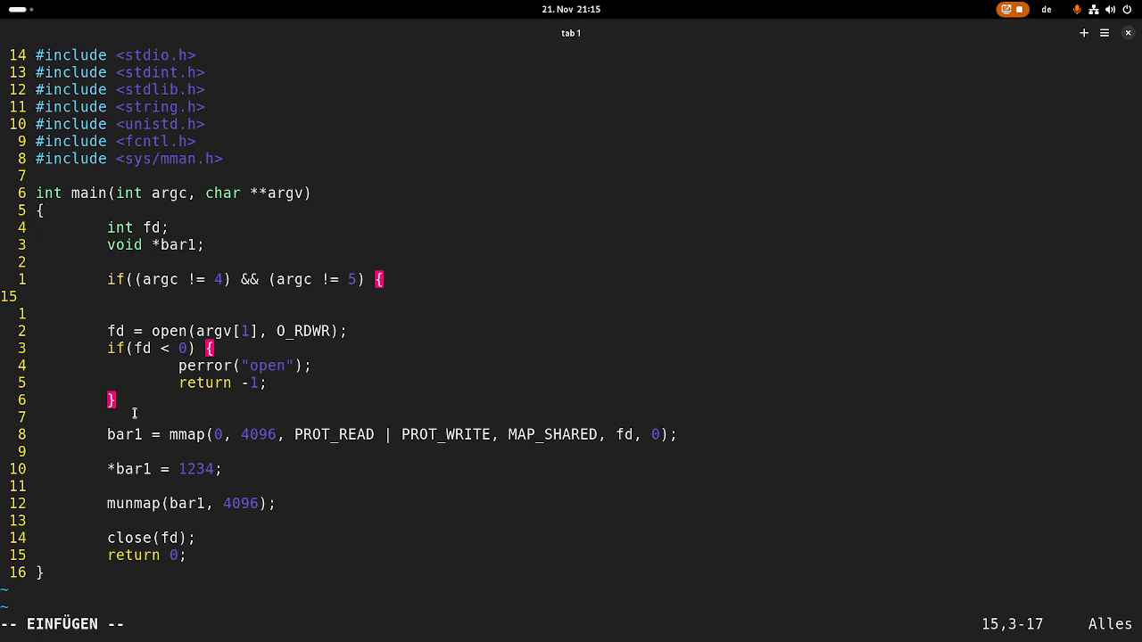
# Step: Print the usage line "%s <devfile> <access_width> <offset> [<value>]" with argv[0] and return 0
pyautogui.write('printf(')
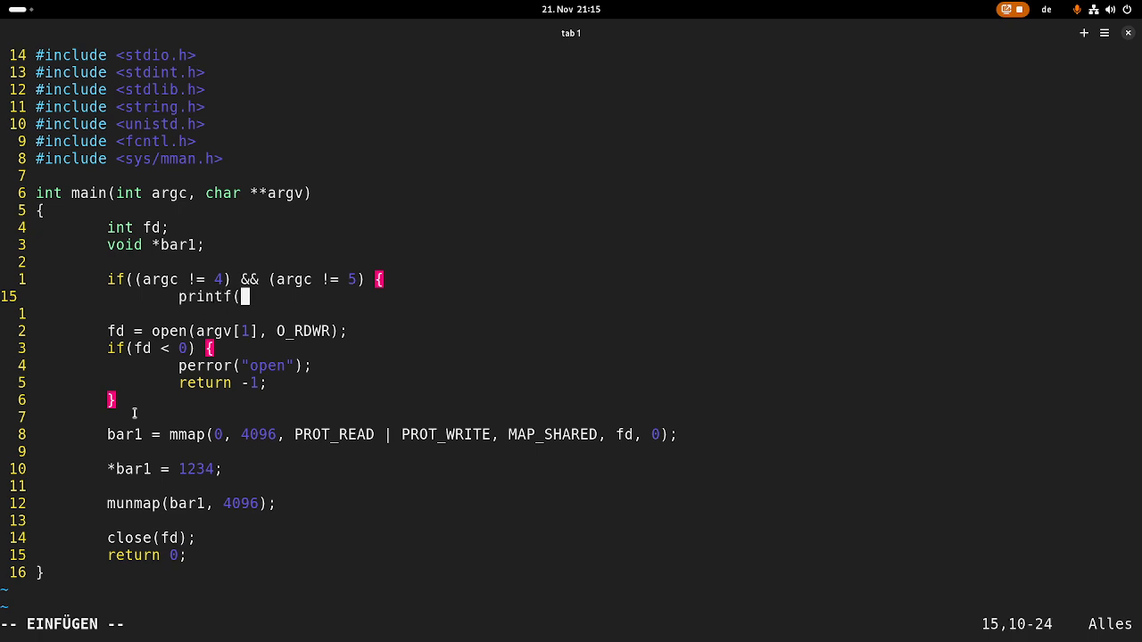
pyautogui.write('Usage')
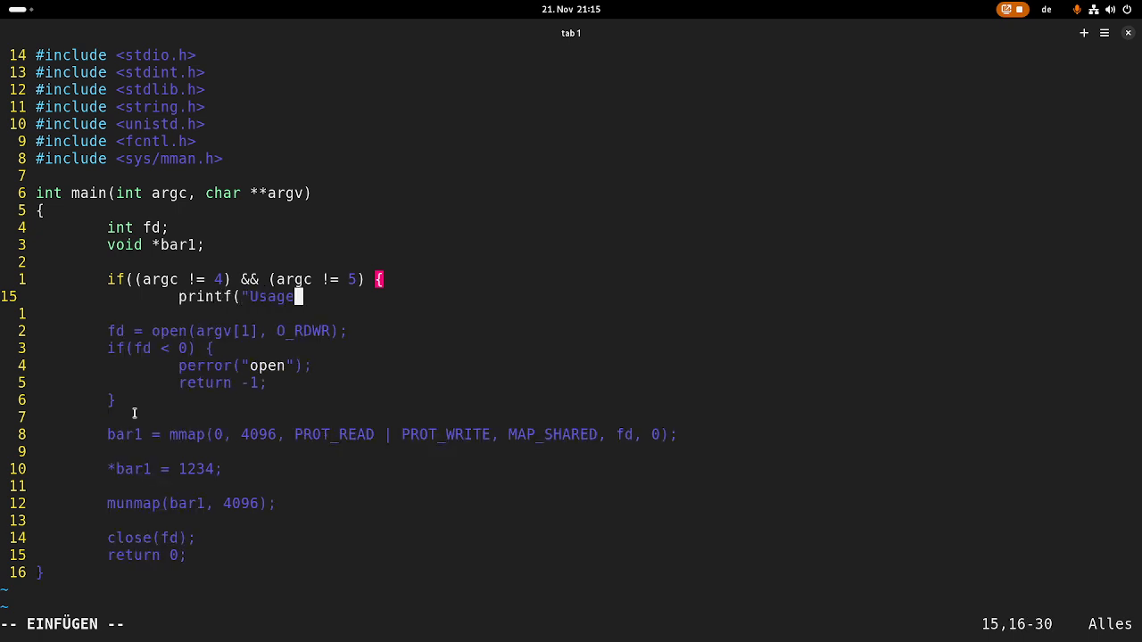
pyautogui.write(': %s')
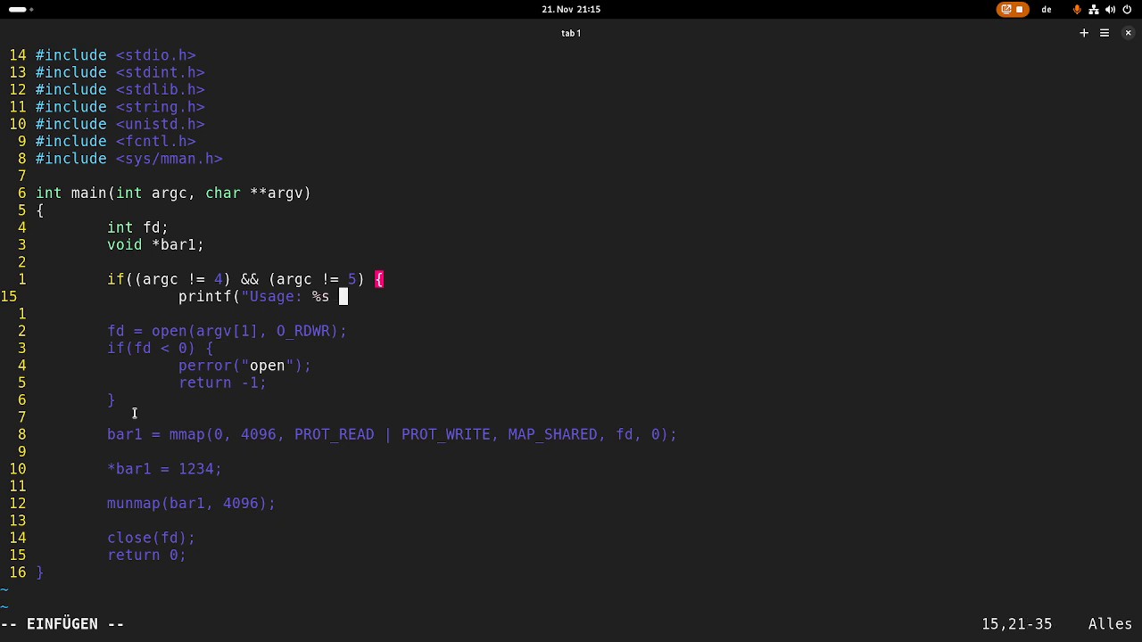
pyautogui.write('<')
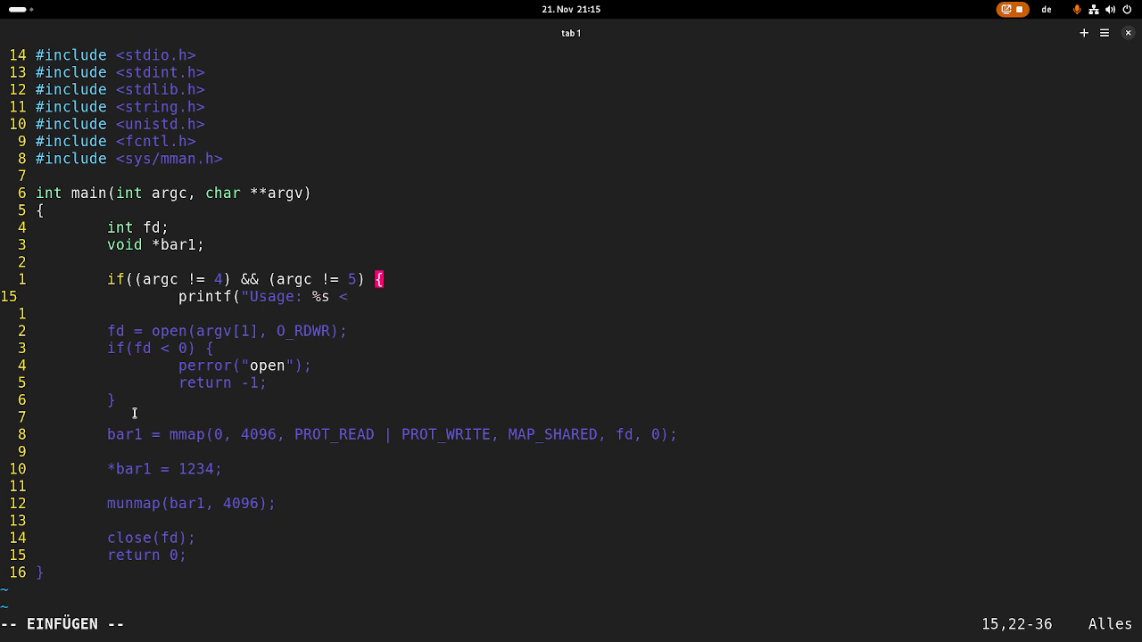
pyautogui.write('<devfile')
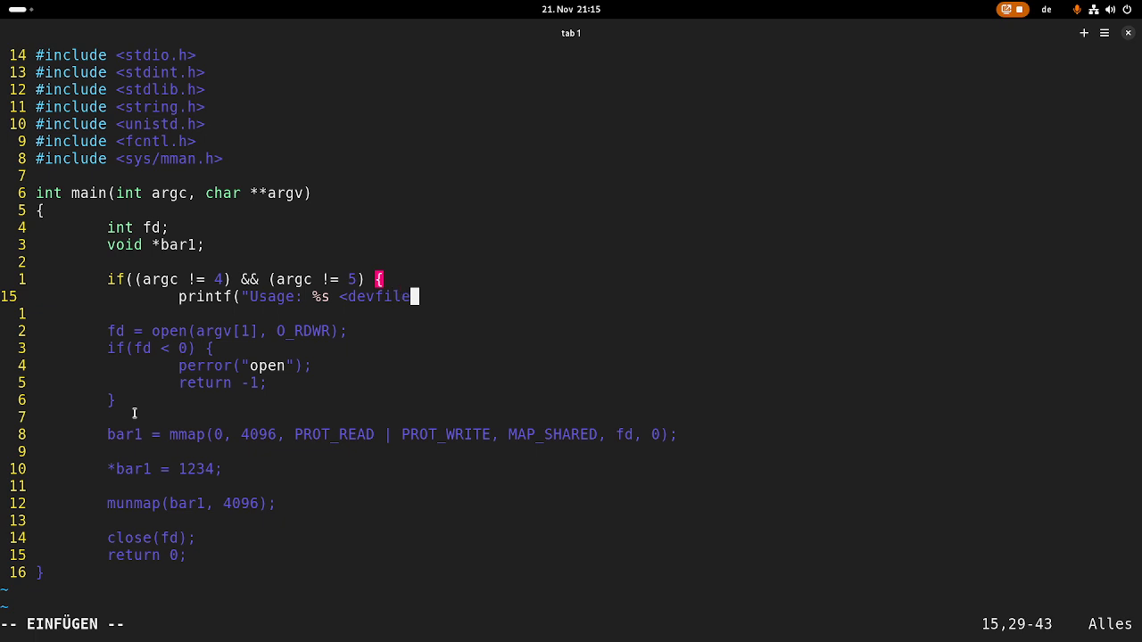
pyautogui.write('<')
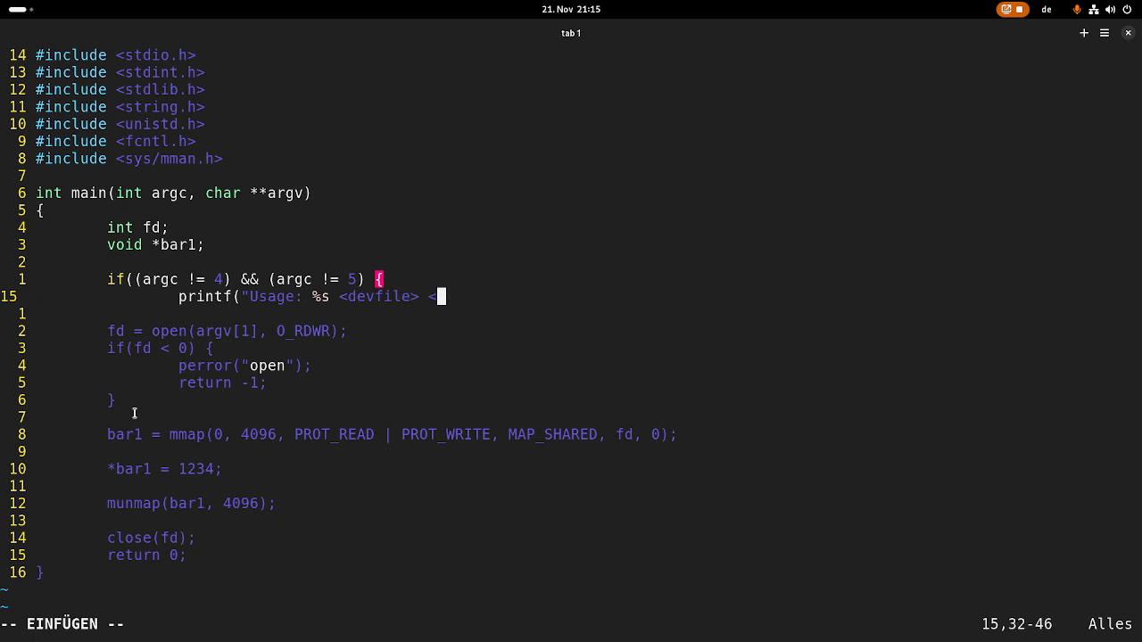
pyautogui.write('ccess_width> <')
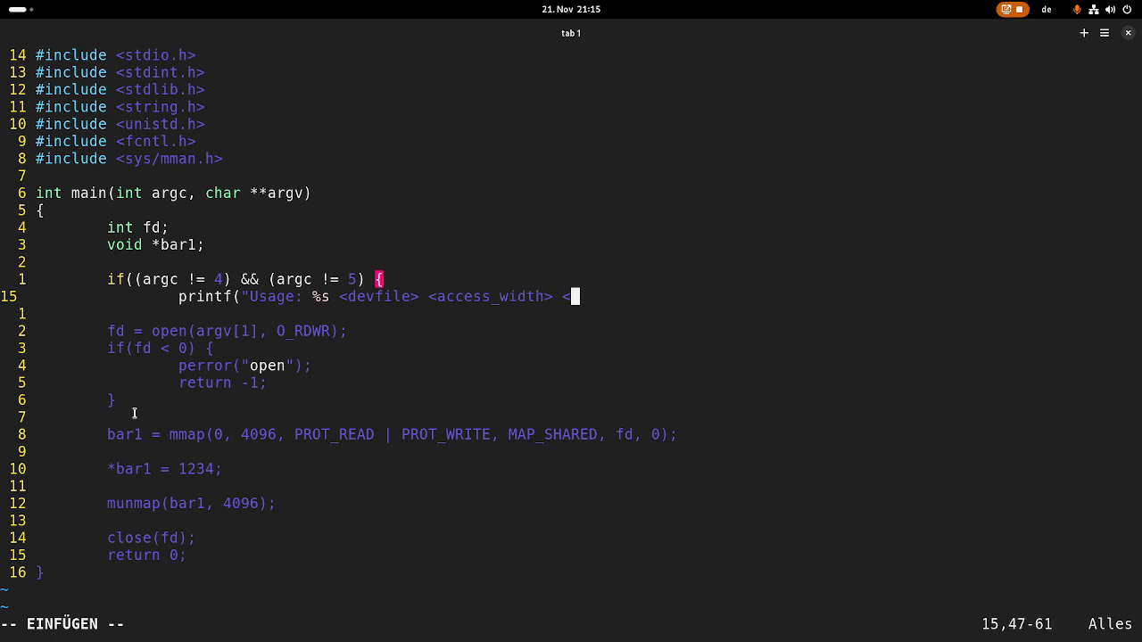
pyautogui.write('offset>')
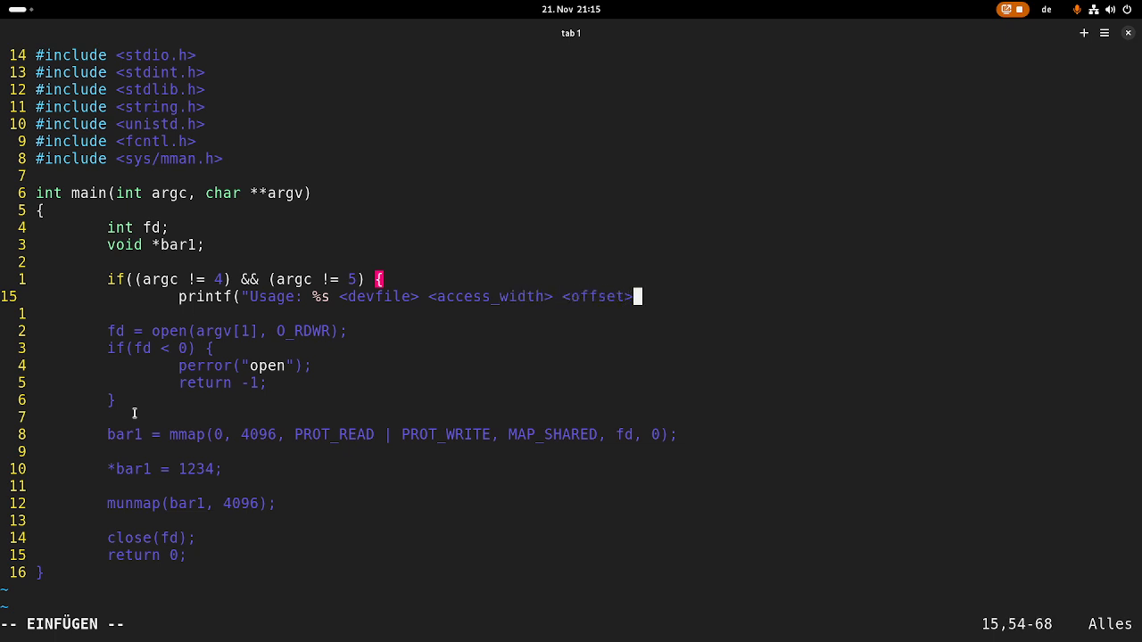
pyautogui.write('[<')
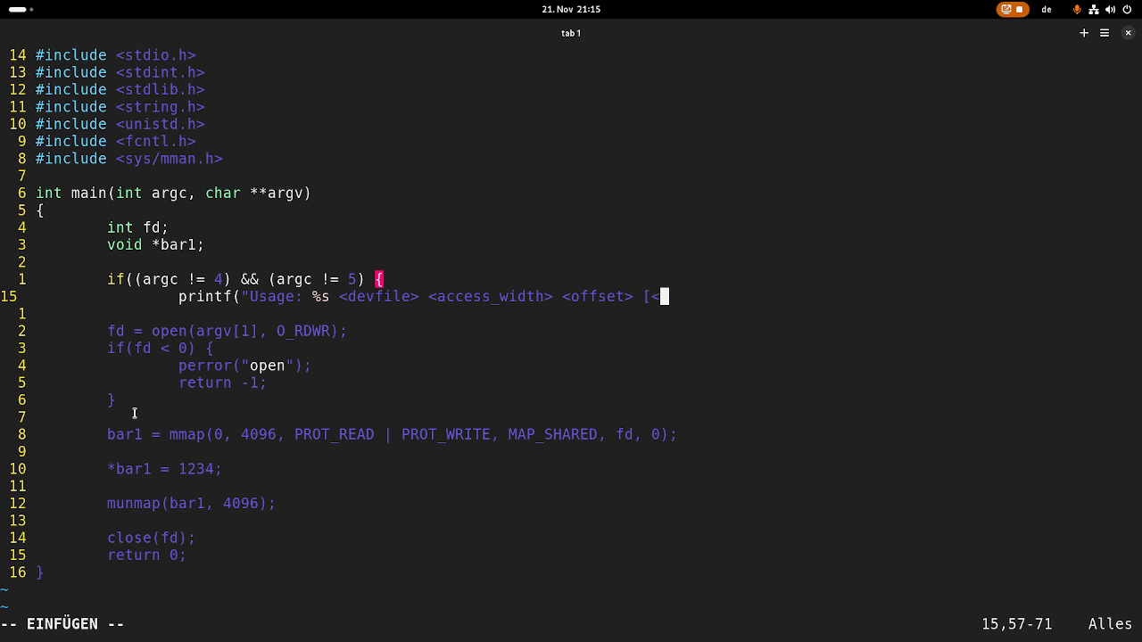
pyautogui.write('value')
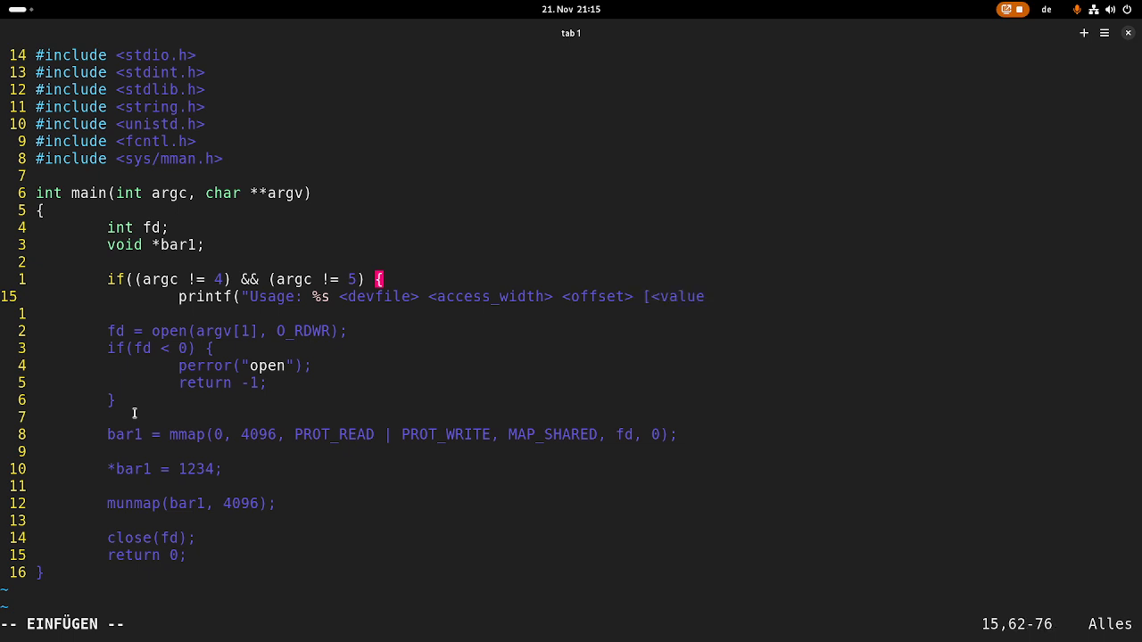
pyautogui.write('>]\\n"')
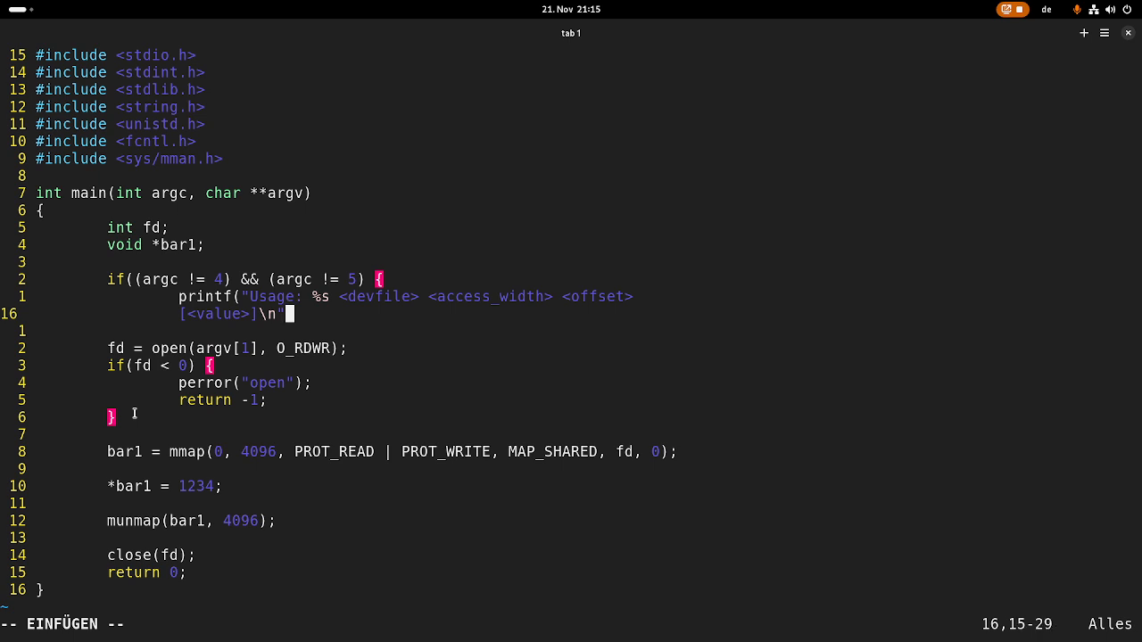
pyautogui.write(', arg')
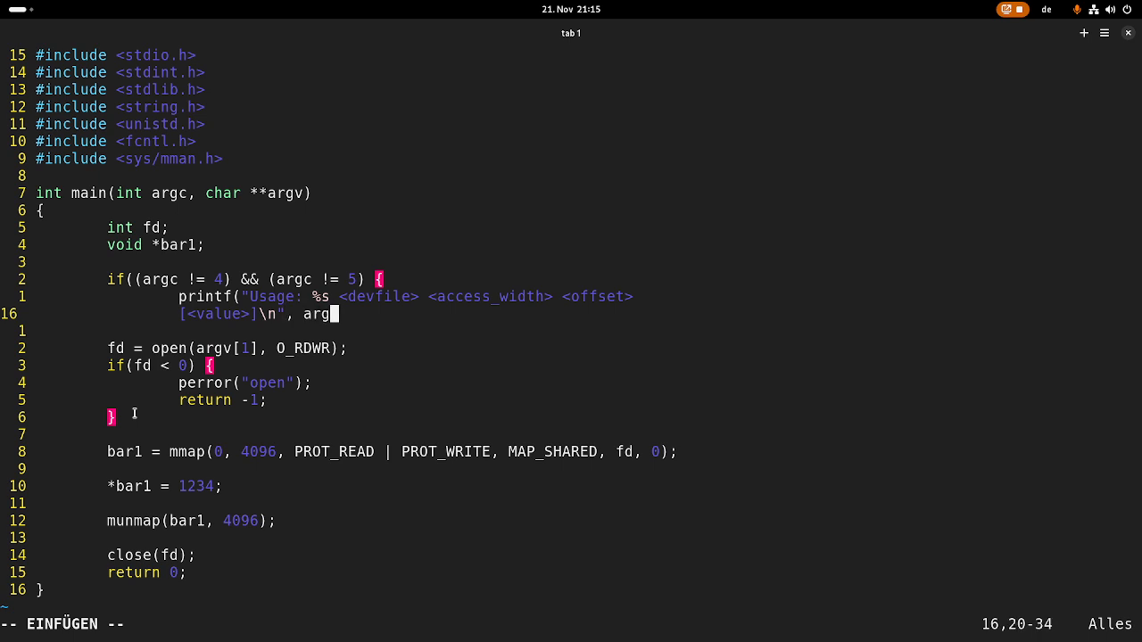
pyautogui.write('v[0]);')
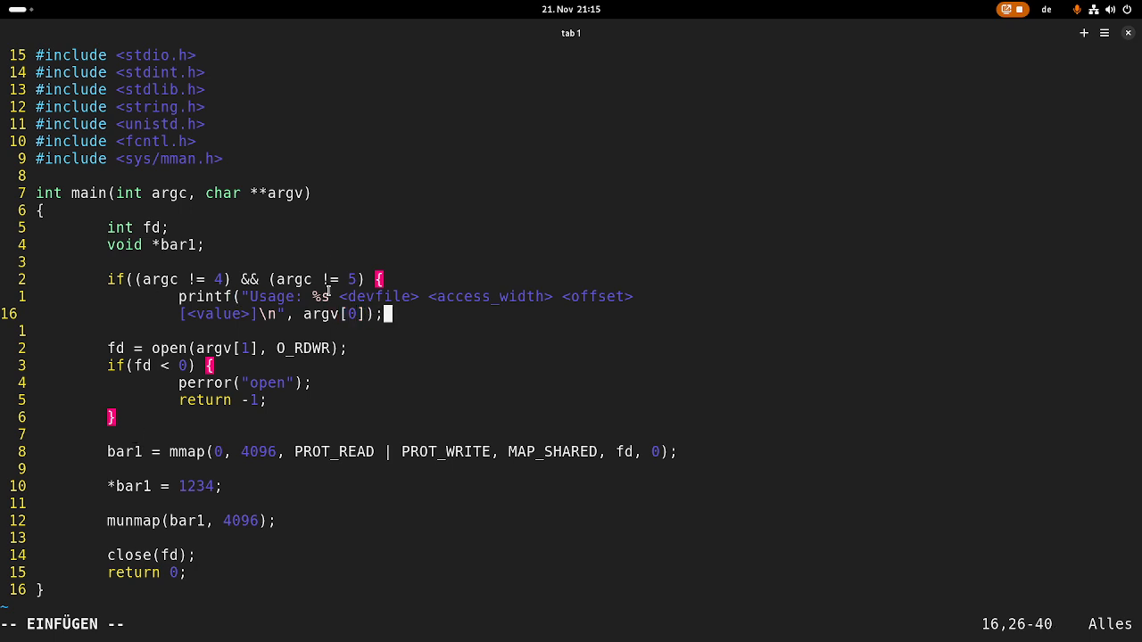
pyautogui.moveTo(299, 211)
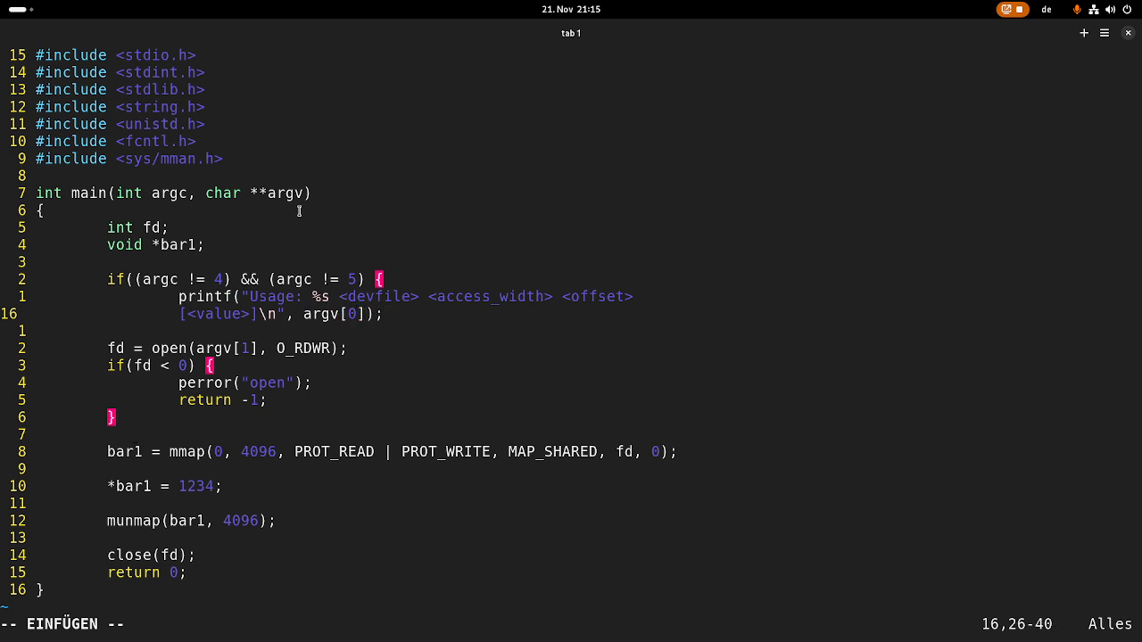
pyautogui.write('return 0;')
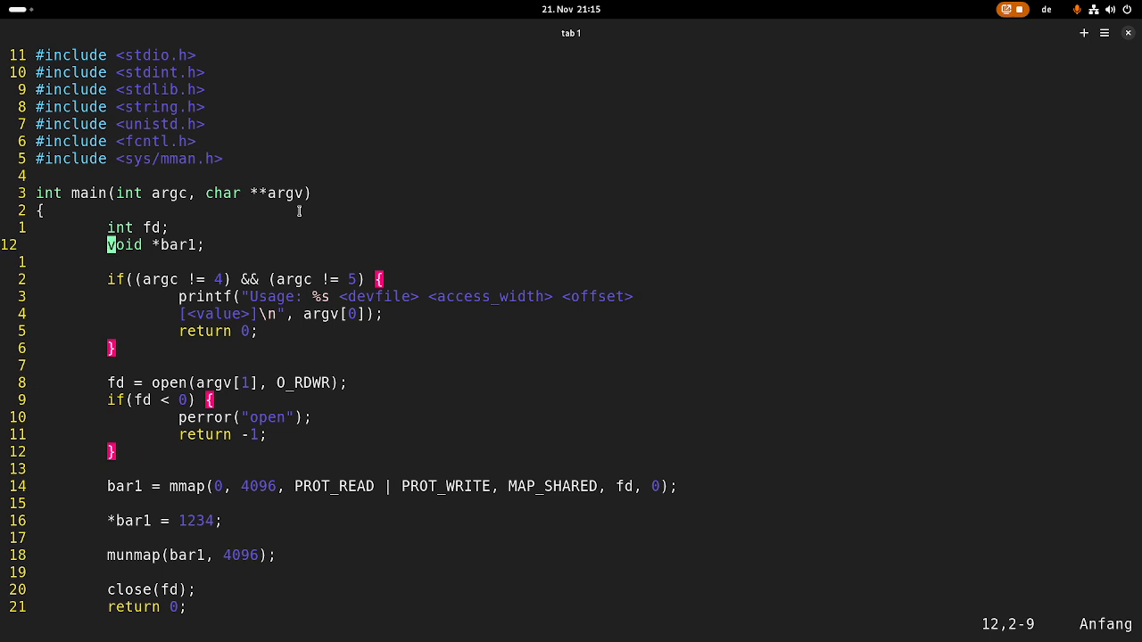
# Step: Declare uint32_t width, offset and uint64_t value, fix the if parenthesis and save bar1_test.c
pyautogui.write('uint32_t wid')
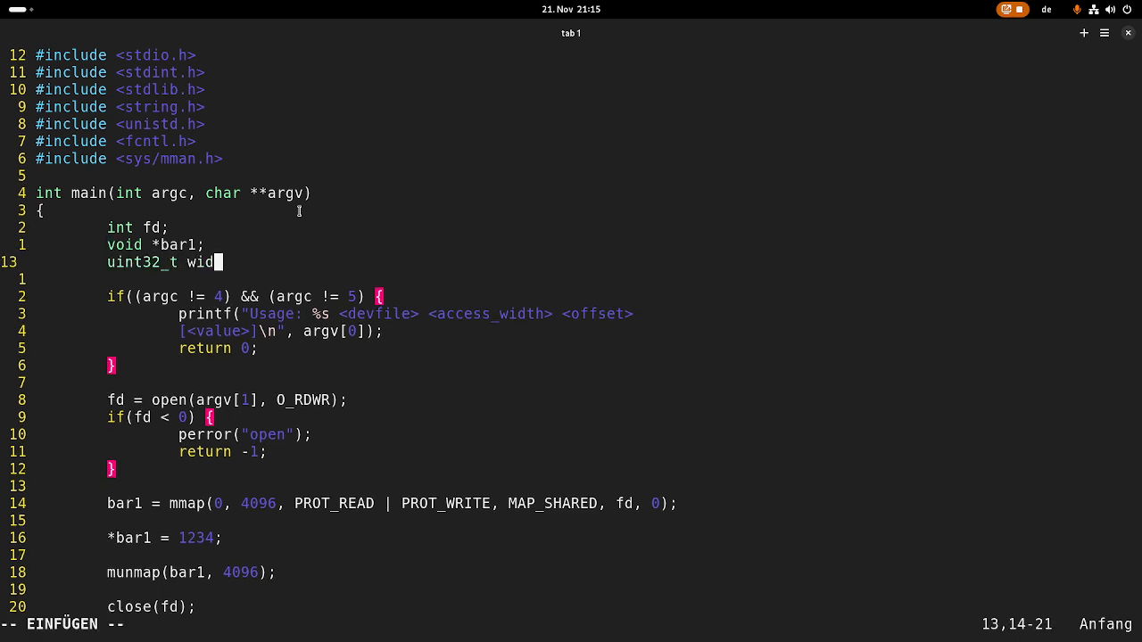
pyautogui.write('th,')
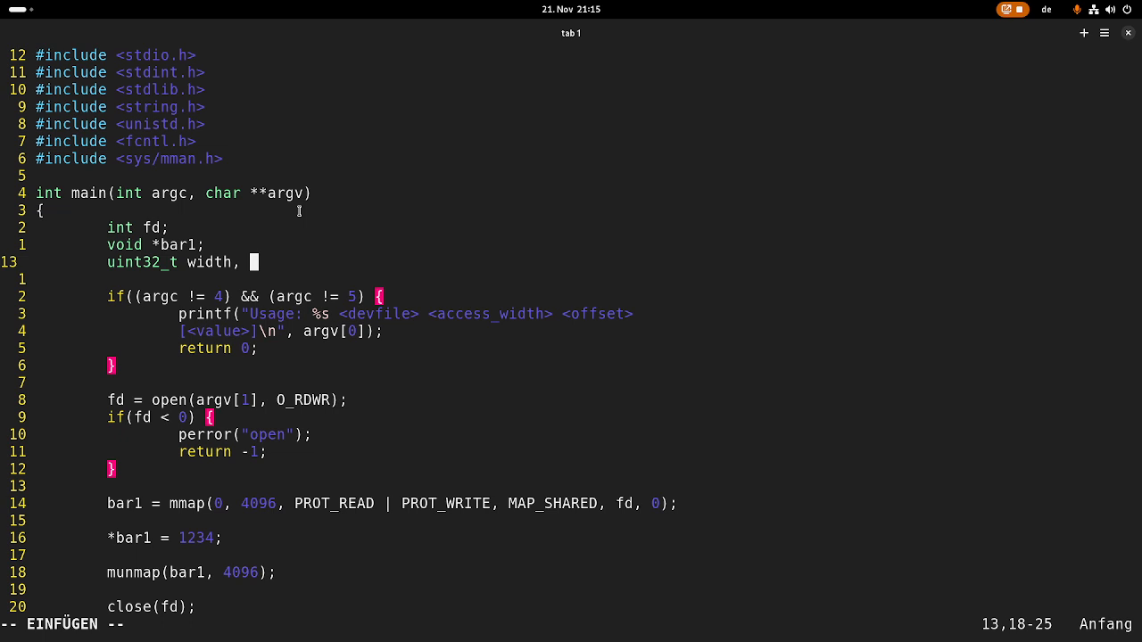
pyautogui.write('offset;')
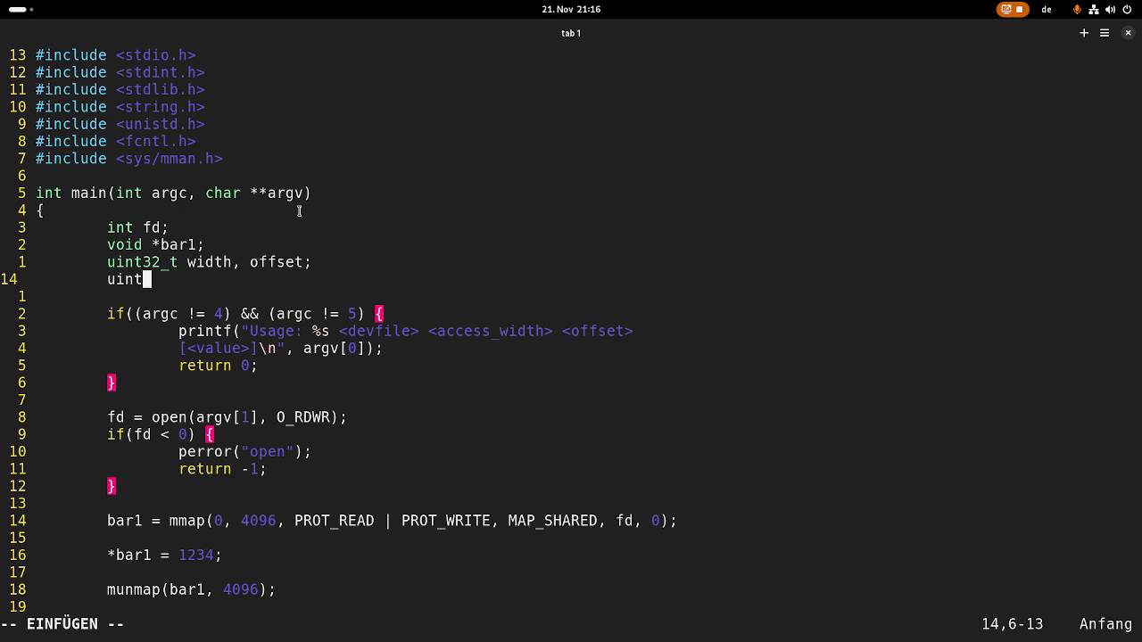
pyautogui.write('64_t value;')
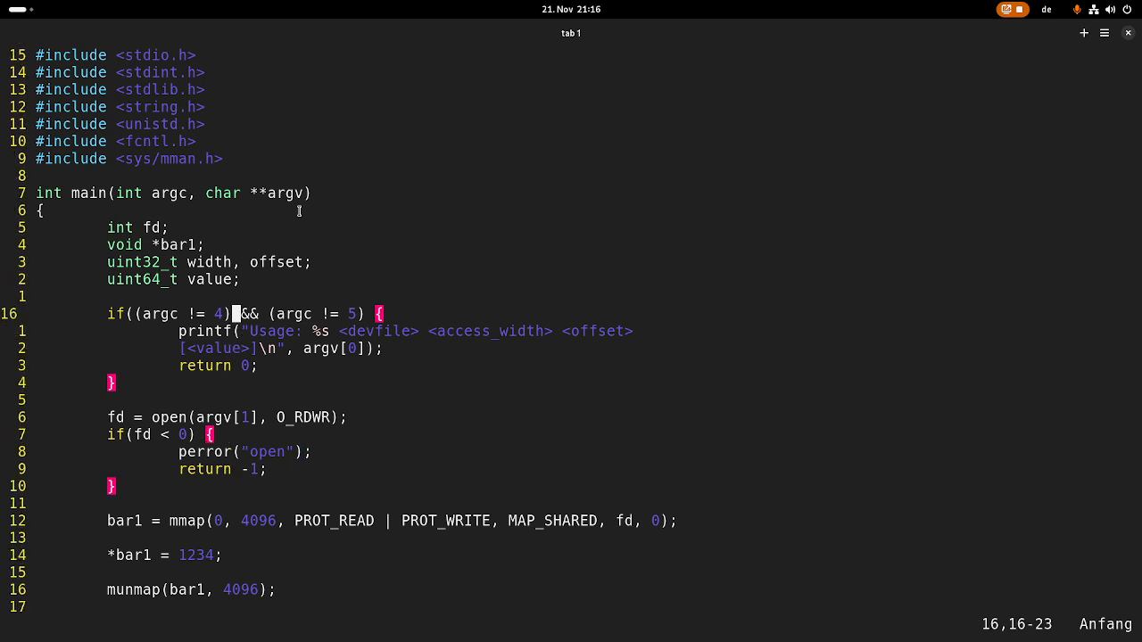
pyautogui.press('i')
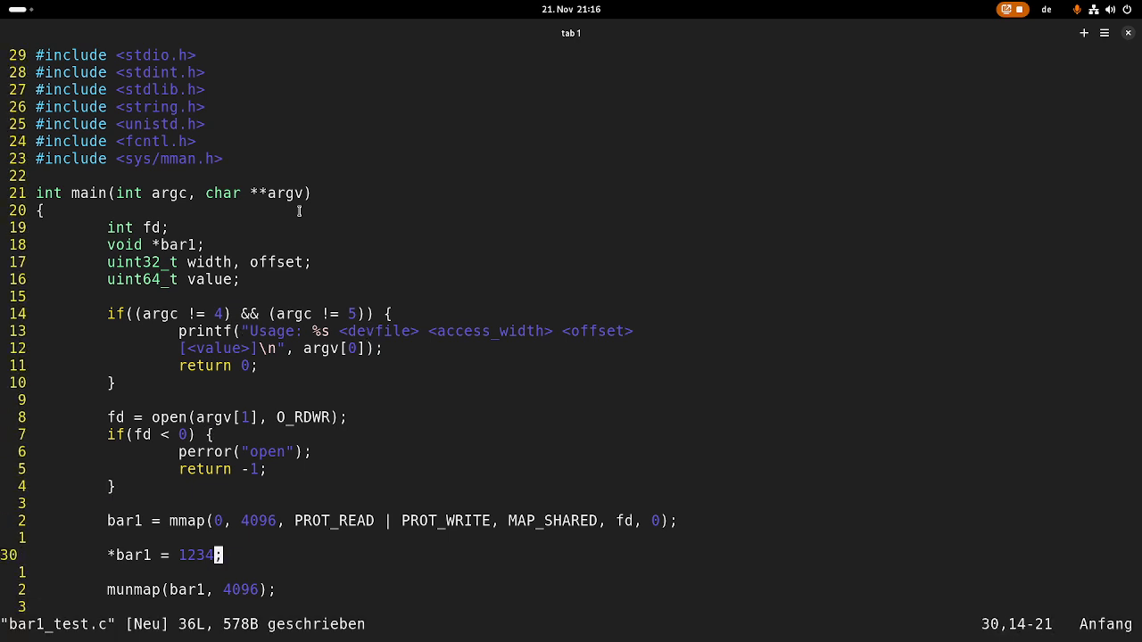
# Step: Add an if(argc == 4) read branch below the mmap call
pyautogui.write('i')
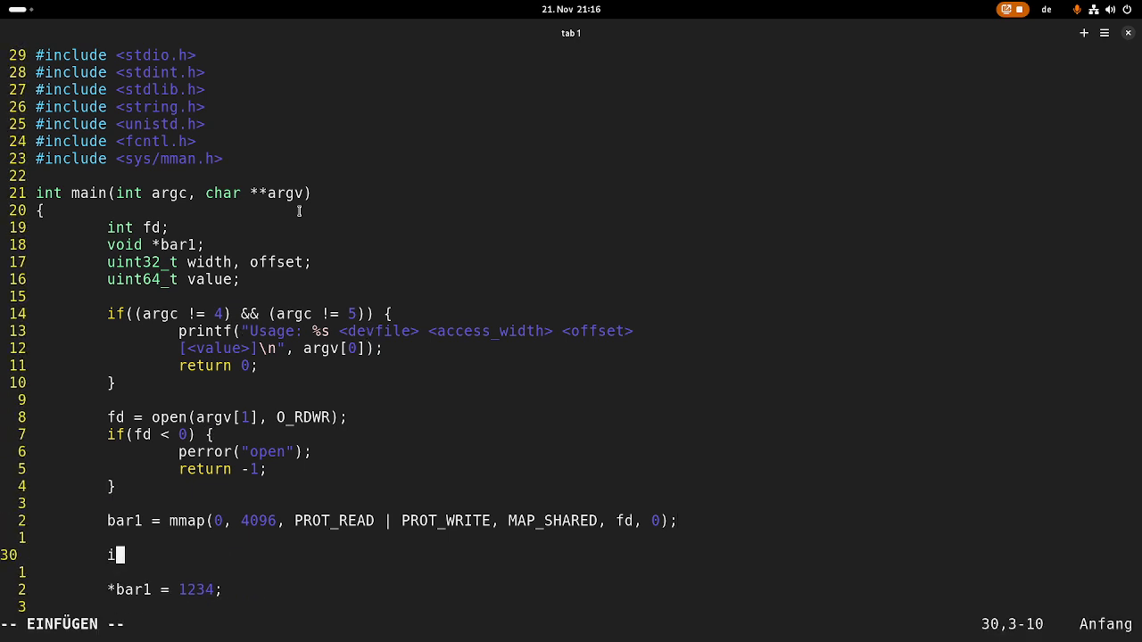
pyautogui.write('f(')
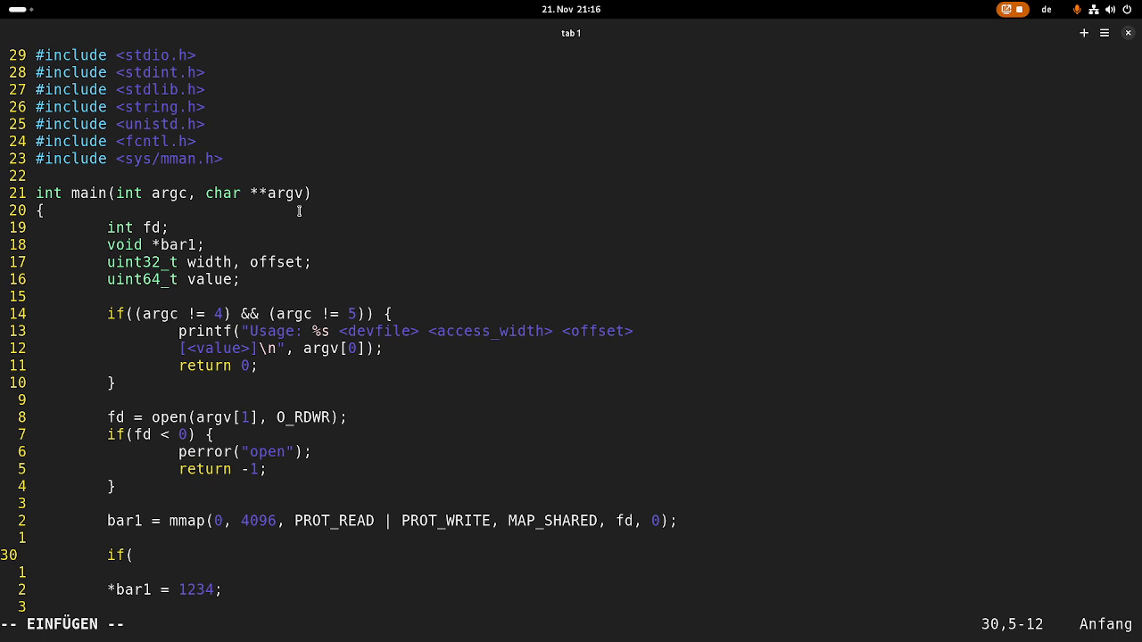
pyautogui.write('arg')
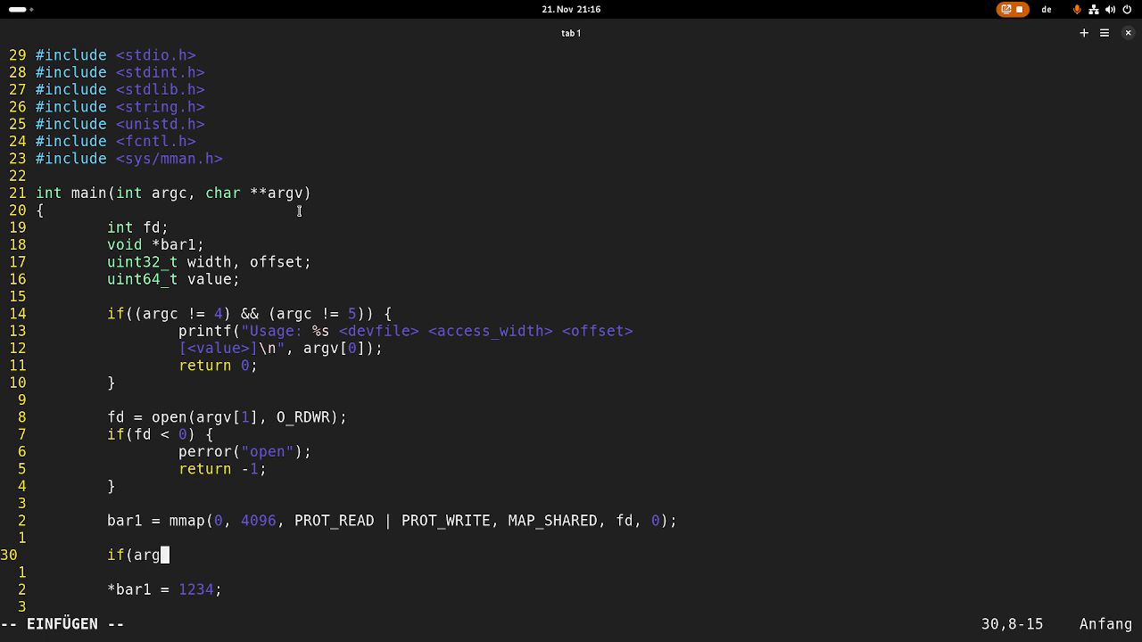
pyautogui.write('== 4) {')
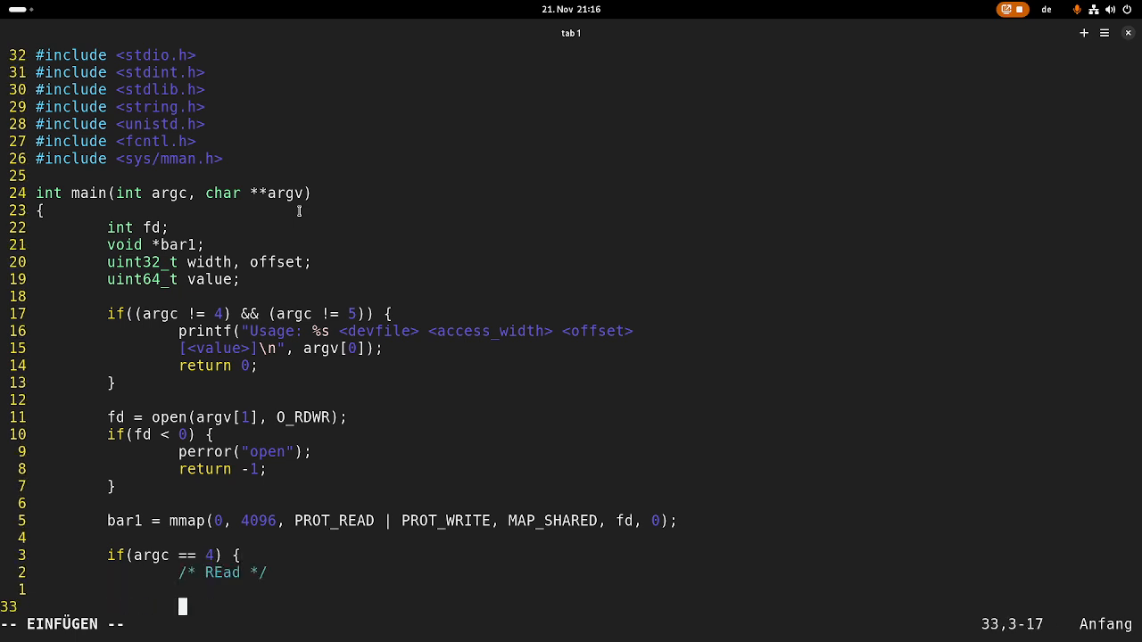
# Step: Add the else if(argc == 5) write branch with a /* Write */ comment and a blank line above the check
pyautogui.write('} else i')
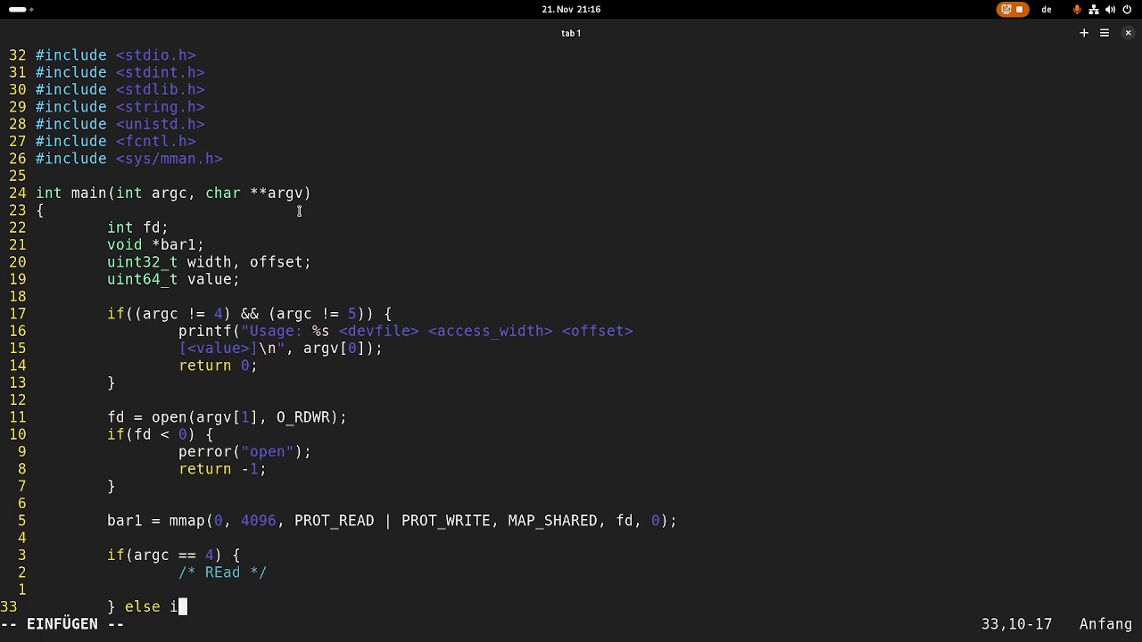
pyautogui.write('f(arg')
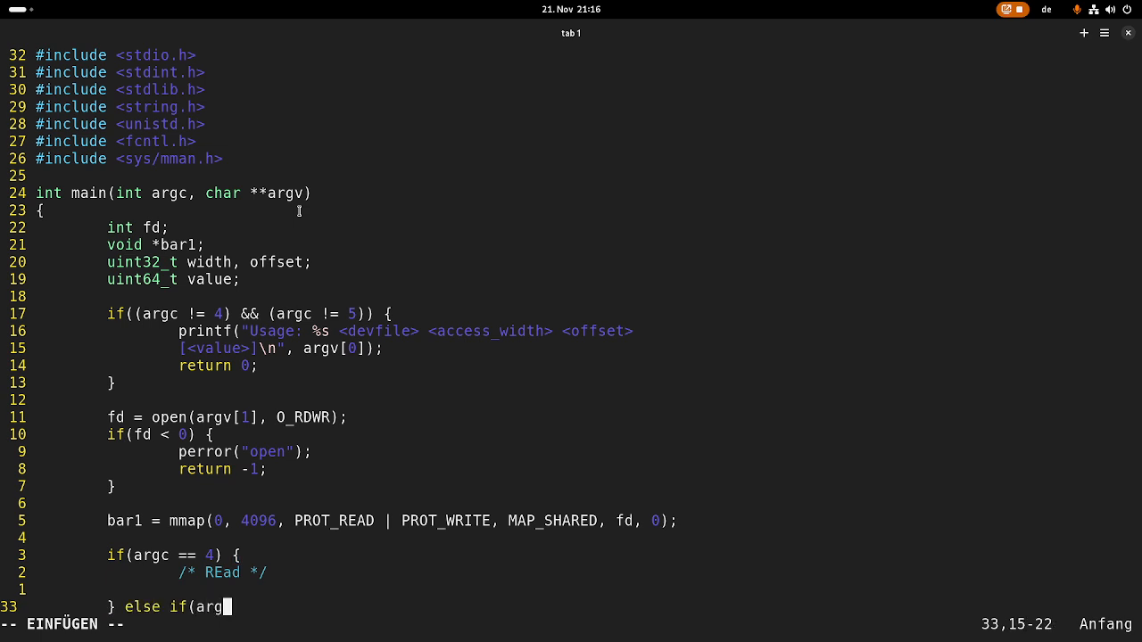
pyautogui.write('c == 5) {')
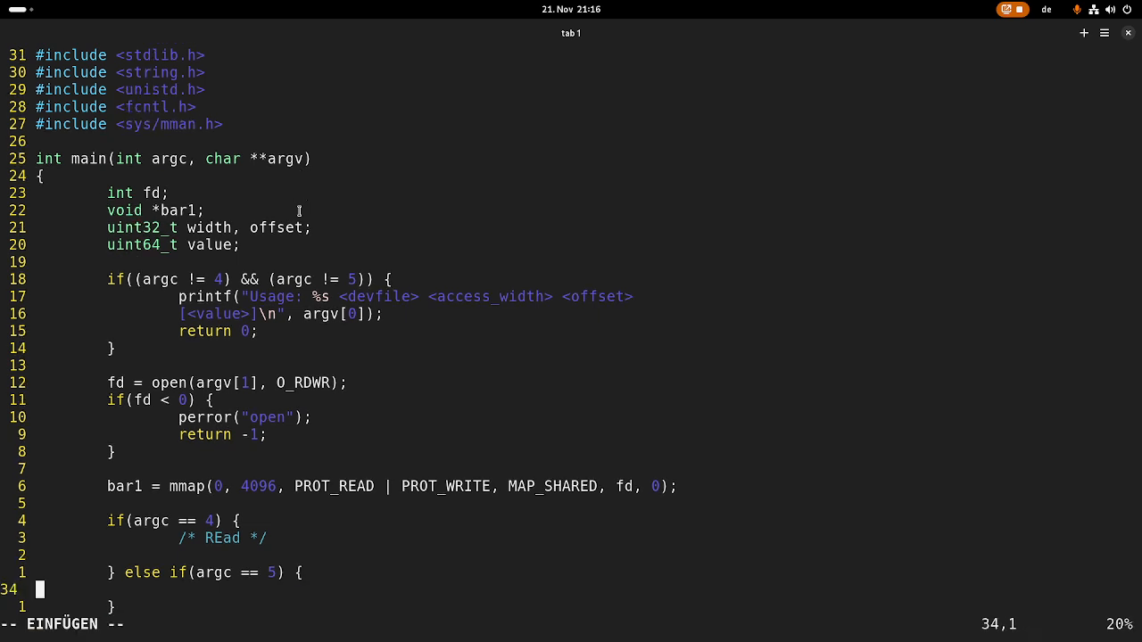
pyautogui.write('/* Write')
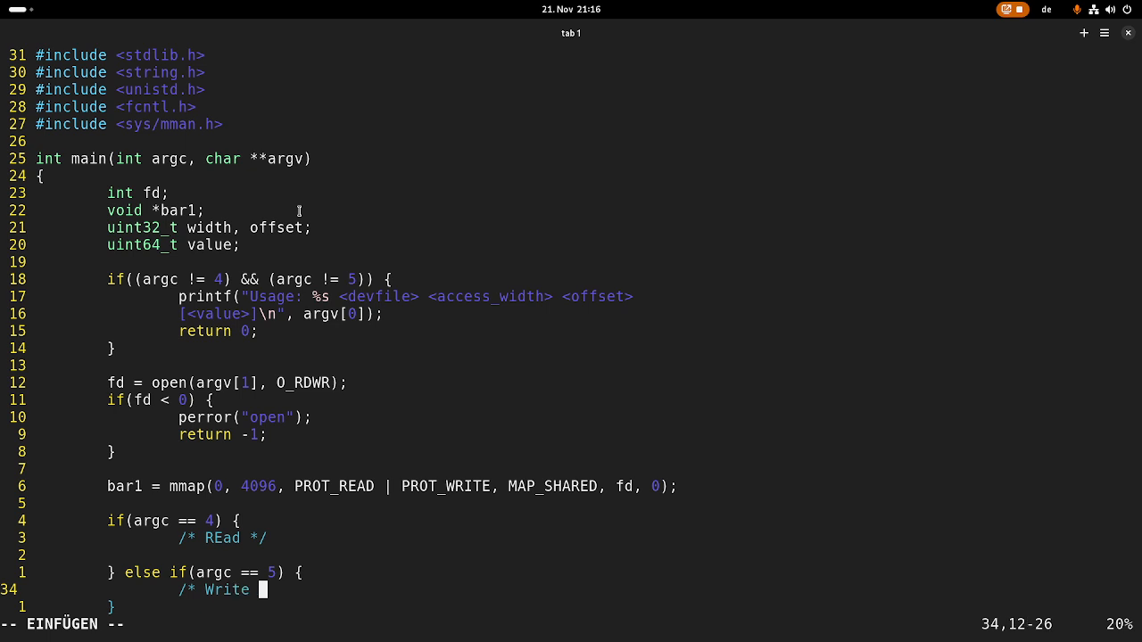
pyautogui.press('Up')
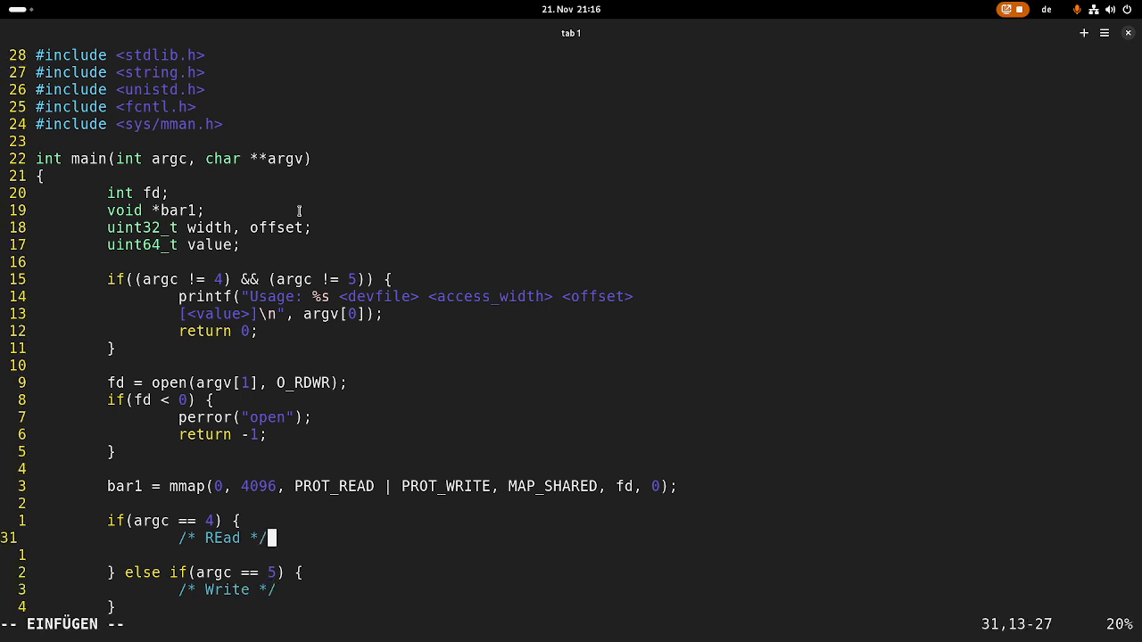
pyautogui.press('Return')
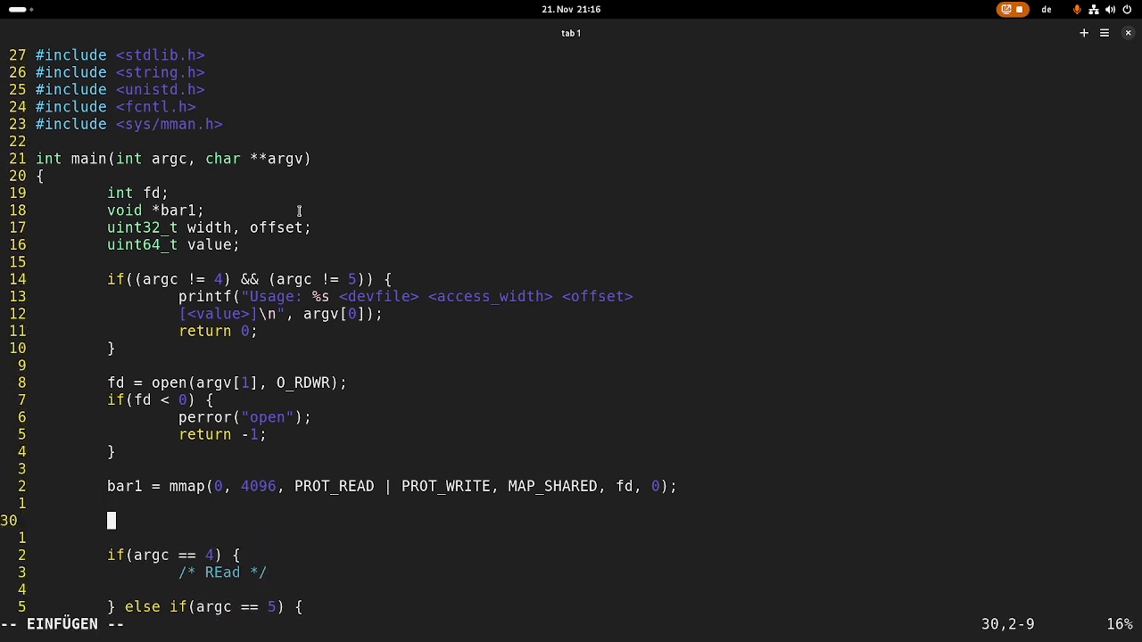
# Step: Parse width = strtol(argv[2], 0, 0) and offset from argv[3] before the read/write branch
pyautogui.write('width = strtol(argv[')
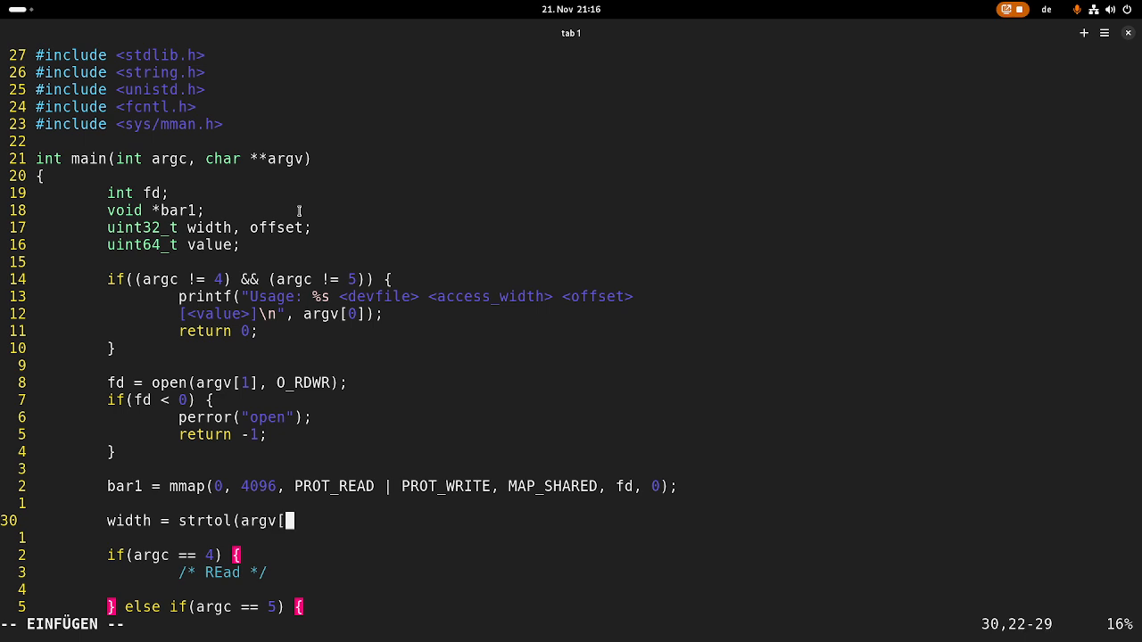
pyautogui.write('2], 0, 0);')
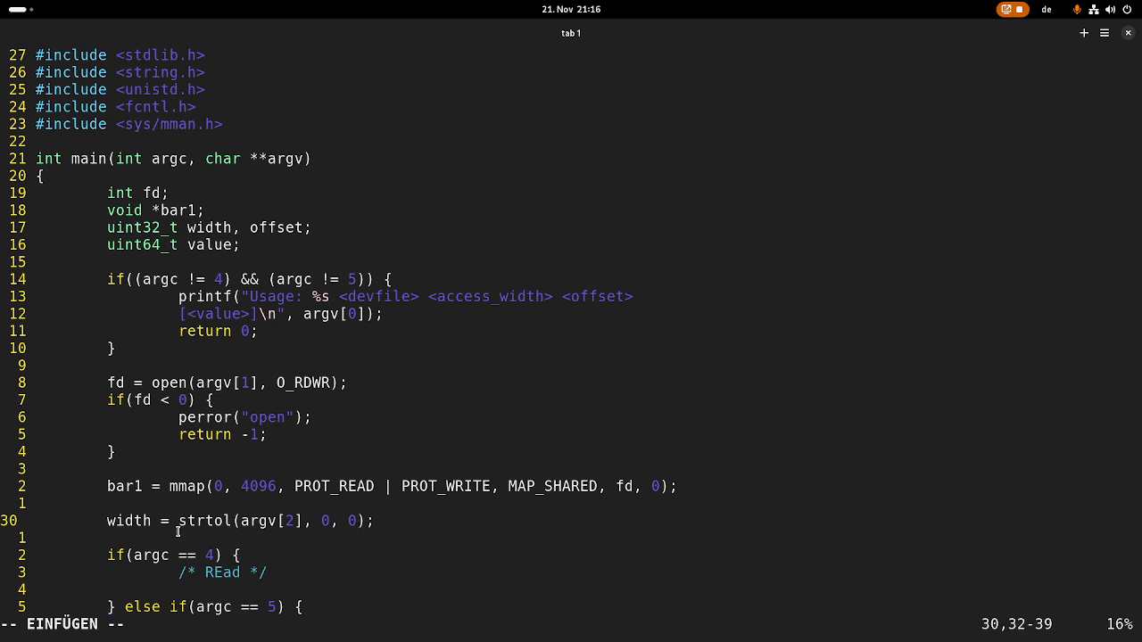
pyautogui.press('Return')
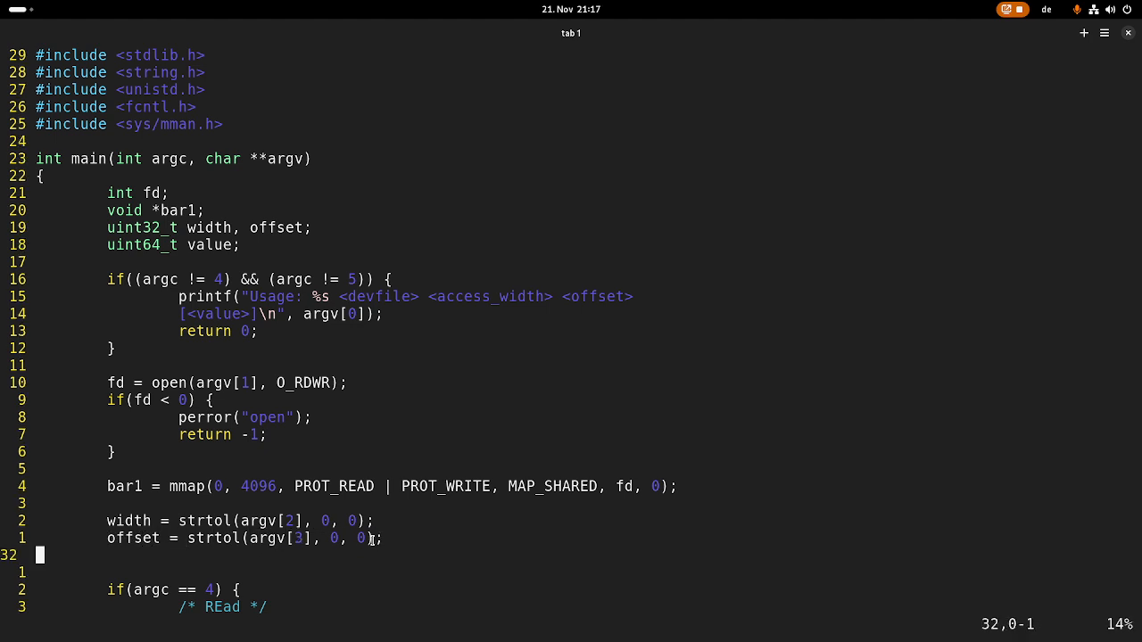
pyautogui.scroll(-3)
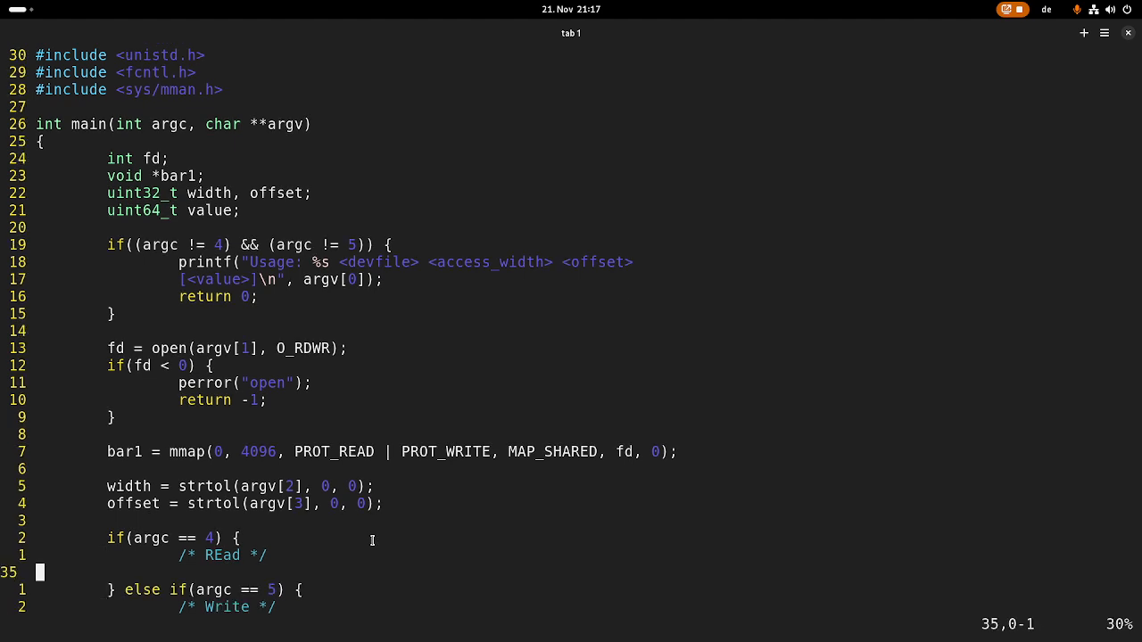
# Step: Start the width == 8 read block with a uint8_t pointer to bar1 + offset
pyautogui.write('if(width == 8) {')
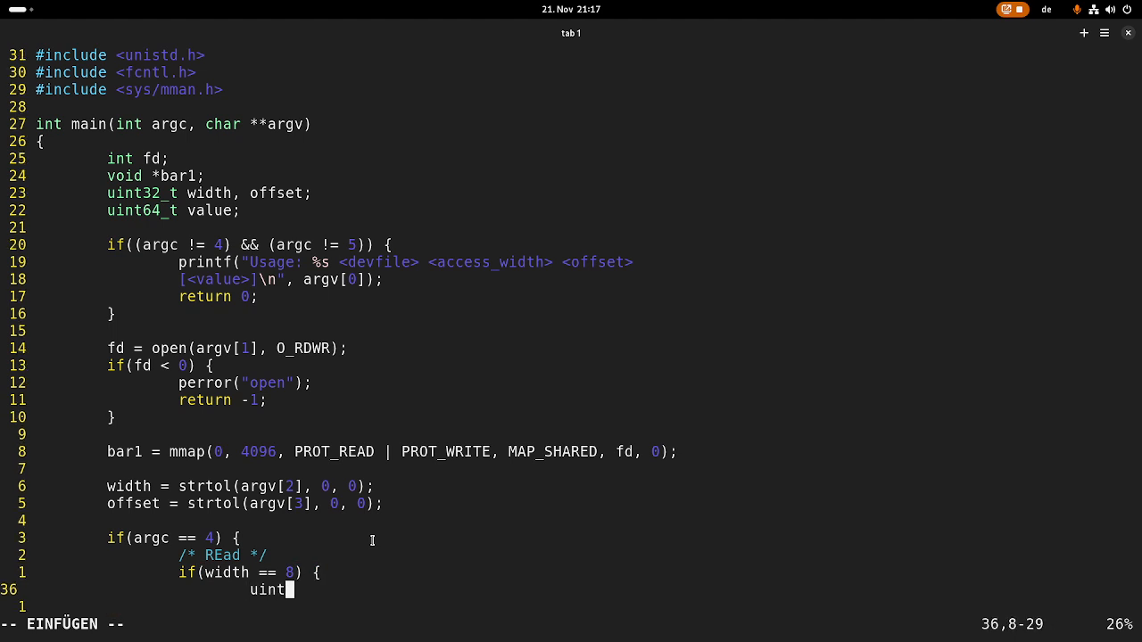
pyautogui.write('8_t *ptr')
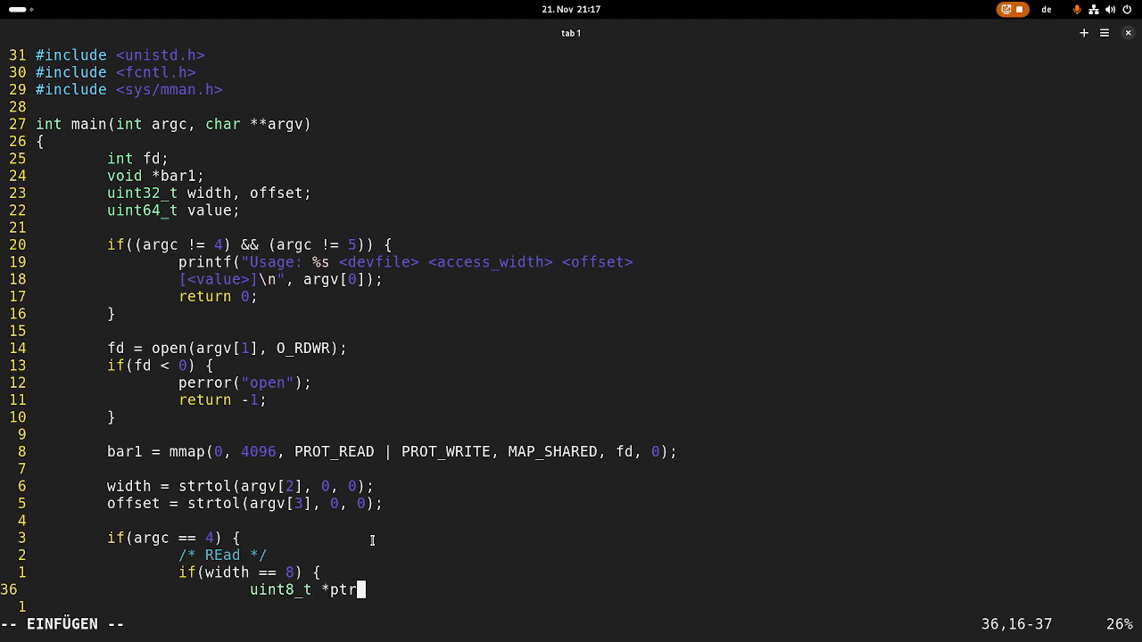
pyautogui.write('=')
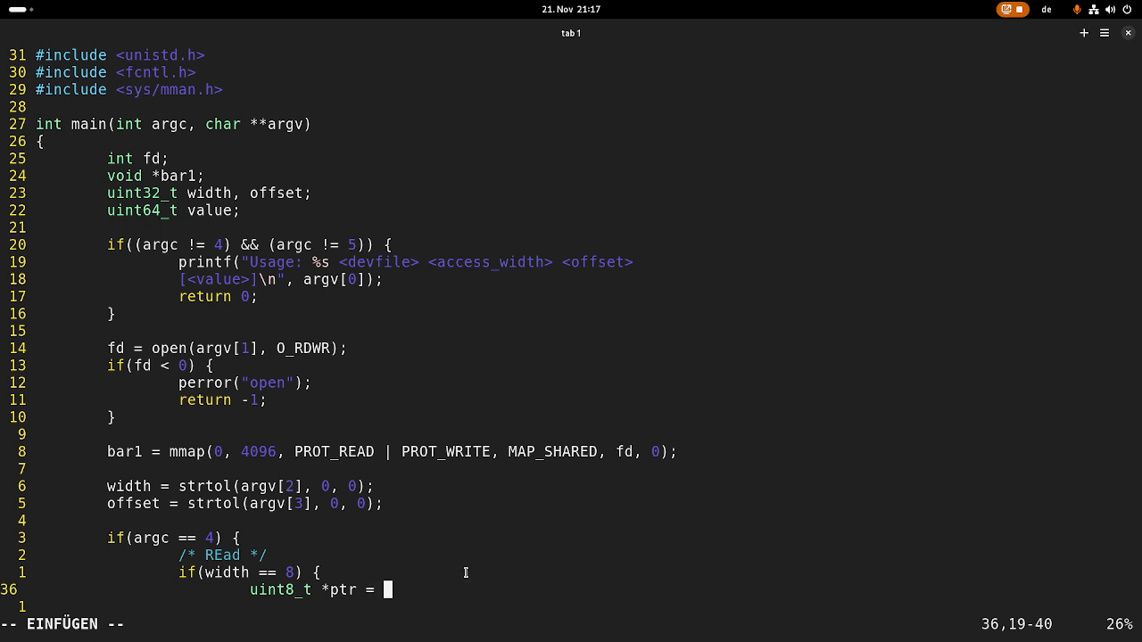
pyautogui.write('(uint')
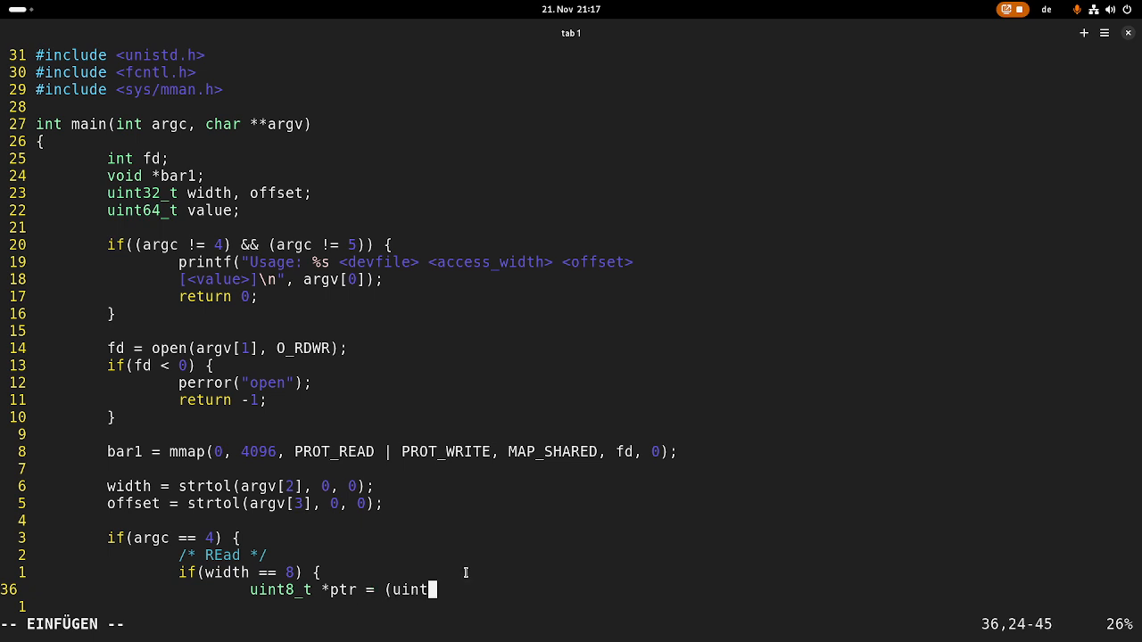
pyautogui.write('8_t *) (')
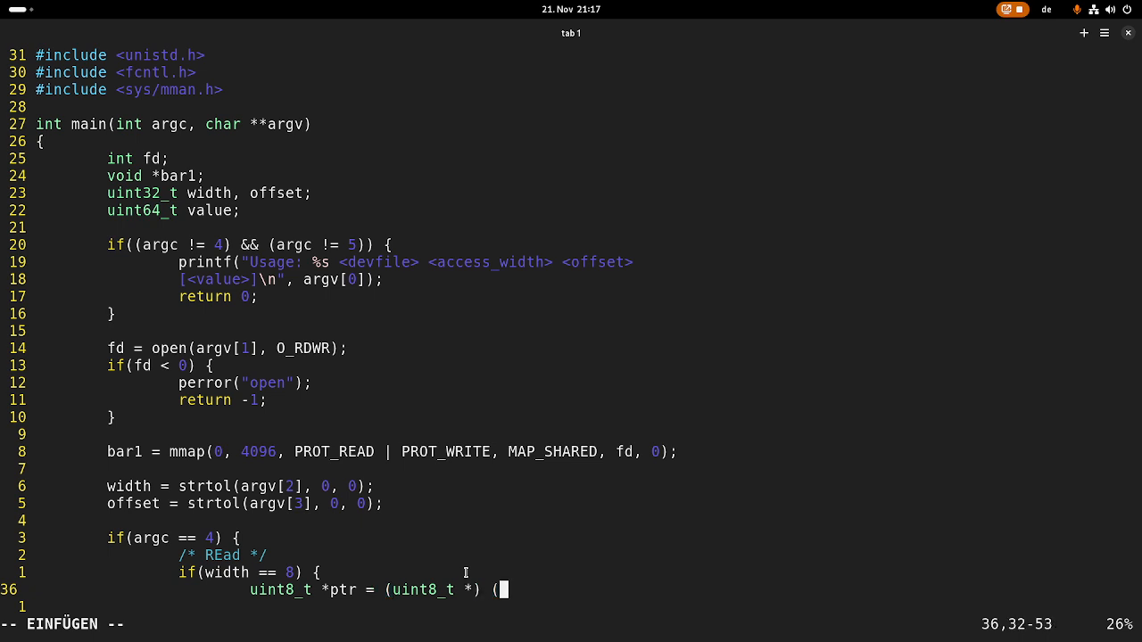
pyautogui.write('bar1 + offset);')
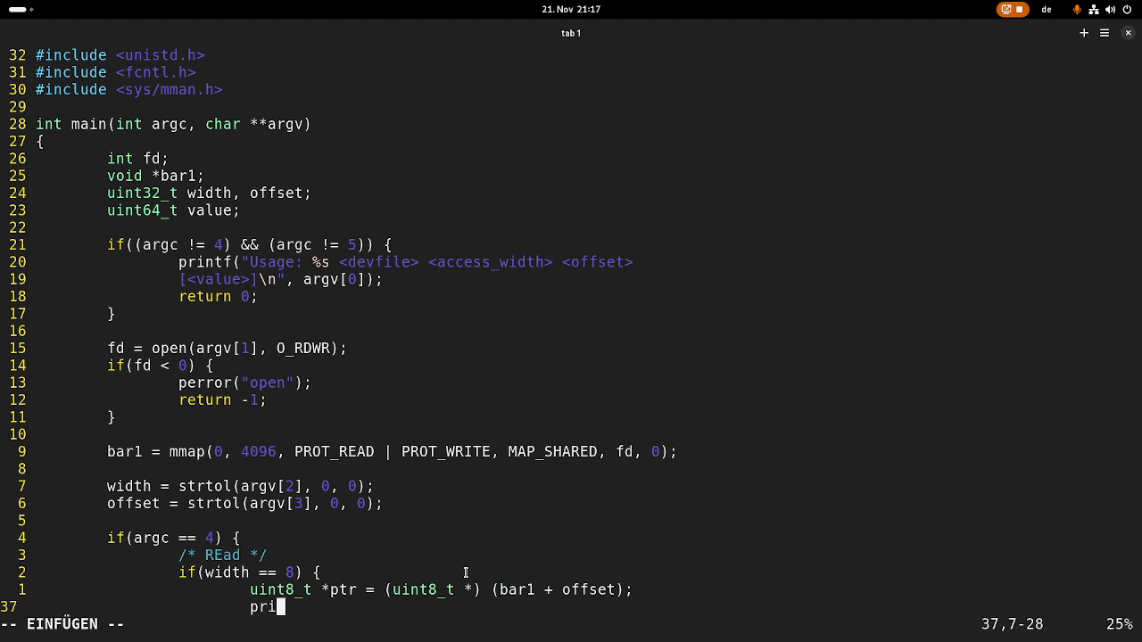
# Step: Add printf("0x%x\n", *ptr) to print the 8-bit value in hex
pyautogui.write('ntf(')
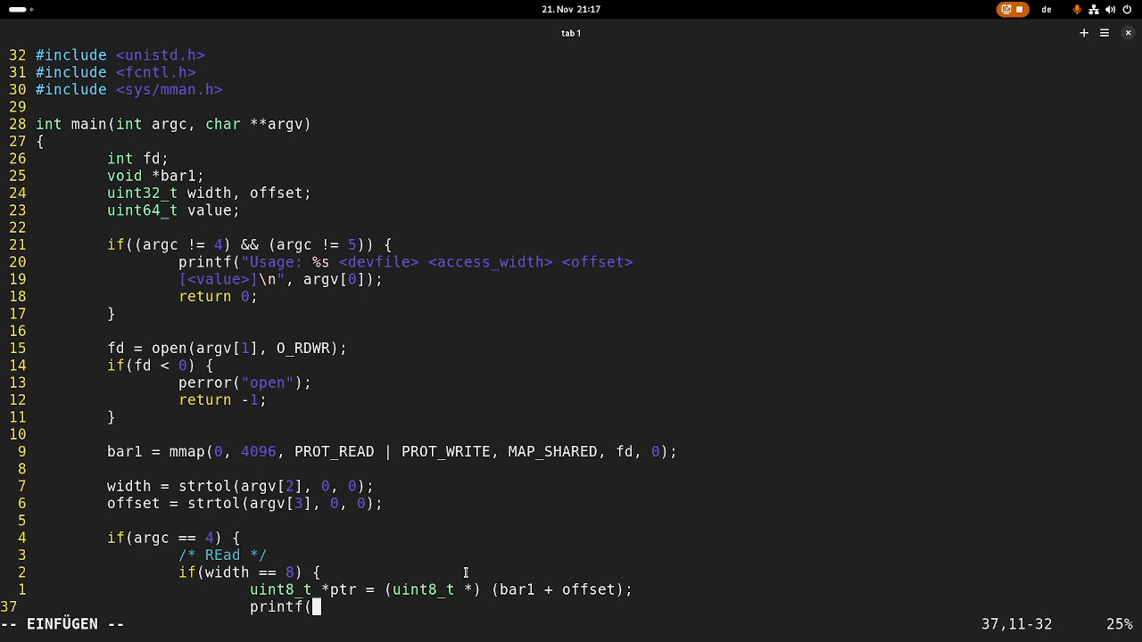
pyautogui.write('"0x0')
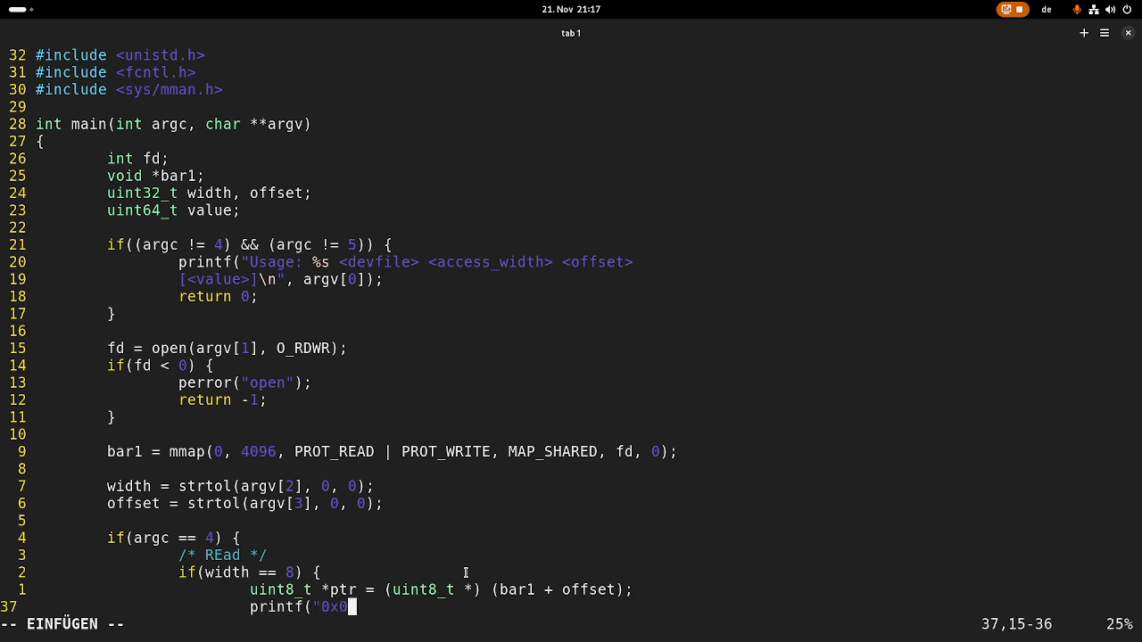
pyautogui.write('%x\\n')
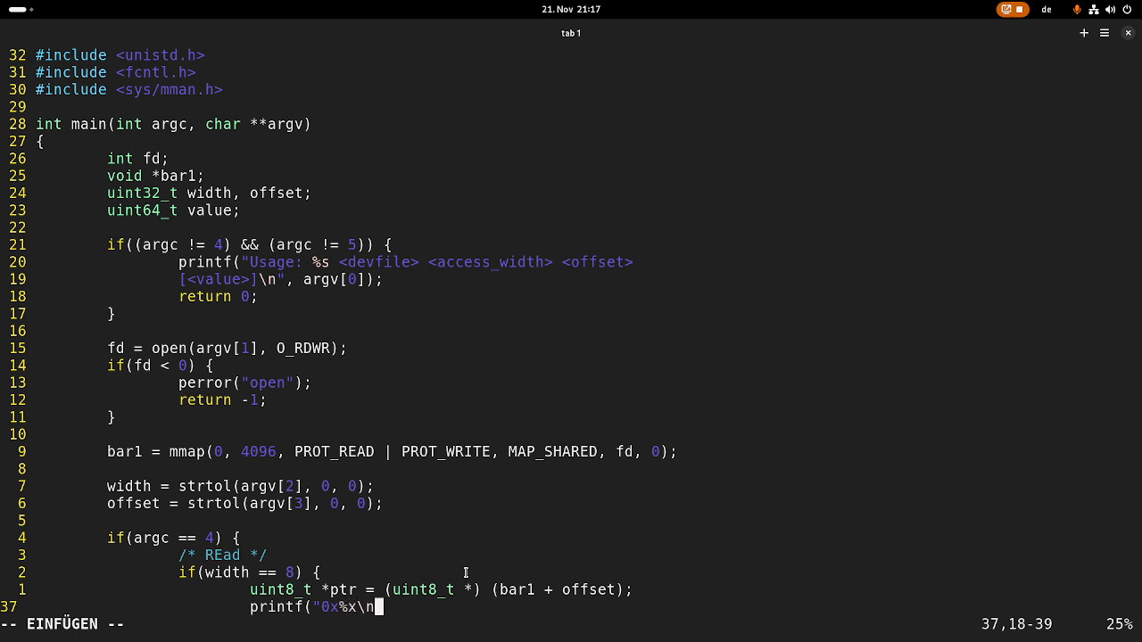
pyautogui.write(', *ptr')
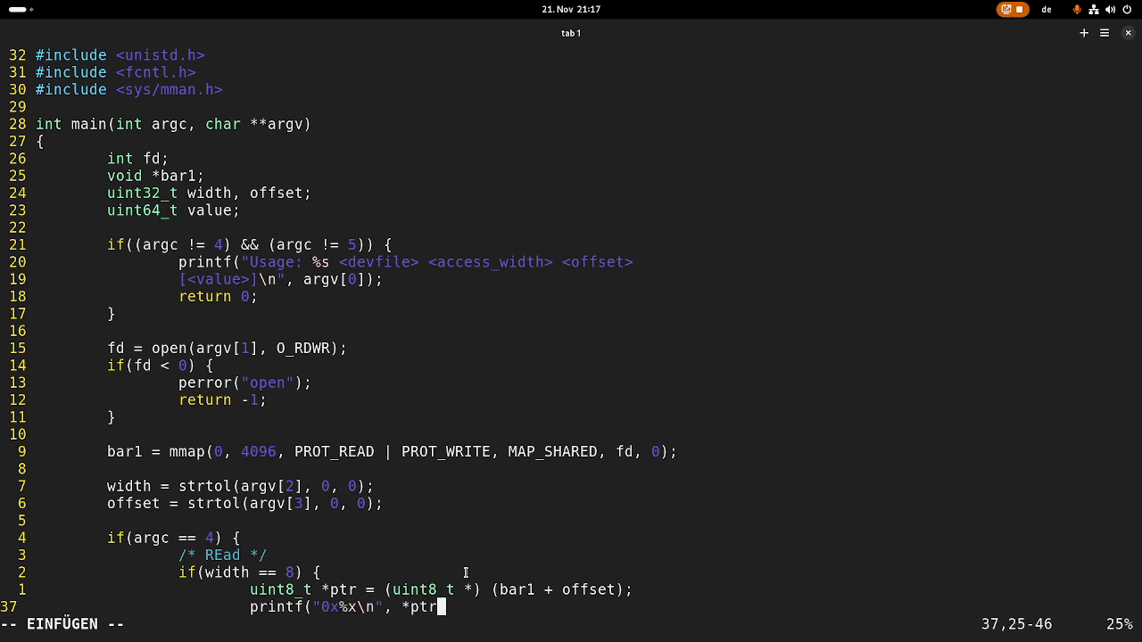
pyautogui.write(');')
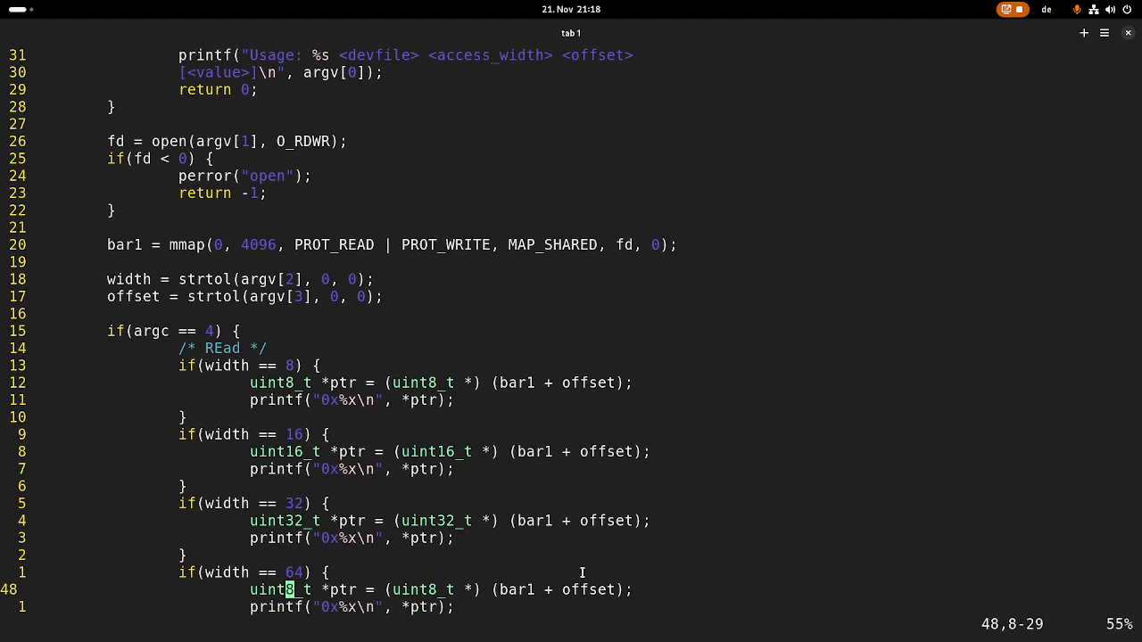
# Step: Adapt the pasted blocks for the wider types, ending with uint64_t and %llx
pyautogui.write('64')
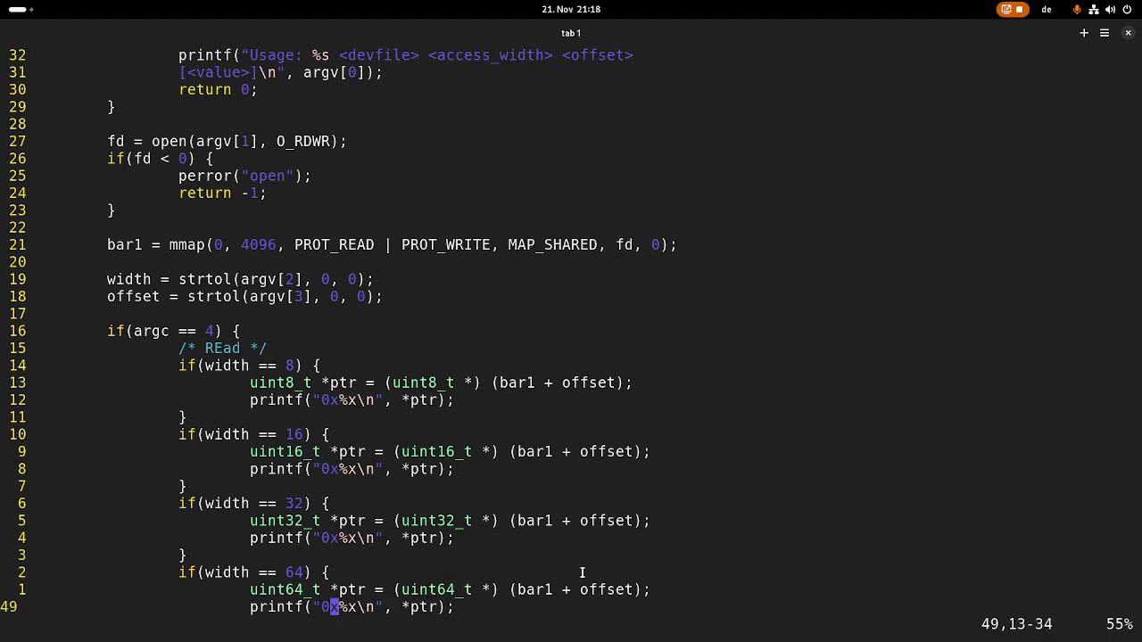
pyautogui.write('ll')
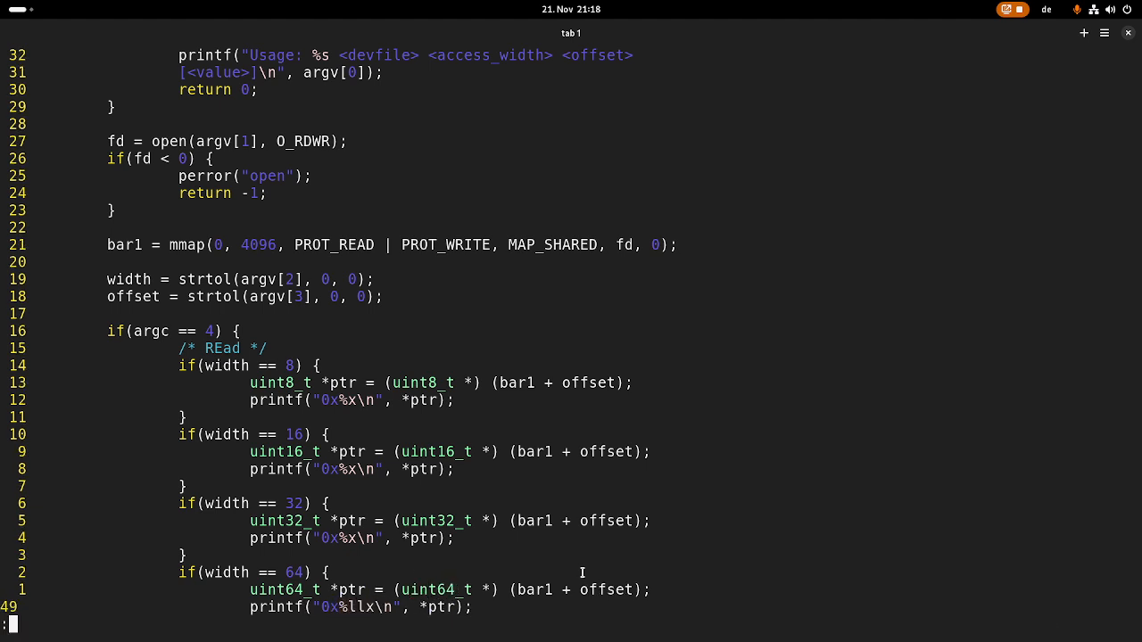
pyautogui.scroll(-3)
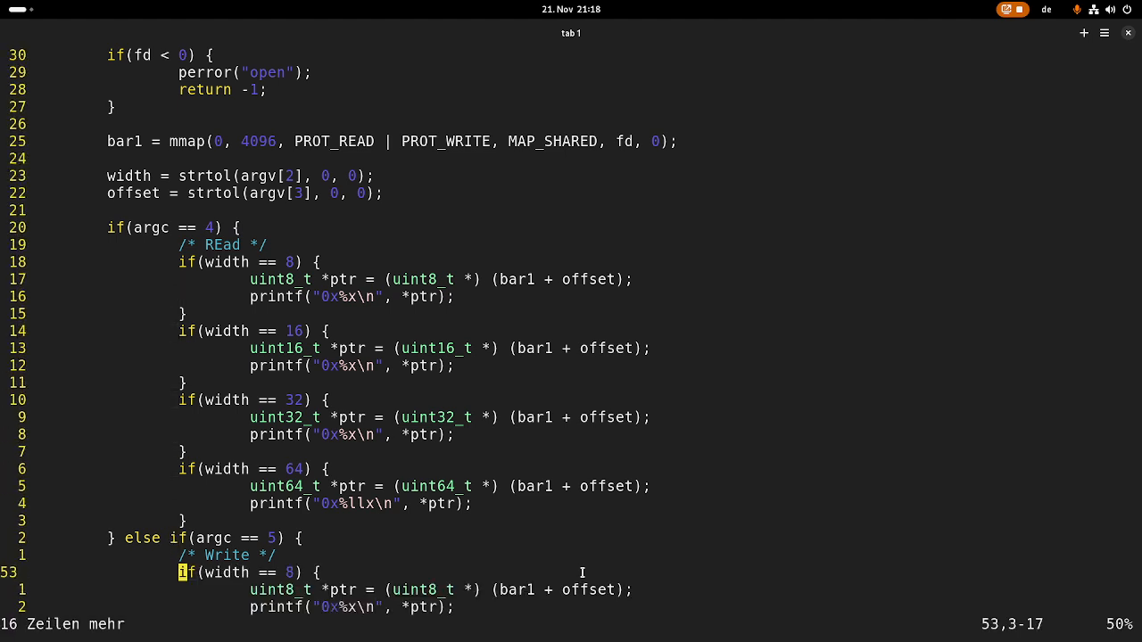
# Step: Parse value with strtoll(argv[4], 0, 0) and store it via *ptr = value
pyautogui.press('i')
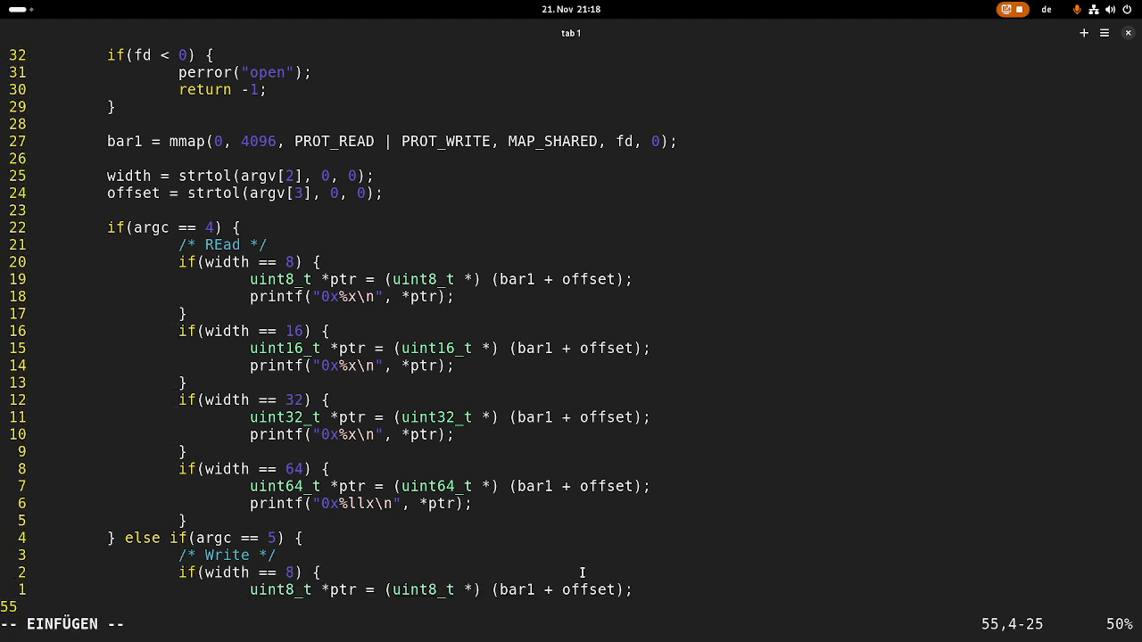
pyautogui.write('*ptr')
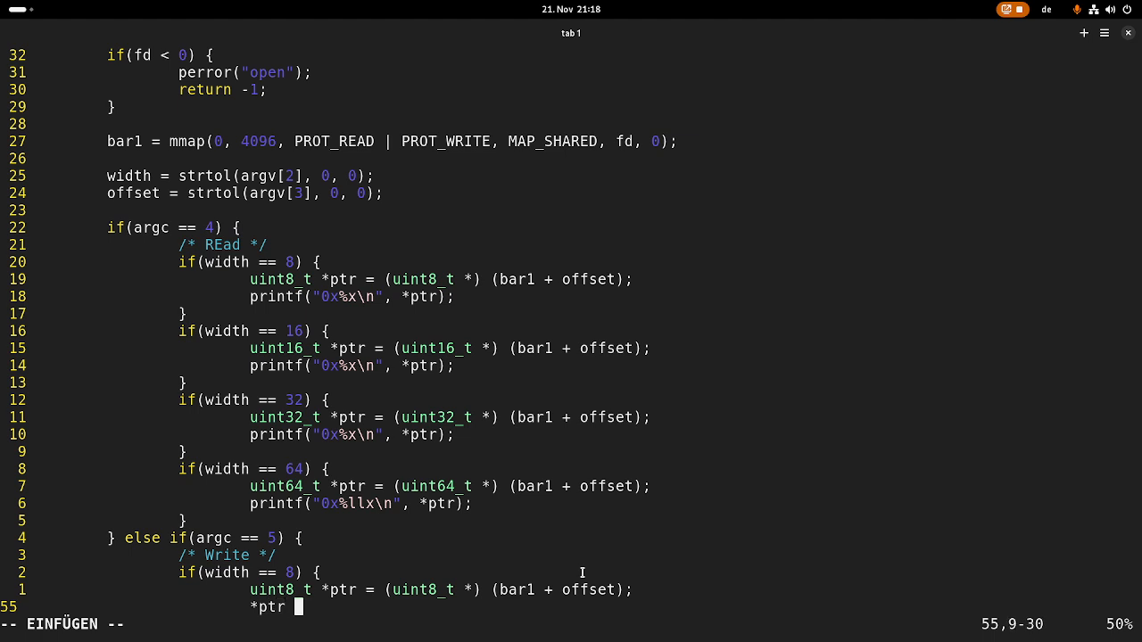
pyautogui.write('value = str')
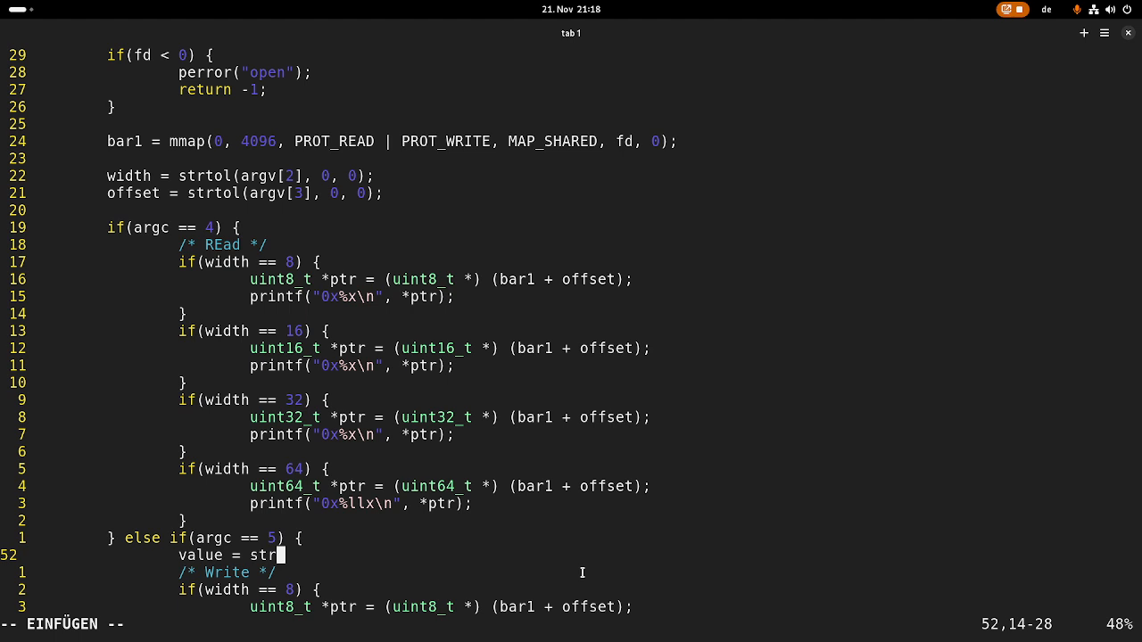
pyautogui.write('toll(')
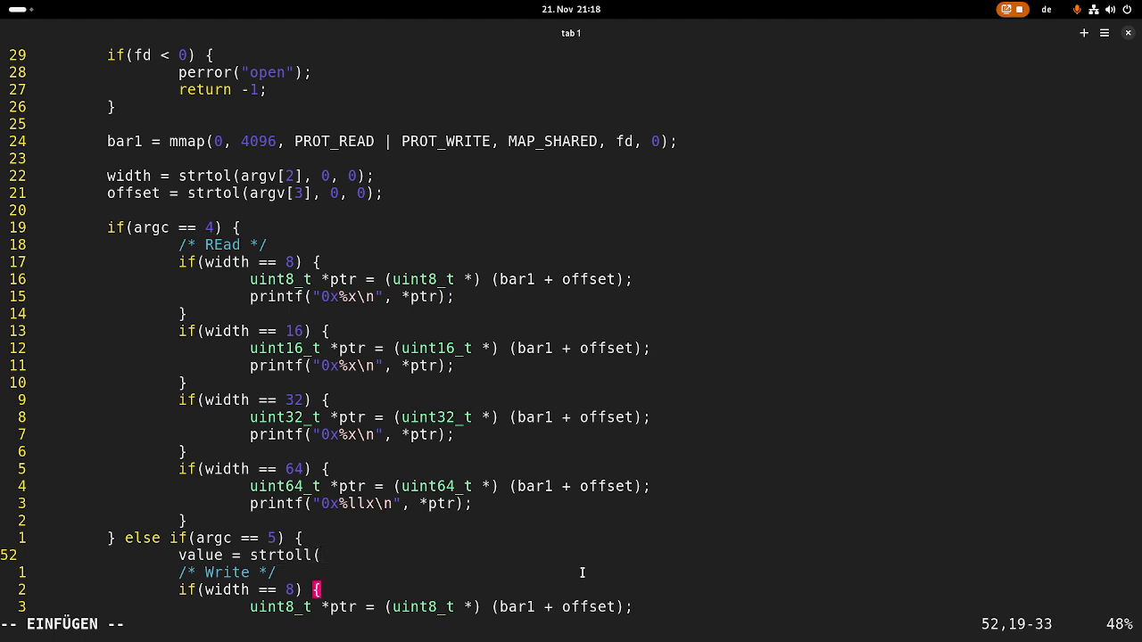
pyautogui.write('argv')
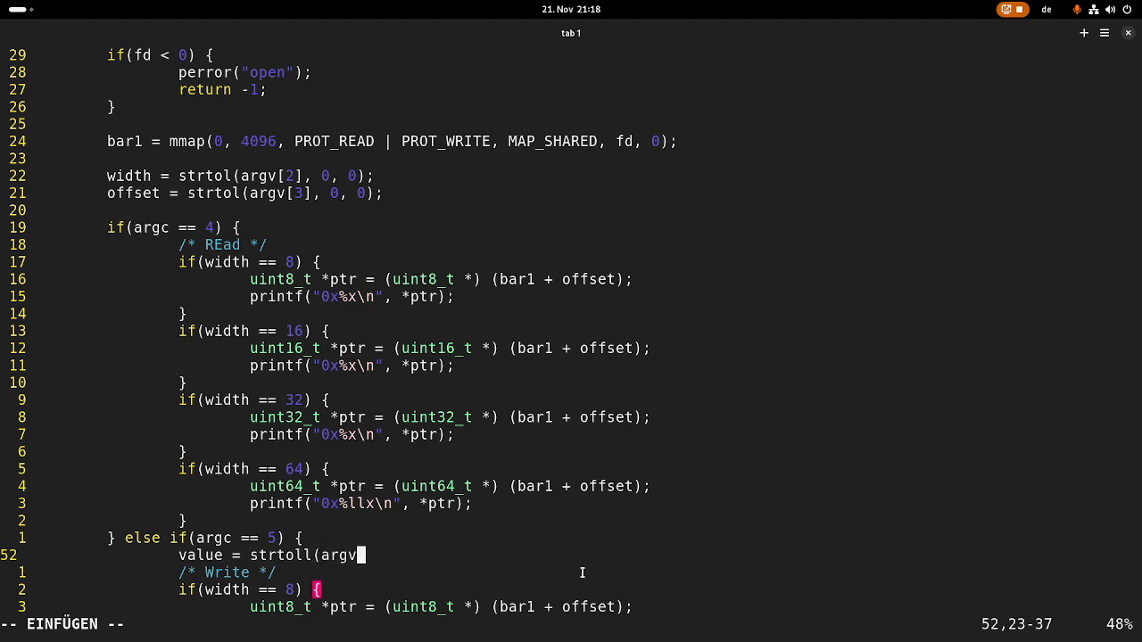
pyautogui.write('[4],')
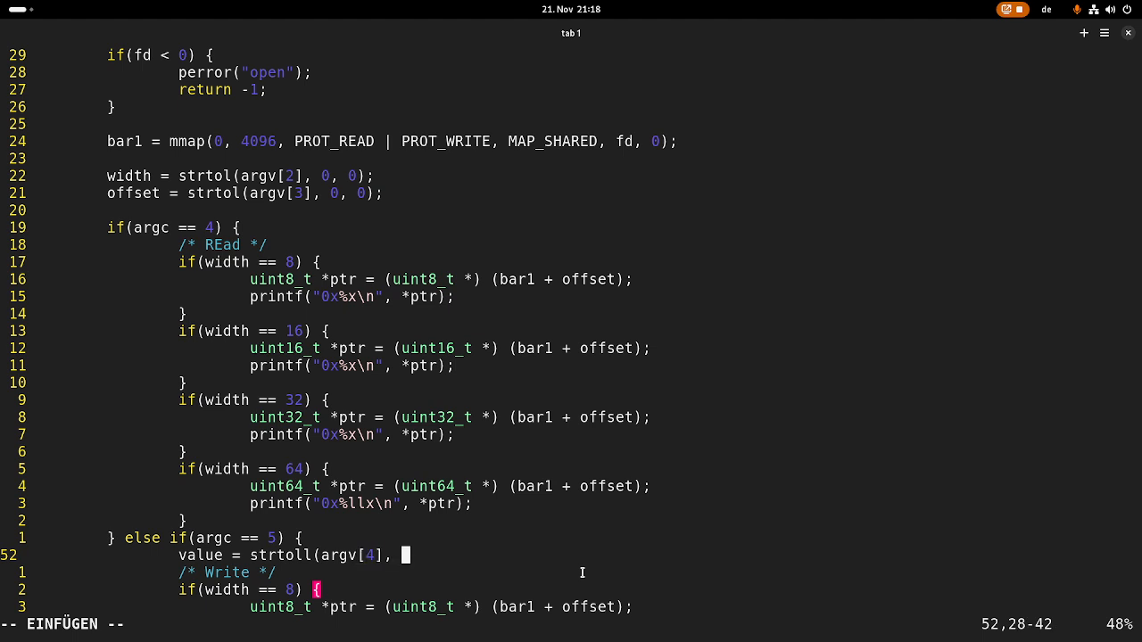
pyautogui.write('0, 0);')
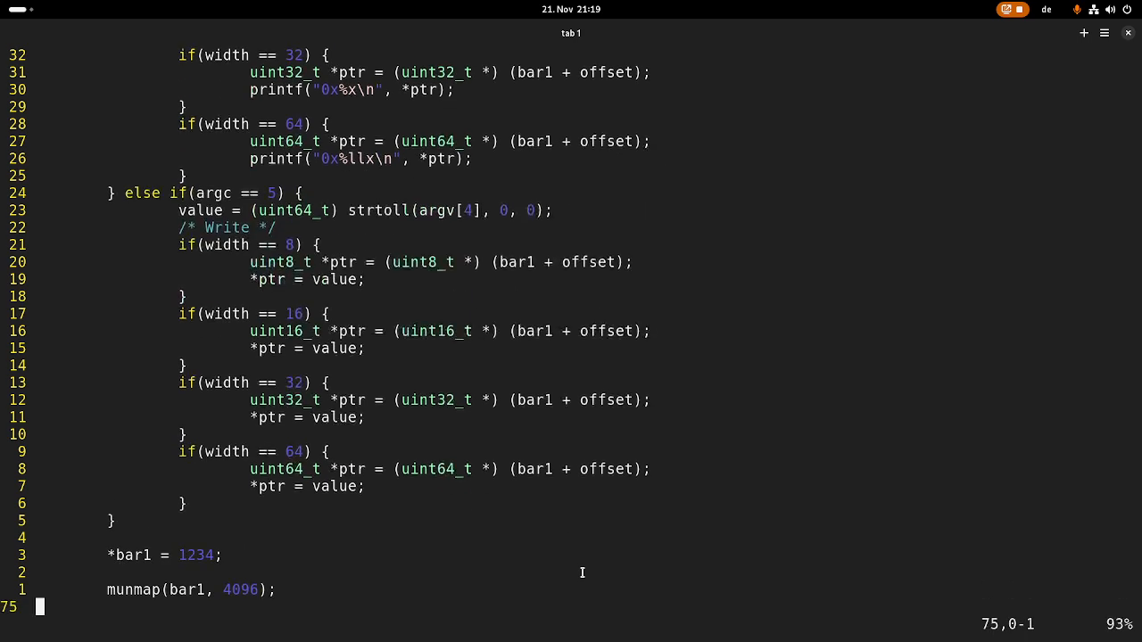
# Step: Finish the width-specific write blocks and save bar1_test.c
pyautogui.scroll(-3)
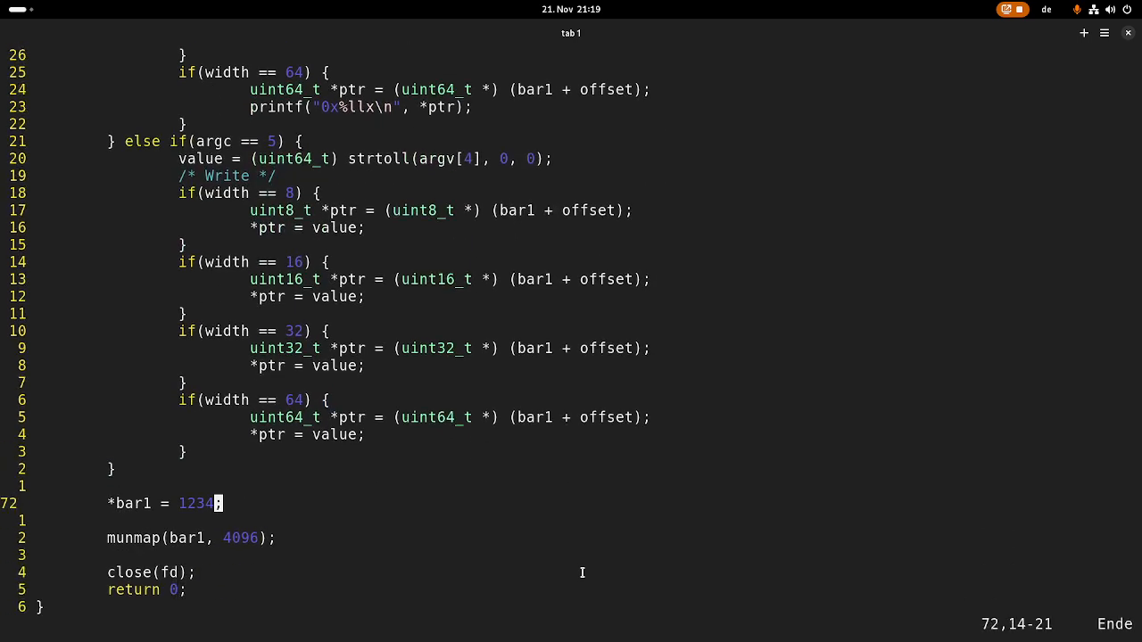
pyautogui.press('dd')
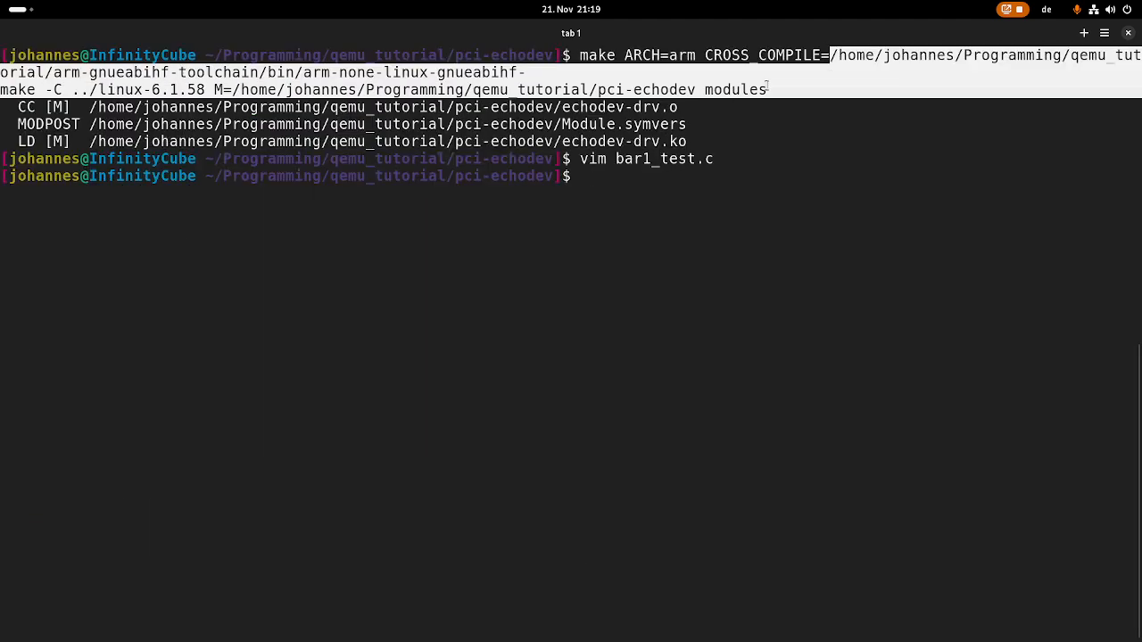
# Step: Compile bar1_test.c with arm-none-linux-gnueabihf-gcc into ../rootfs/bar1_test
pyautogui.write('/home/johannes/Programming/qemu_tutorial/arm-gnueabihf-toolchain/bin/arm-none-linux-gnueabihf-')
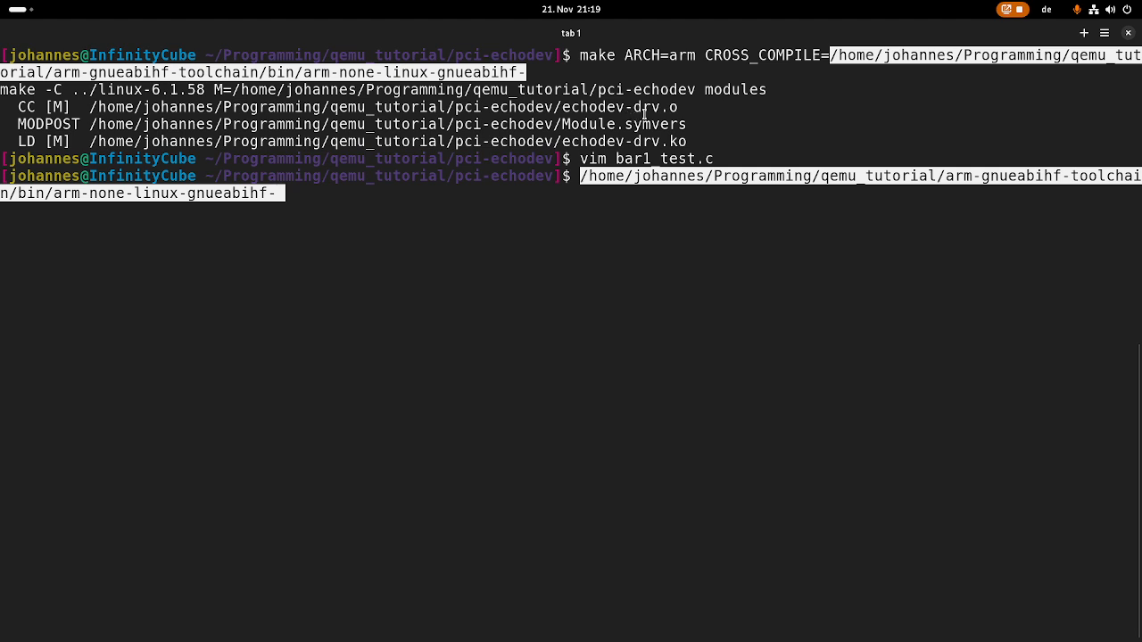
pyautogui.write('gcc bar1_test.c')
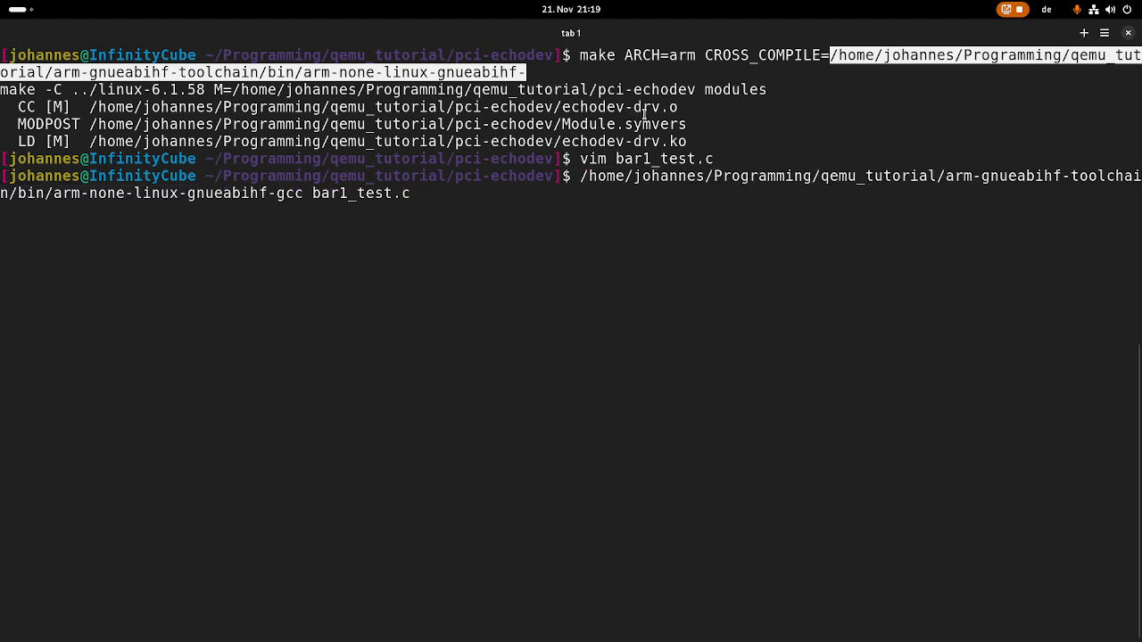
pyautogui.write('../r')
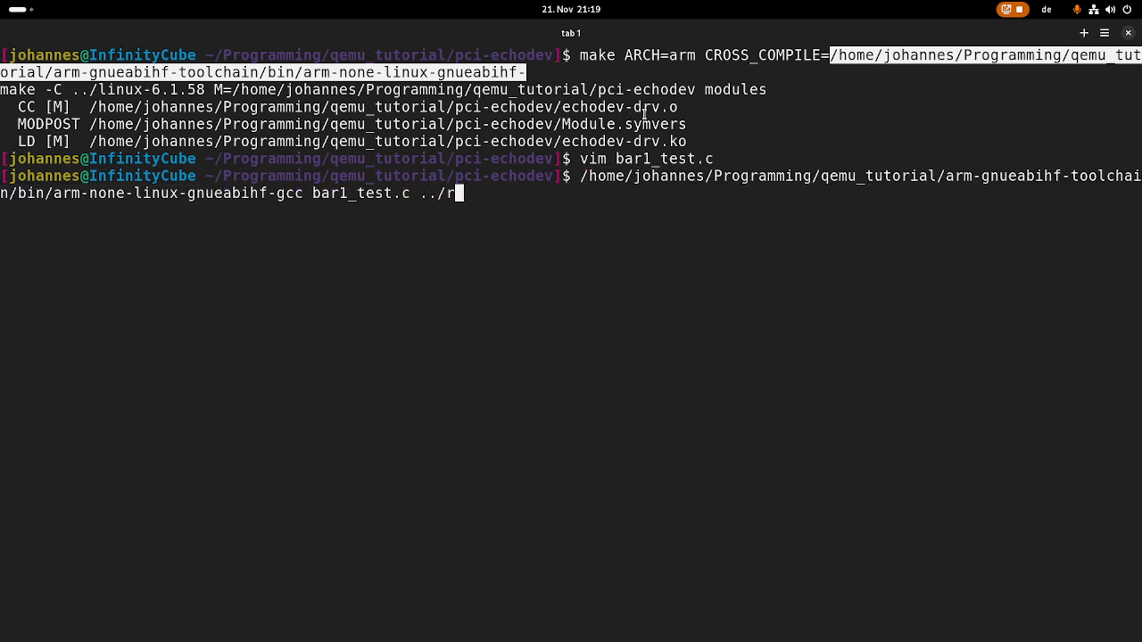
pyautogui.write('ootfs/b')
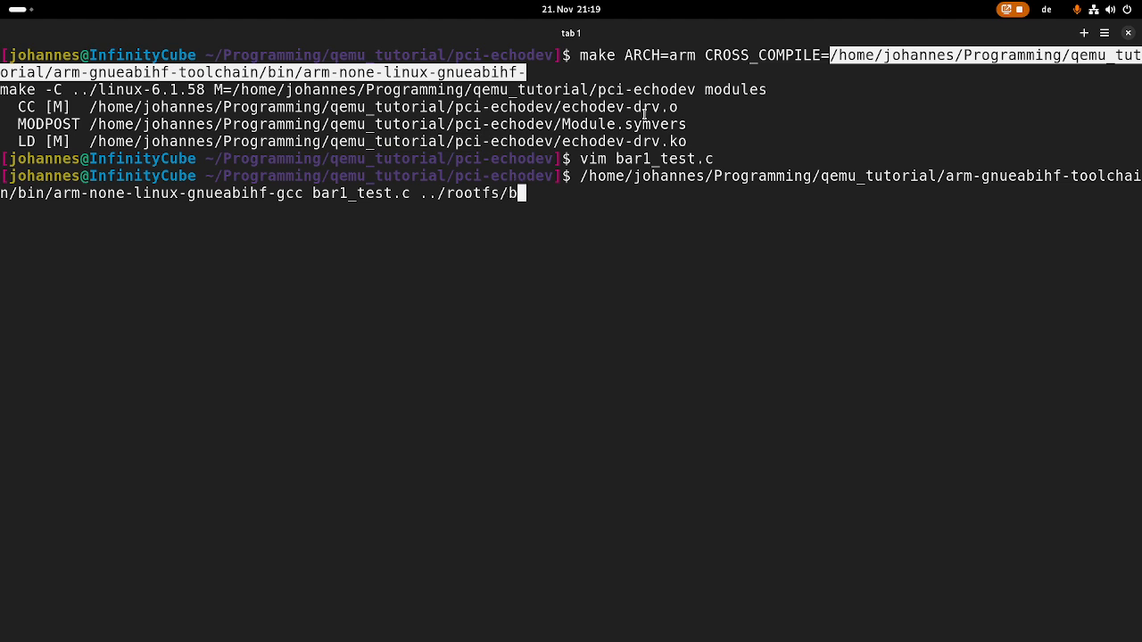
pyautogui.write('ar1_test')
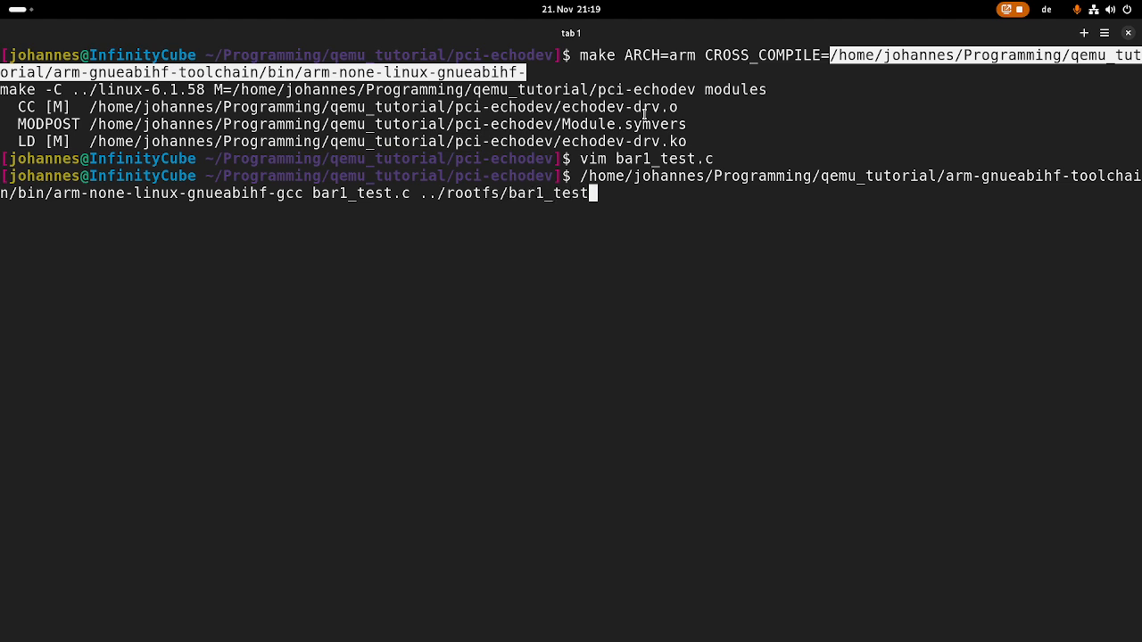
pyautogui.press('Return')
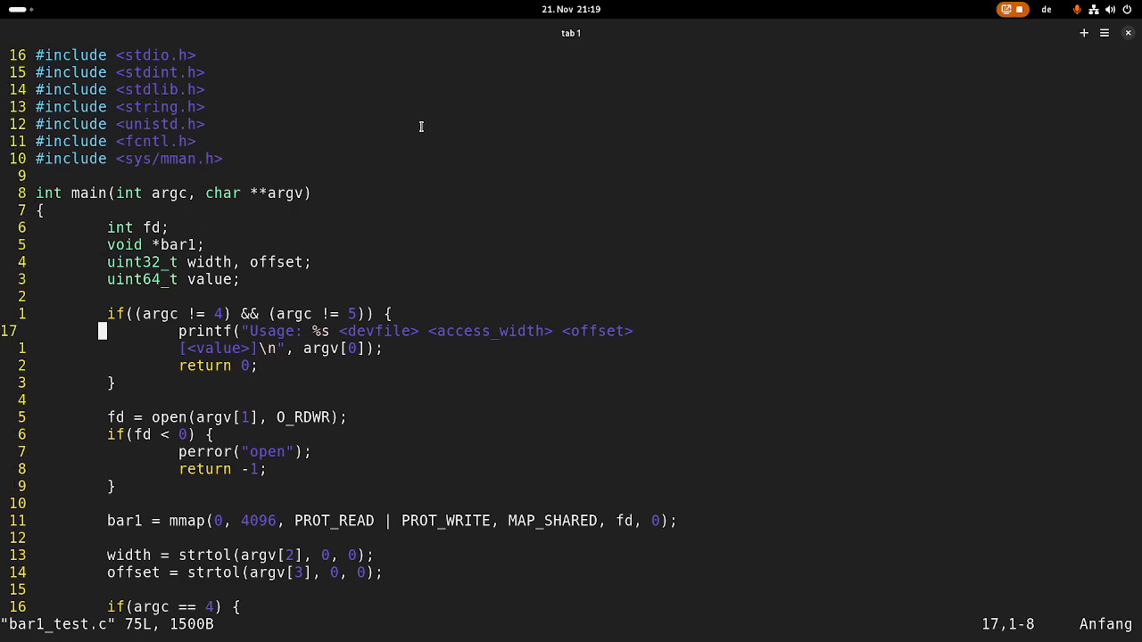
pyautogui.press('Return')
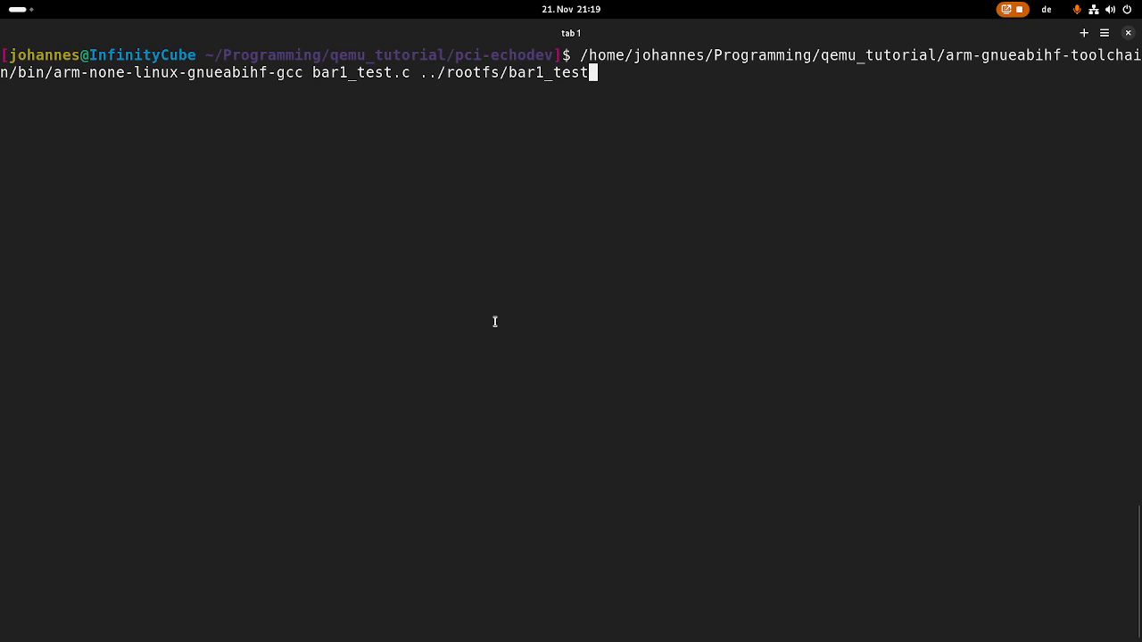
pyautogui.write('-o')
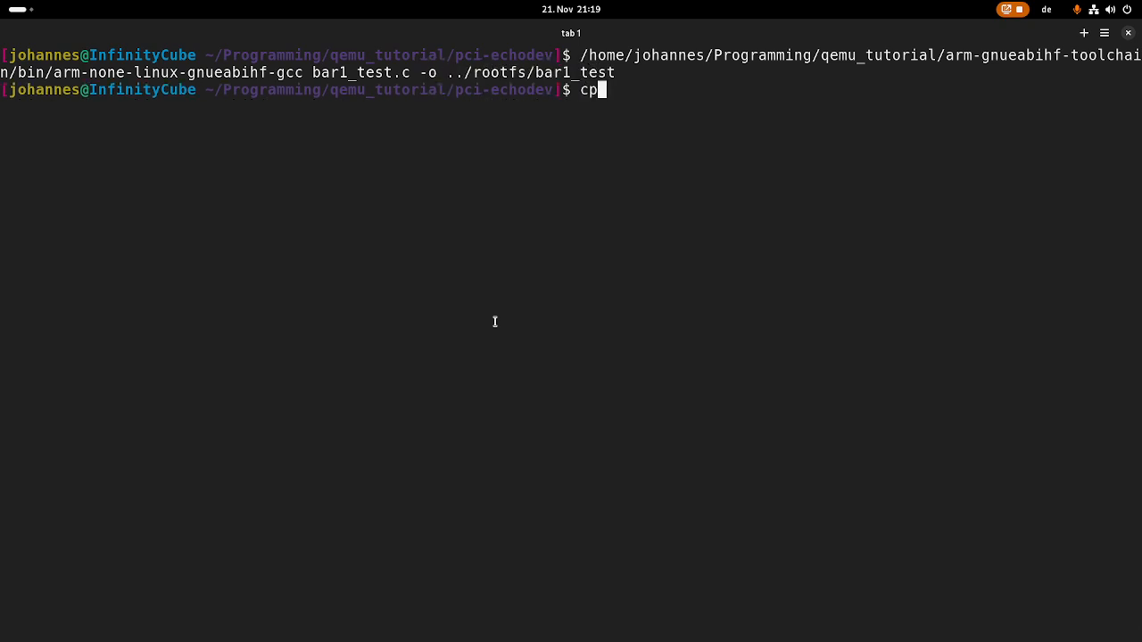
# Step: Copy echodev-drv.ko into ../rootfs and change into the rootfs directory
pyautogui.write('echodev-drv.')
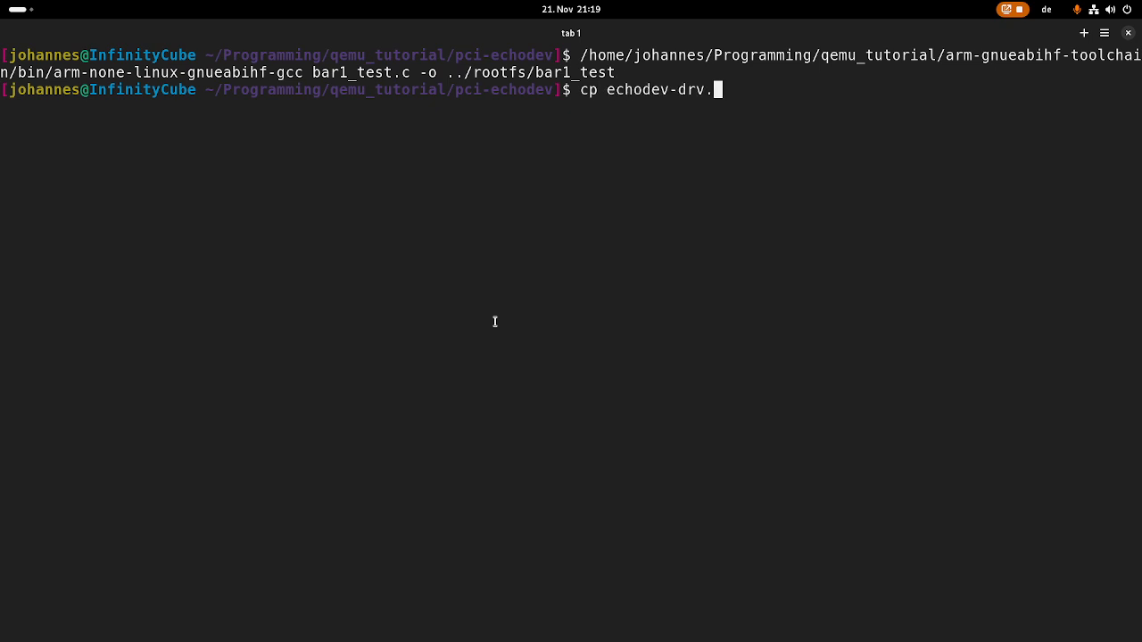
pyautogui.write('ko')
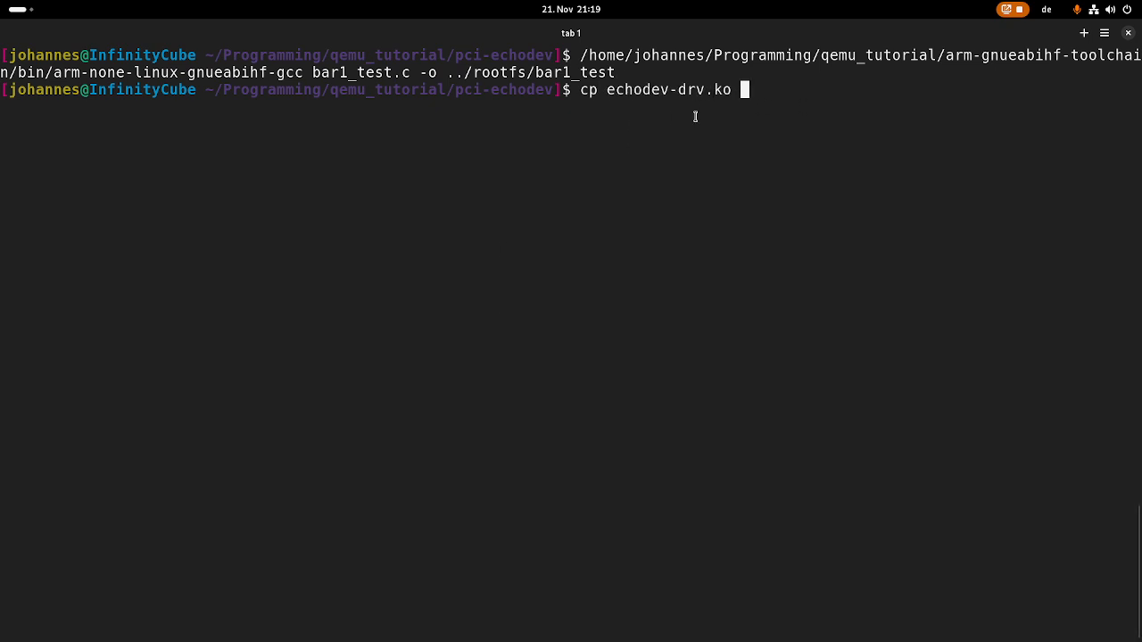
pyautogui.write('../rootfs')
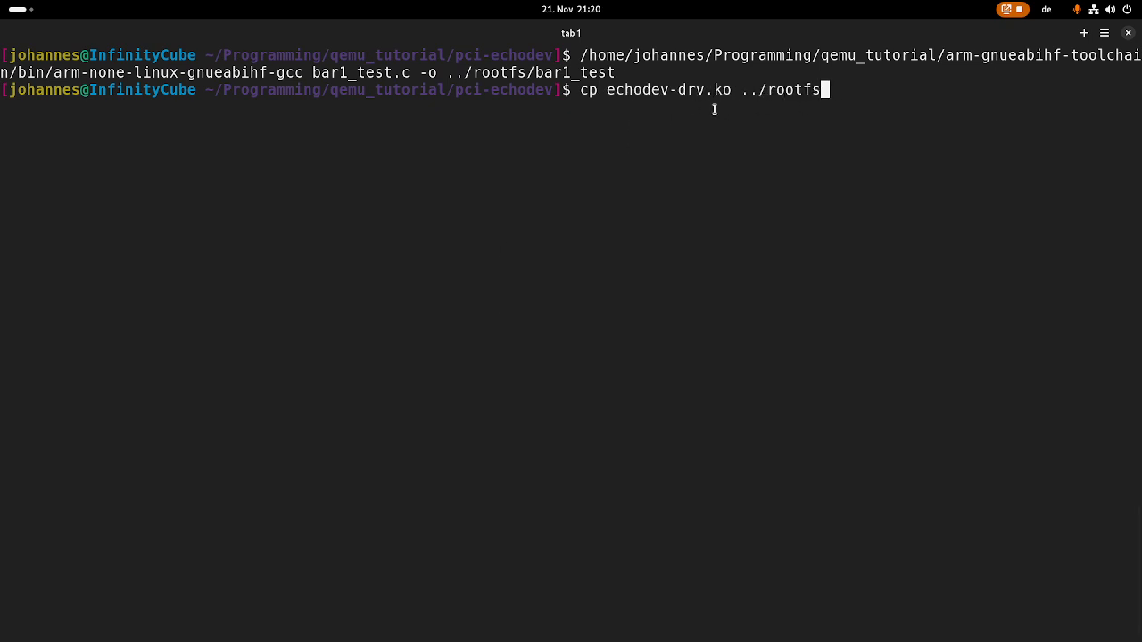
pyautogui.write('cd')
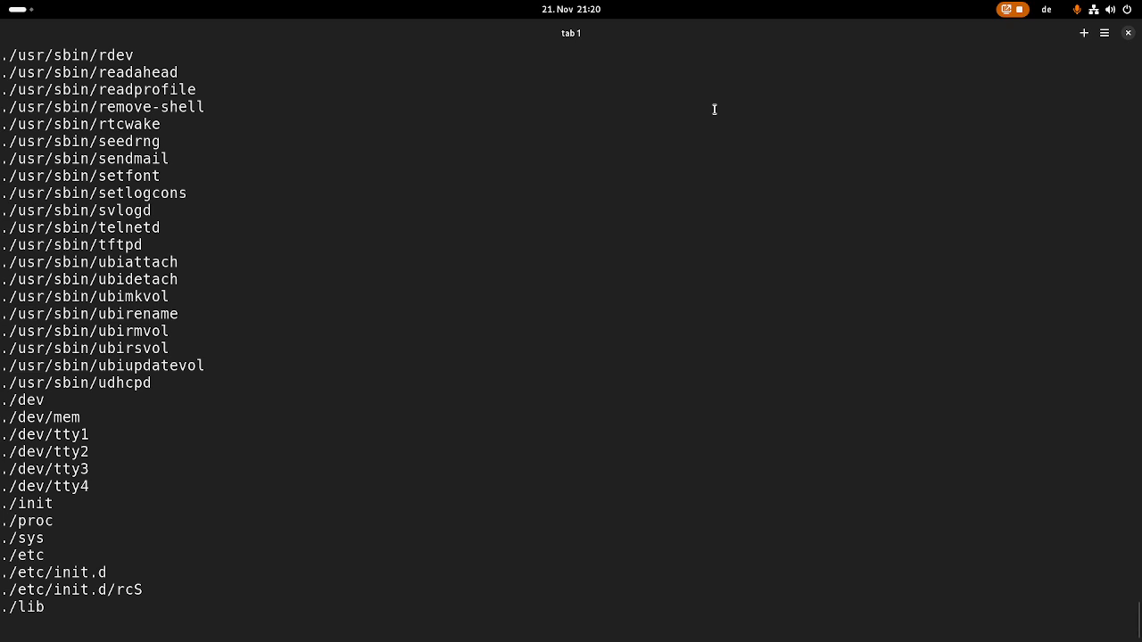
pyautogui.write('cd')
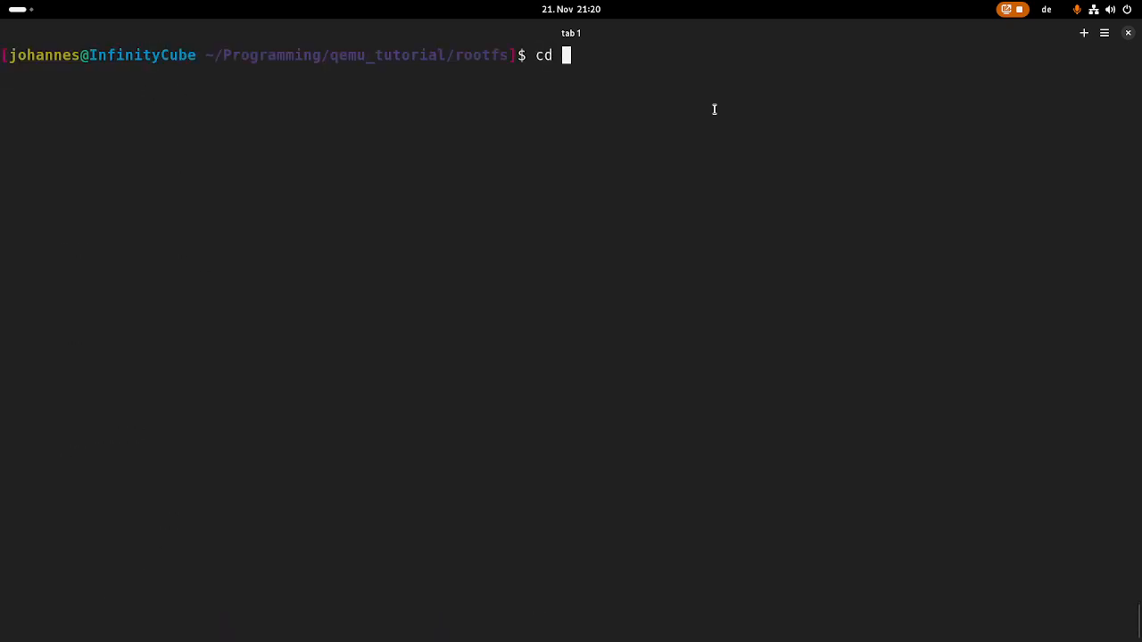
# Step: Enter ../qemu/build and launch qemu-system-arm virt guest with the pci-echodev device
pyautogui.write('../qemu/b')
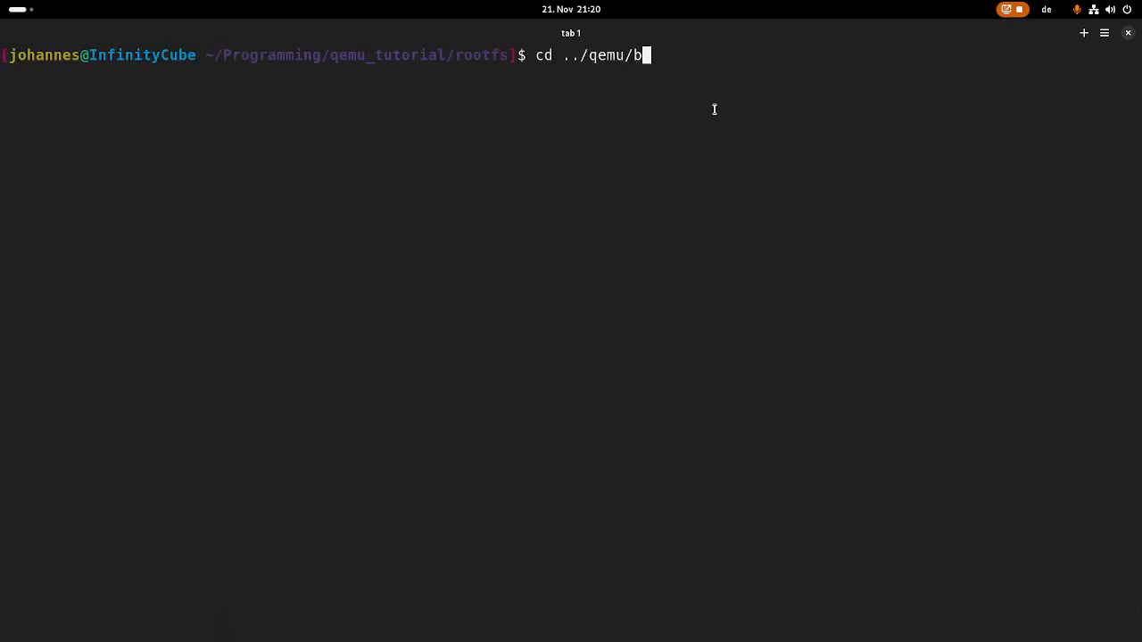
pyautogui.press('Return')
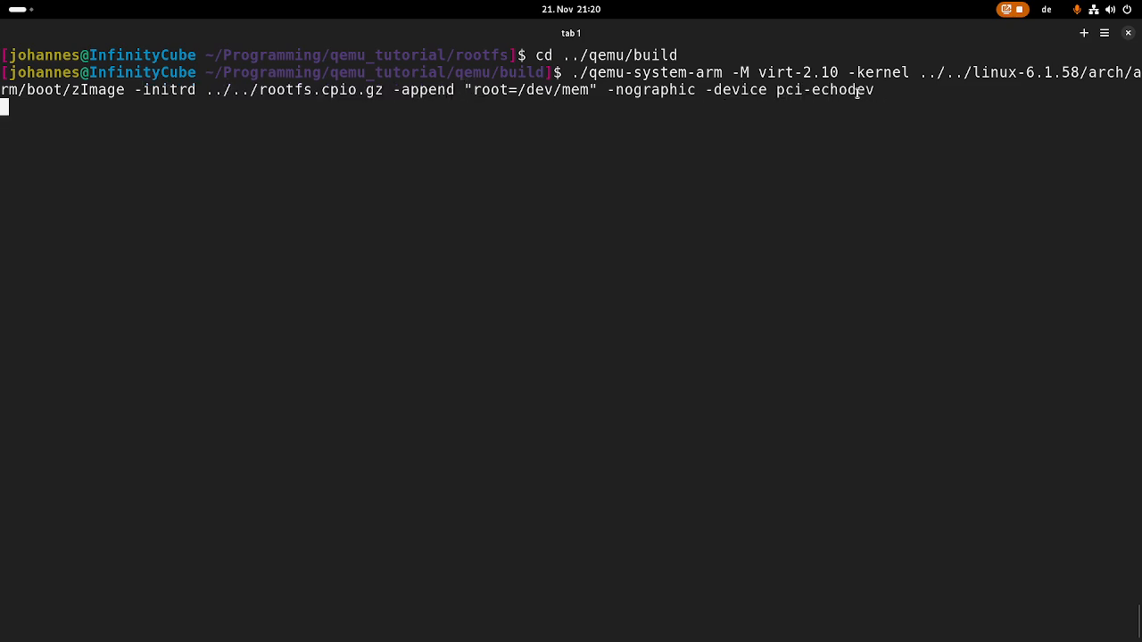
pyautogui.press('Return')
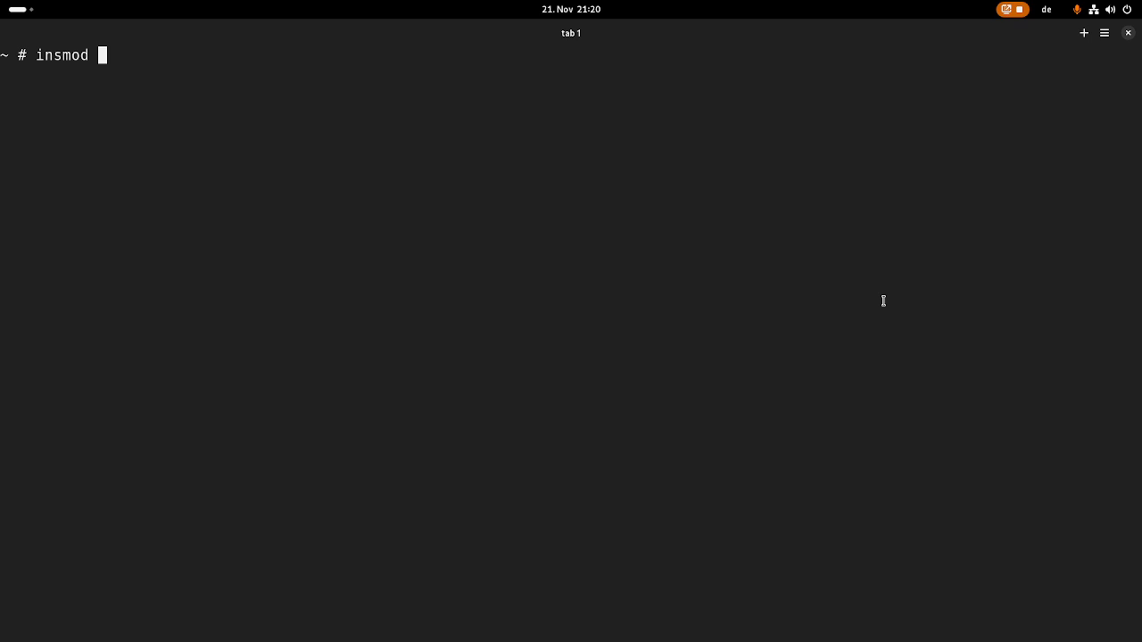
# Step: insmod echodev-drv.ko, then grep echodev in /proc/devices to find major 64
pyautogui.press('Return')
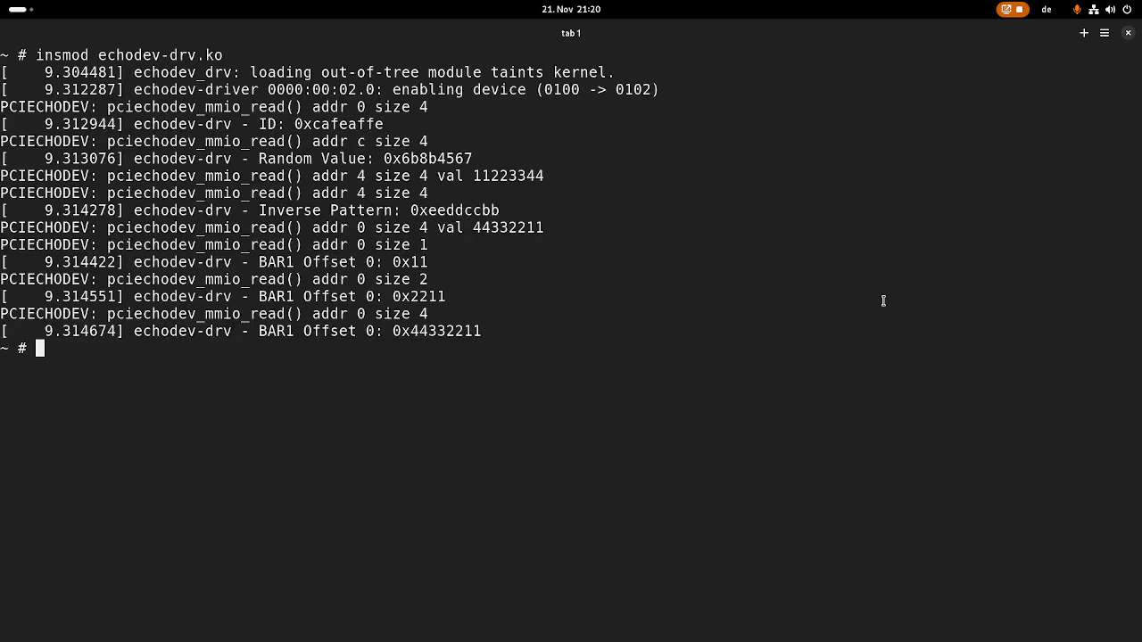
pyautogui.write('grep')
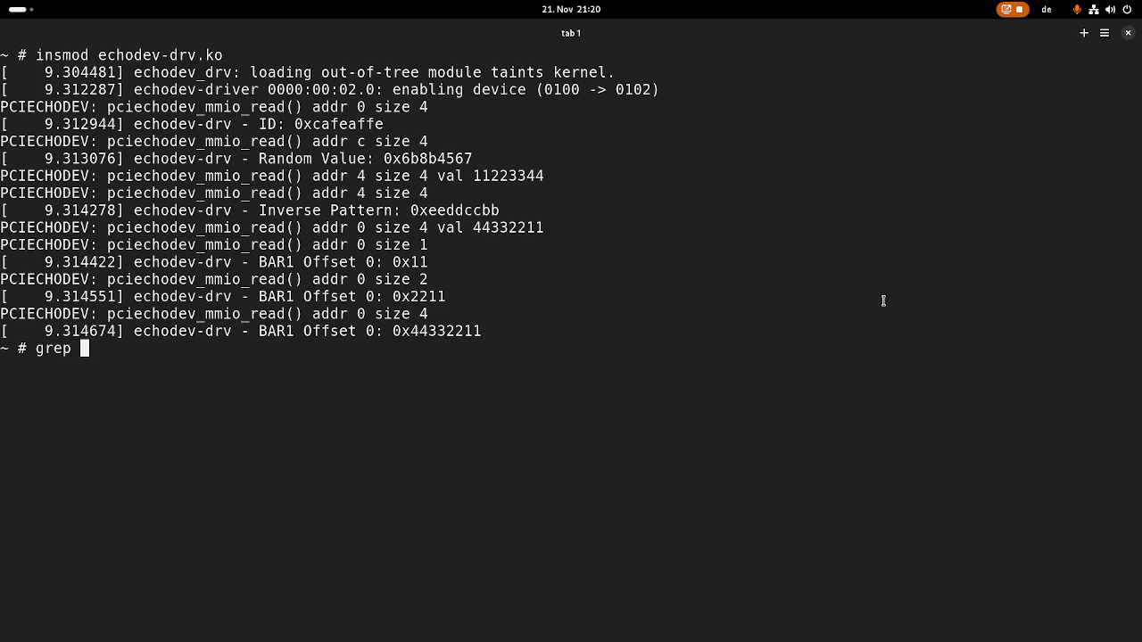
pyautogui.write('echodev /pr')
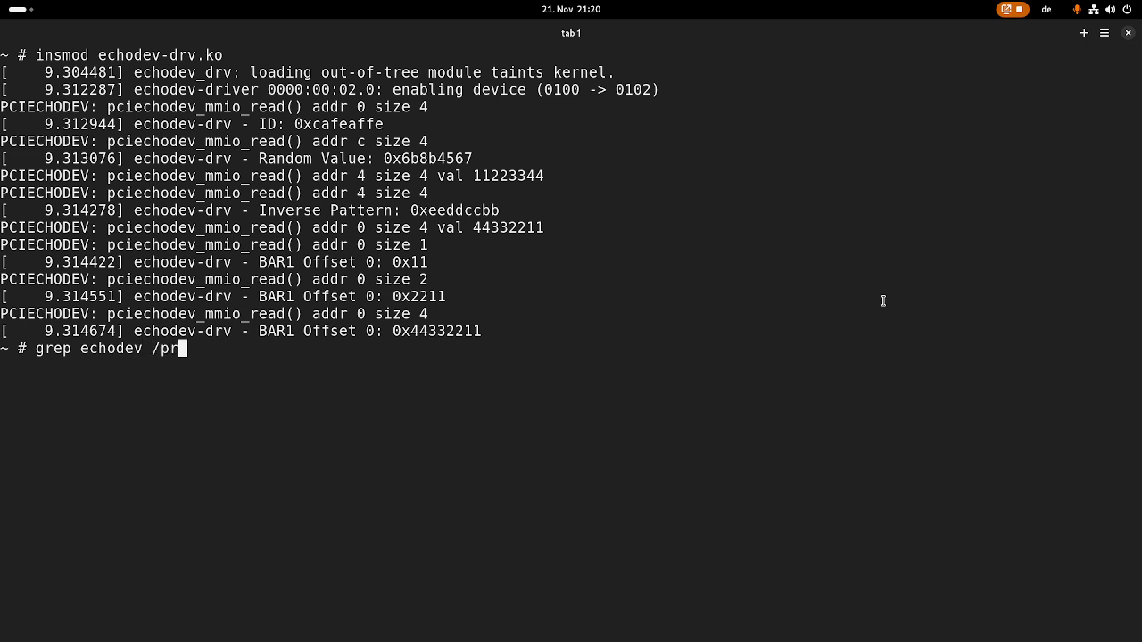
pyautogui.write('oc/devic')
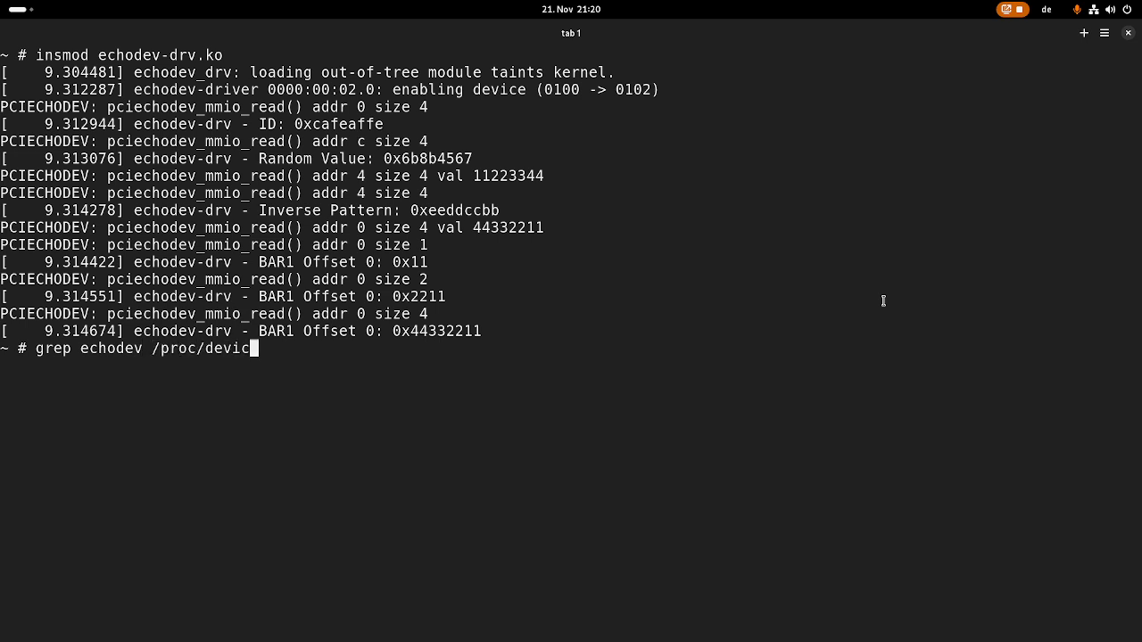
pyautogui.press('Return')
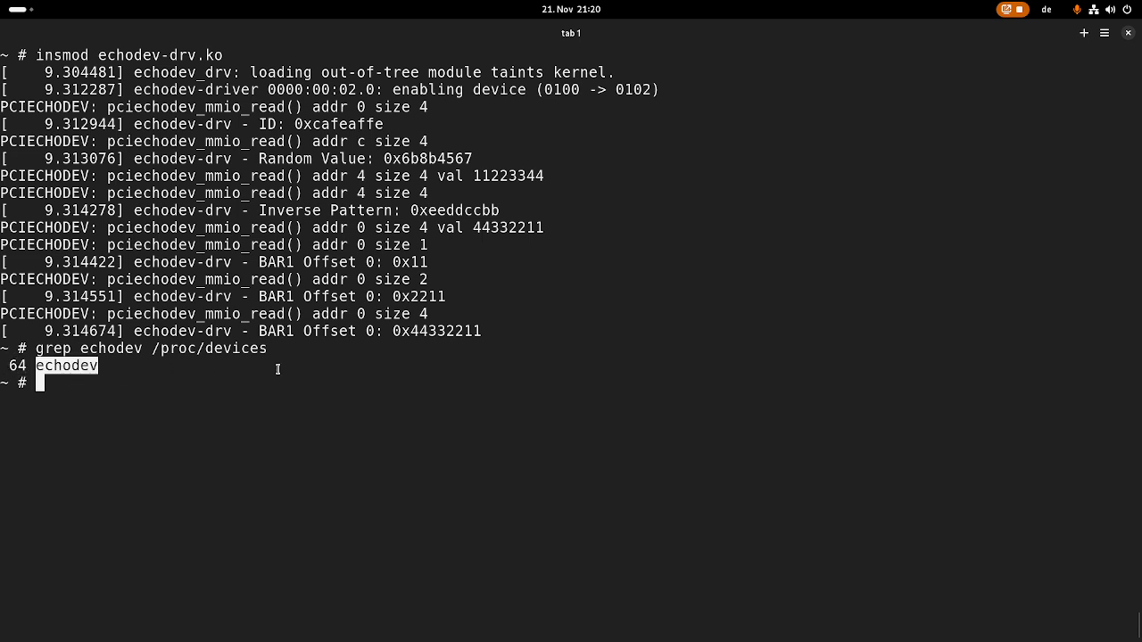
pyautogui.moveTo(531, 357)
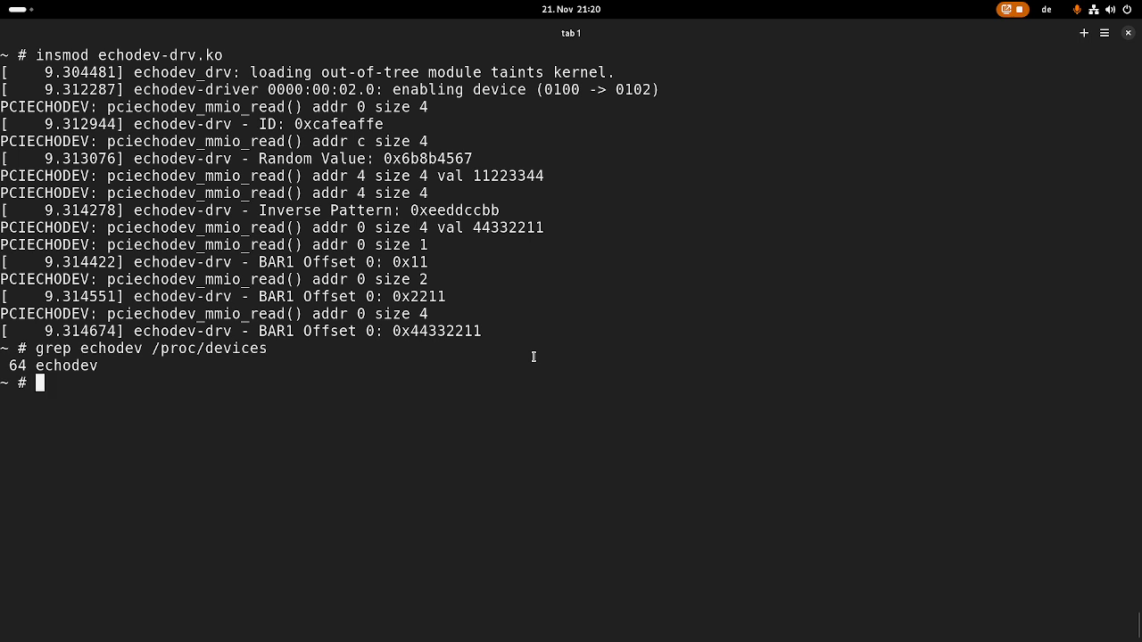
# Step: Create /dev/echodev as a character device with major 64, minor 0
pyautogui.write('mknod')
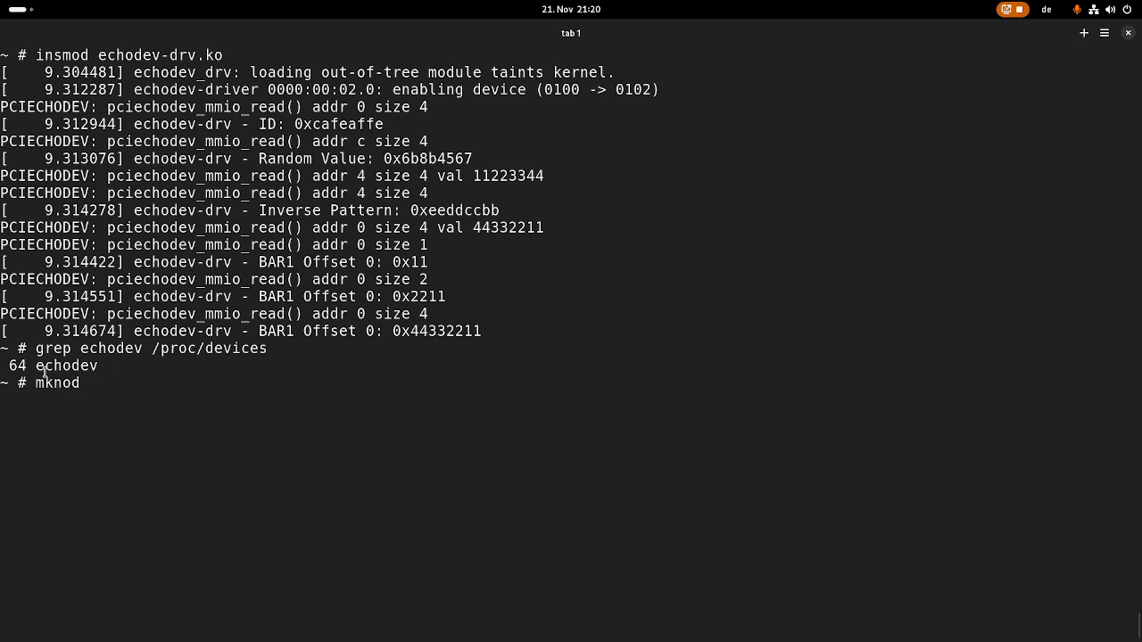
pyautogui.moveTo(78, 399)
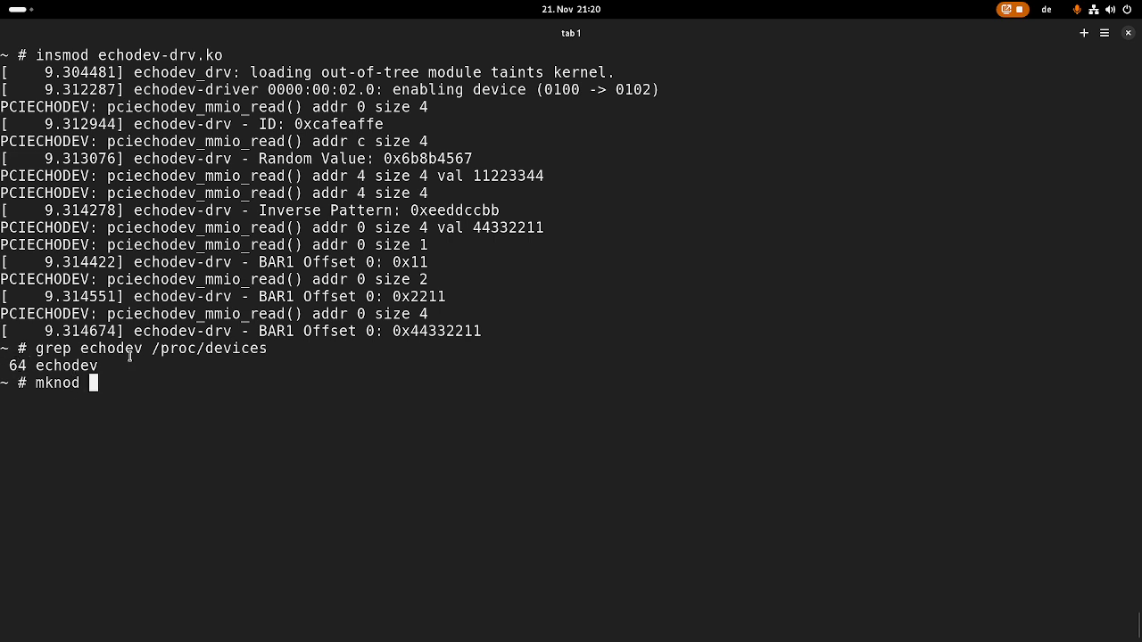
pyautogui.write('/dev/e')
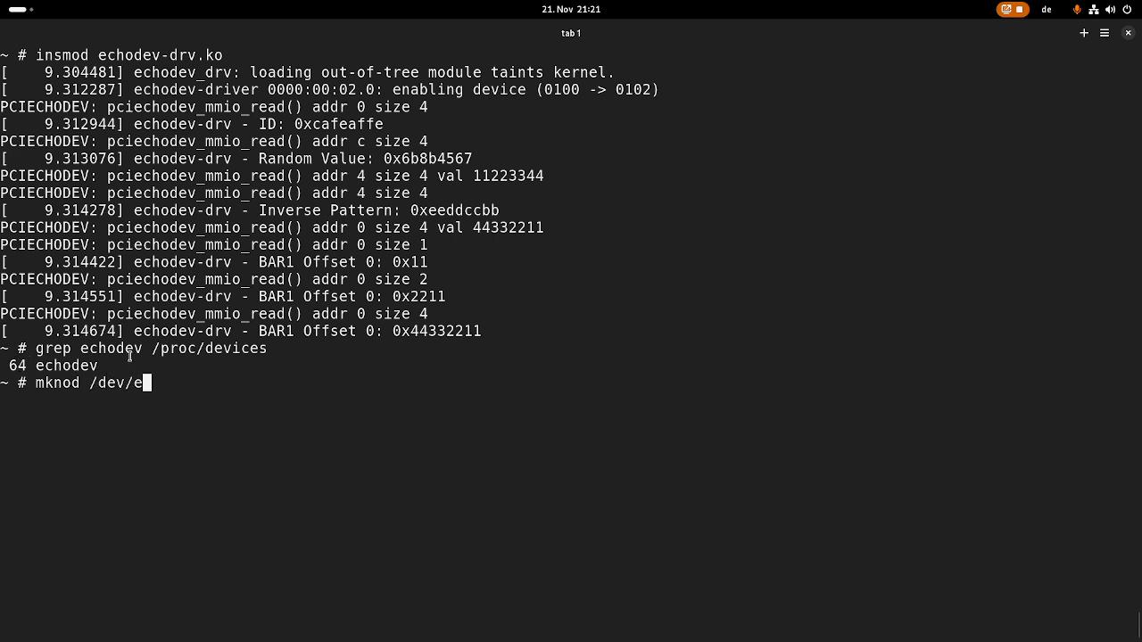
pyautogui.write('chodev c')
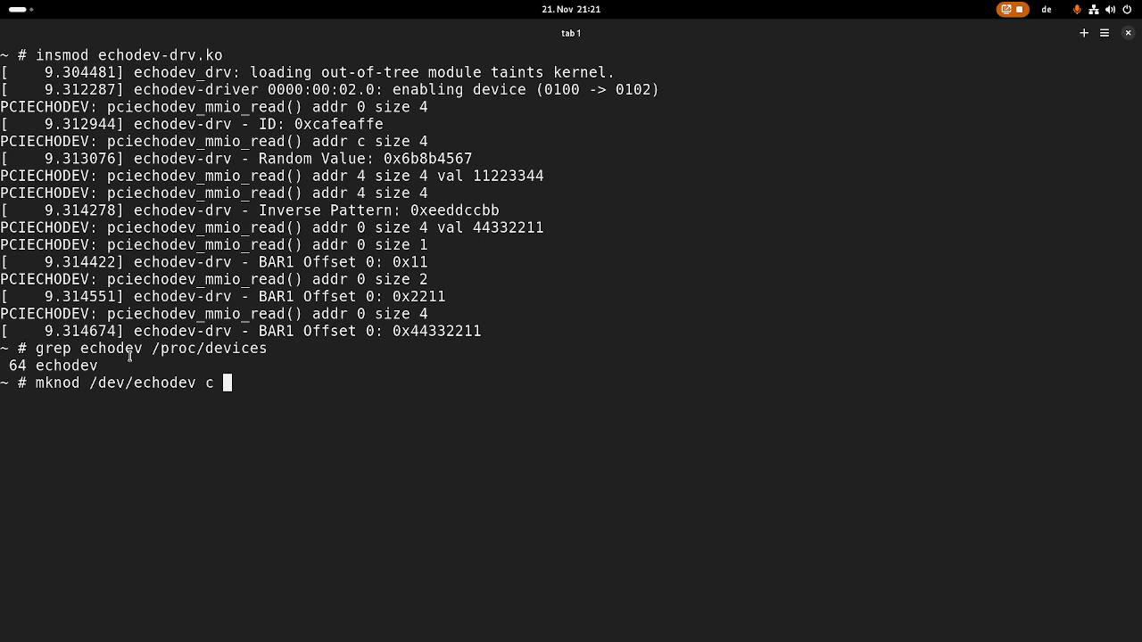
pyautogui.write('64 0')
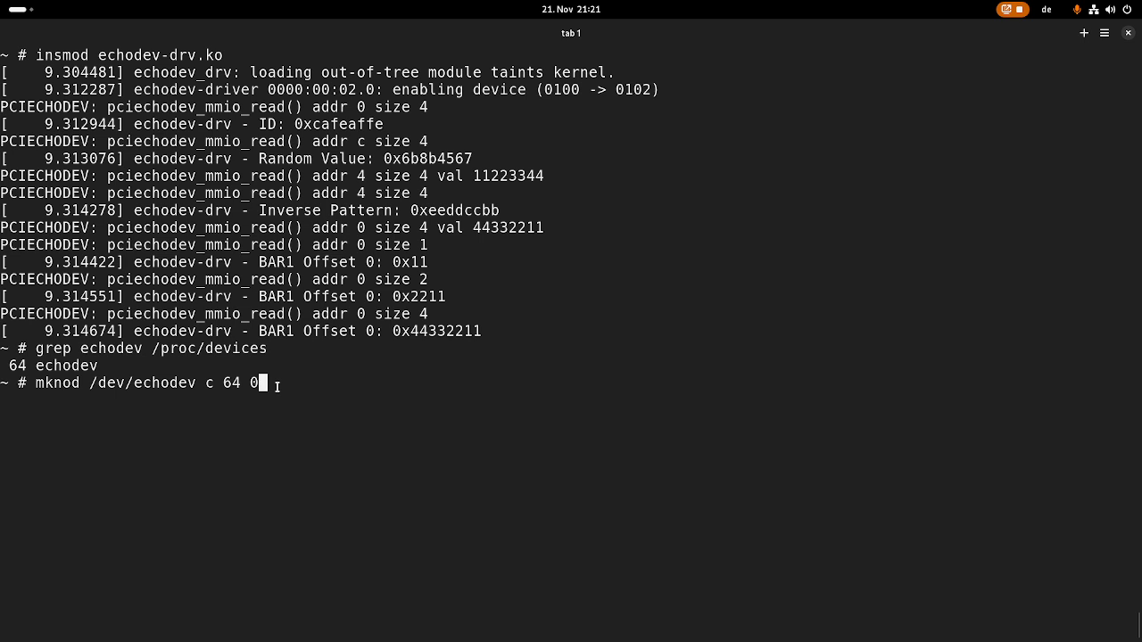
pyautogui.press('Return')
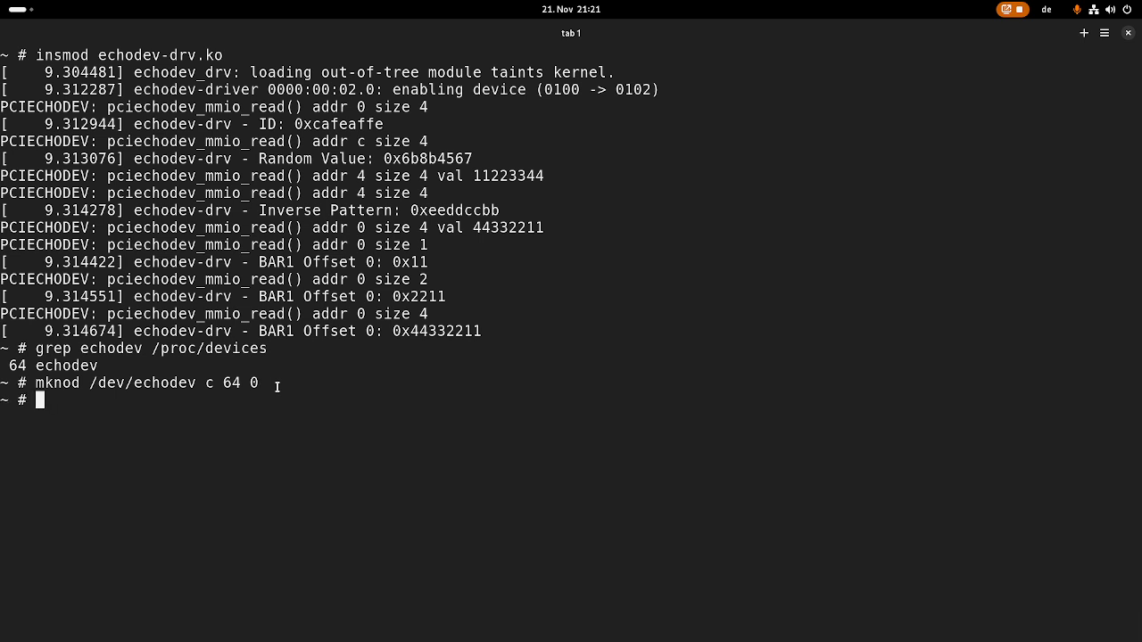
# Step: Run ./bar1_test without arguments to show its usage and select the earlier 0x44332211 value
pyautogui.write('./bar1_test')
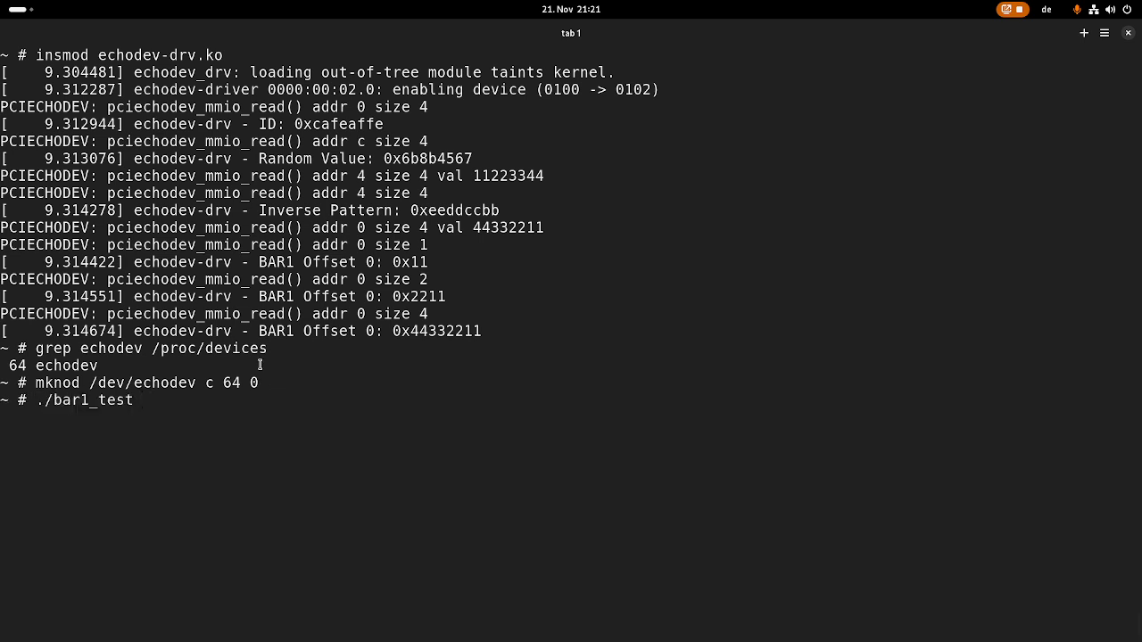
pyautogui.press('Return')
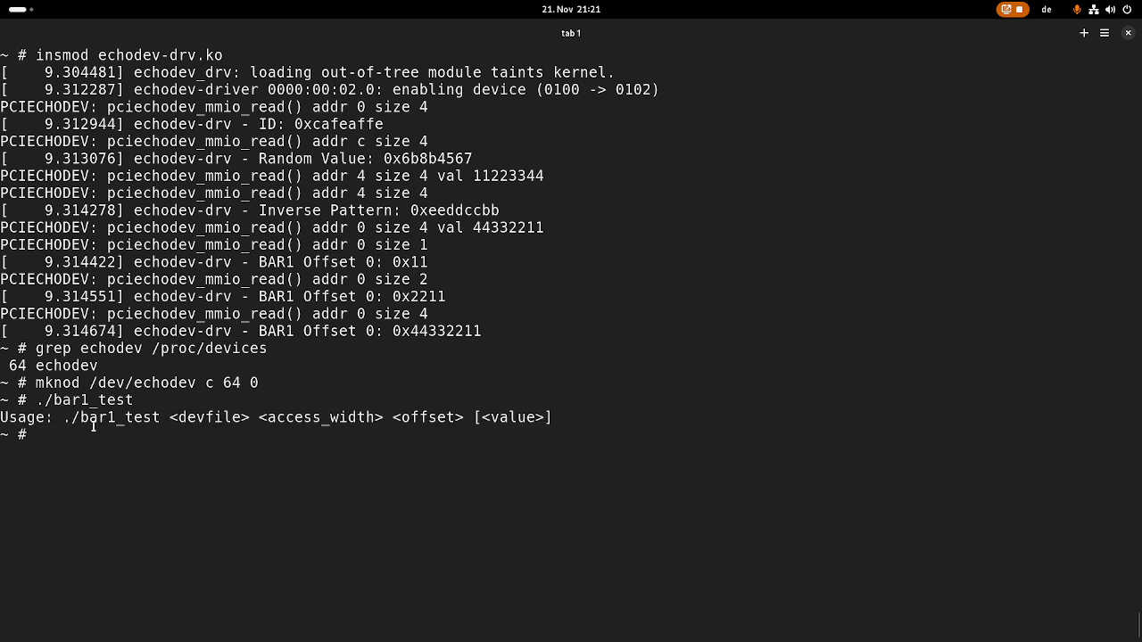
pyautogui.doubleClick(107, 417)
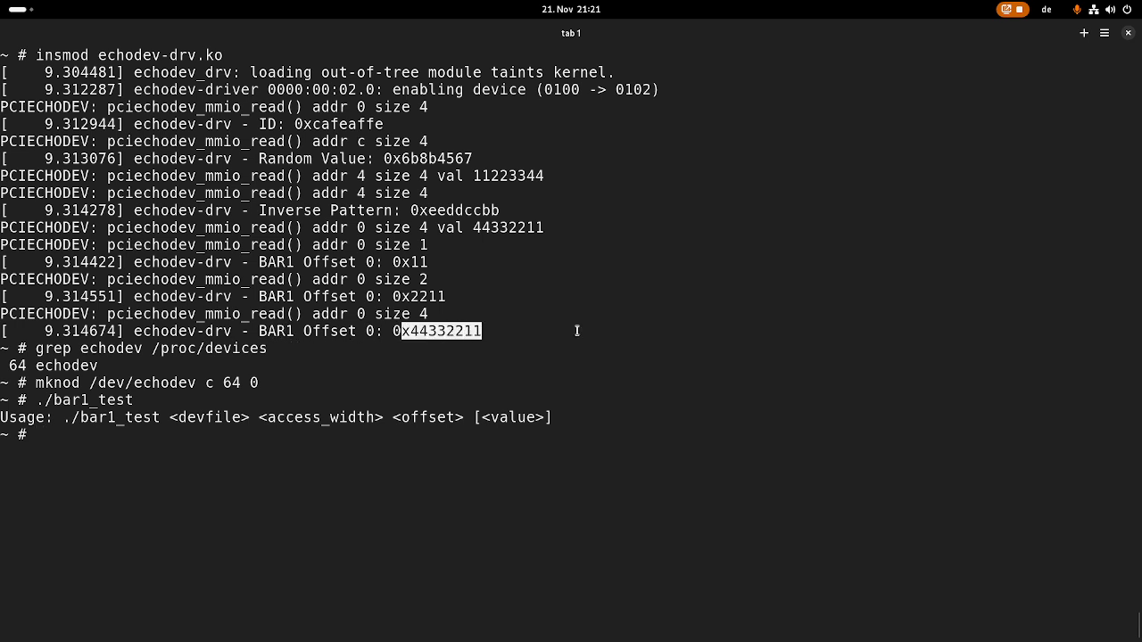
# Step: Read BAR1 offset 0 at 32-bit width, getting 0x44332211
pyautogui.write('./ba')
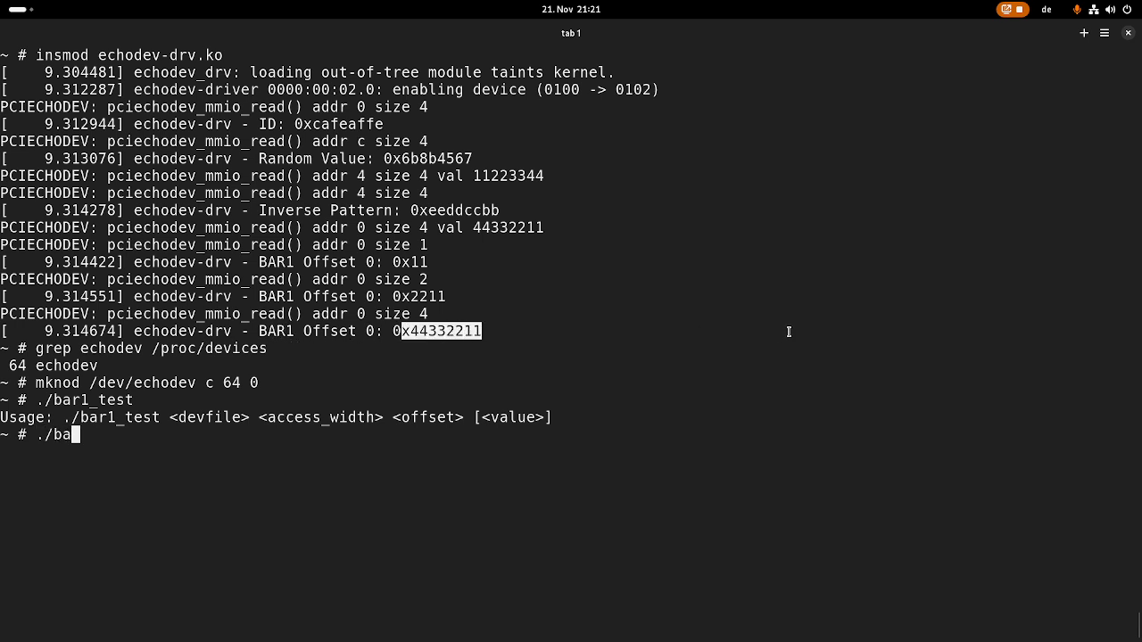
pyautogui.write('r1_test')
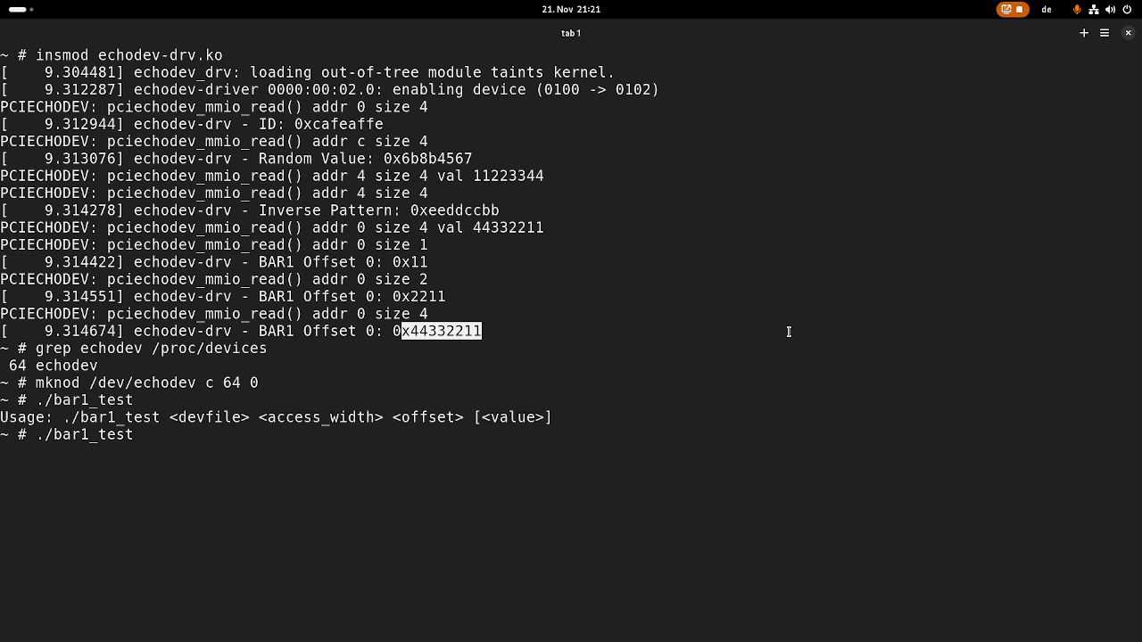
pyautogui.write('/dev/echodev 32')
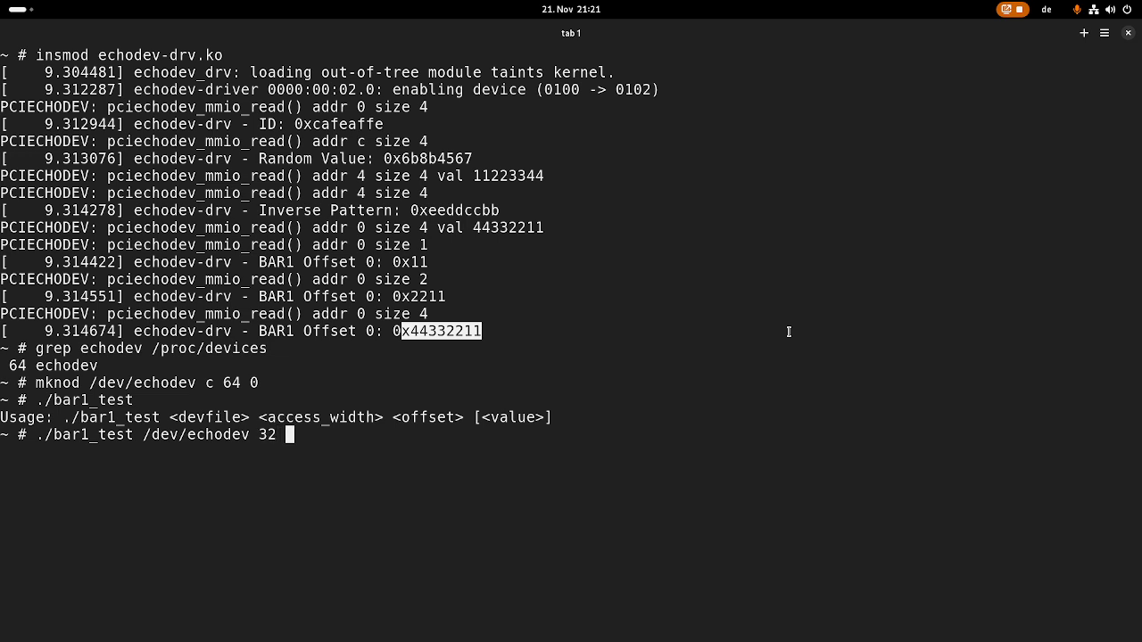
pyautogui.press('Return')
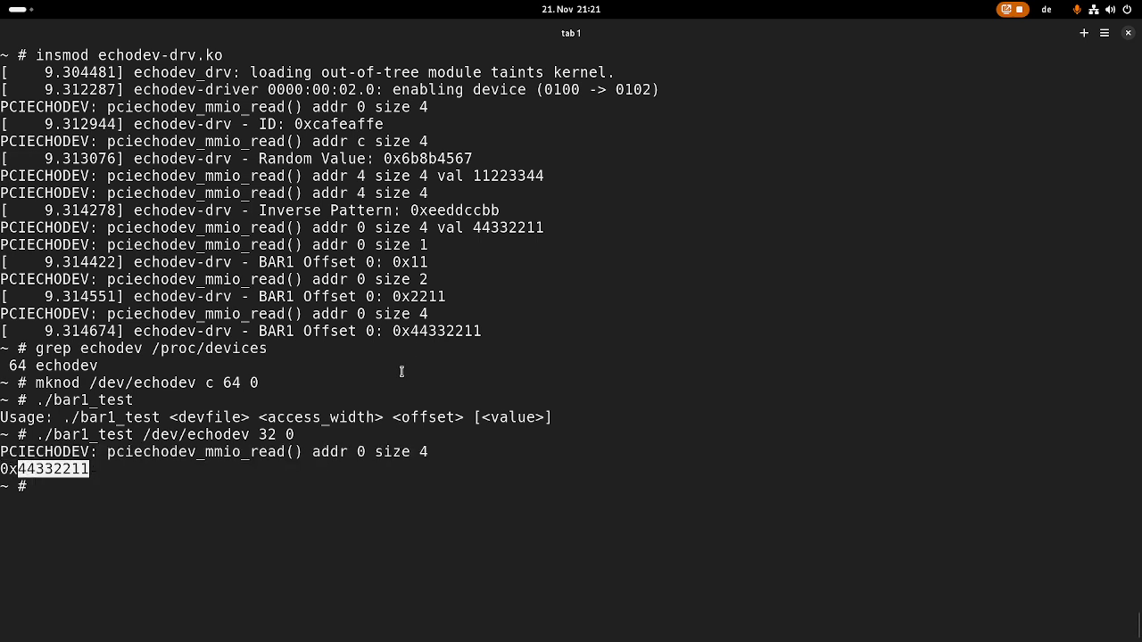
pyautogui.moveTo(699, 389)
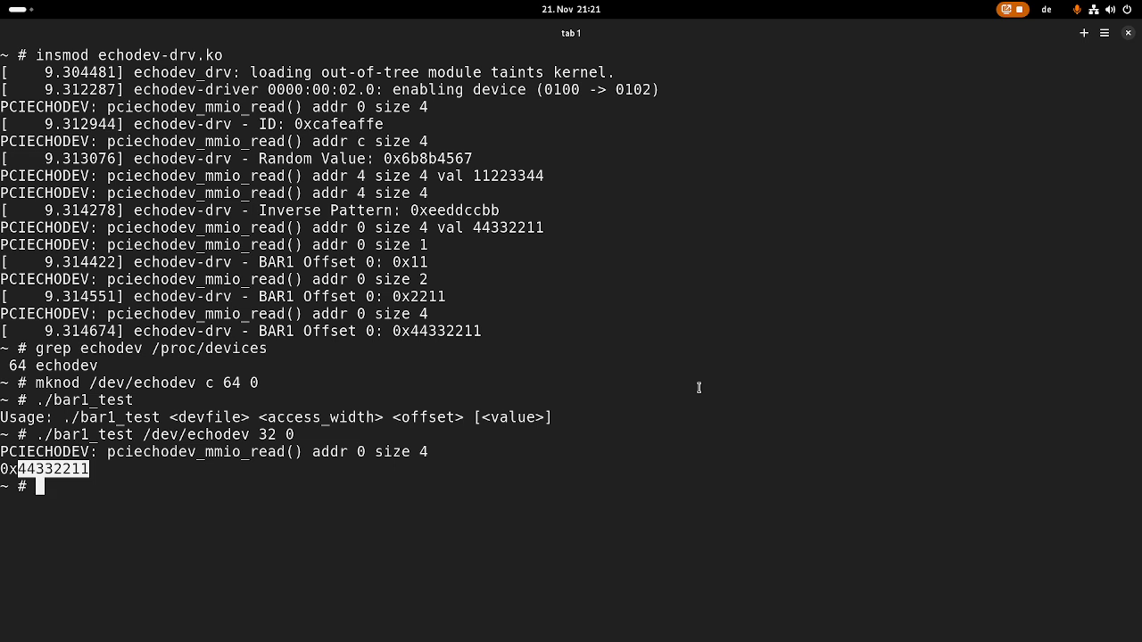
pyautogui.write('./bar1_test /dev/echodev 32 0')
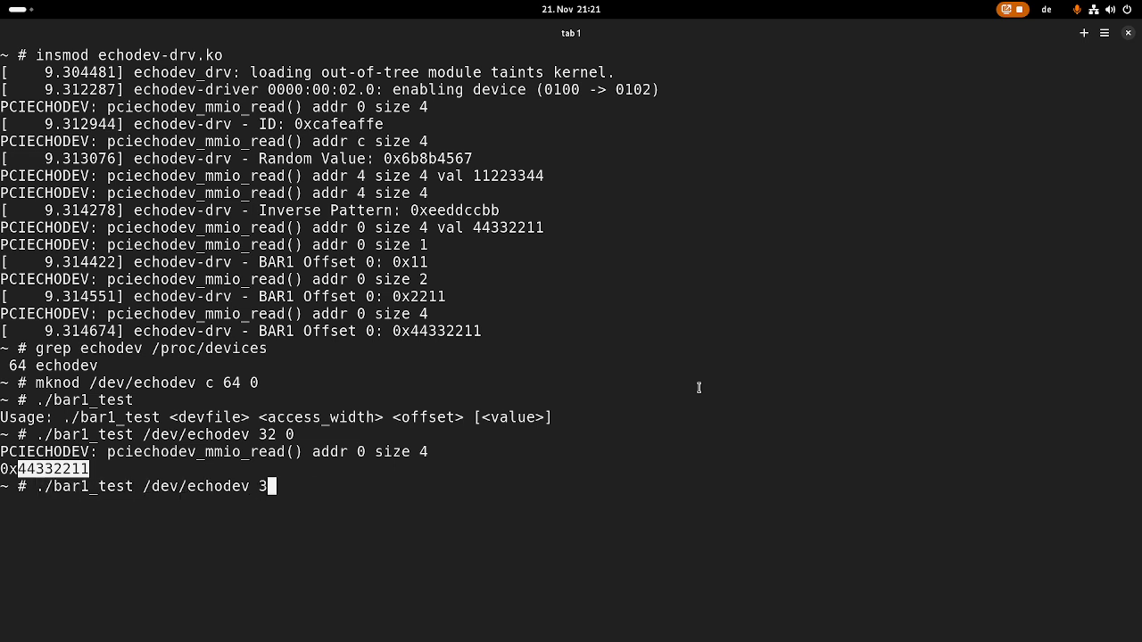
pyautogui.write('4')
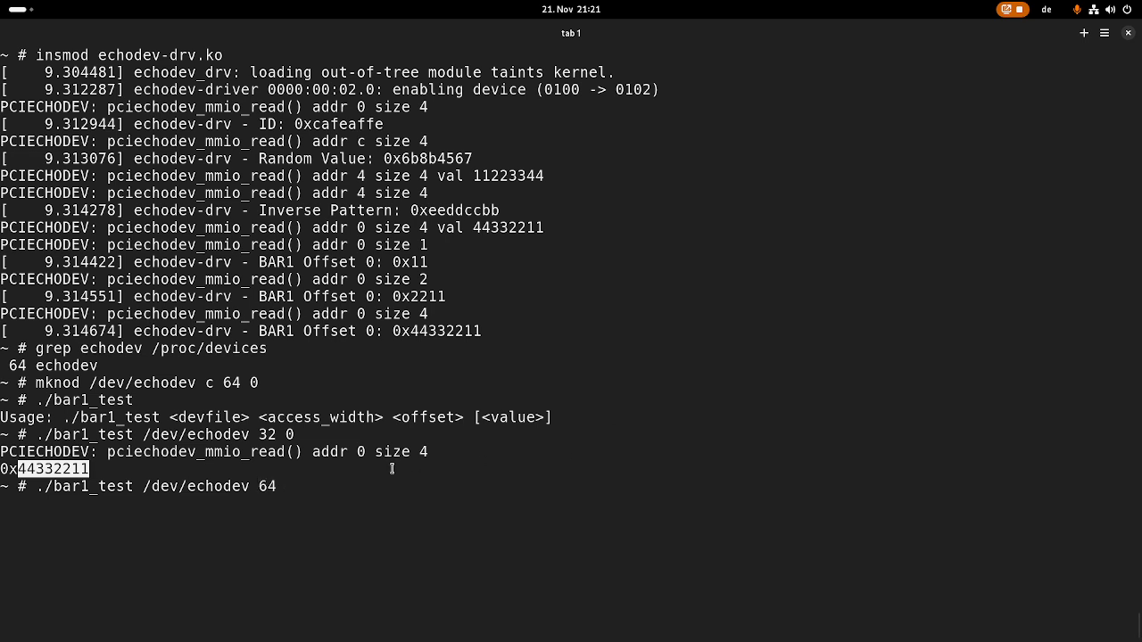
pyautogui.write('0')
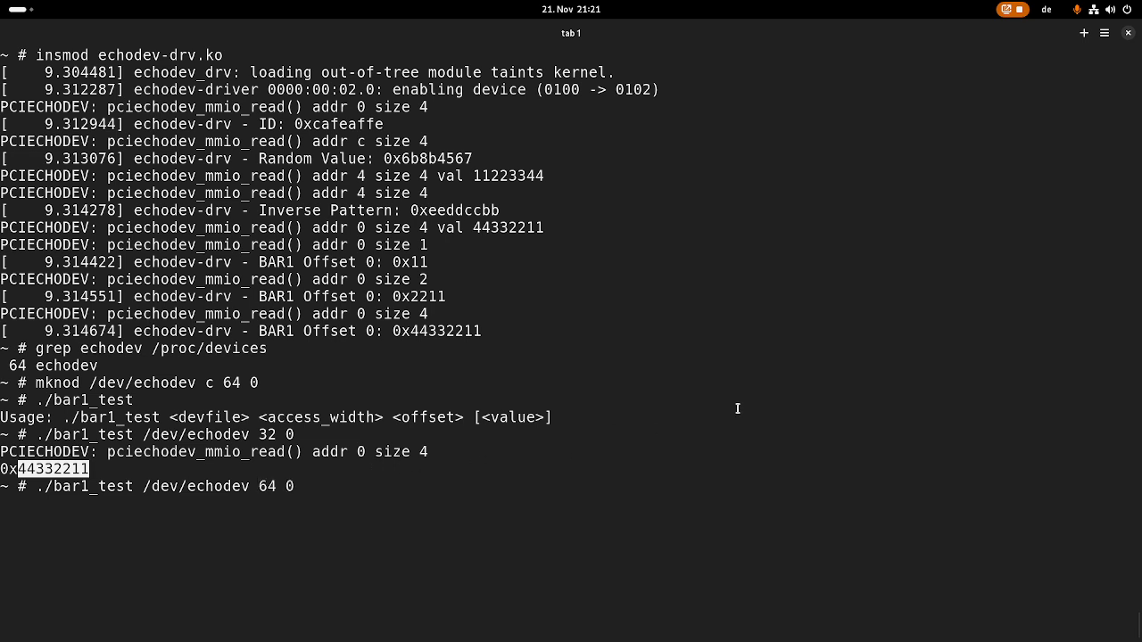
pyautogui.write('0x')
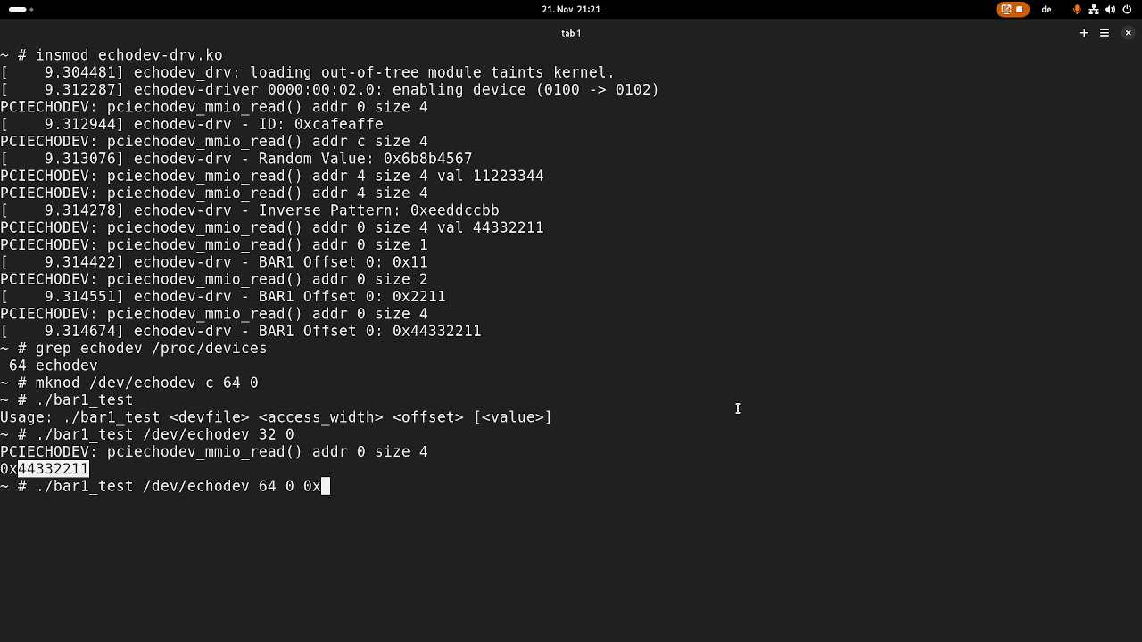
pyautogui.write('44443333222211')
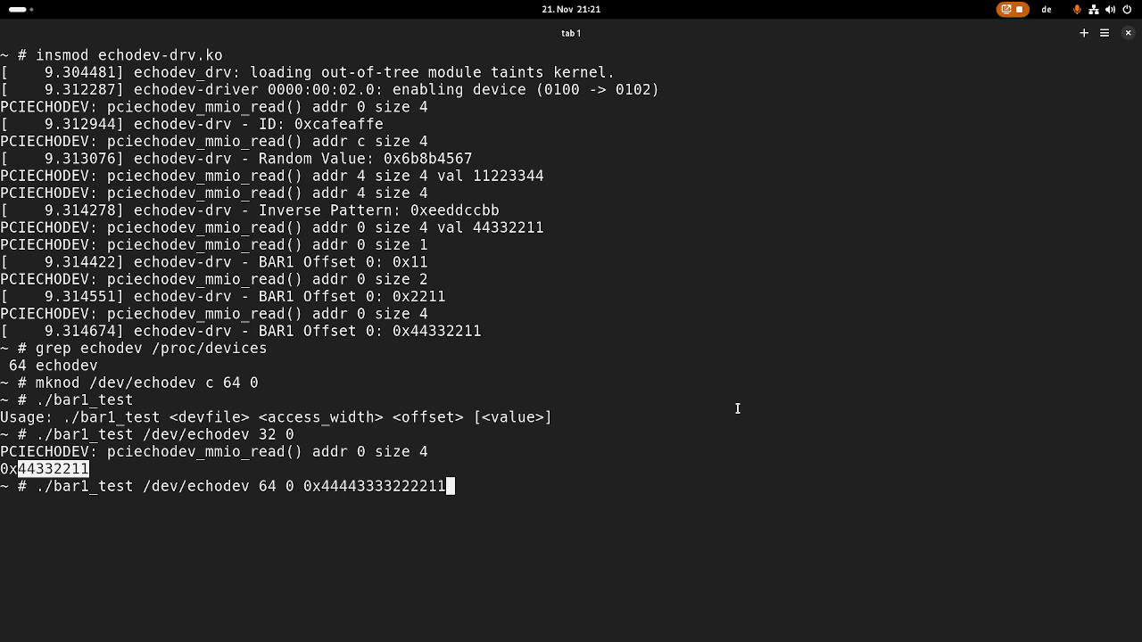
pyautogui.press('Return')
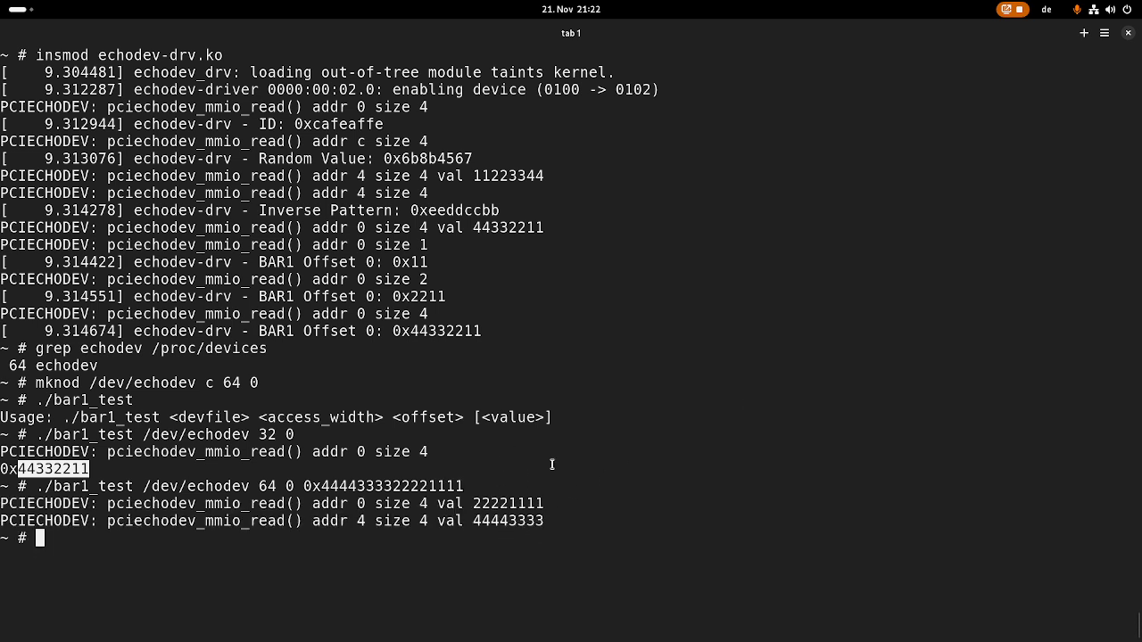
pyautogui.write('./bar1_test /dev/echodev 64 0 0x')
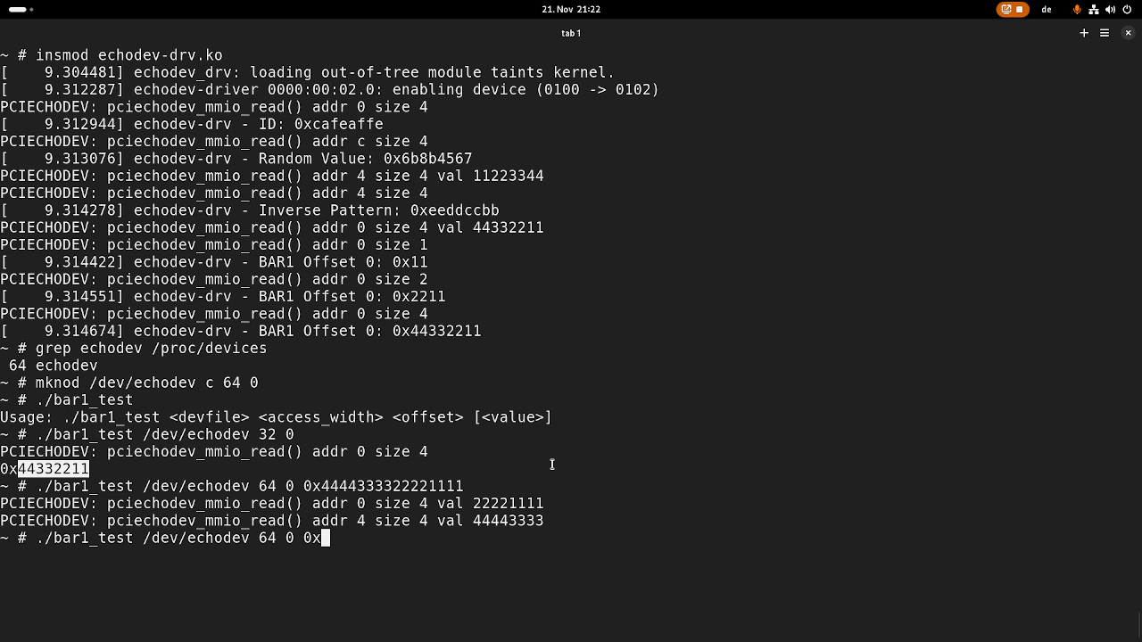
pyautogui.press('Return')
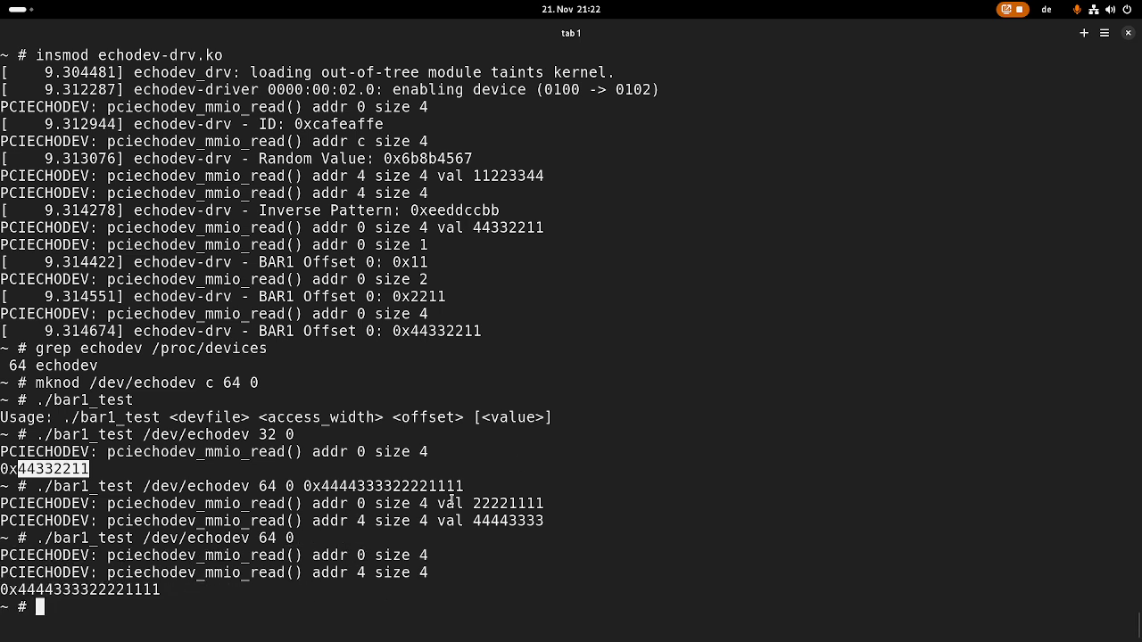
pyautogui.write('./bar1_test /dev/echodev 6')
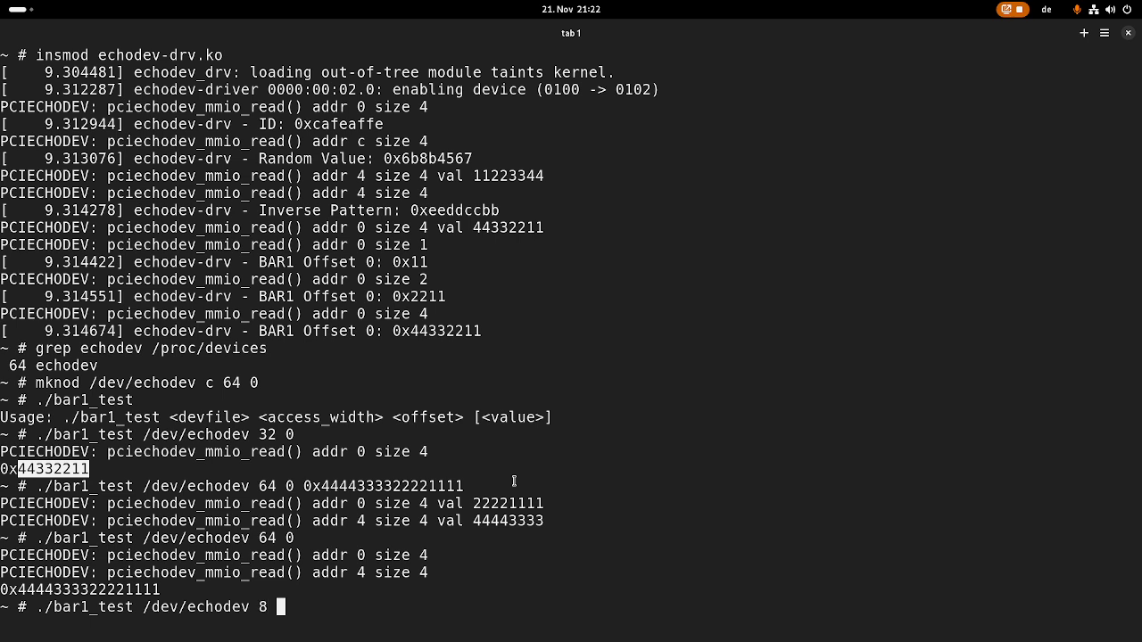
pyautogui.write('4')
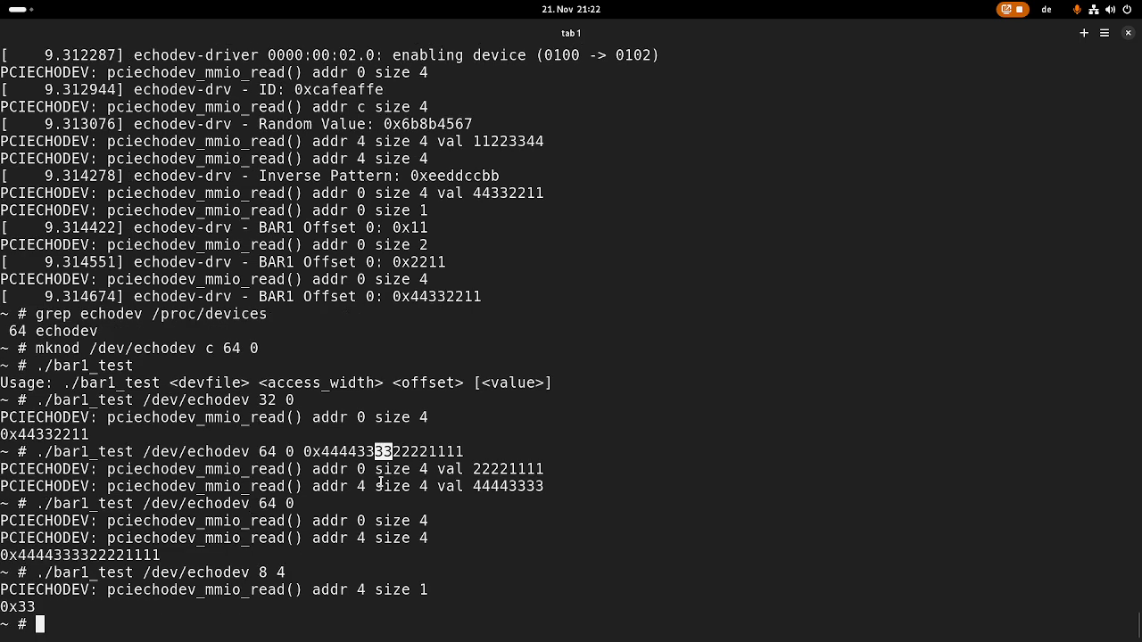
# Step: Read narrower widths: 8 and 16 bits at offset 4, then 32 bits at offset 2 (0x33332222)
pyautogui.write('./bar1_test /dev/echodev 8 4')
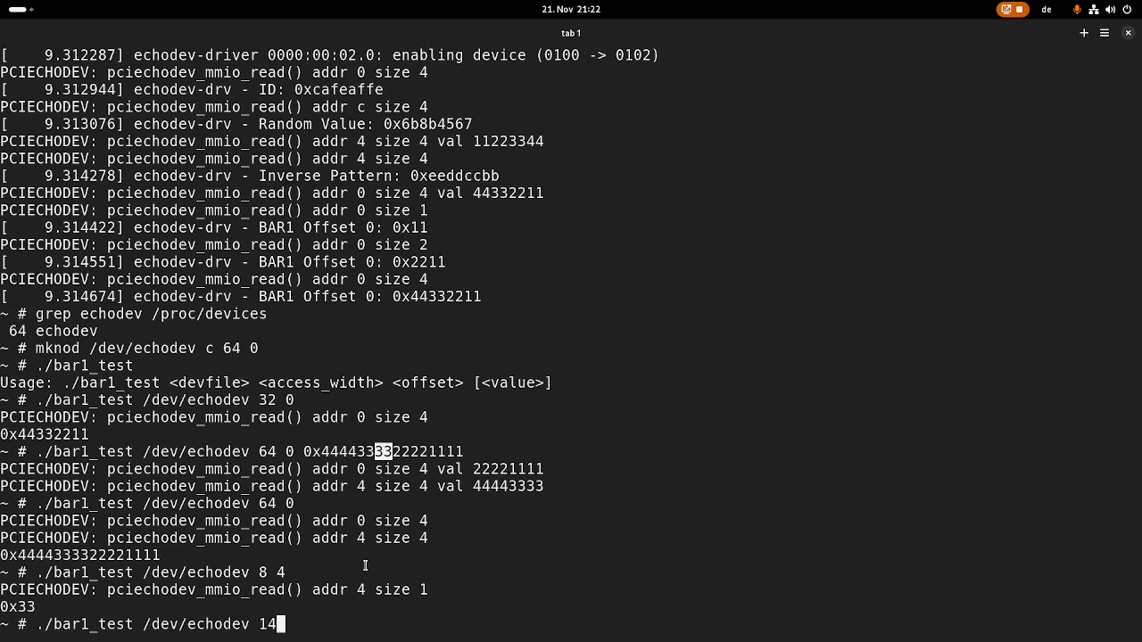
pyautogui.press('Return')
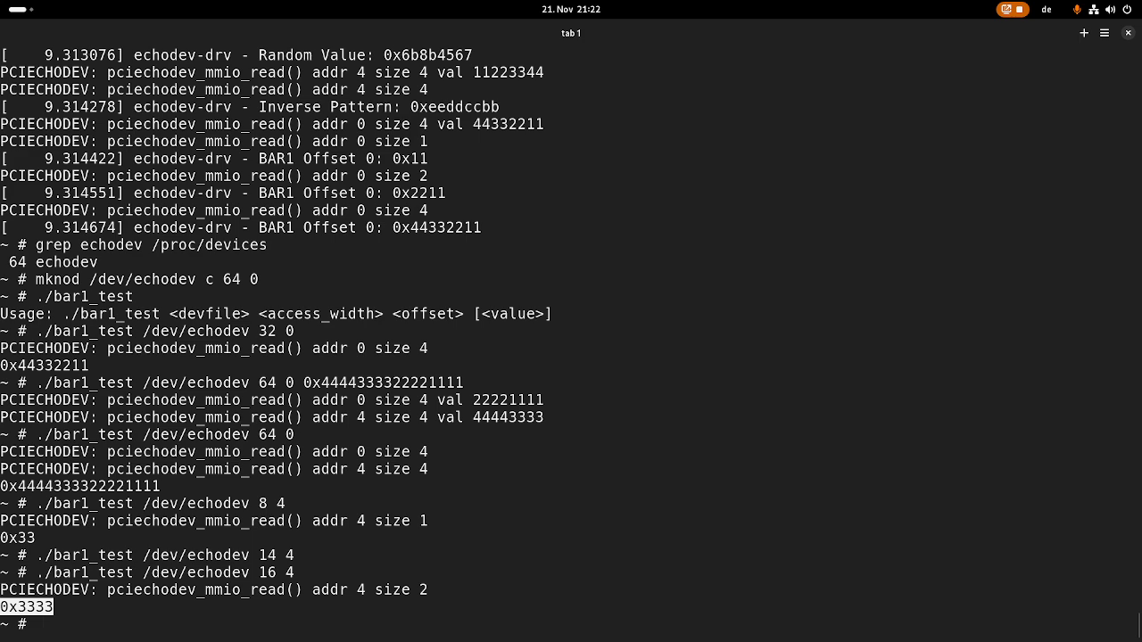
pyautogui.write('./bar1_test /dev/echodev 16')
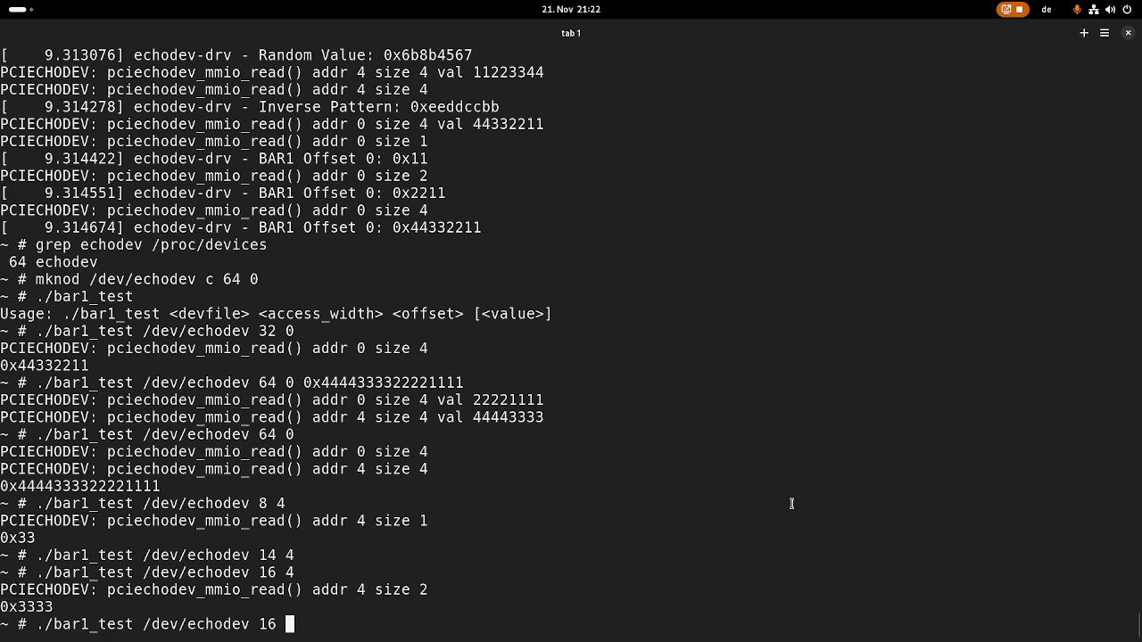
pyautogui.write('32 2')
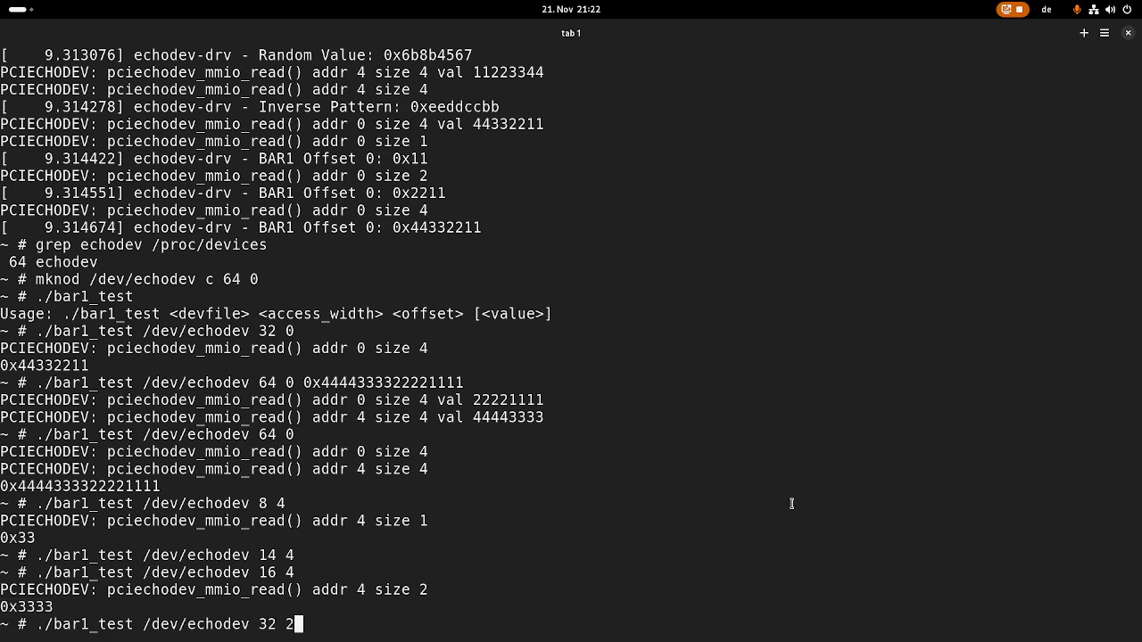
pyautogui.press('Return')
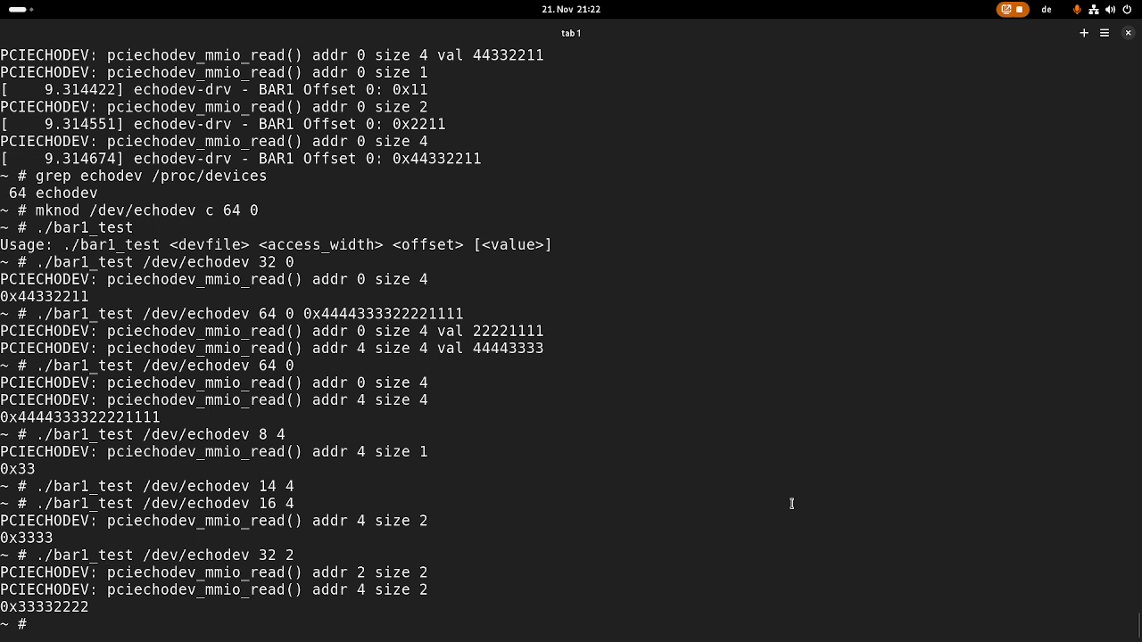